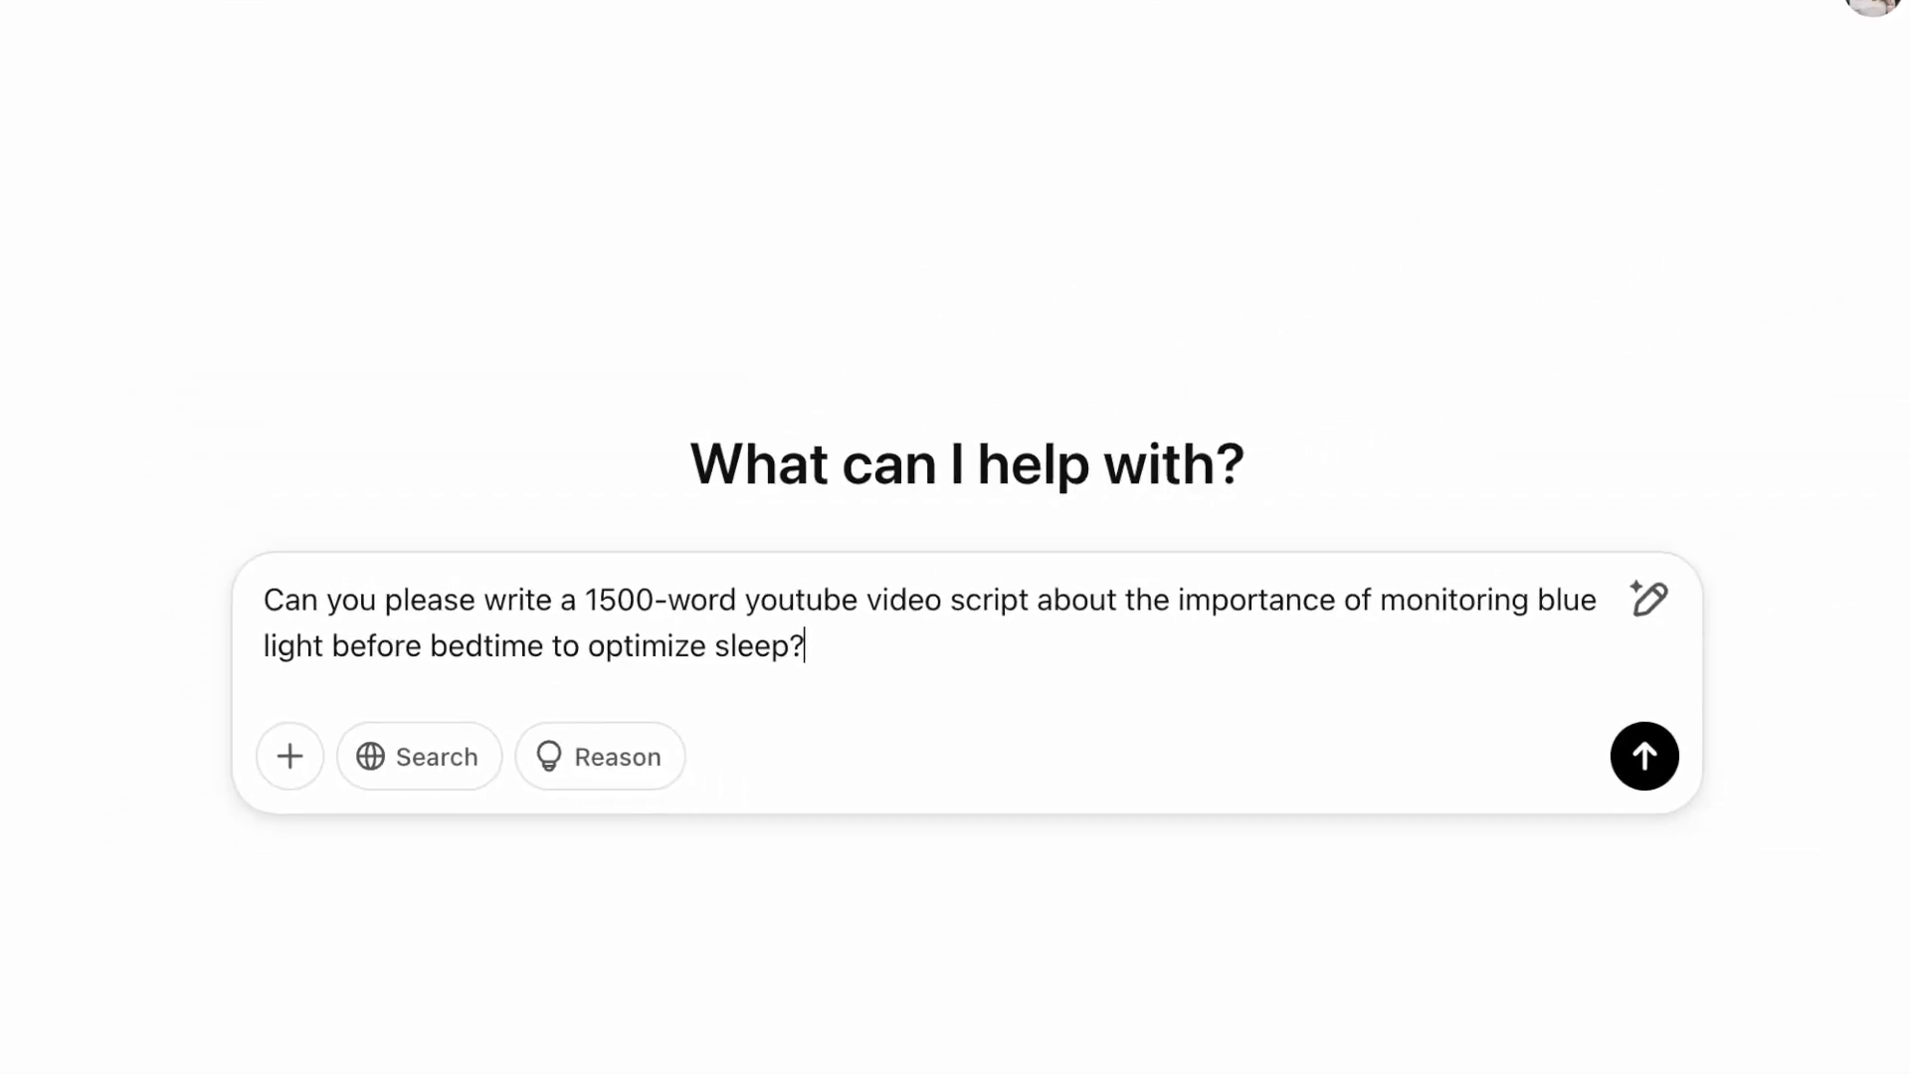
- Submit the ChatGPT request for the 1500-word blue light YouTube script
click(1646, 756)
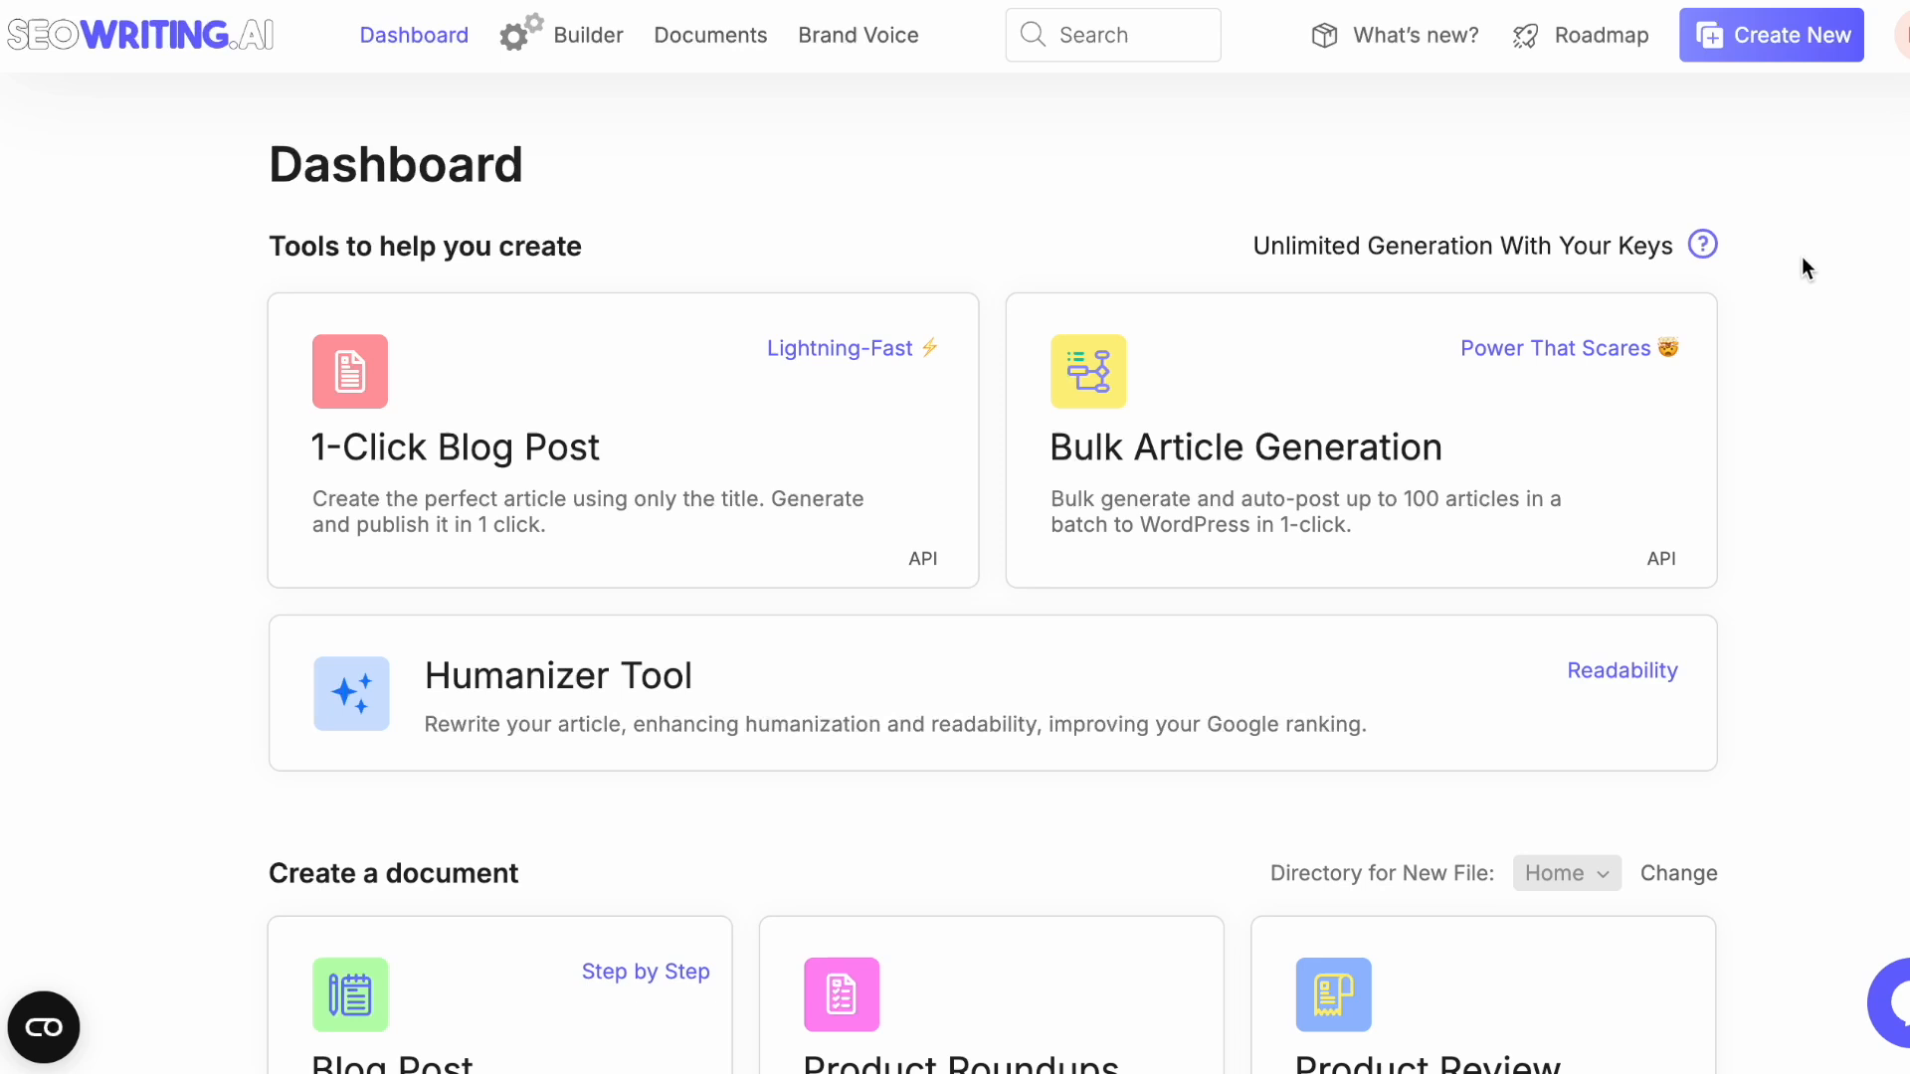
mouse_move(1761, 172)
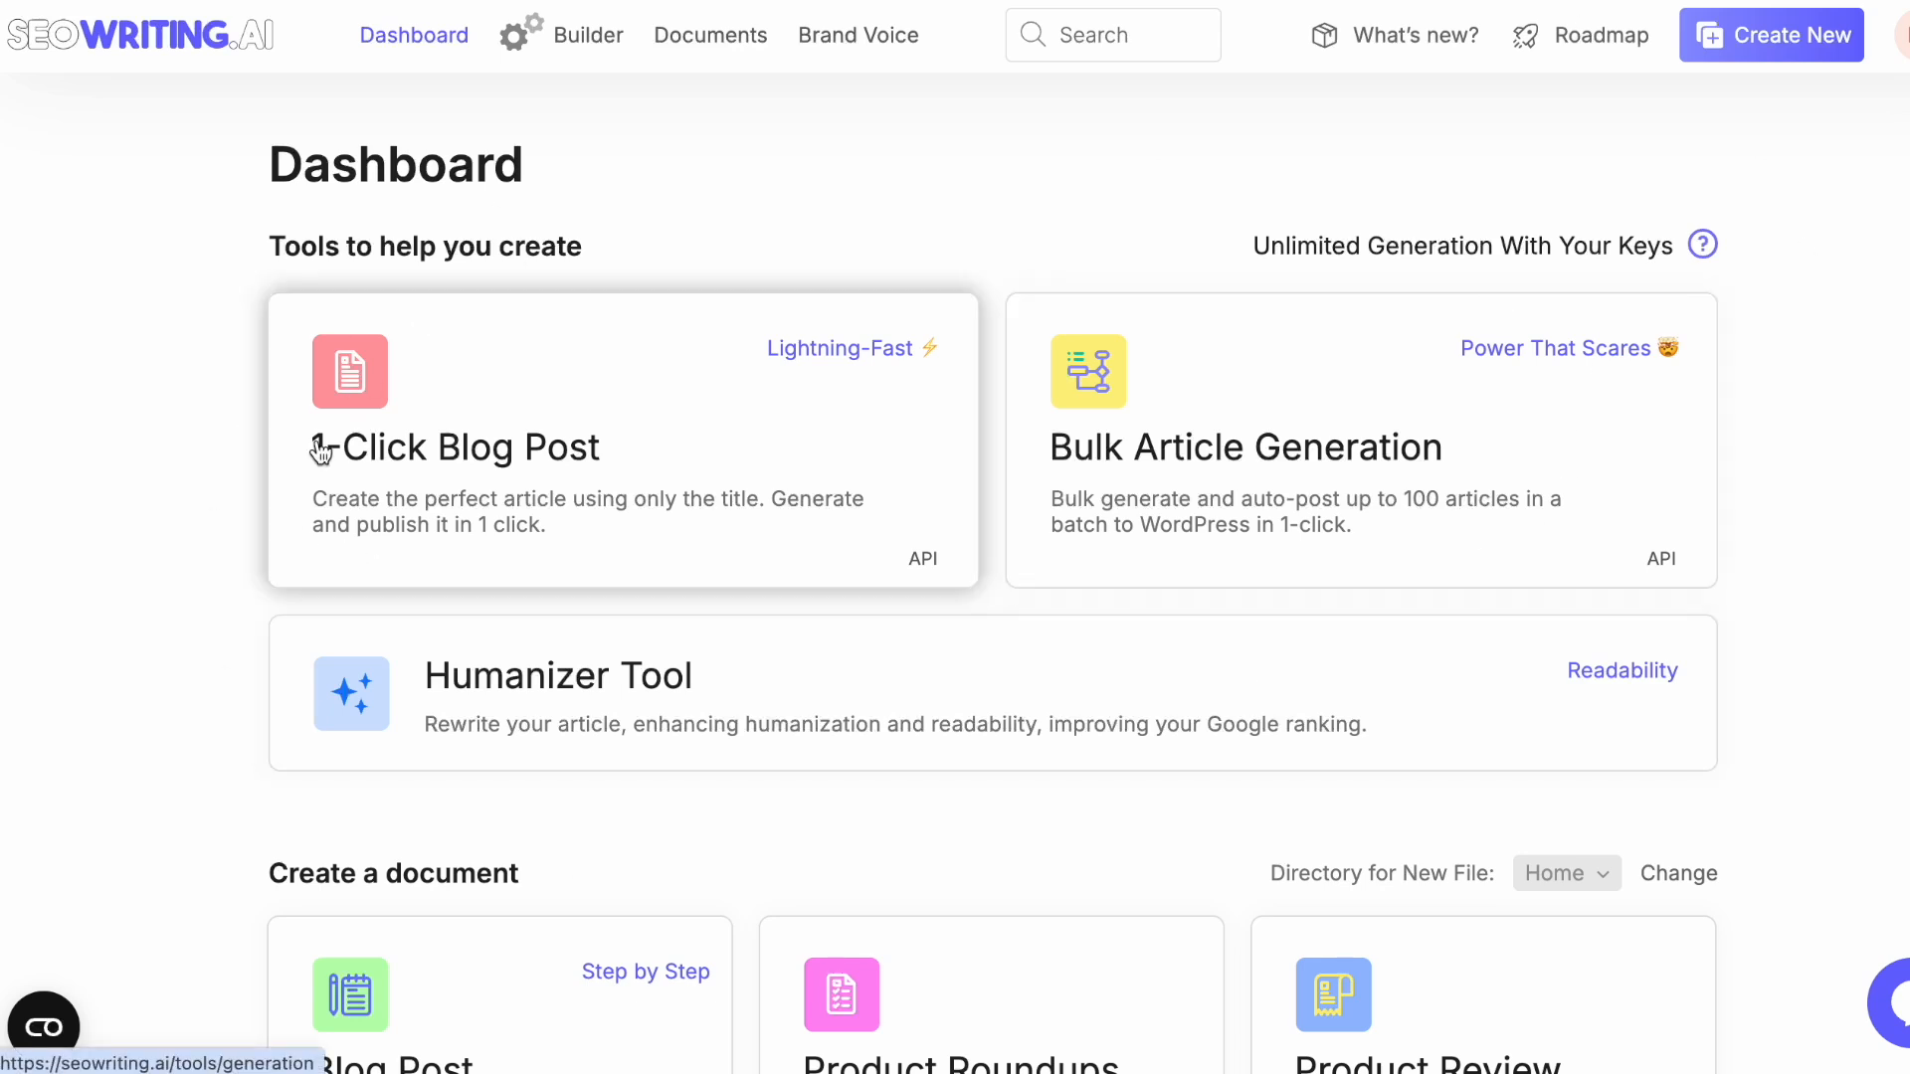
mouse_move(598, 495)
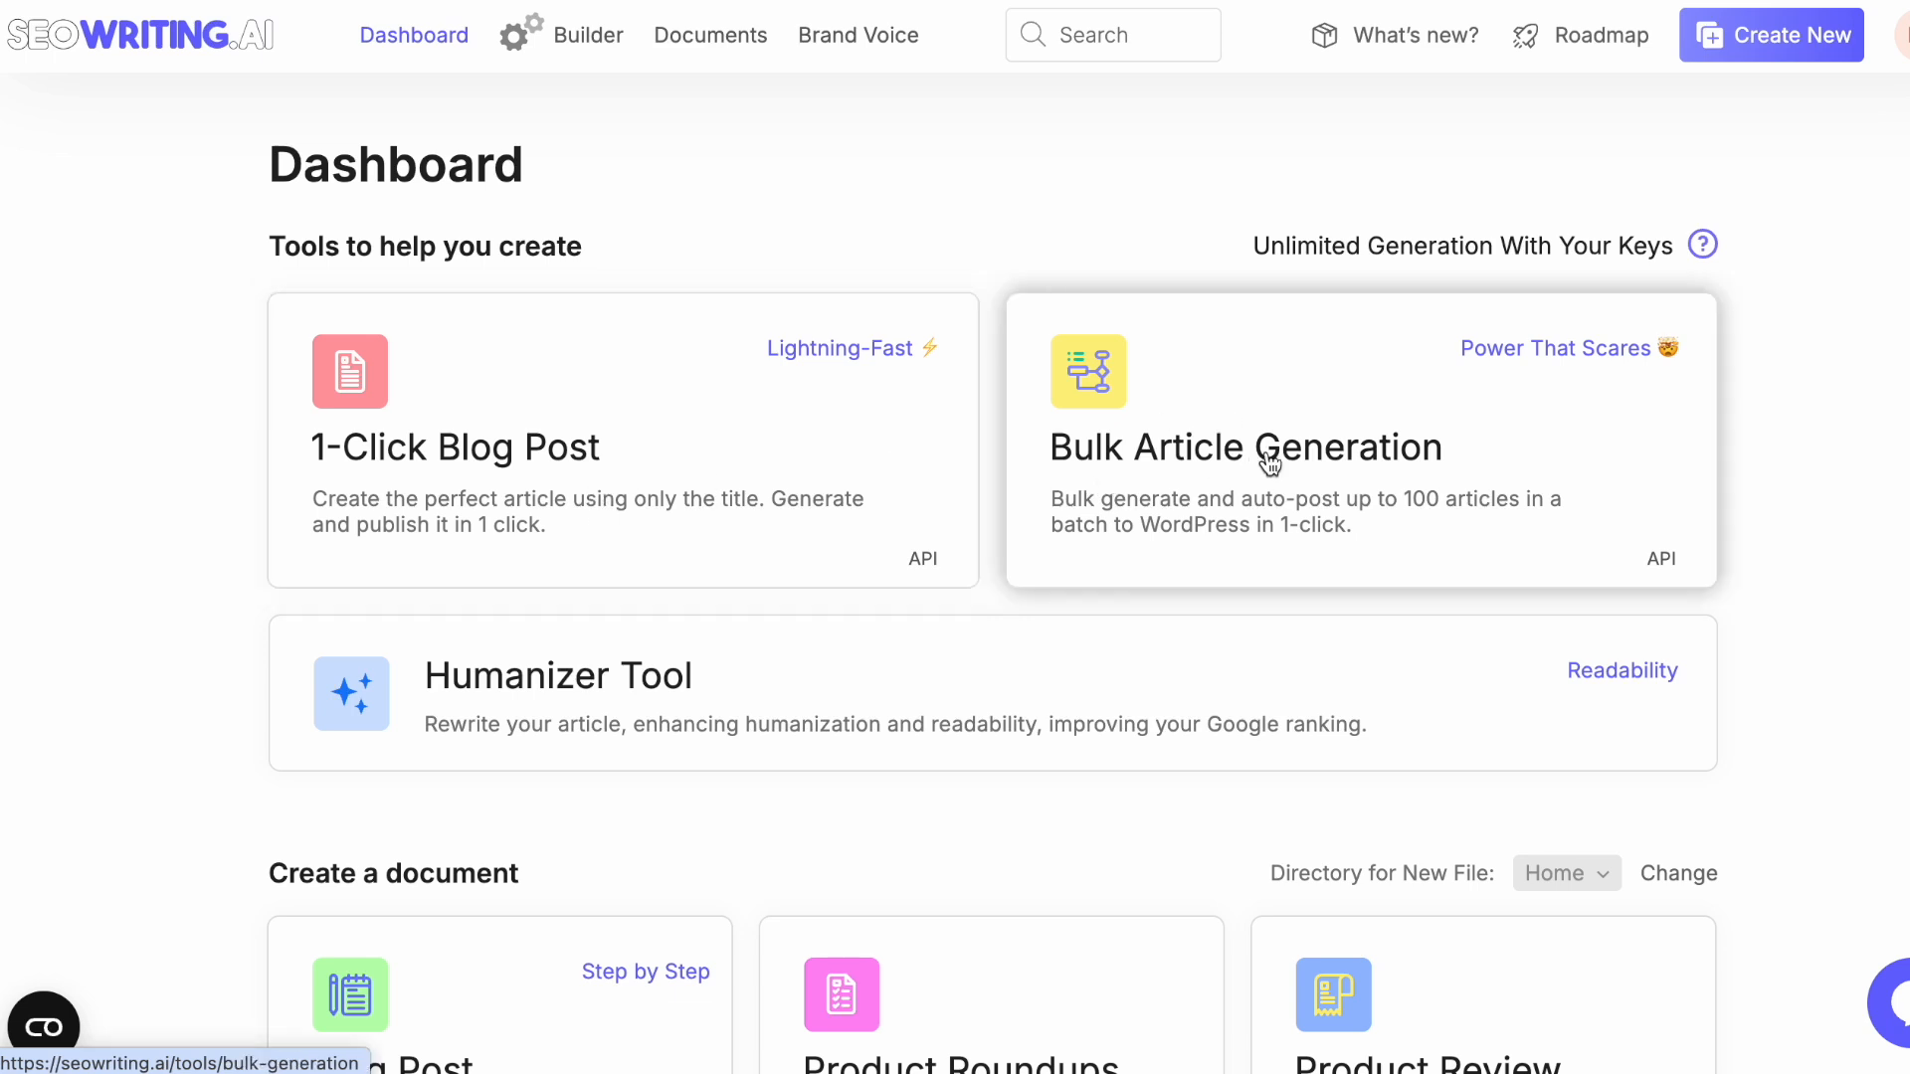
mouse_move(478, 435)
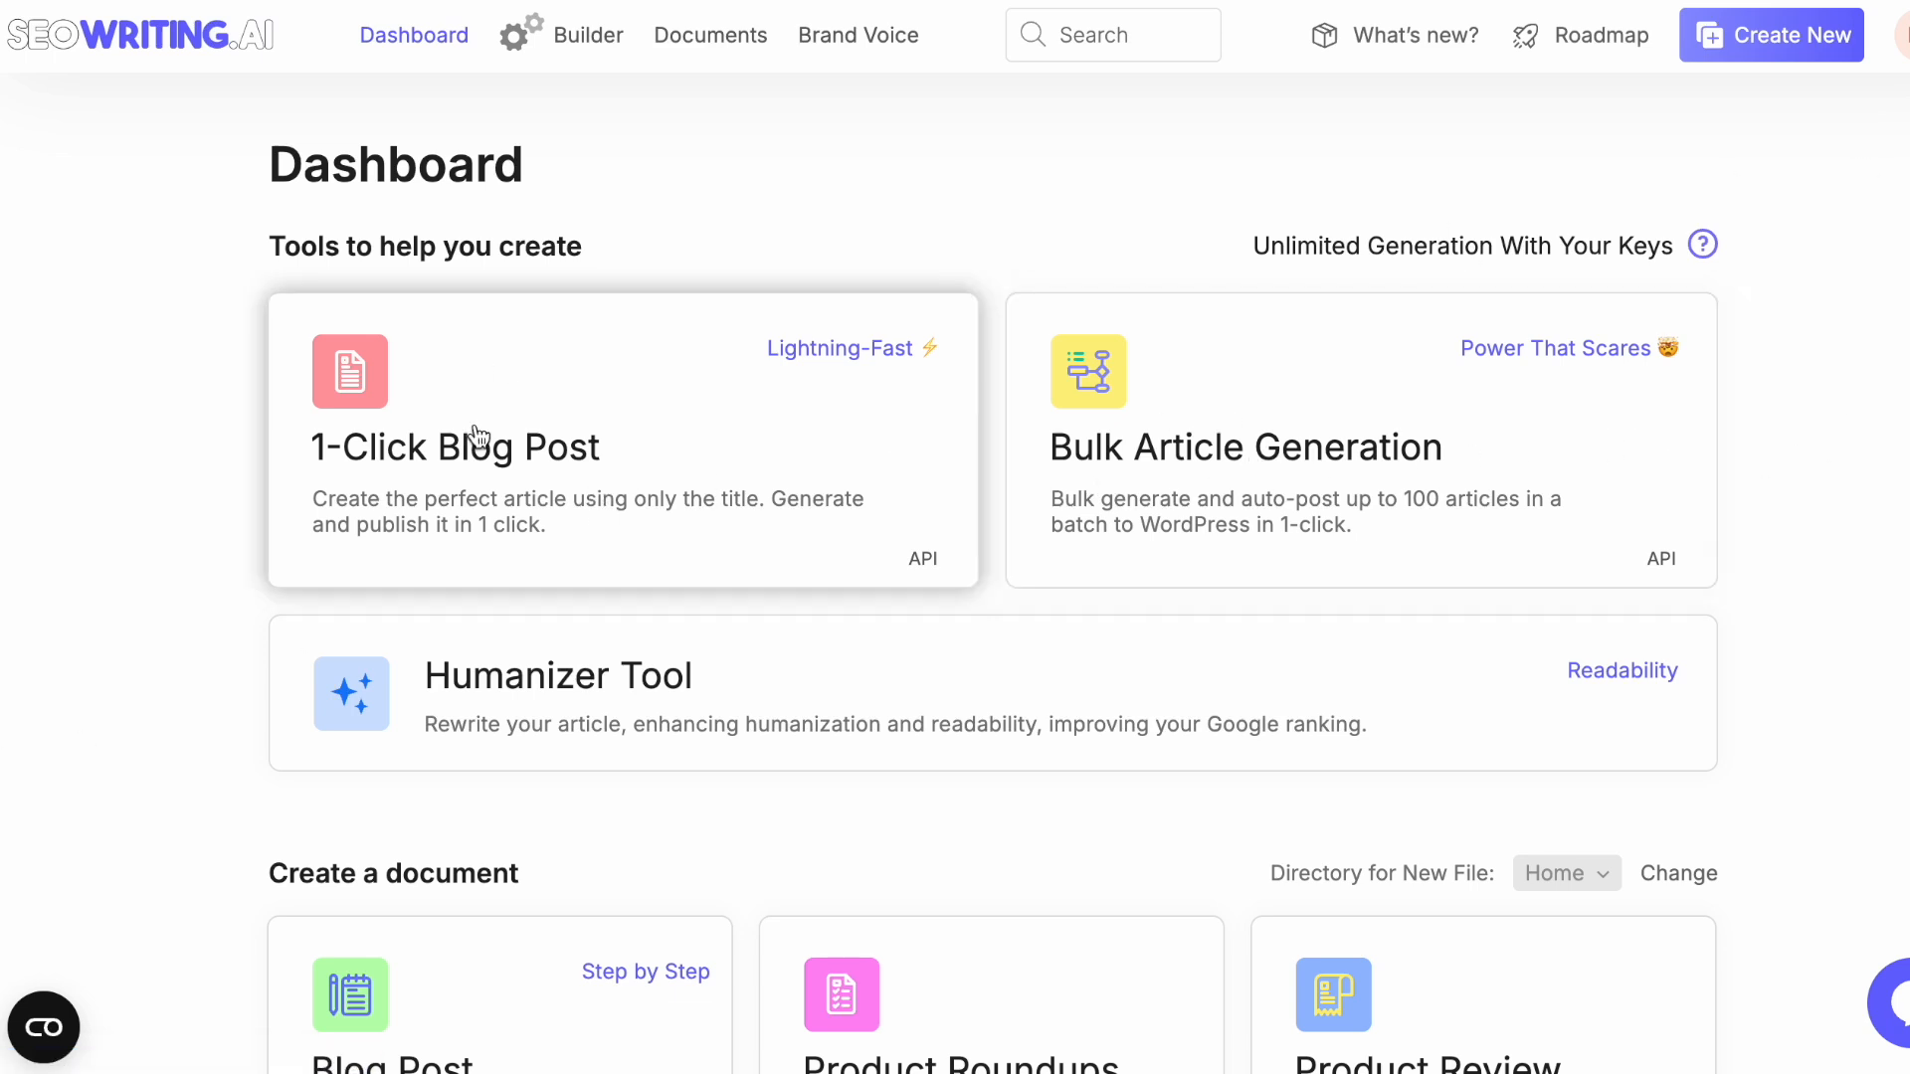
mouse_move(557, 429)
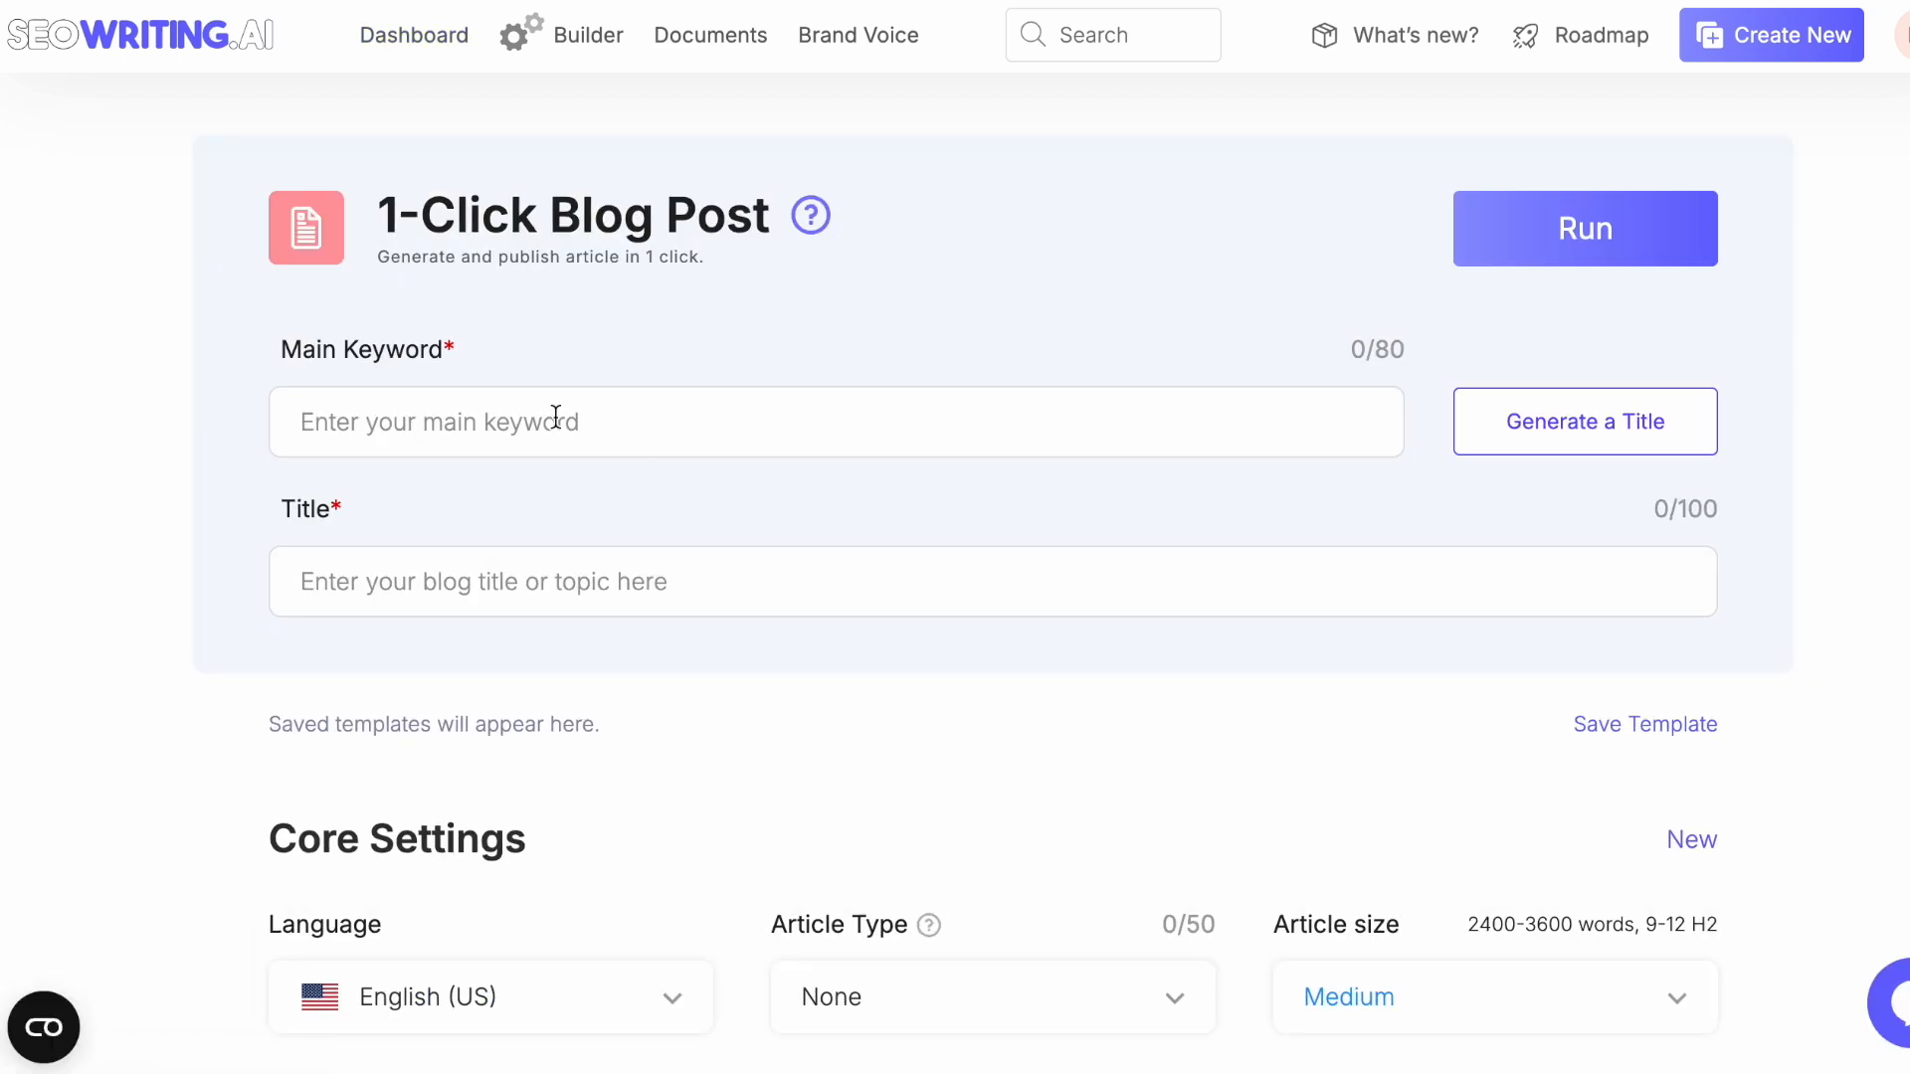
mouse_move(329, 430)
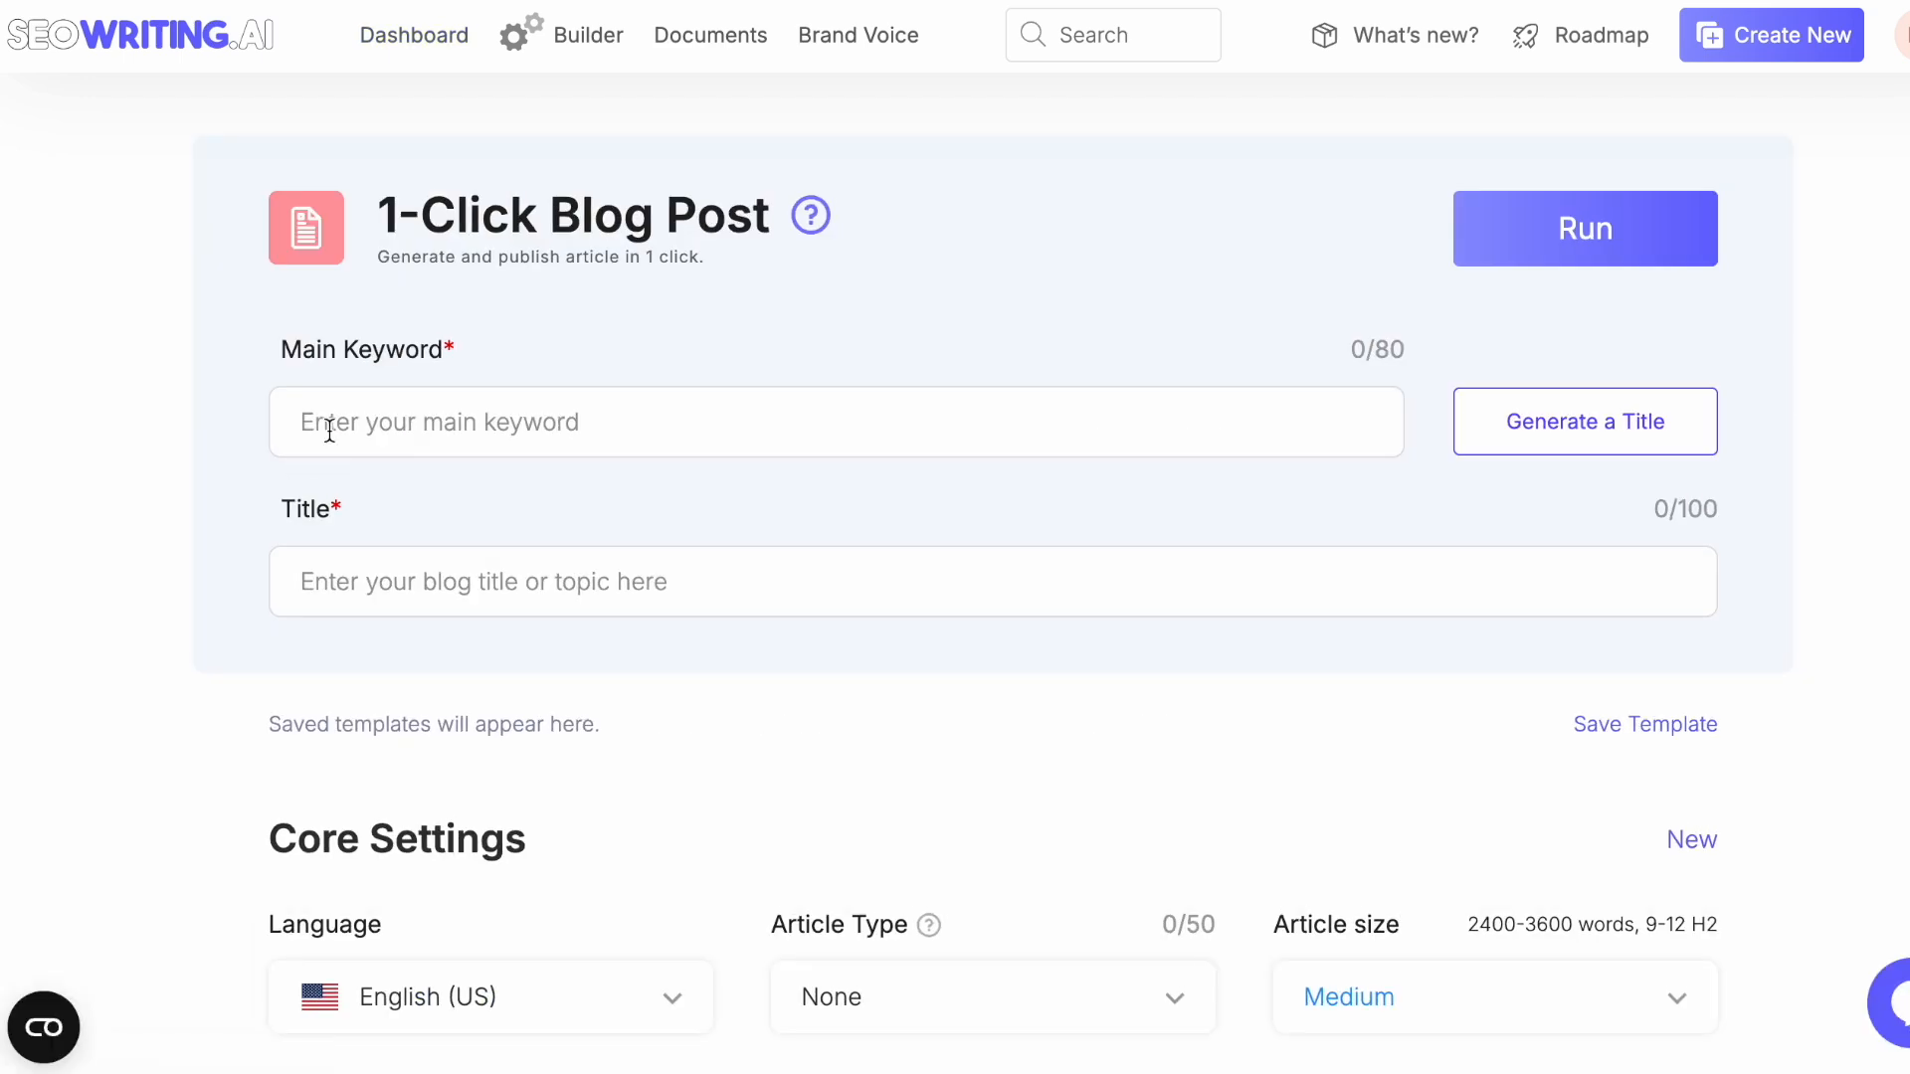
- Enter the main keyword 'how to sleep better' and request a generated title
click(835, 421)
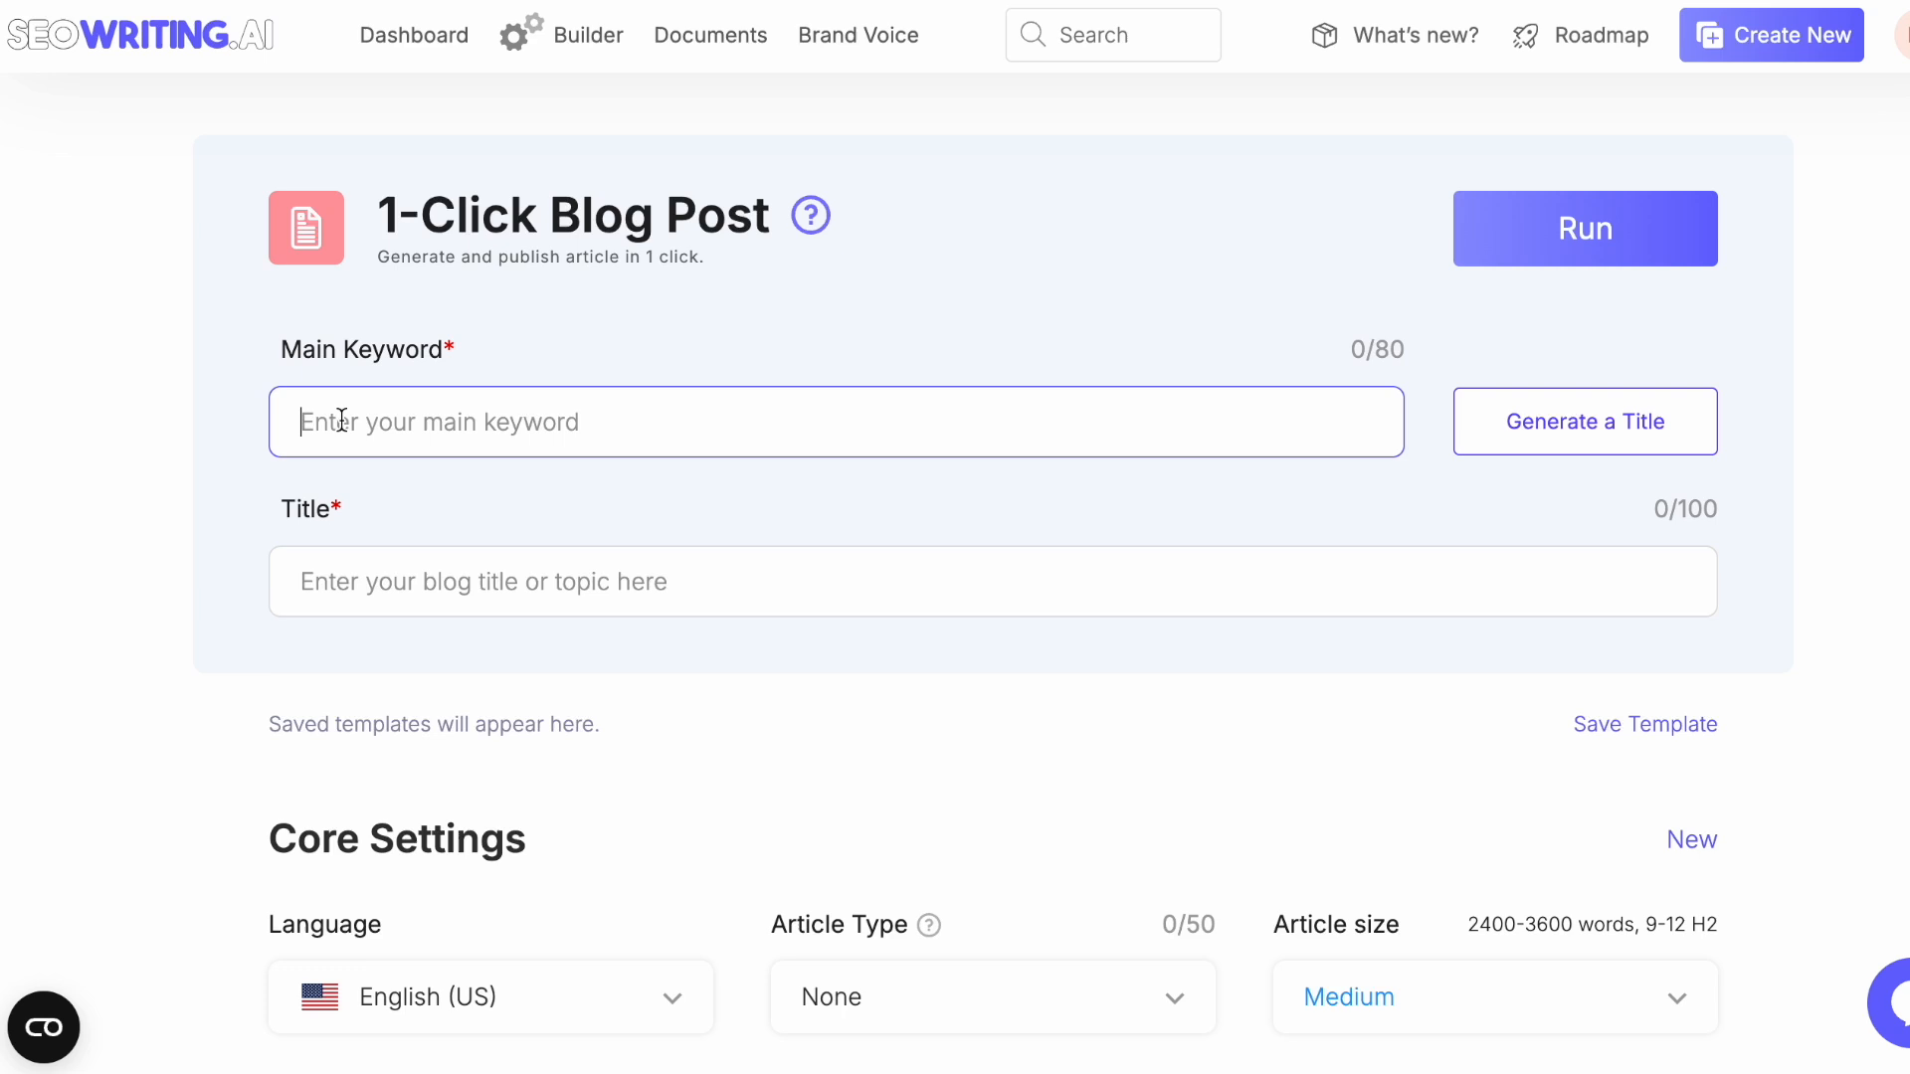
text(how to)
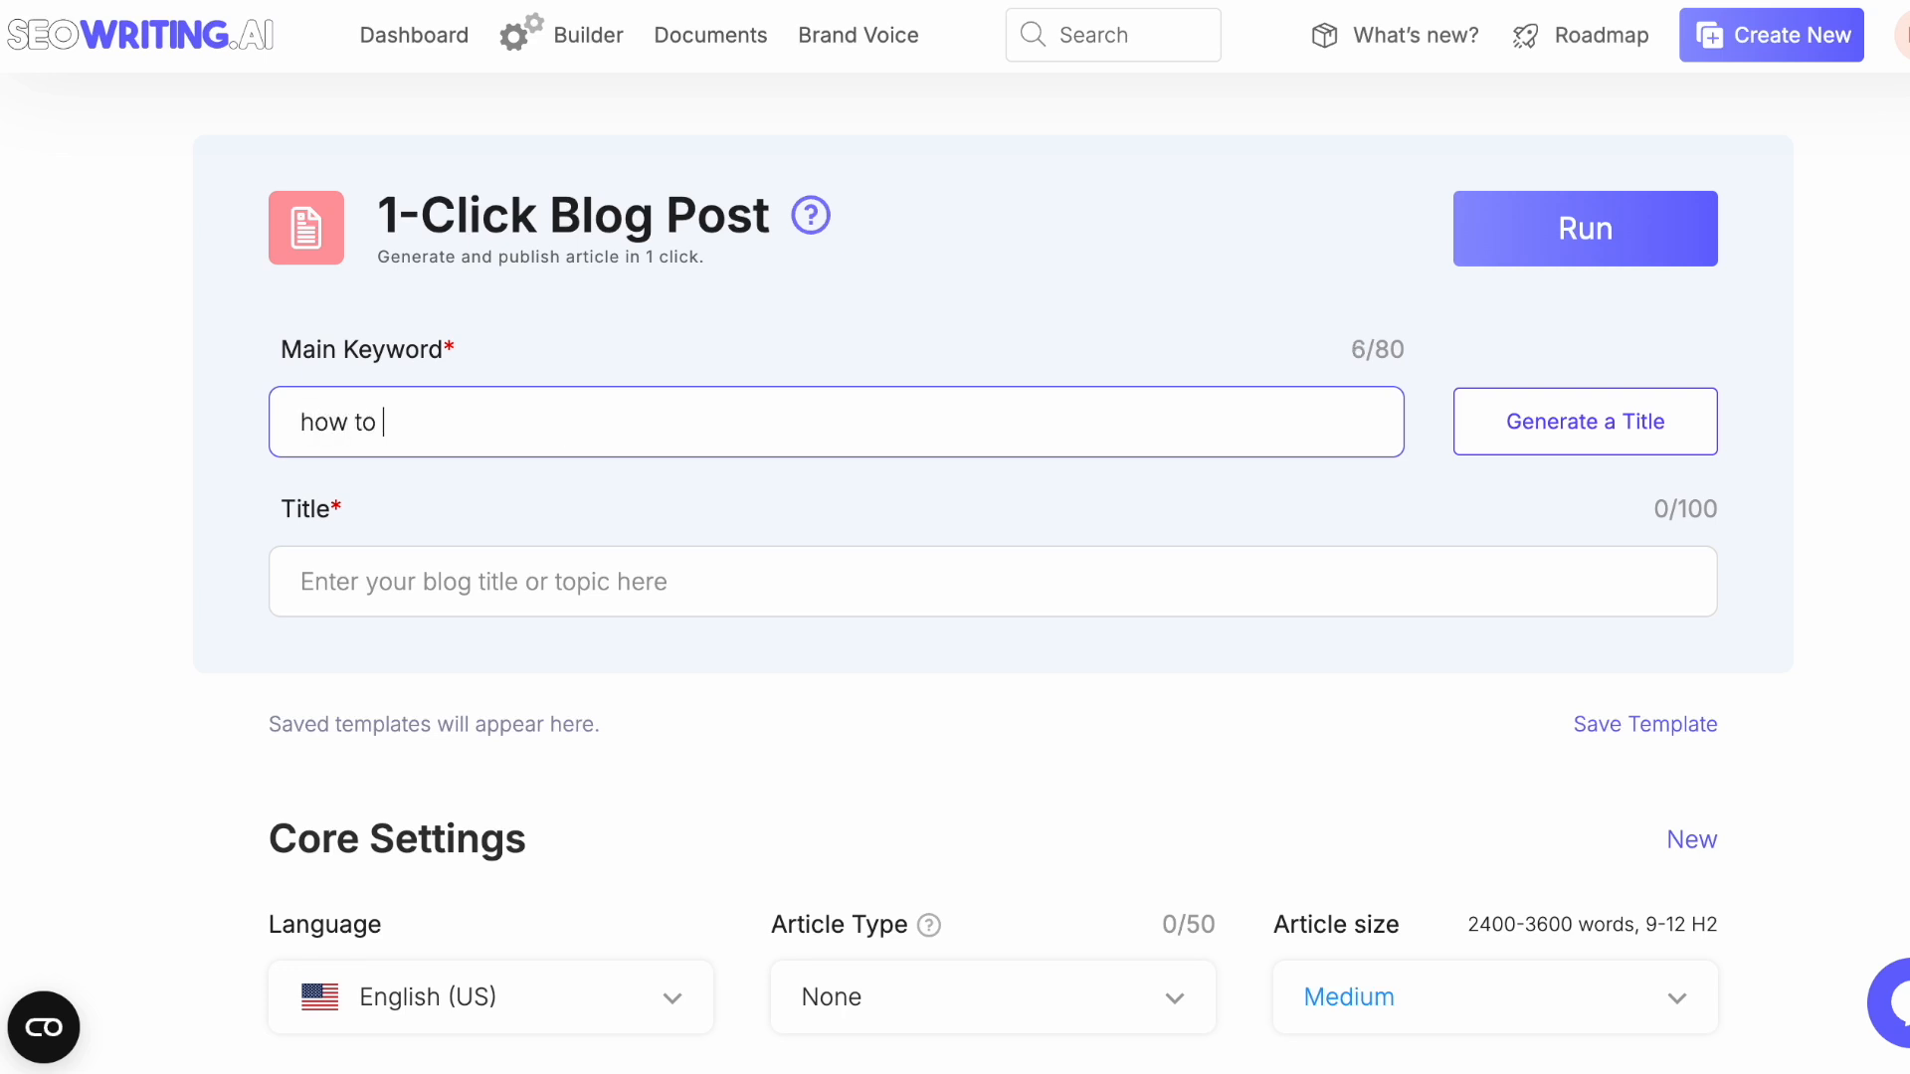
text(sleep better)
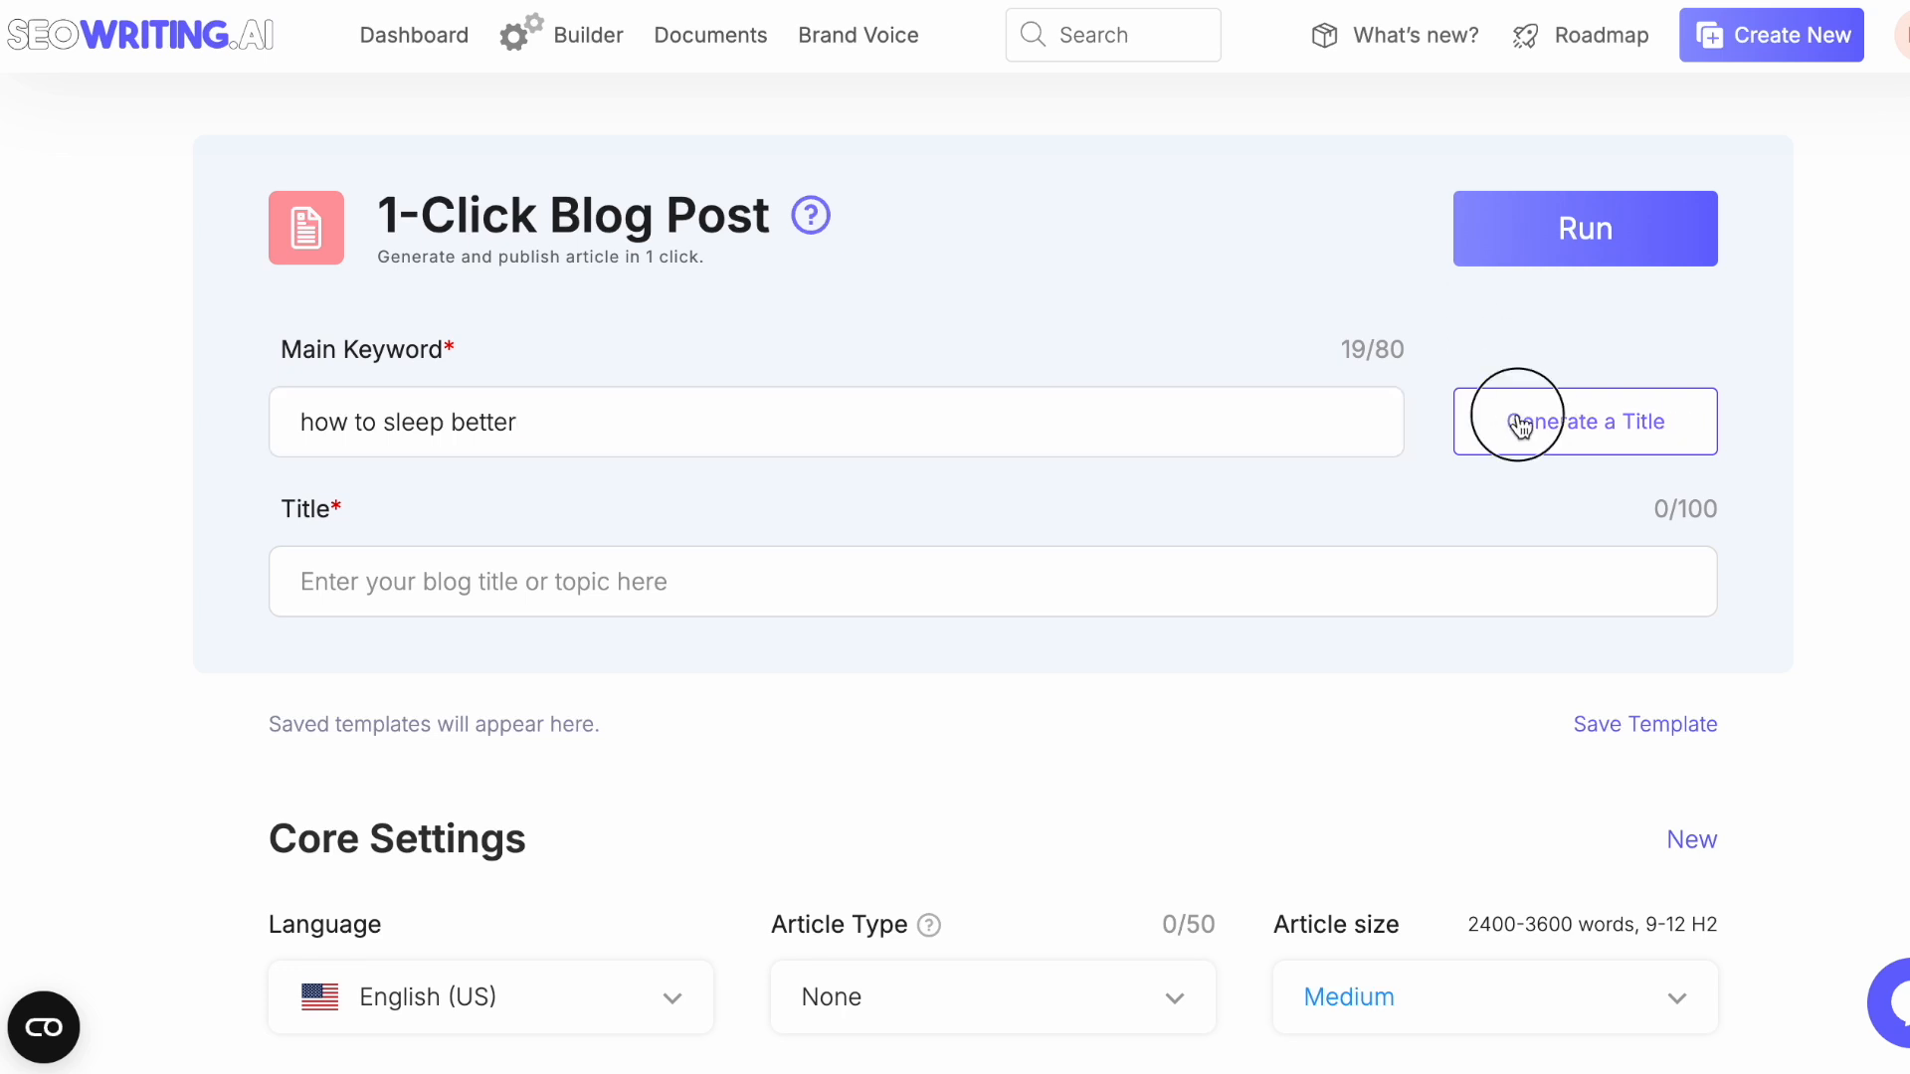
click(1586, 422)
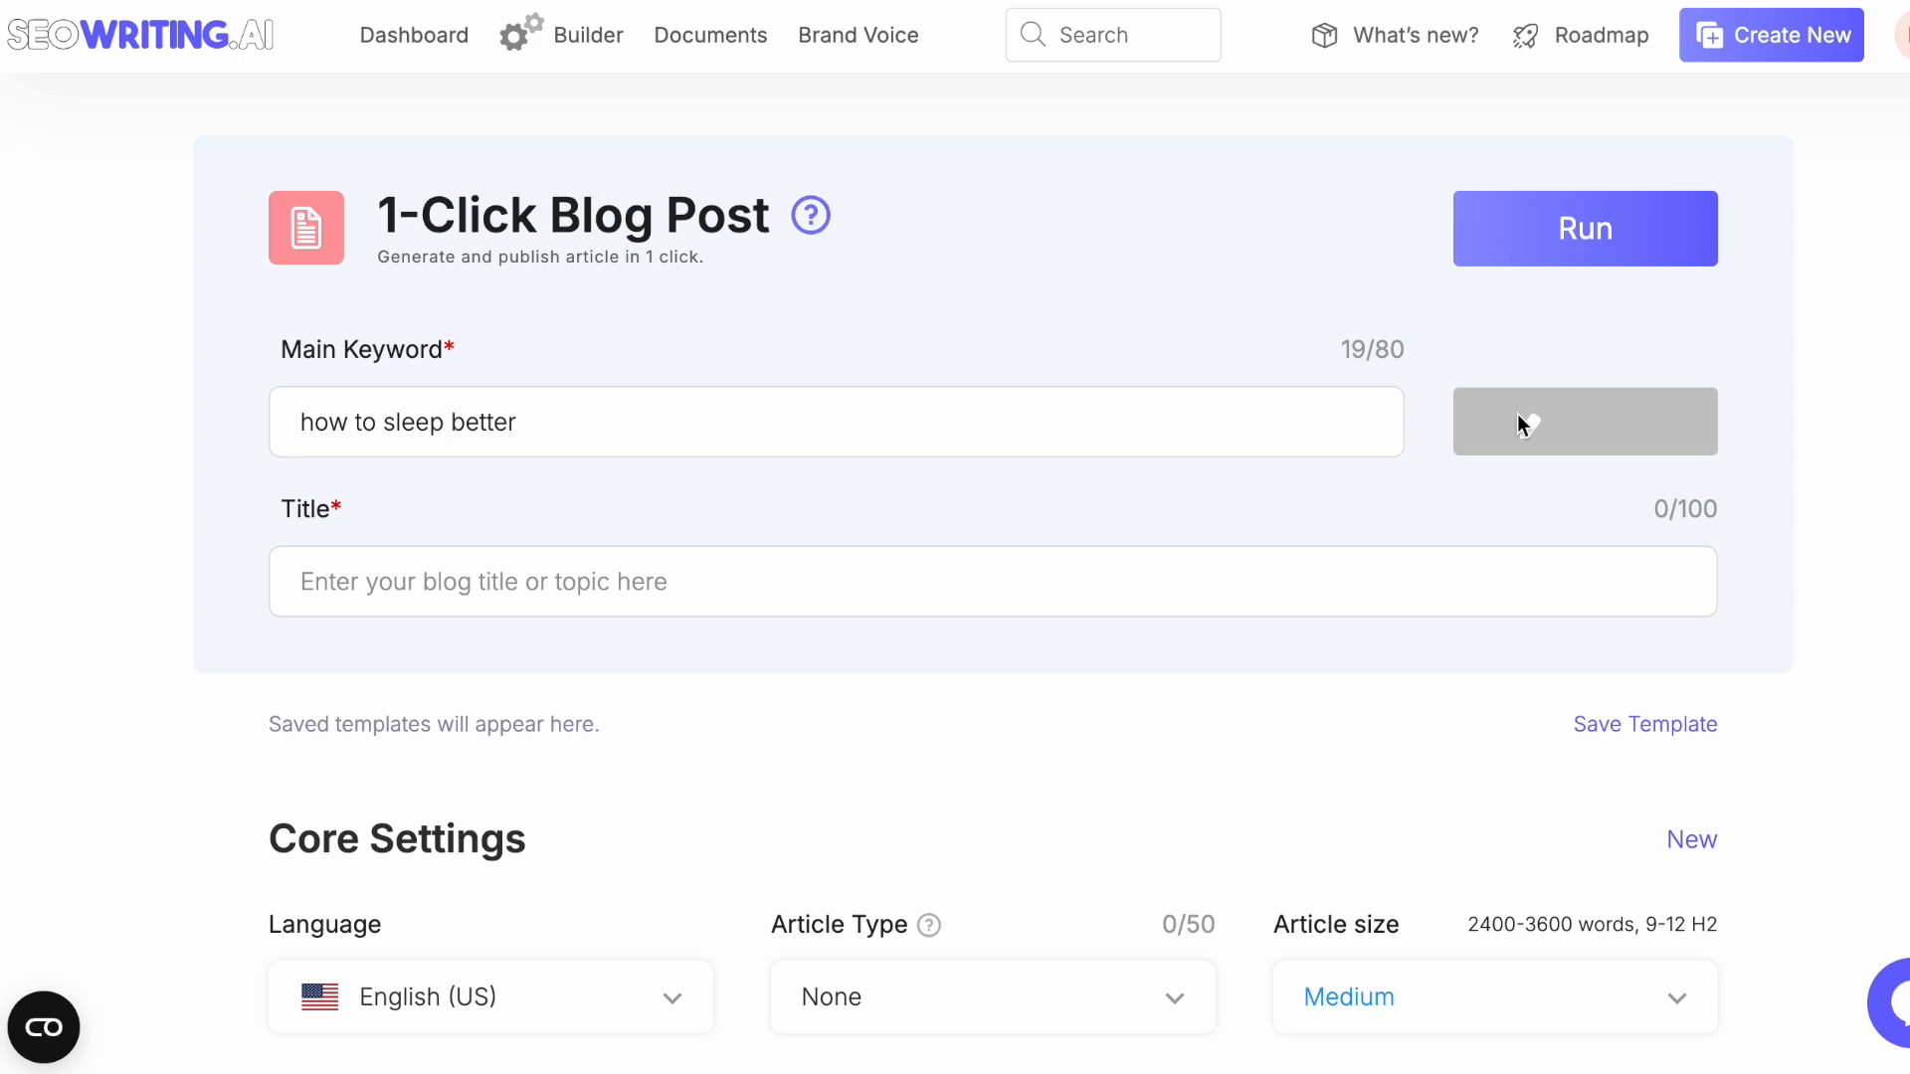
click(1584, 422)
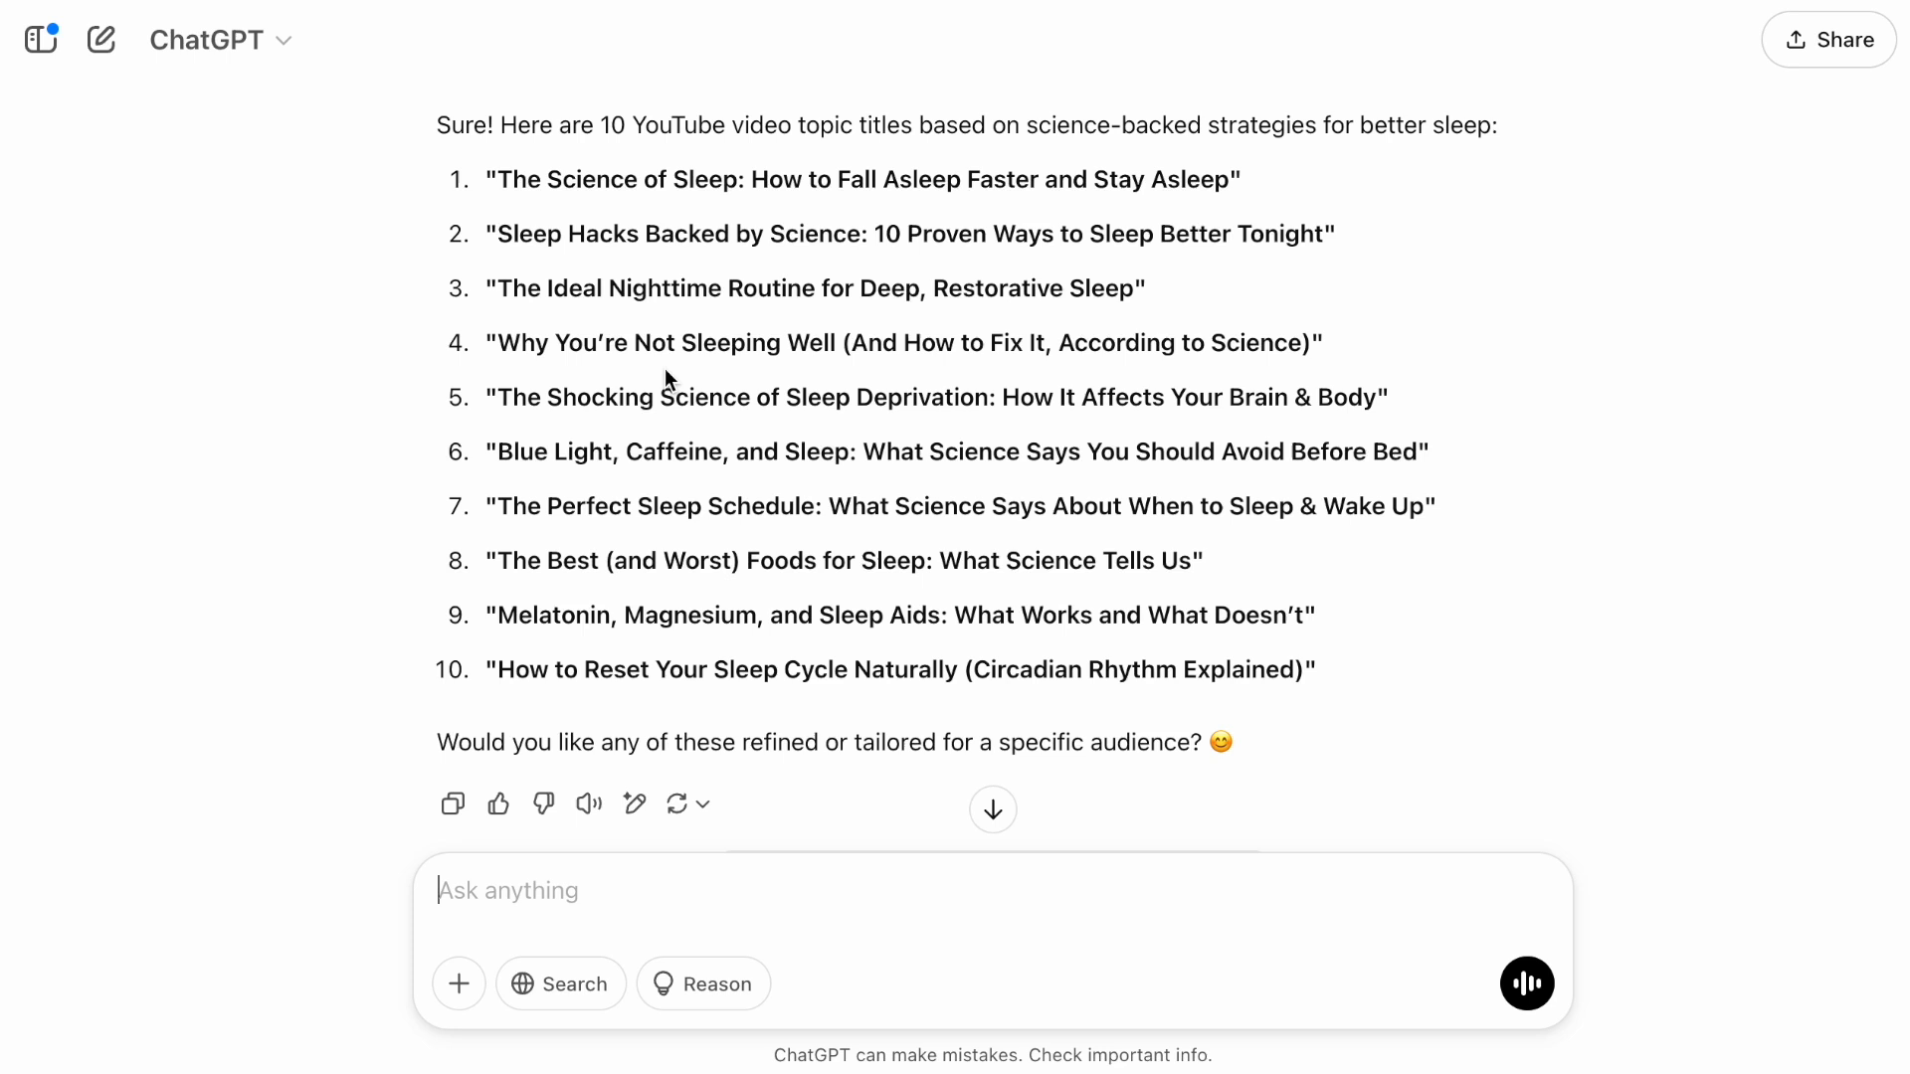
mouse_move(730, 328)
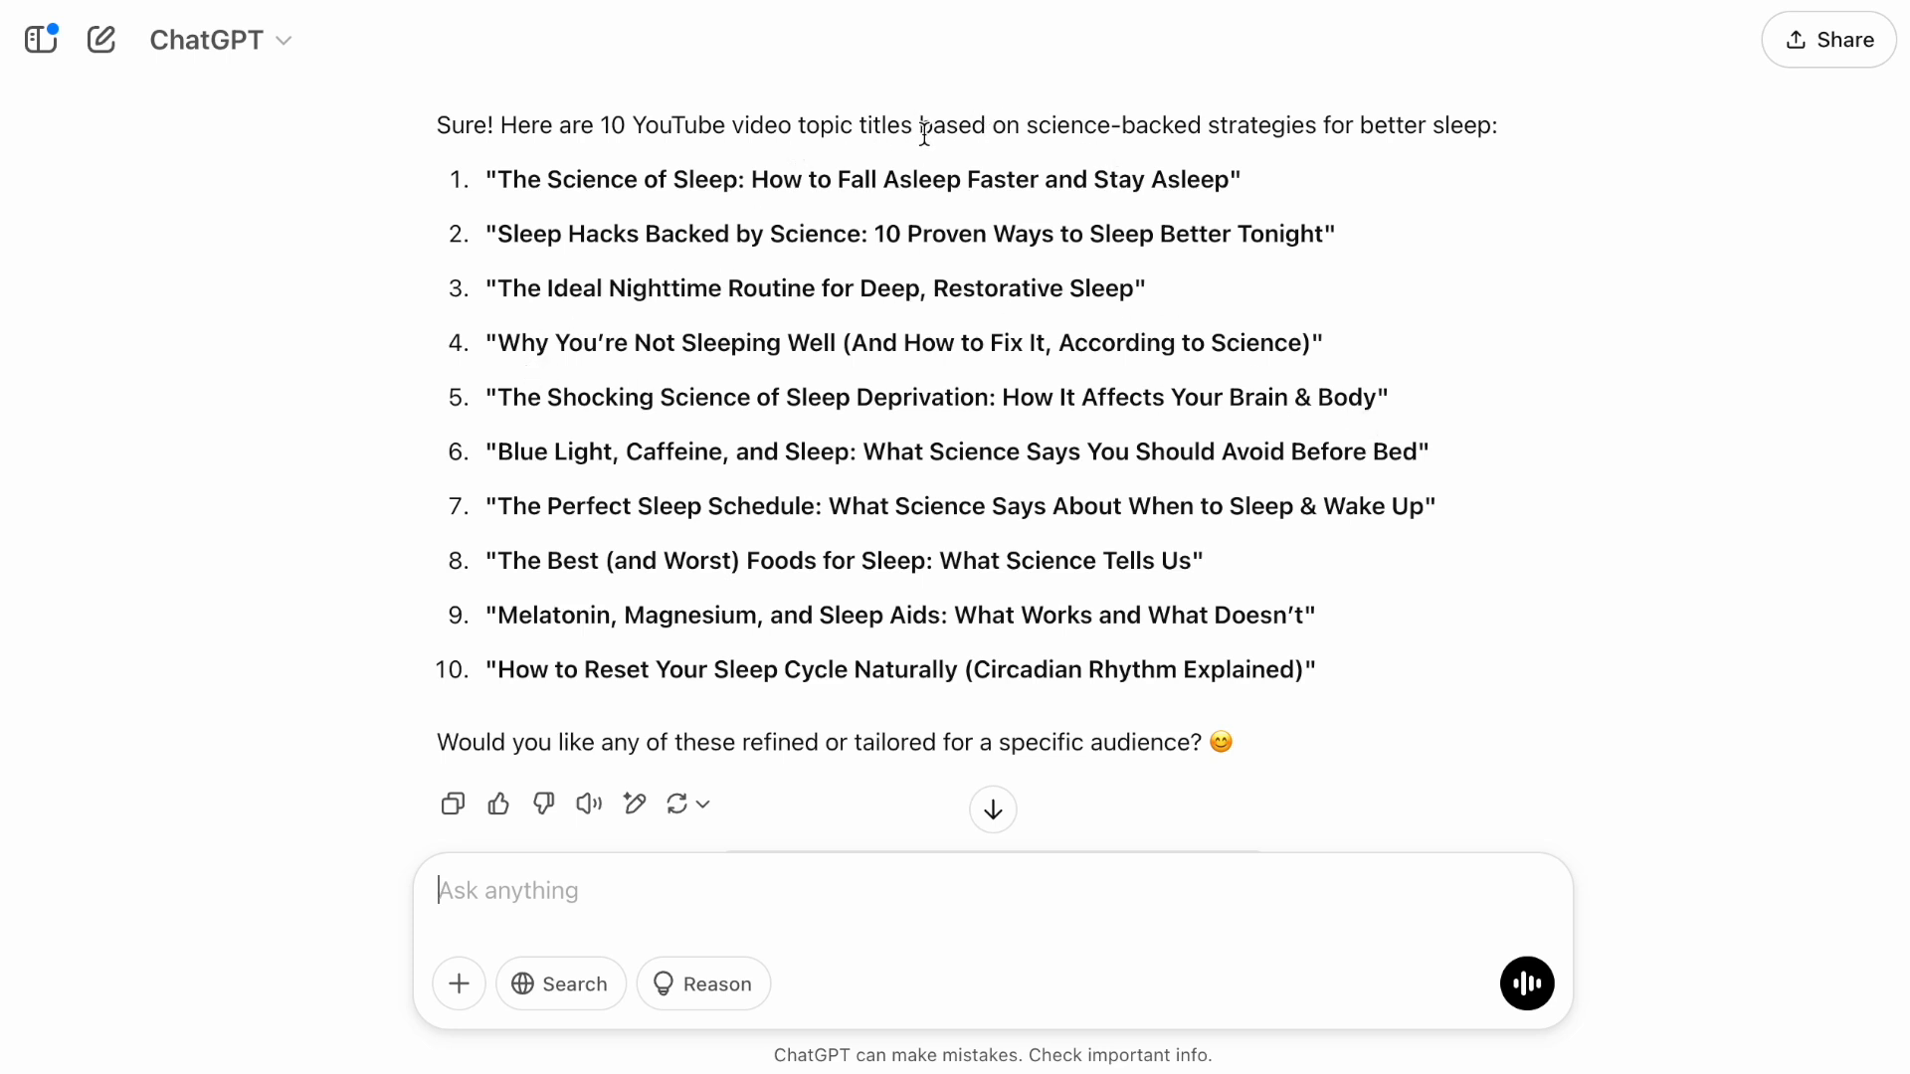
- Copy the second title, 'Sleep Hacks Backed by Science: 10 Proven Ways to Sleep Better Tonight'
drag(919, 125, 1492, 126)
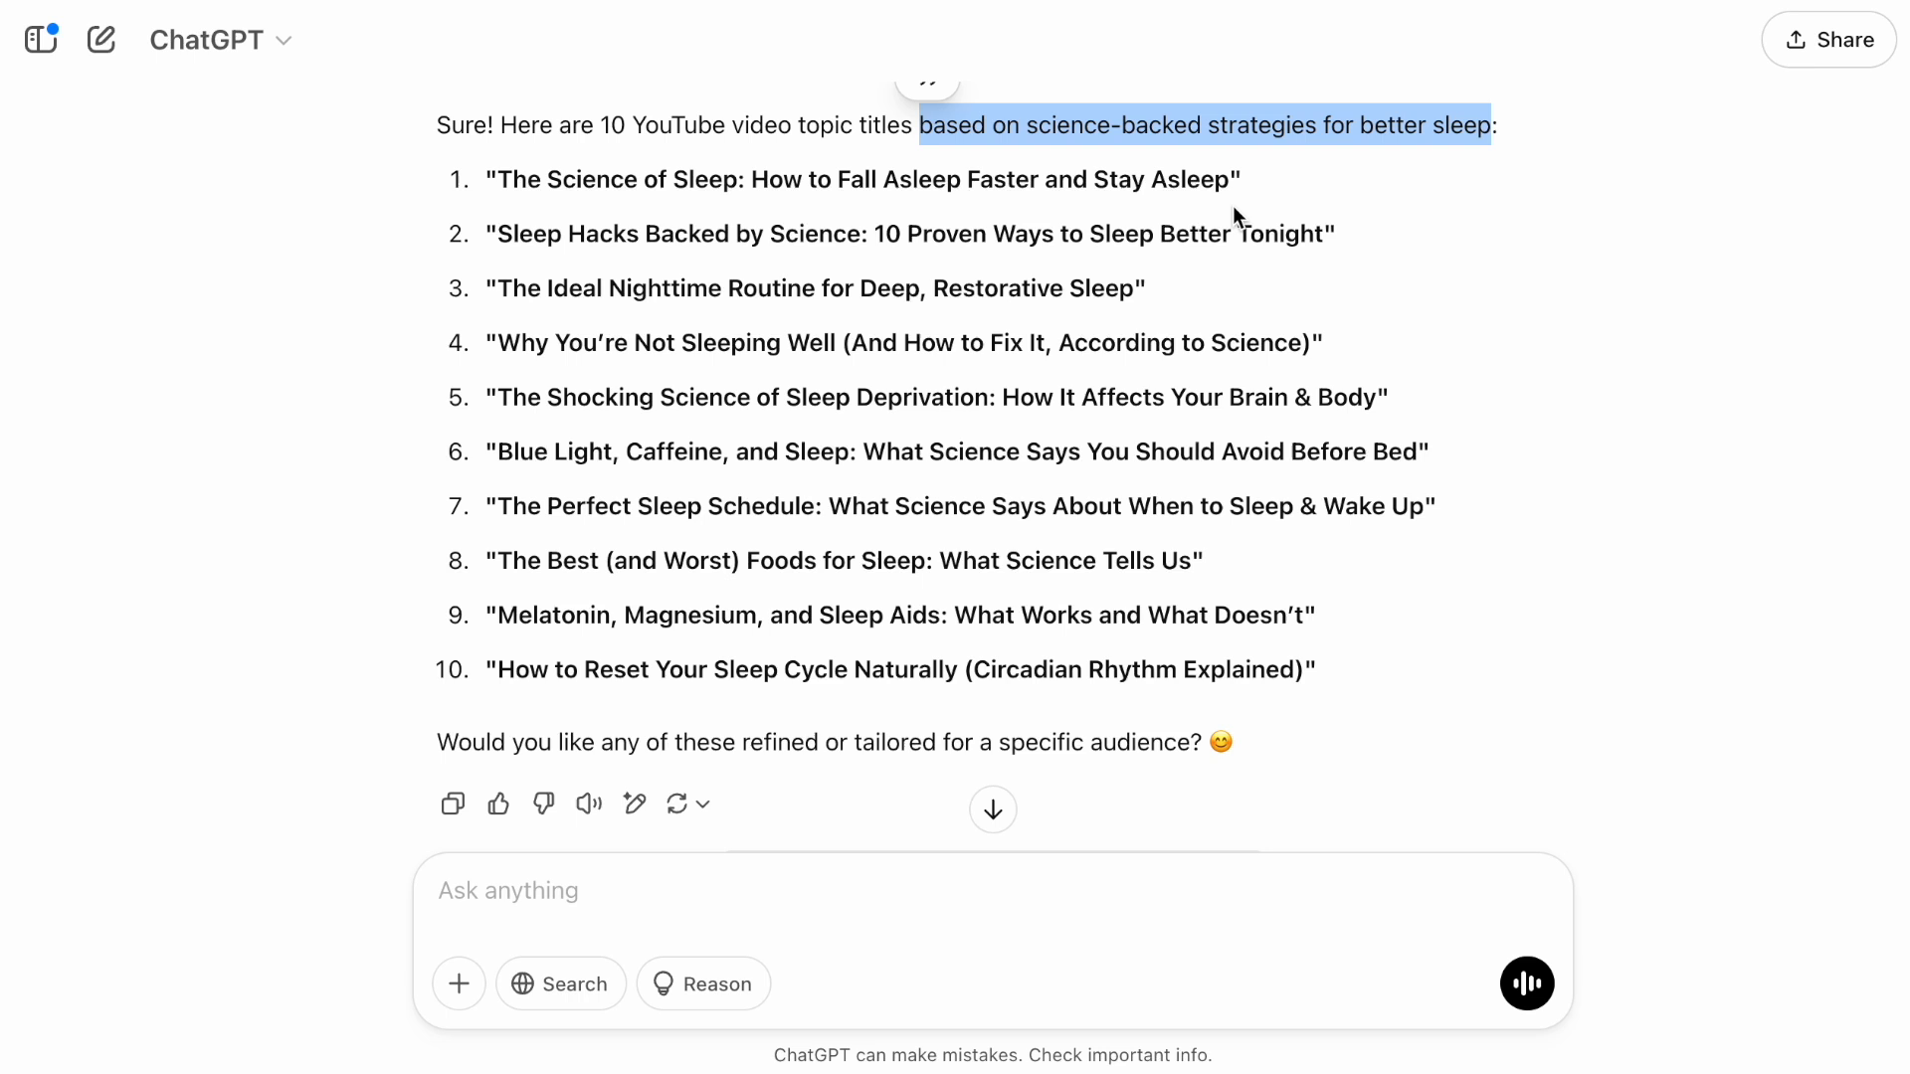
mouse_move(573, 460)
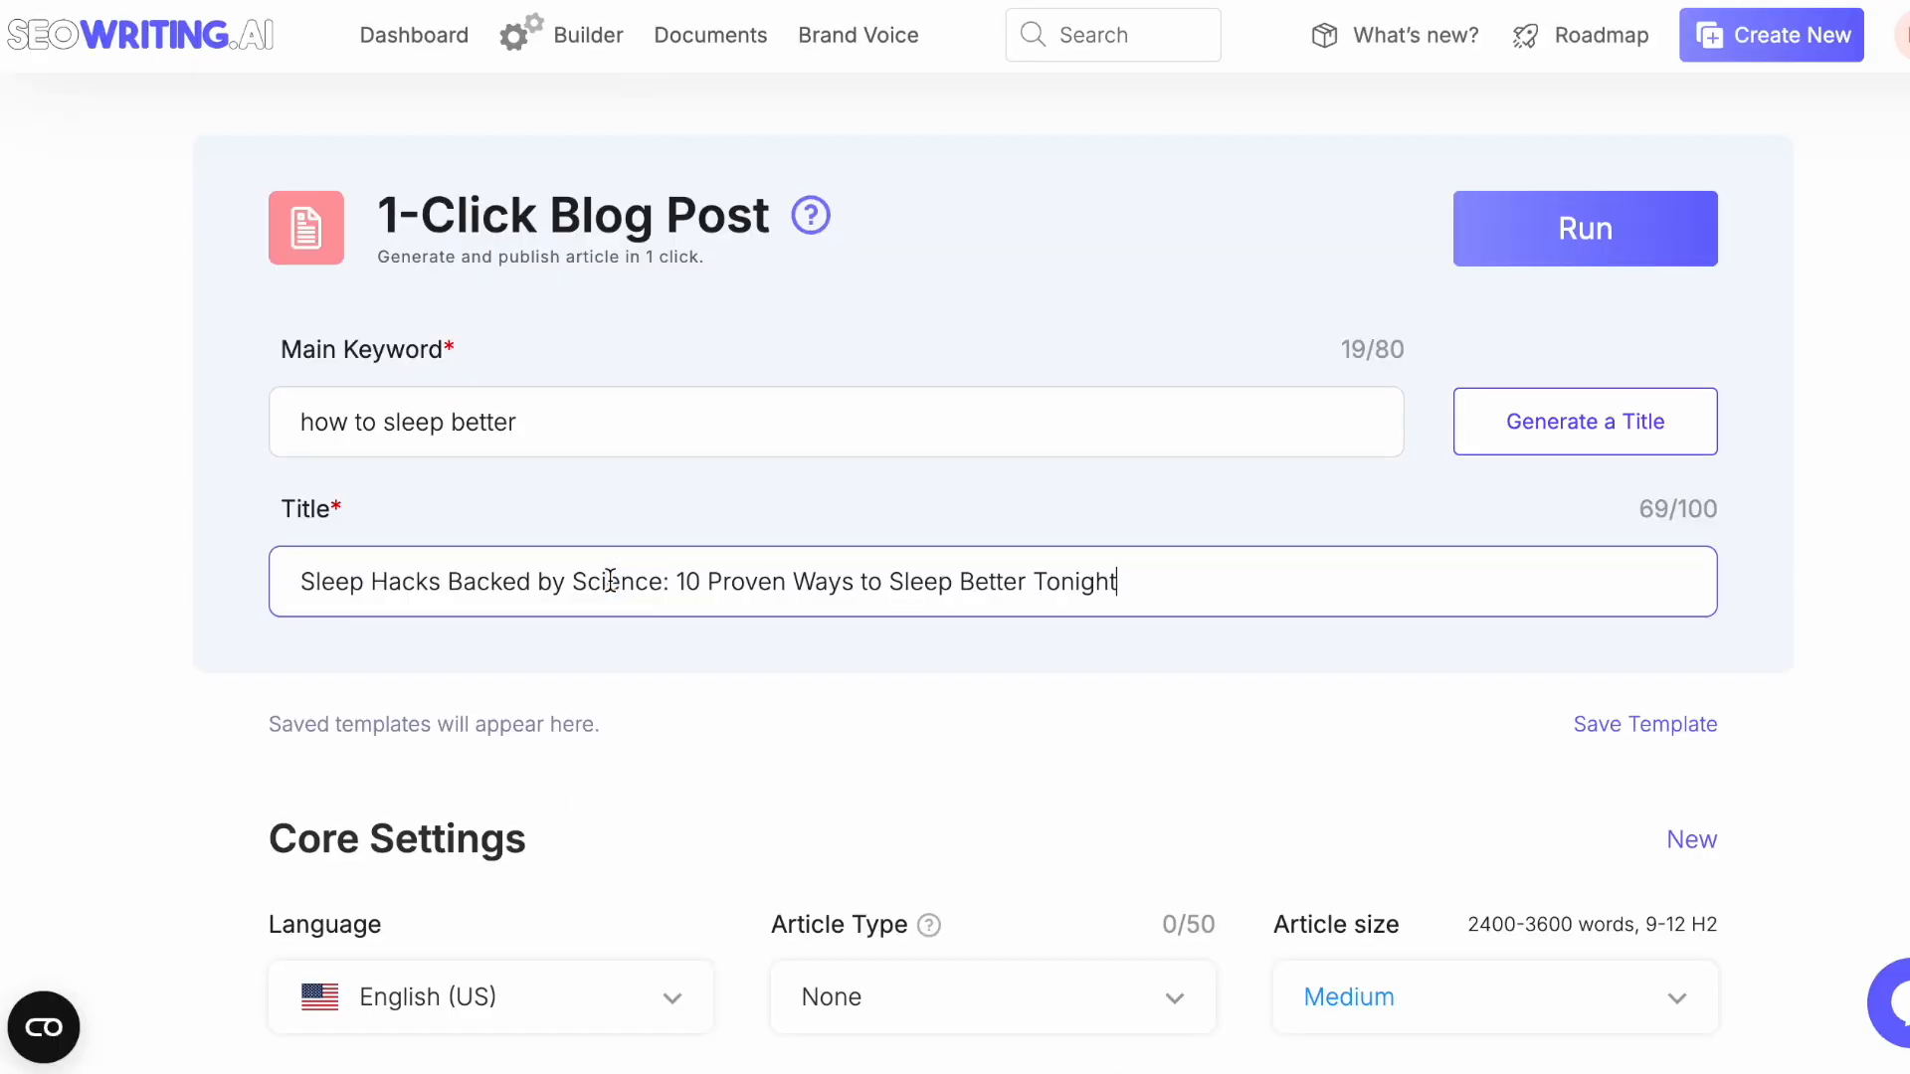
- Use the Sleep Hacks Backed by Science title and choose Listicle as the article type
scroll(down, 3)
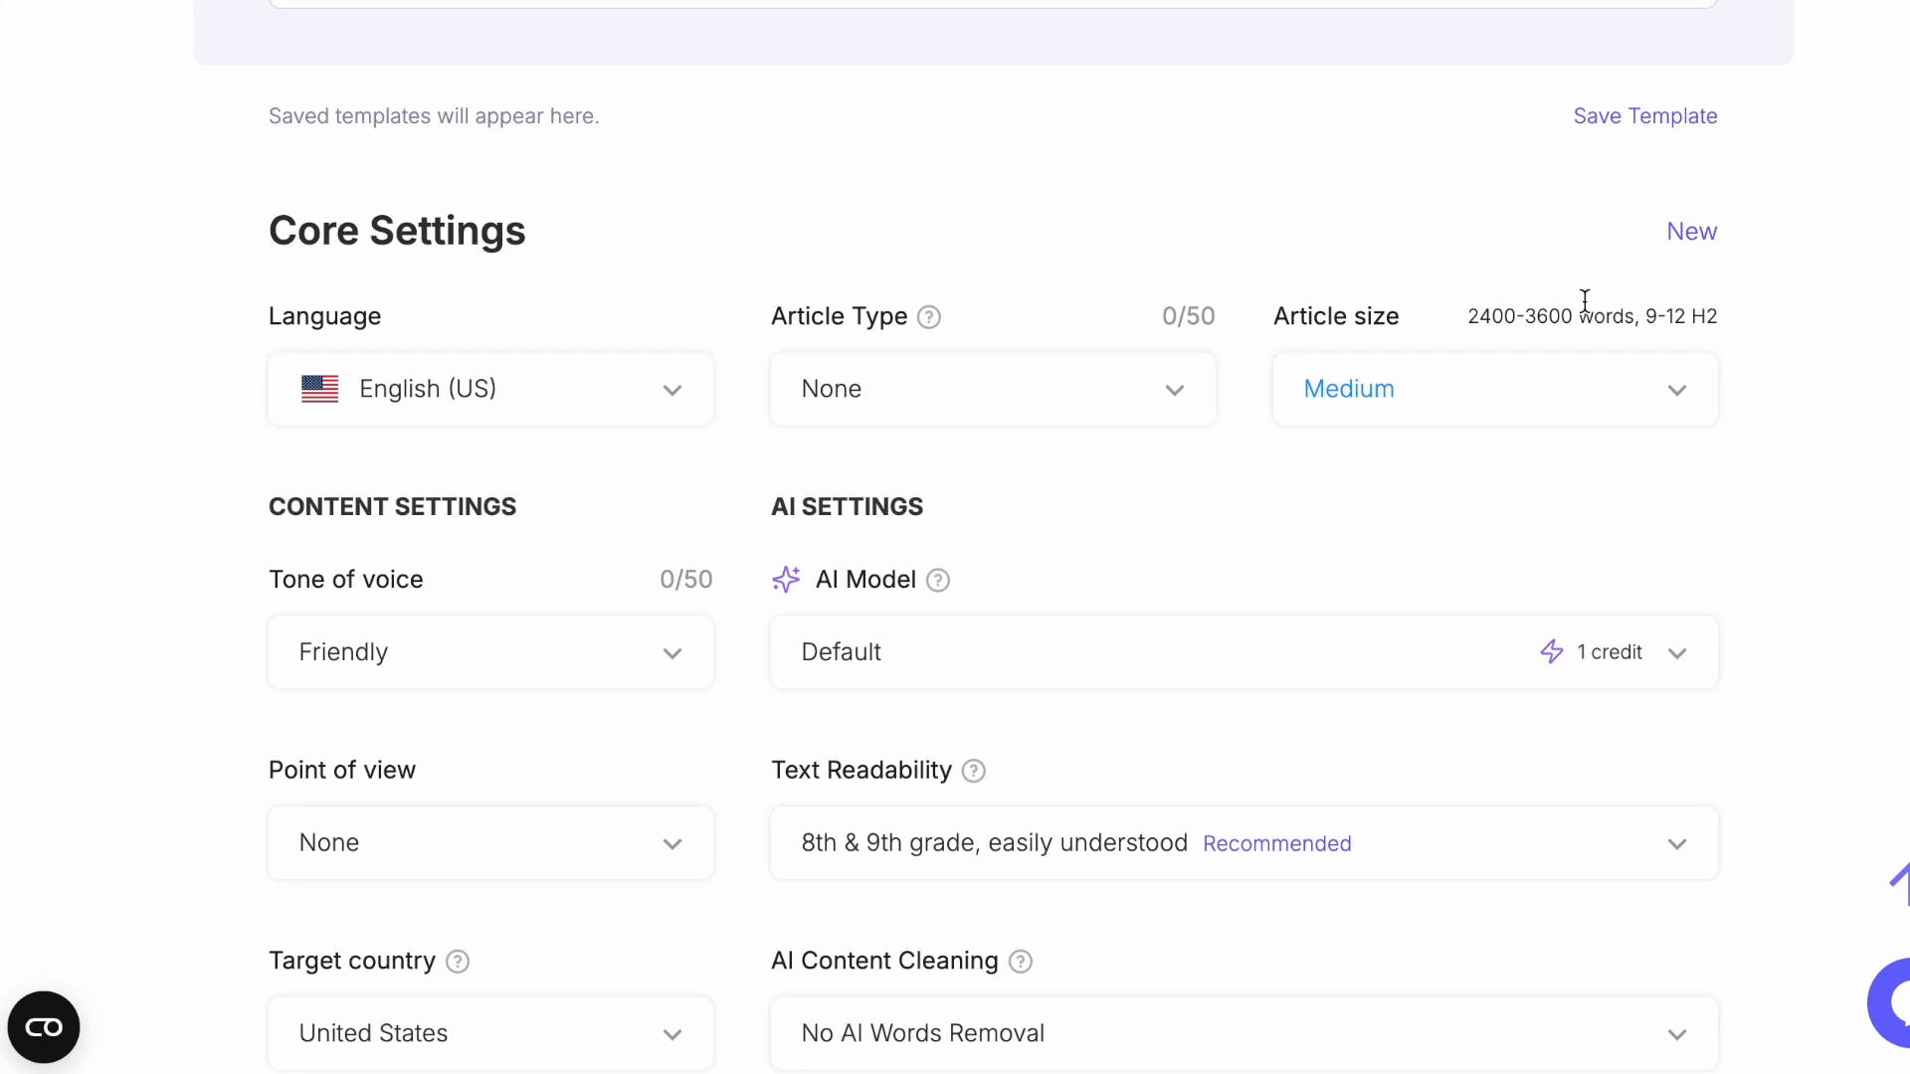
mouse_move(925, 319)
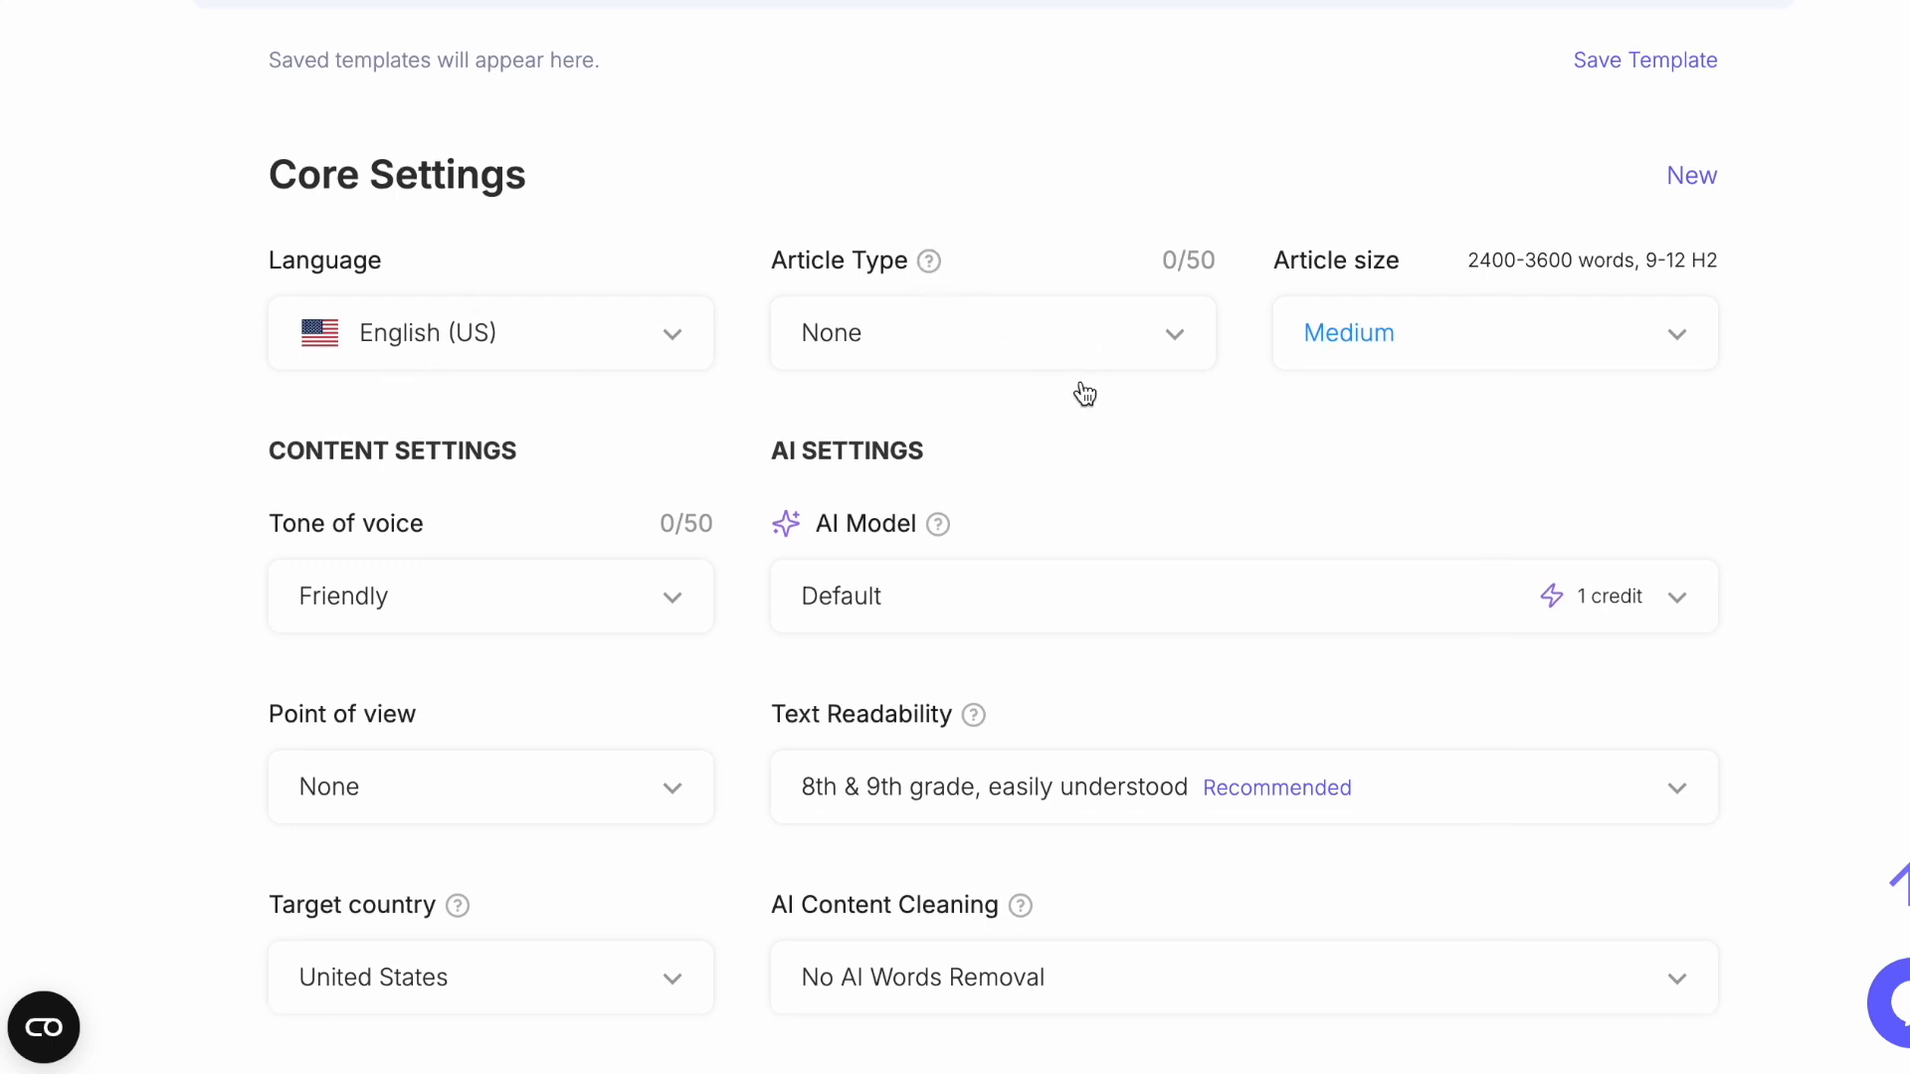
click(991, 332)
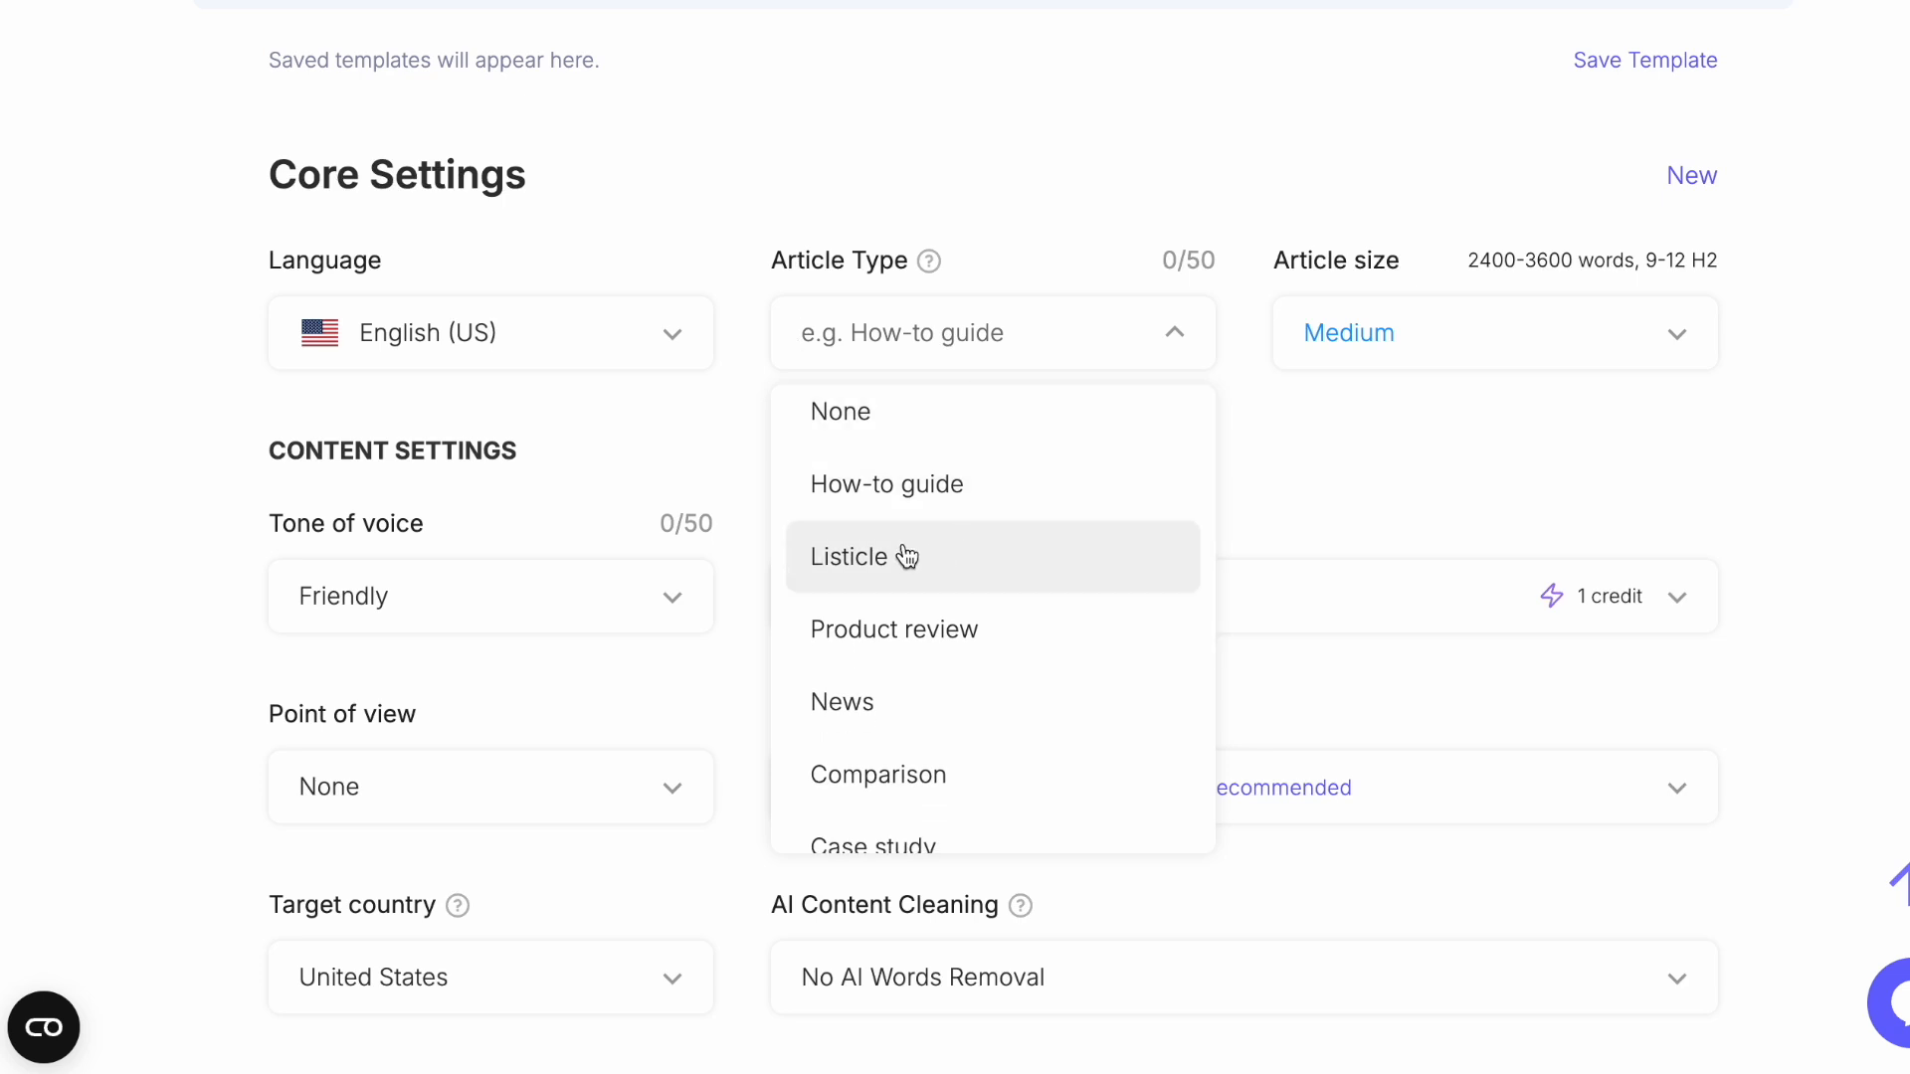
mouse_move(904, 575)
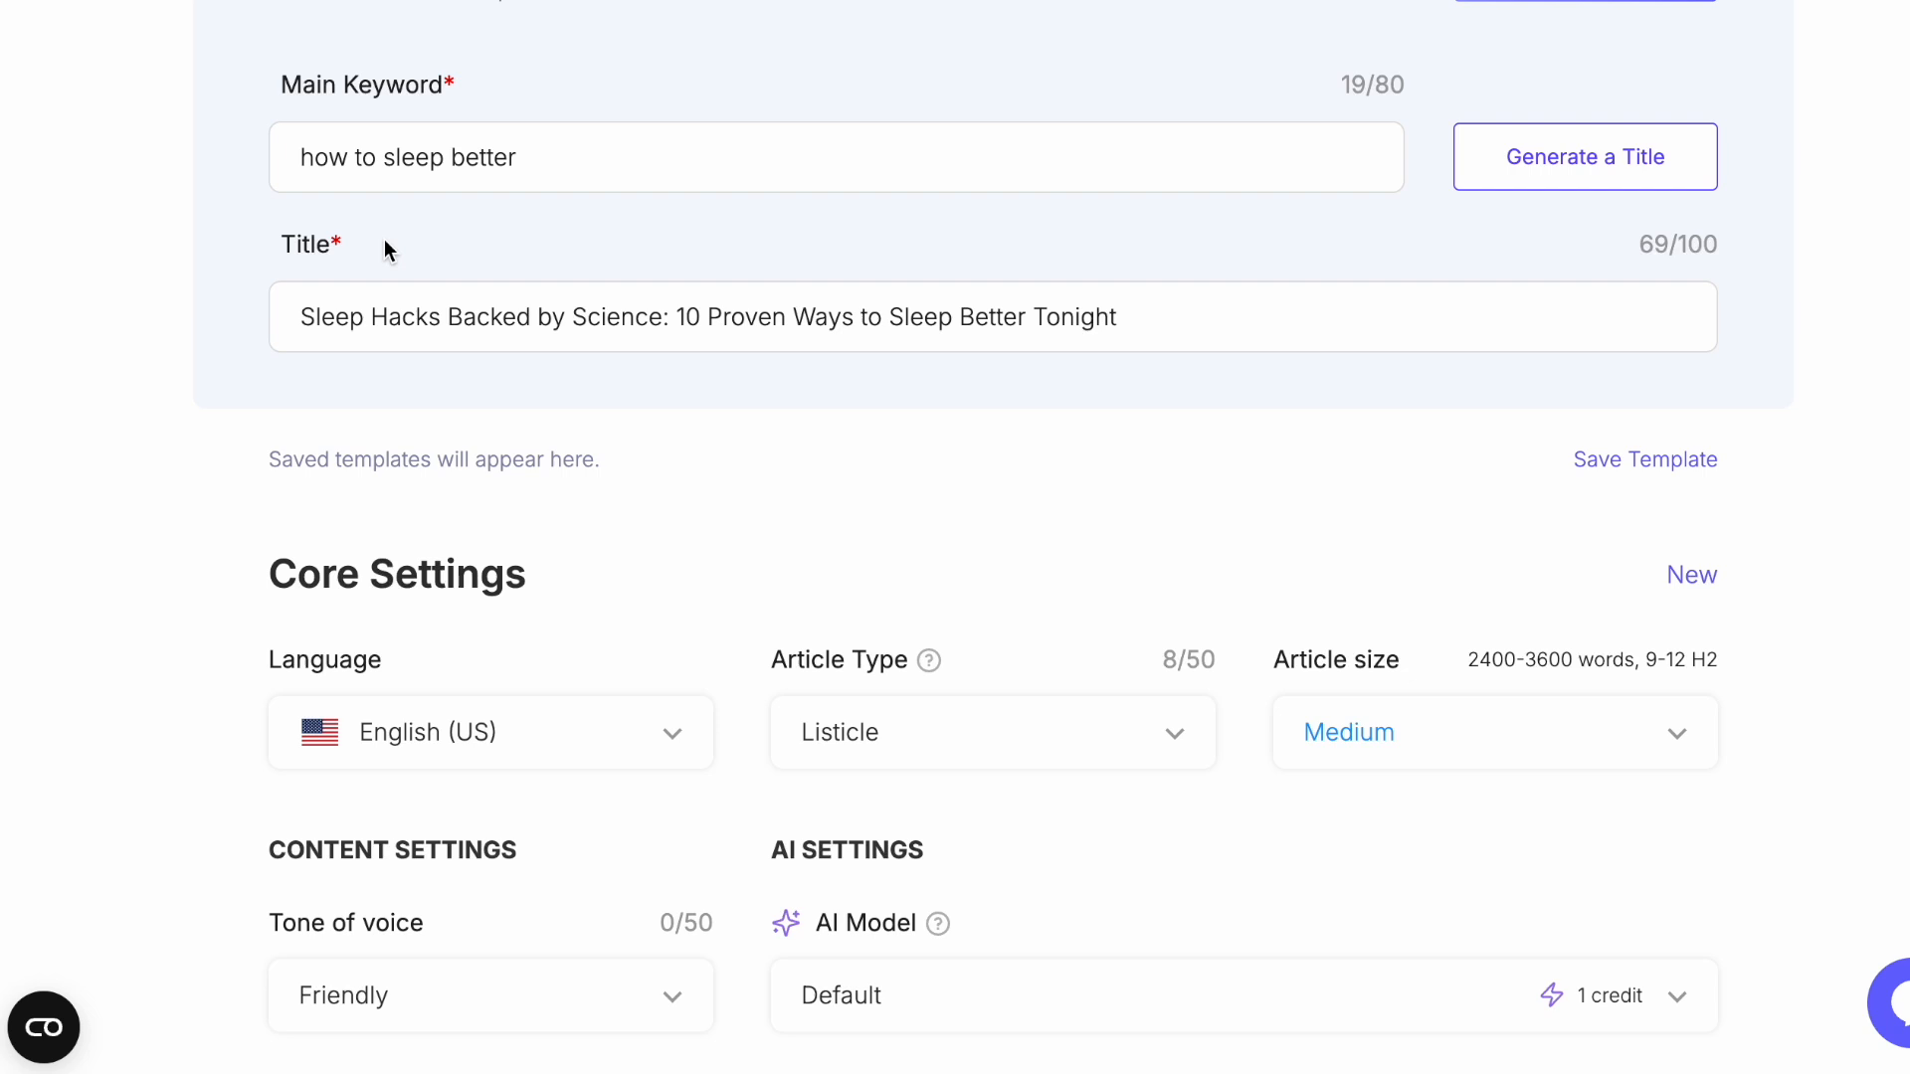
drag(302, 316, 679, 317)
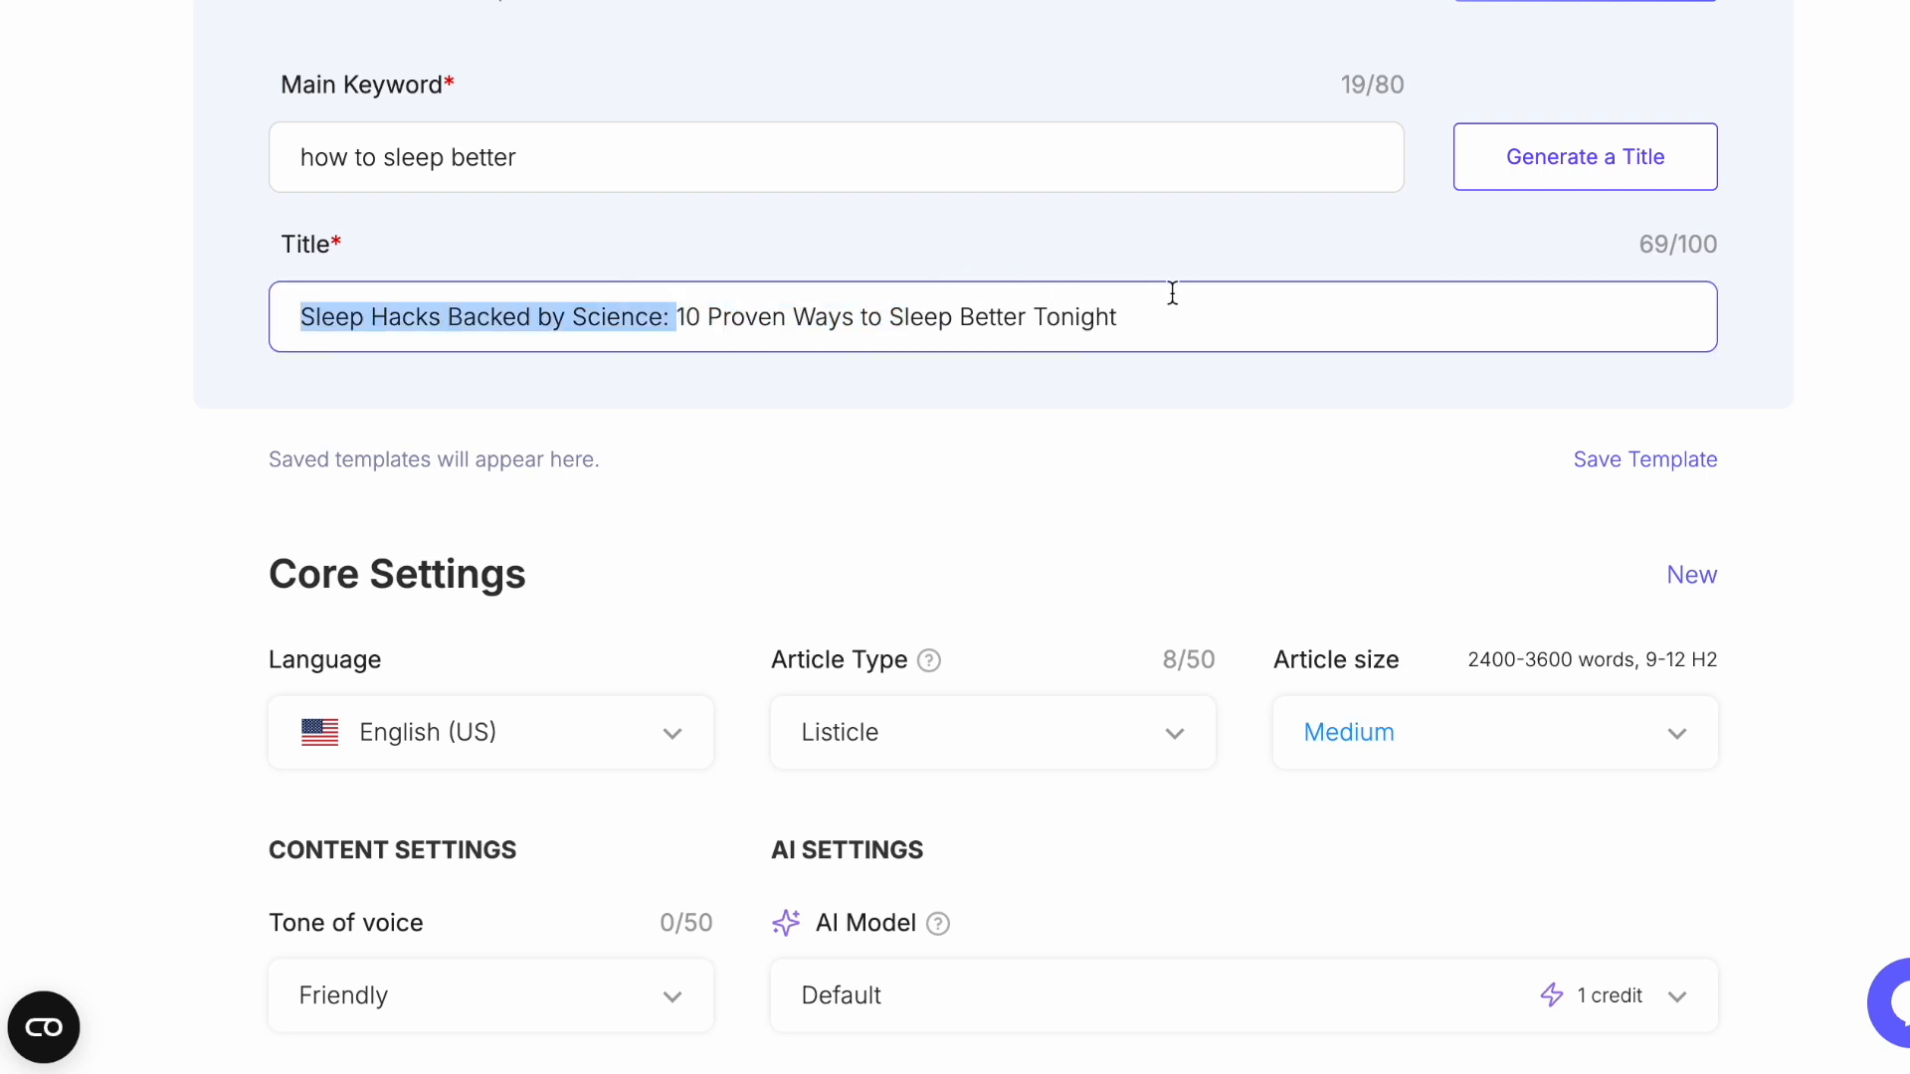
click(991, 732)
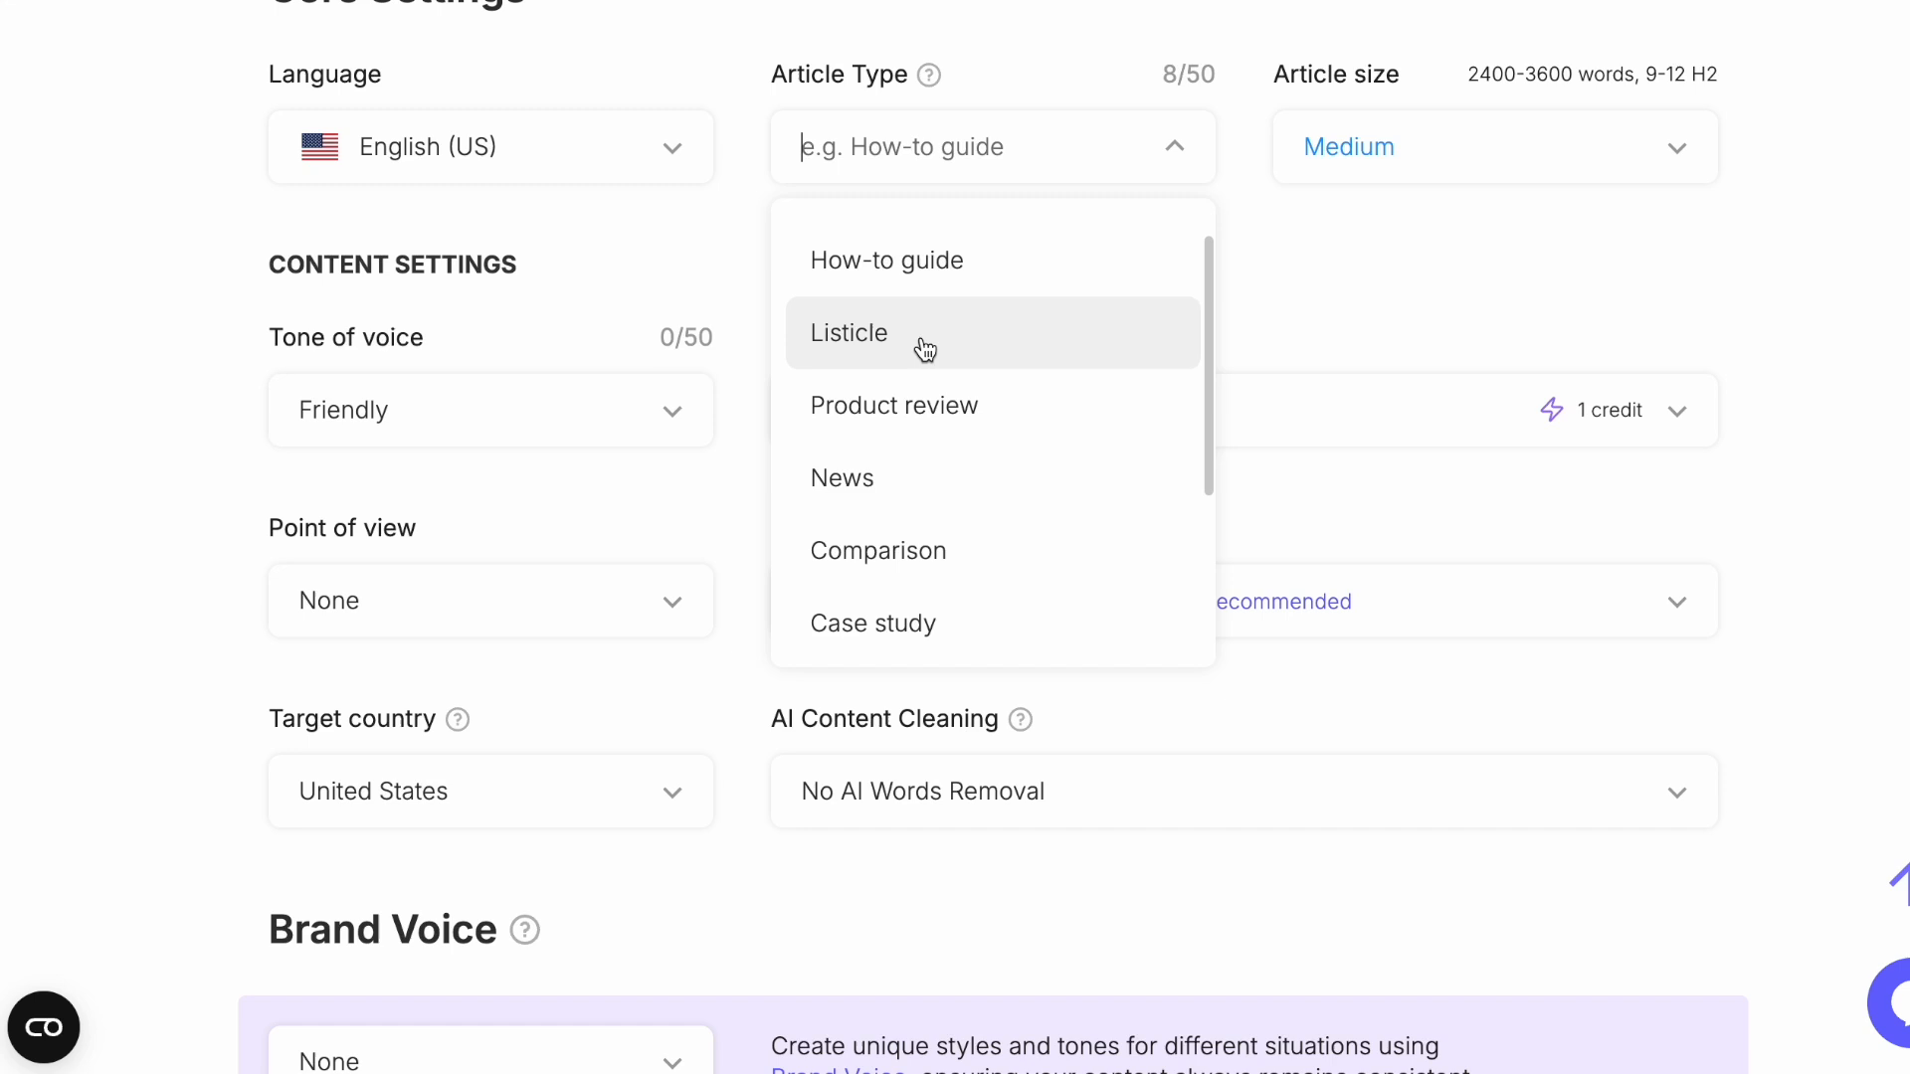
scroll(down, 3)
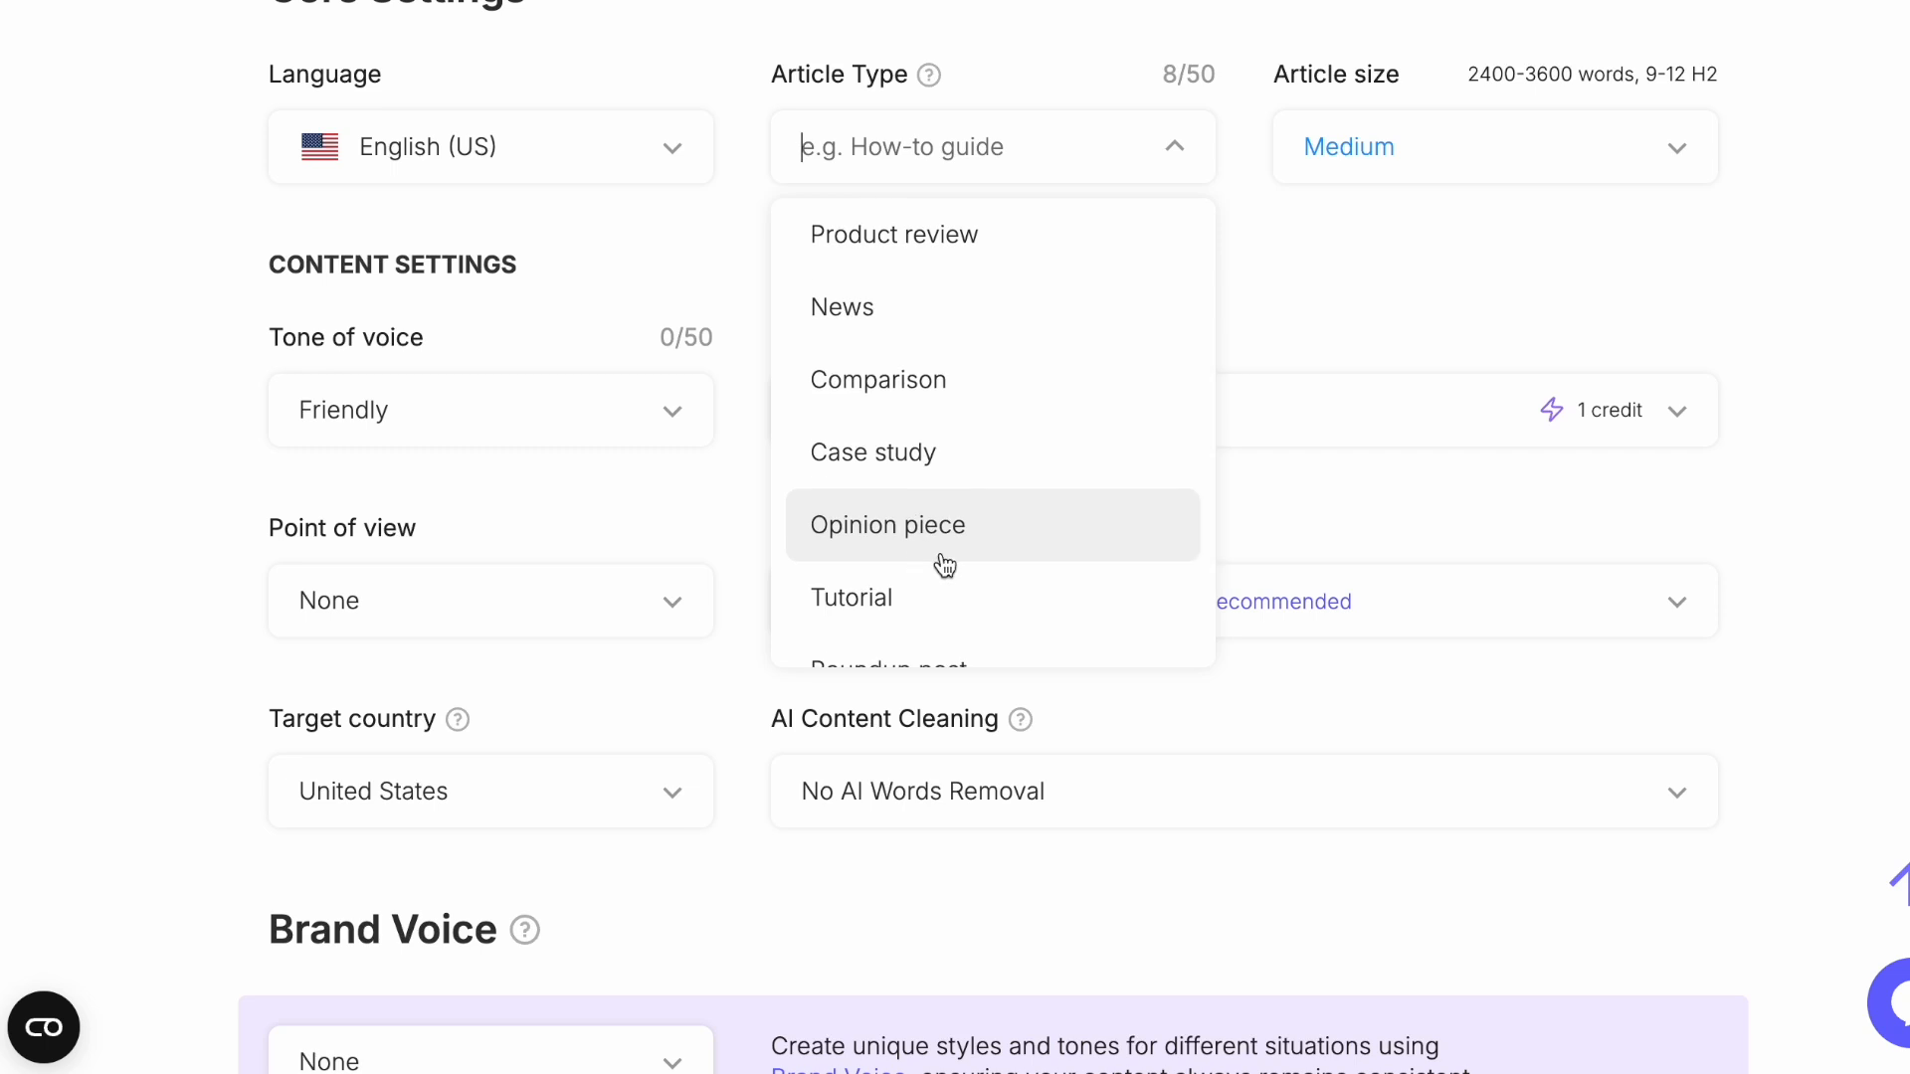
scroll(down, 3)
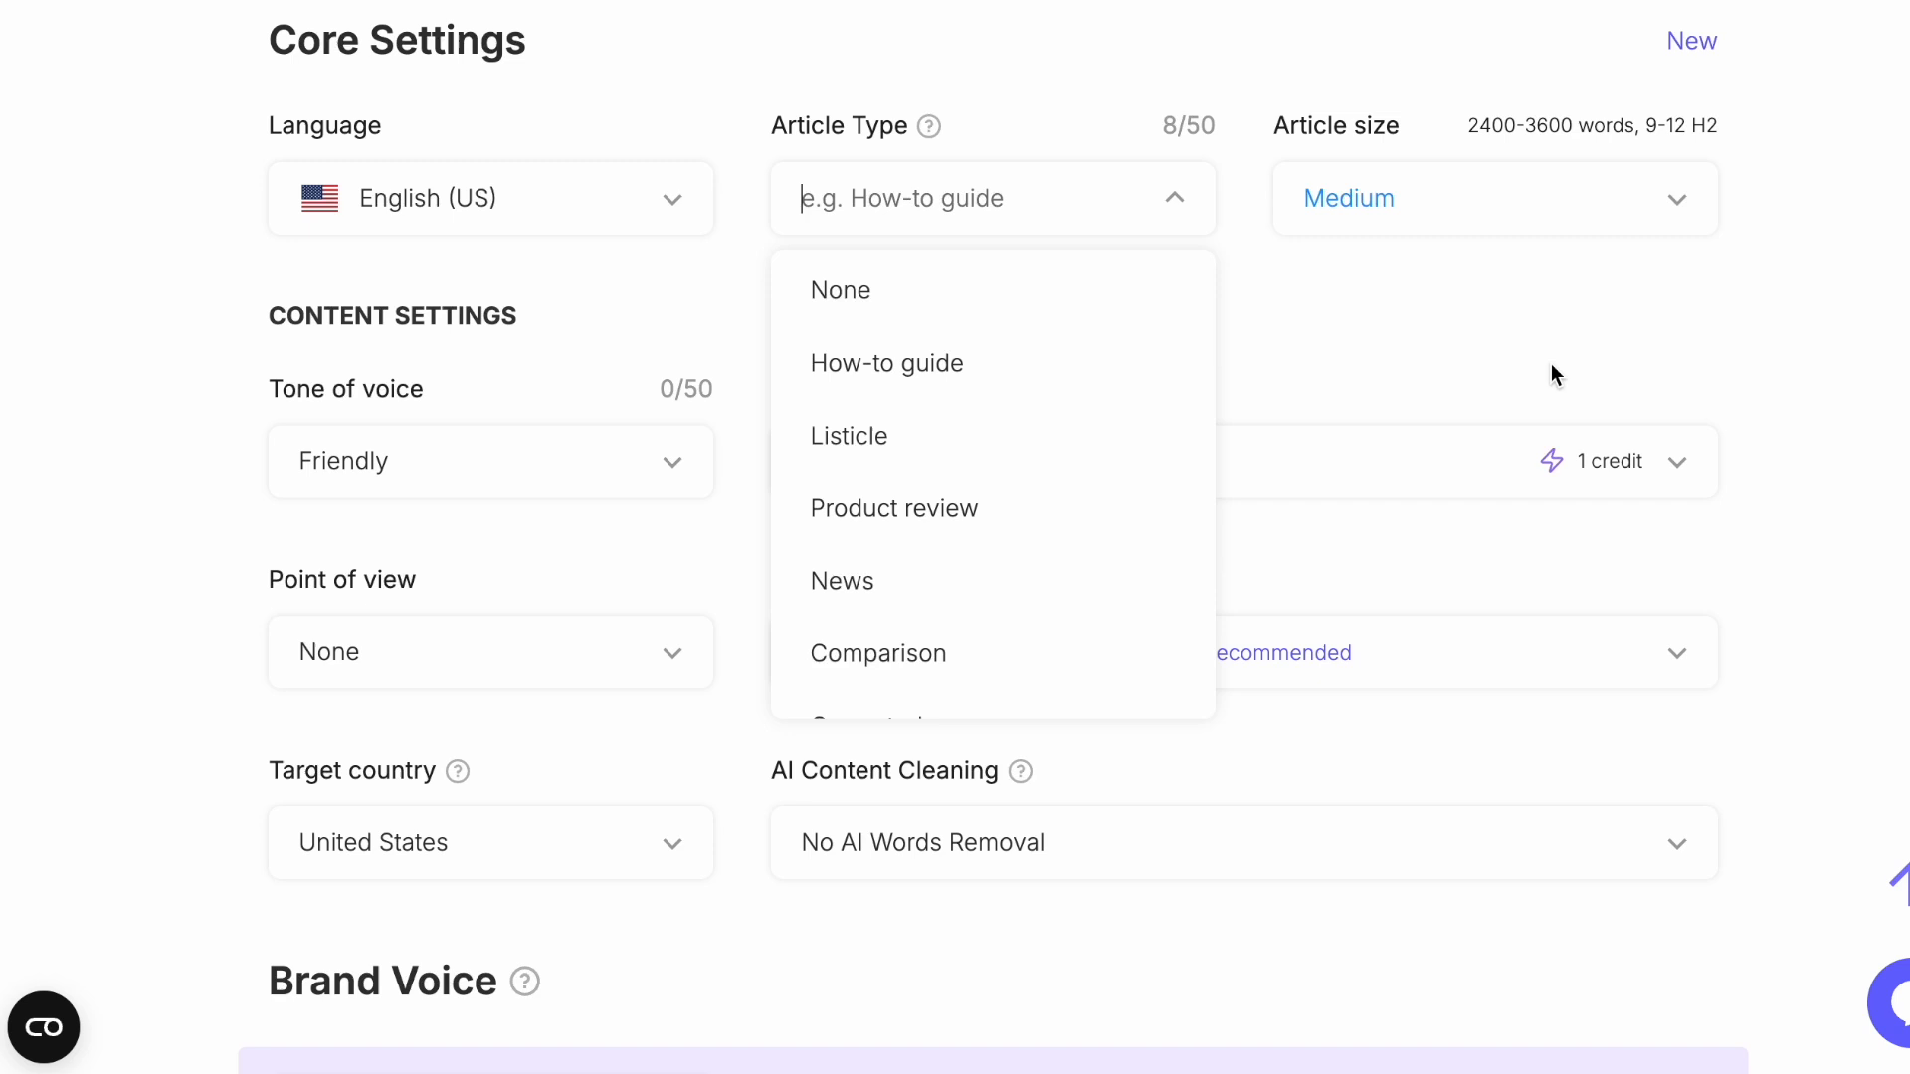
mouse_move(887, 436)
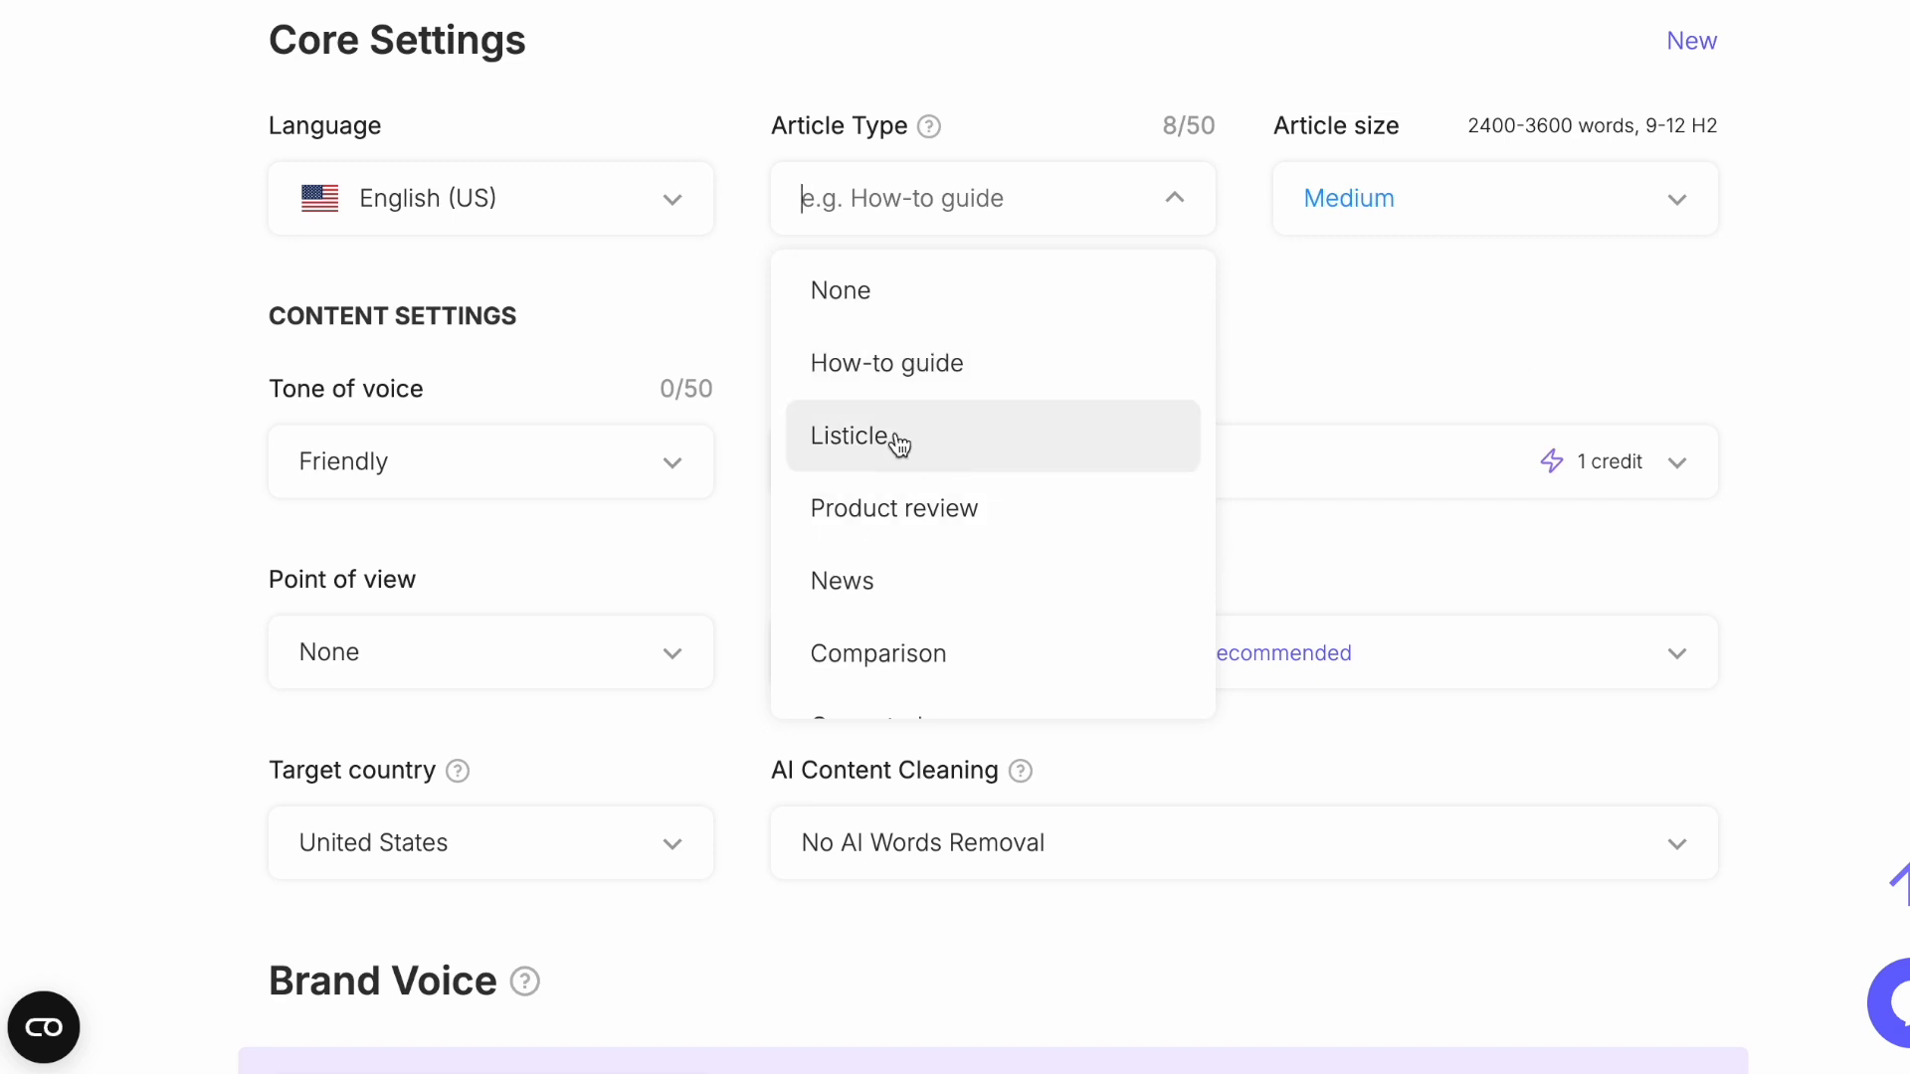
scroll(down, 3)
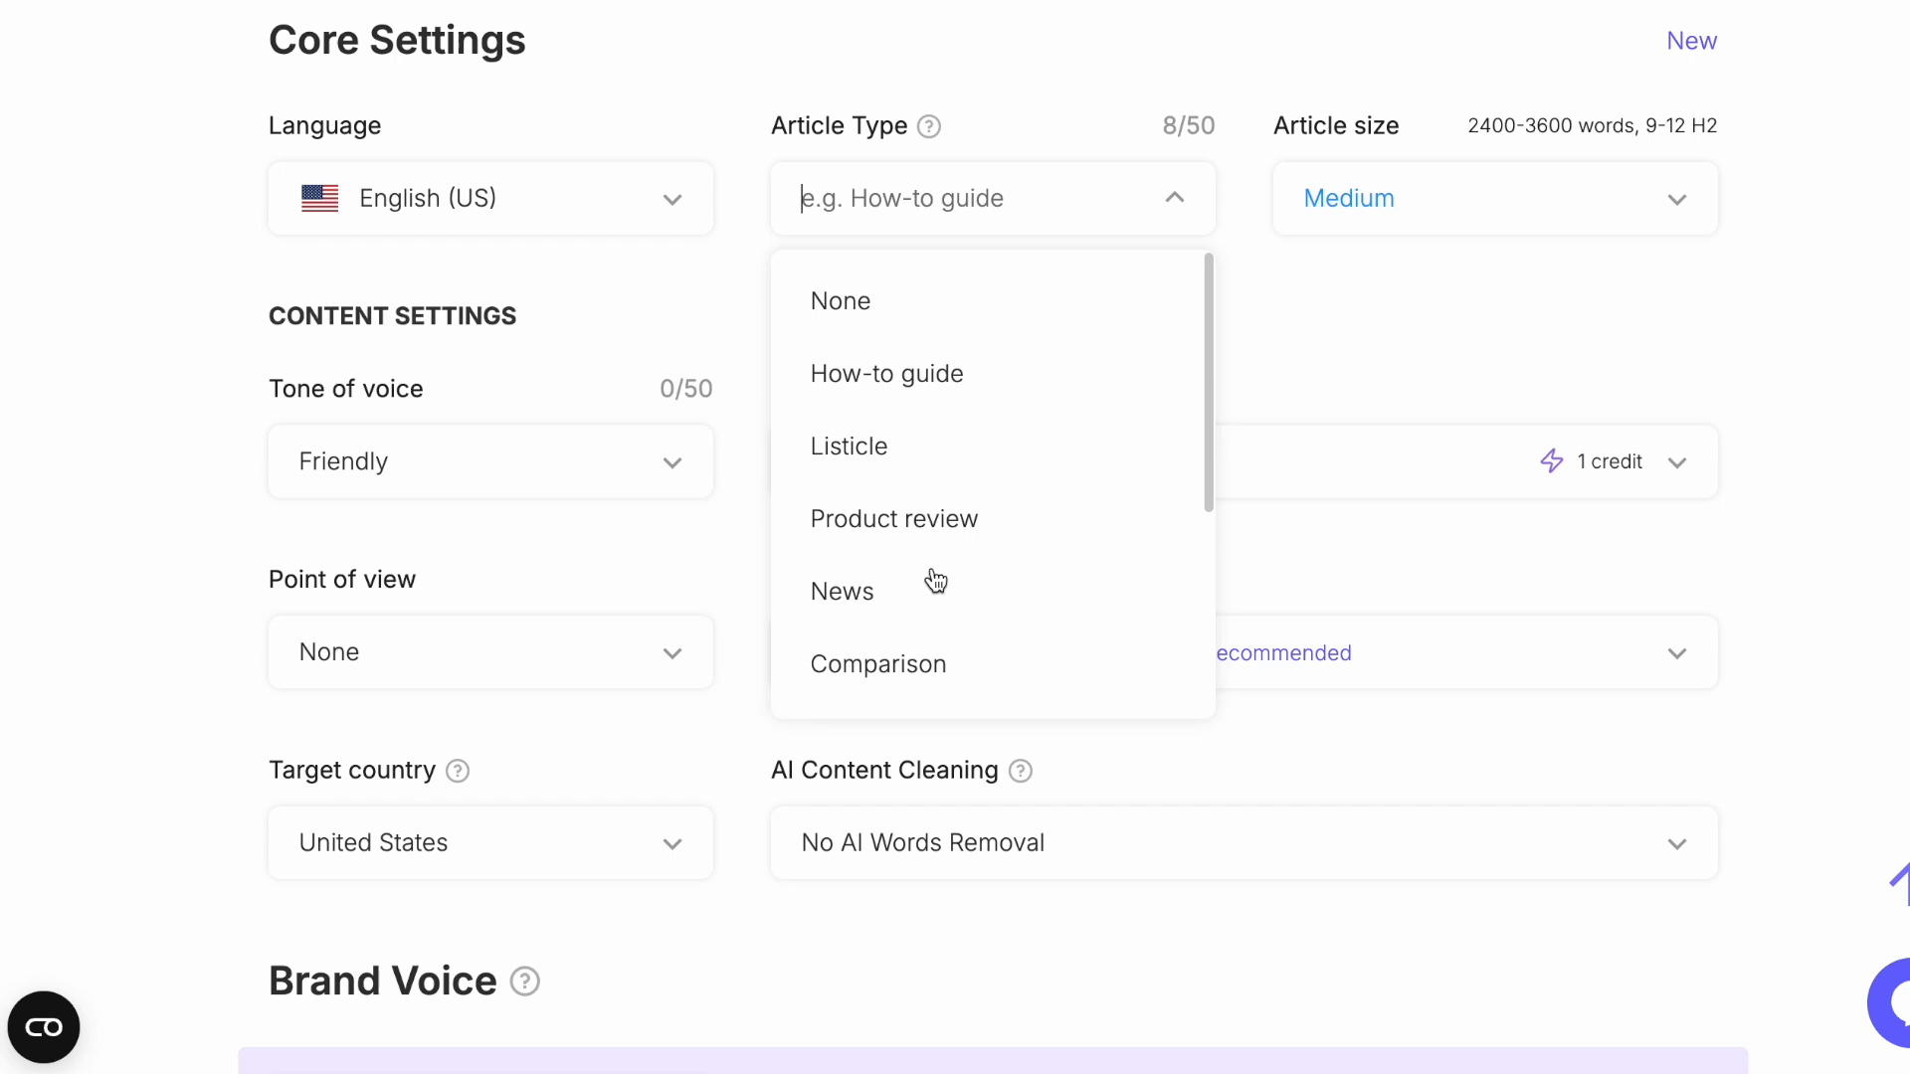
click(849, 445)
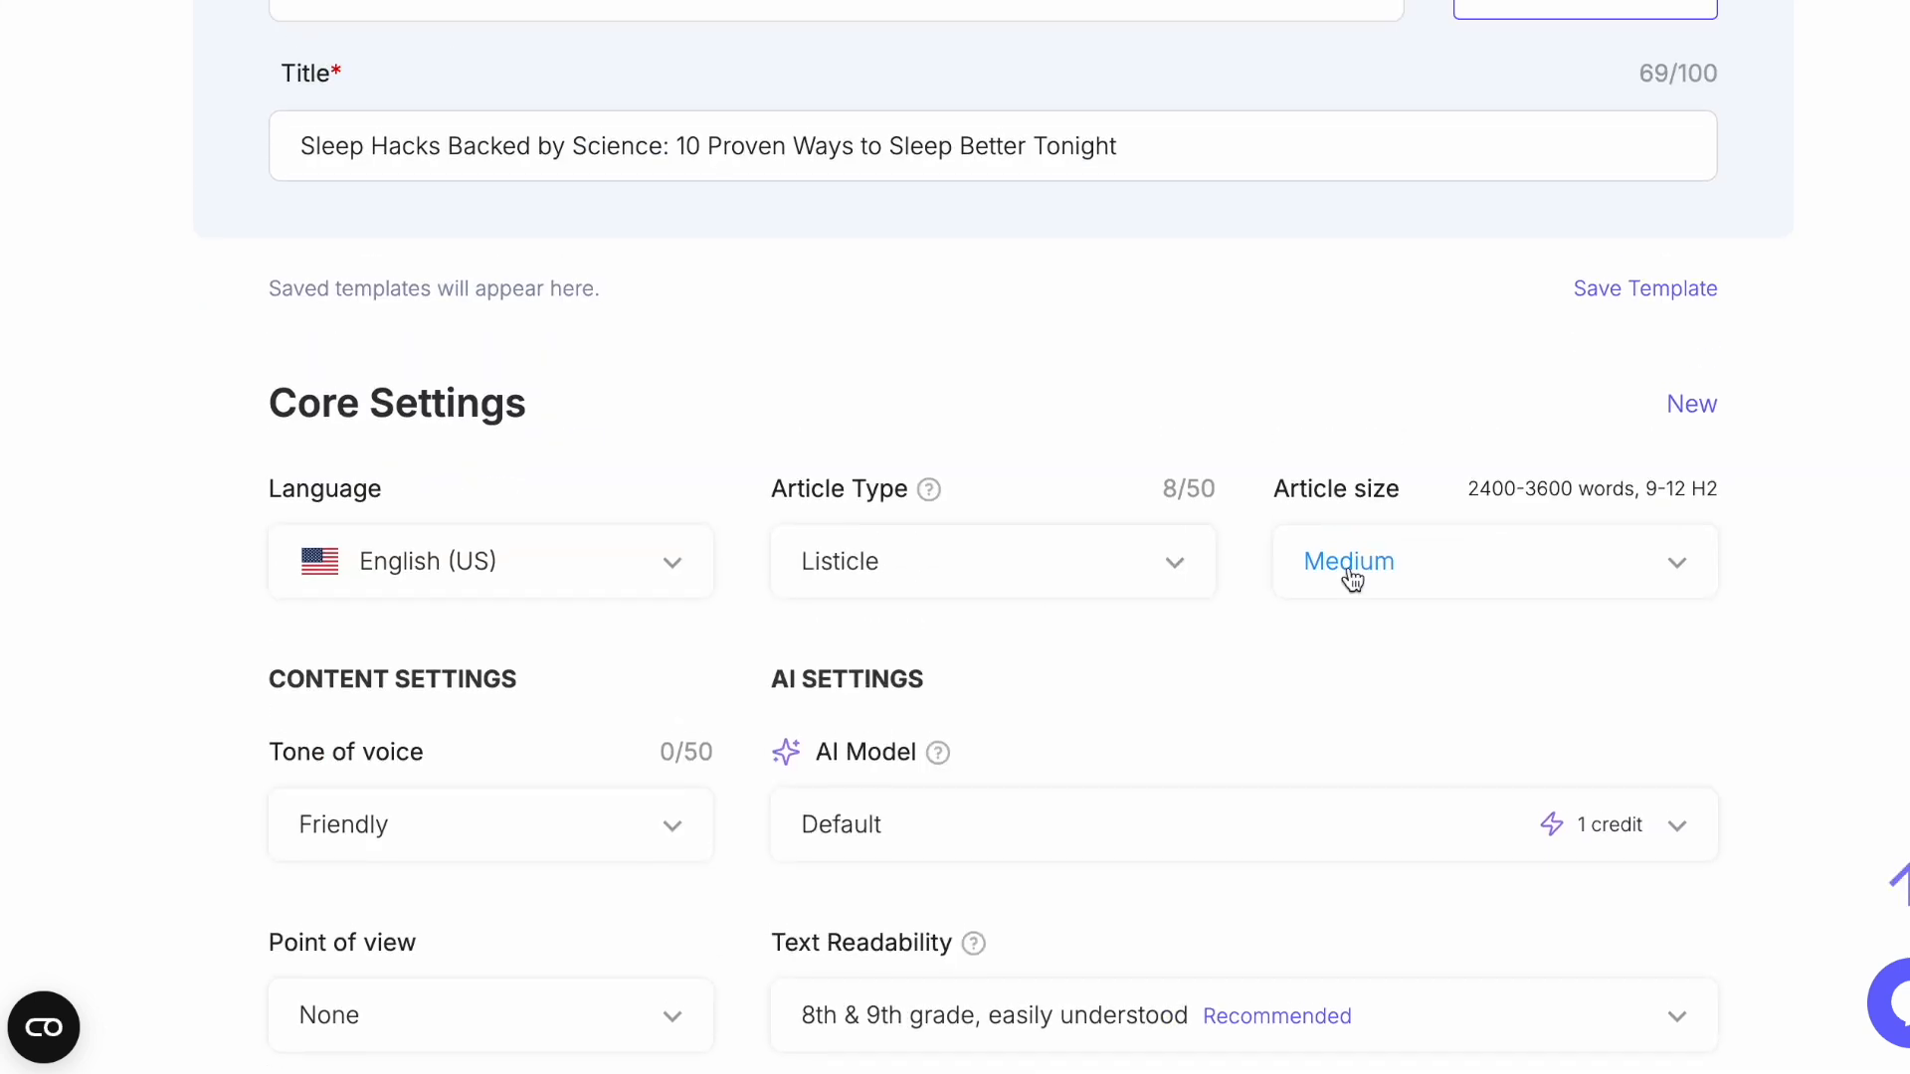
- Set a credibility-and-expertise brand tone and second person (you, your, yours) point of view
click(490, 824)
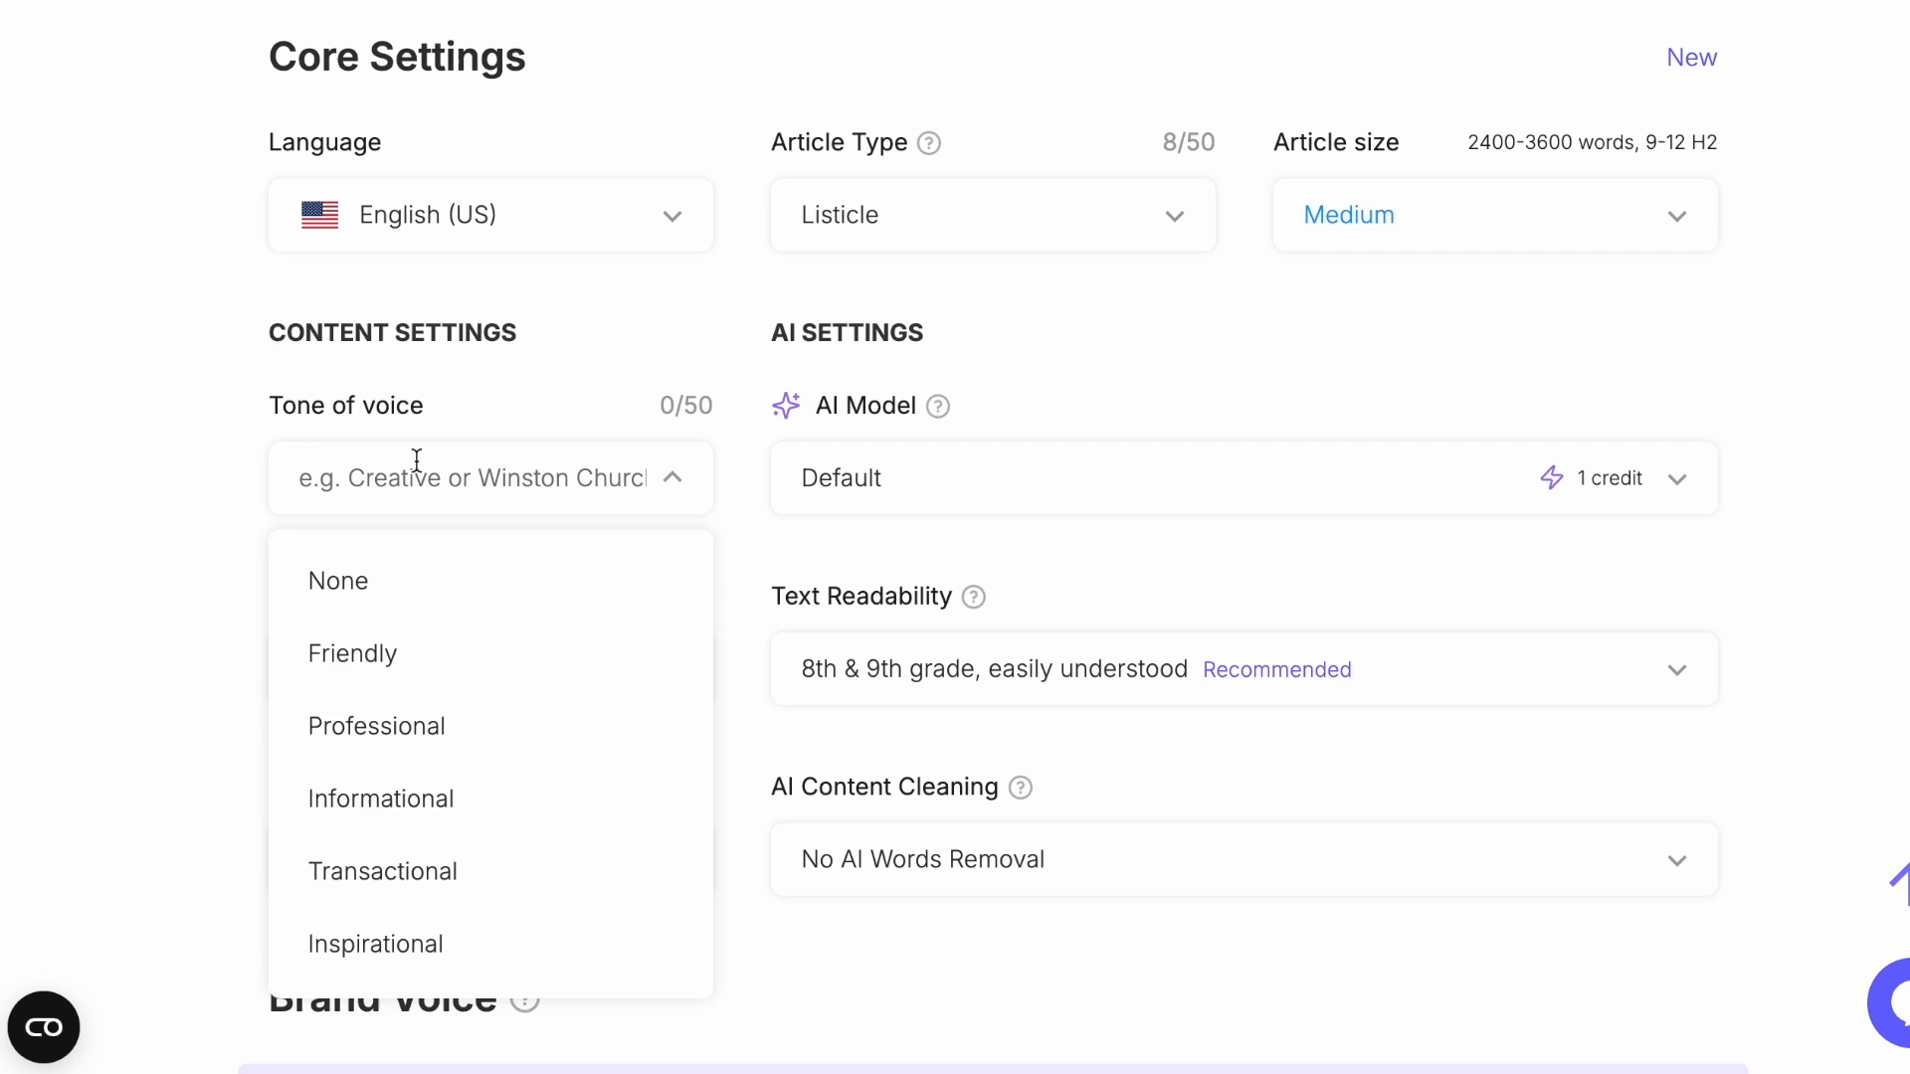
scroll(down, 3)
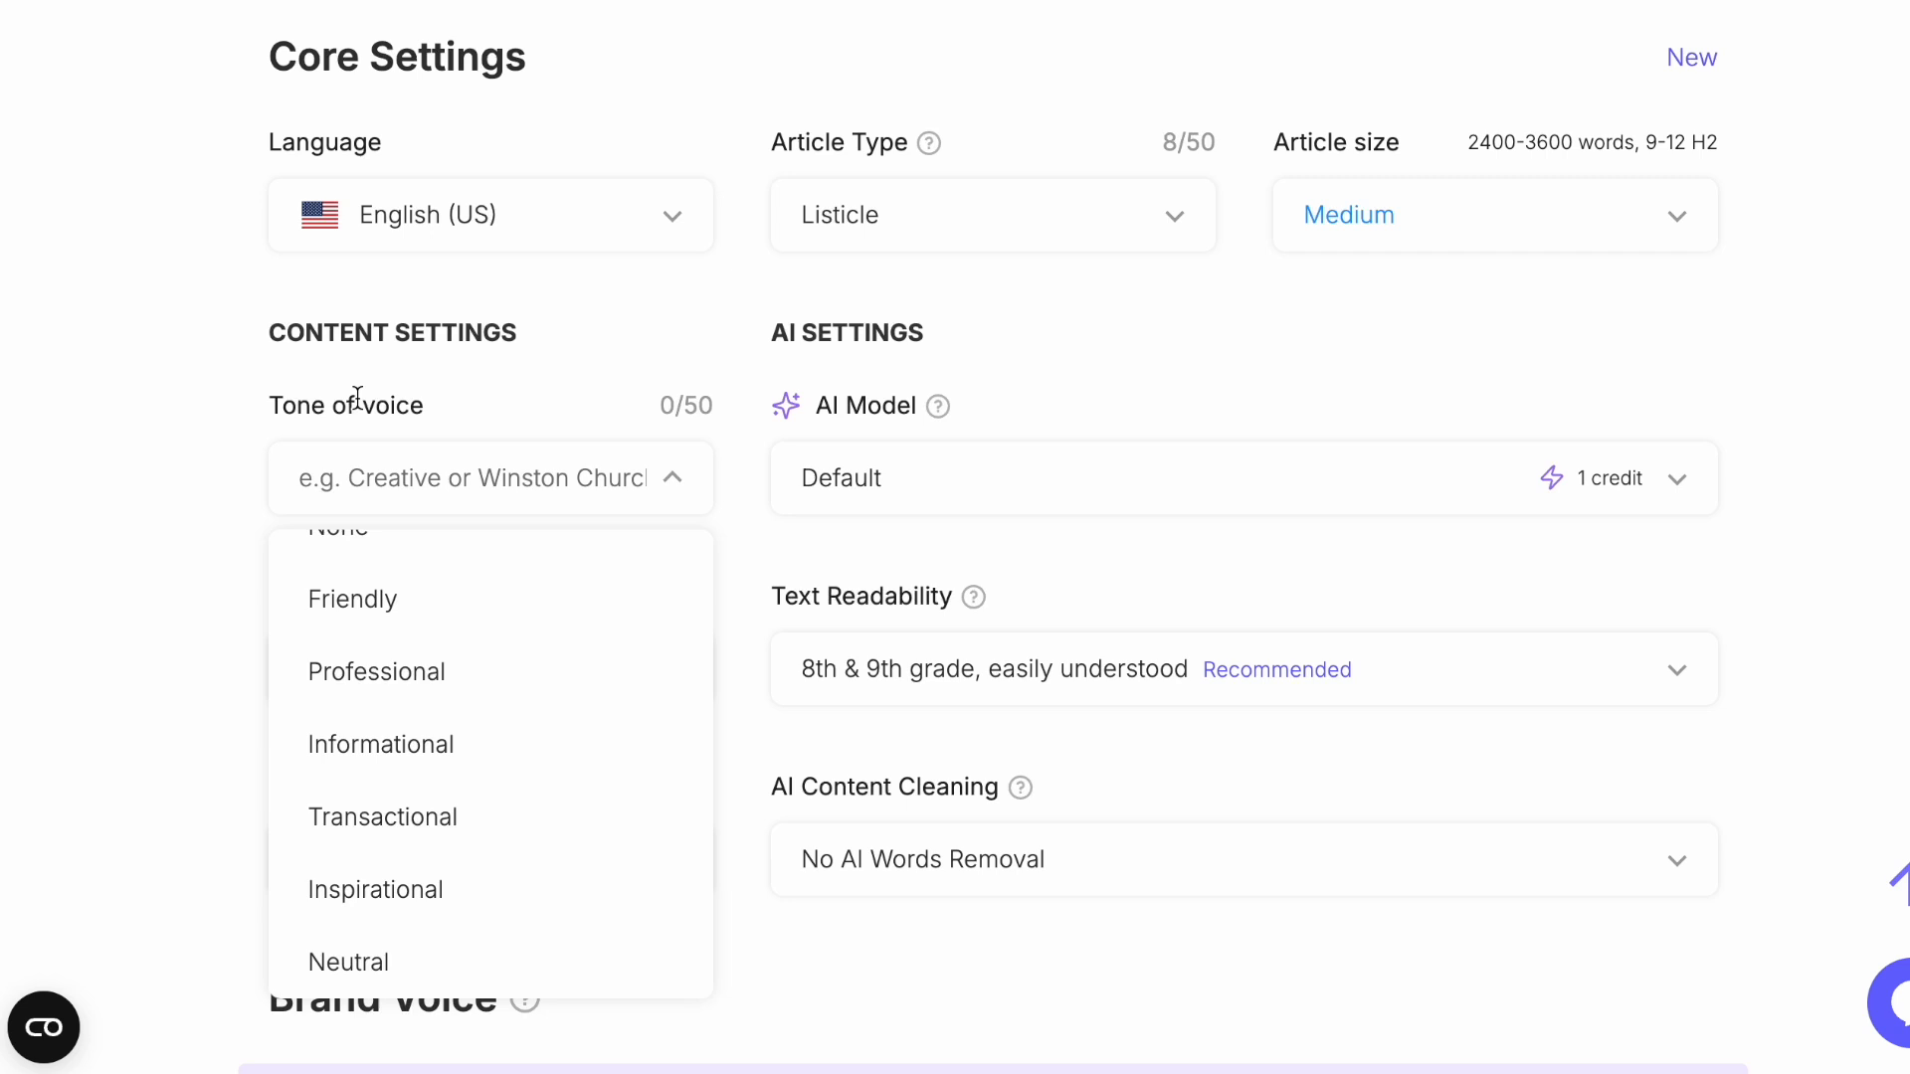
mouse_move(442, 451)
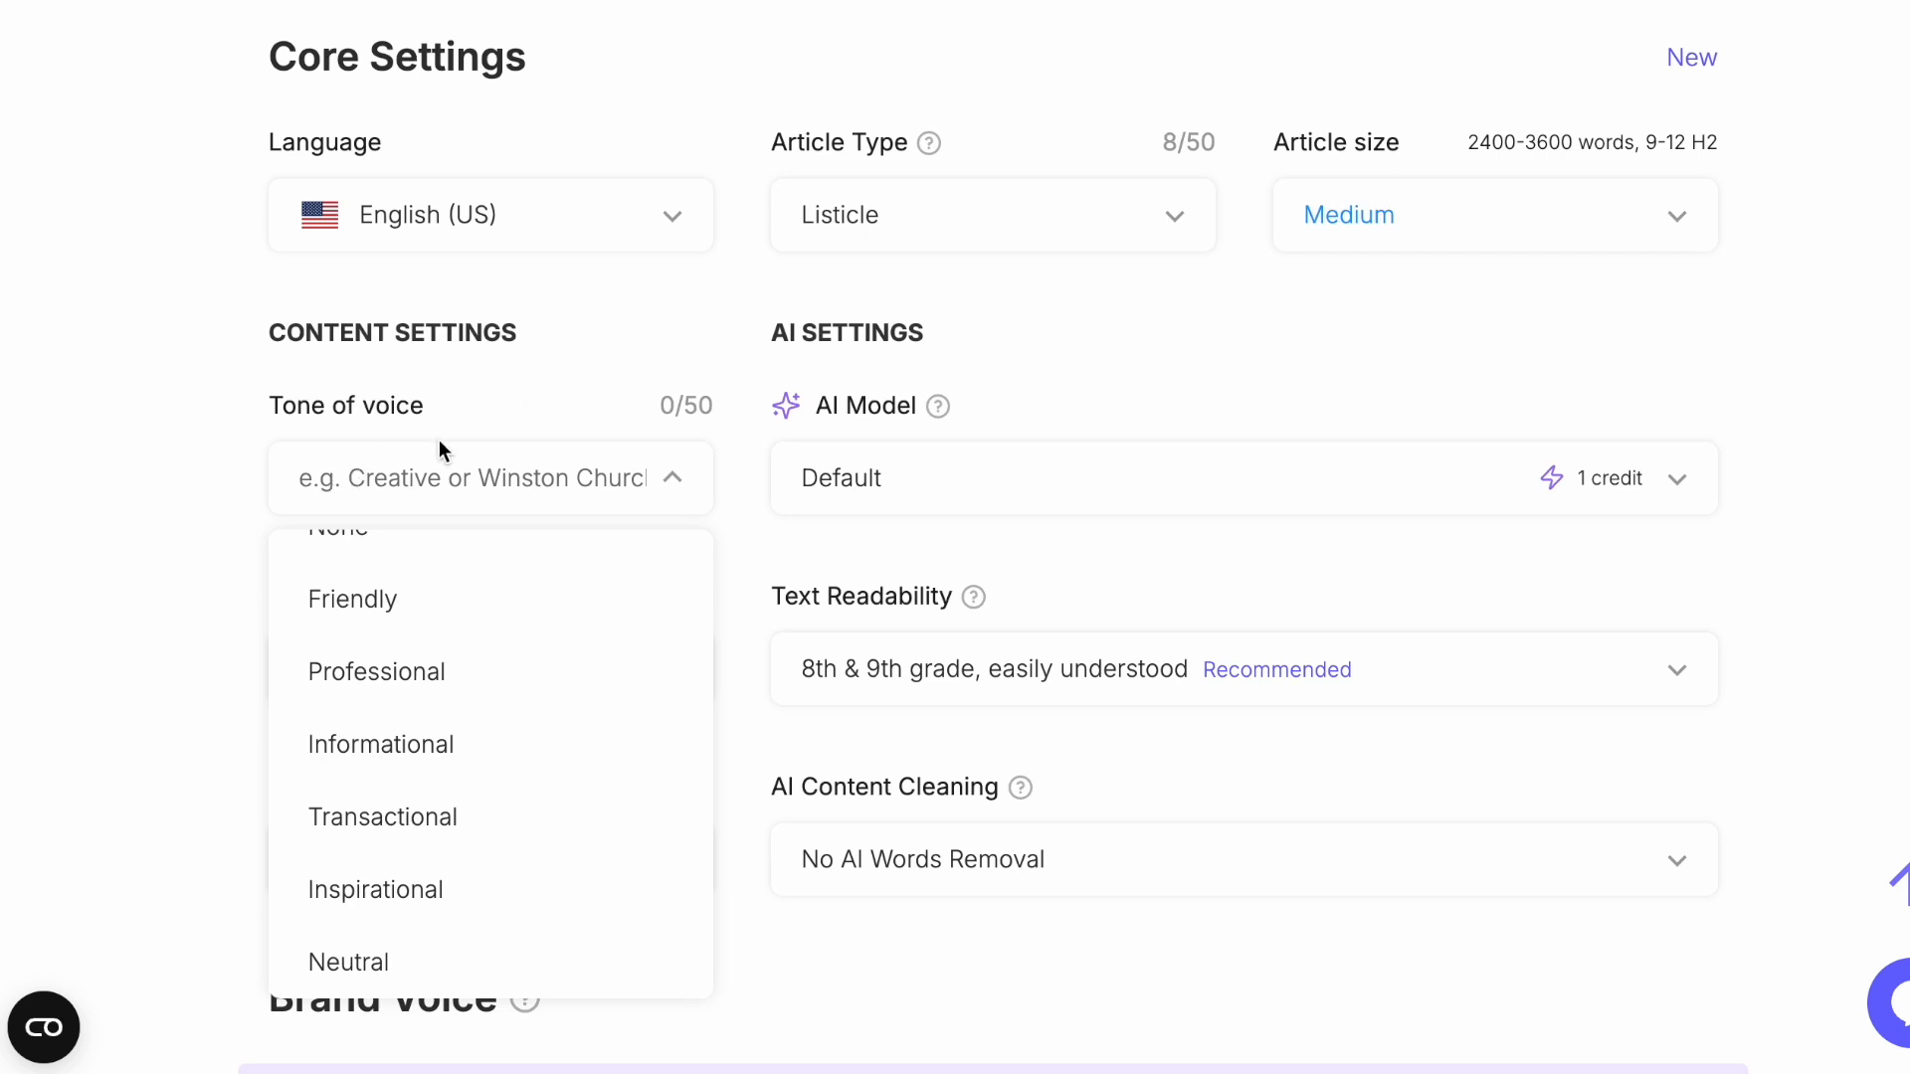
text(prioritizes credibility, expertise)
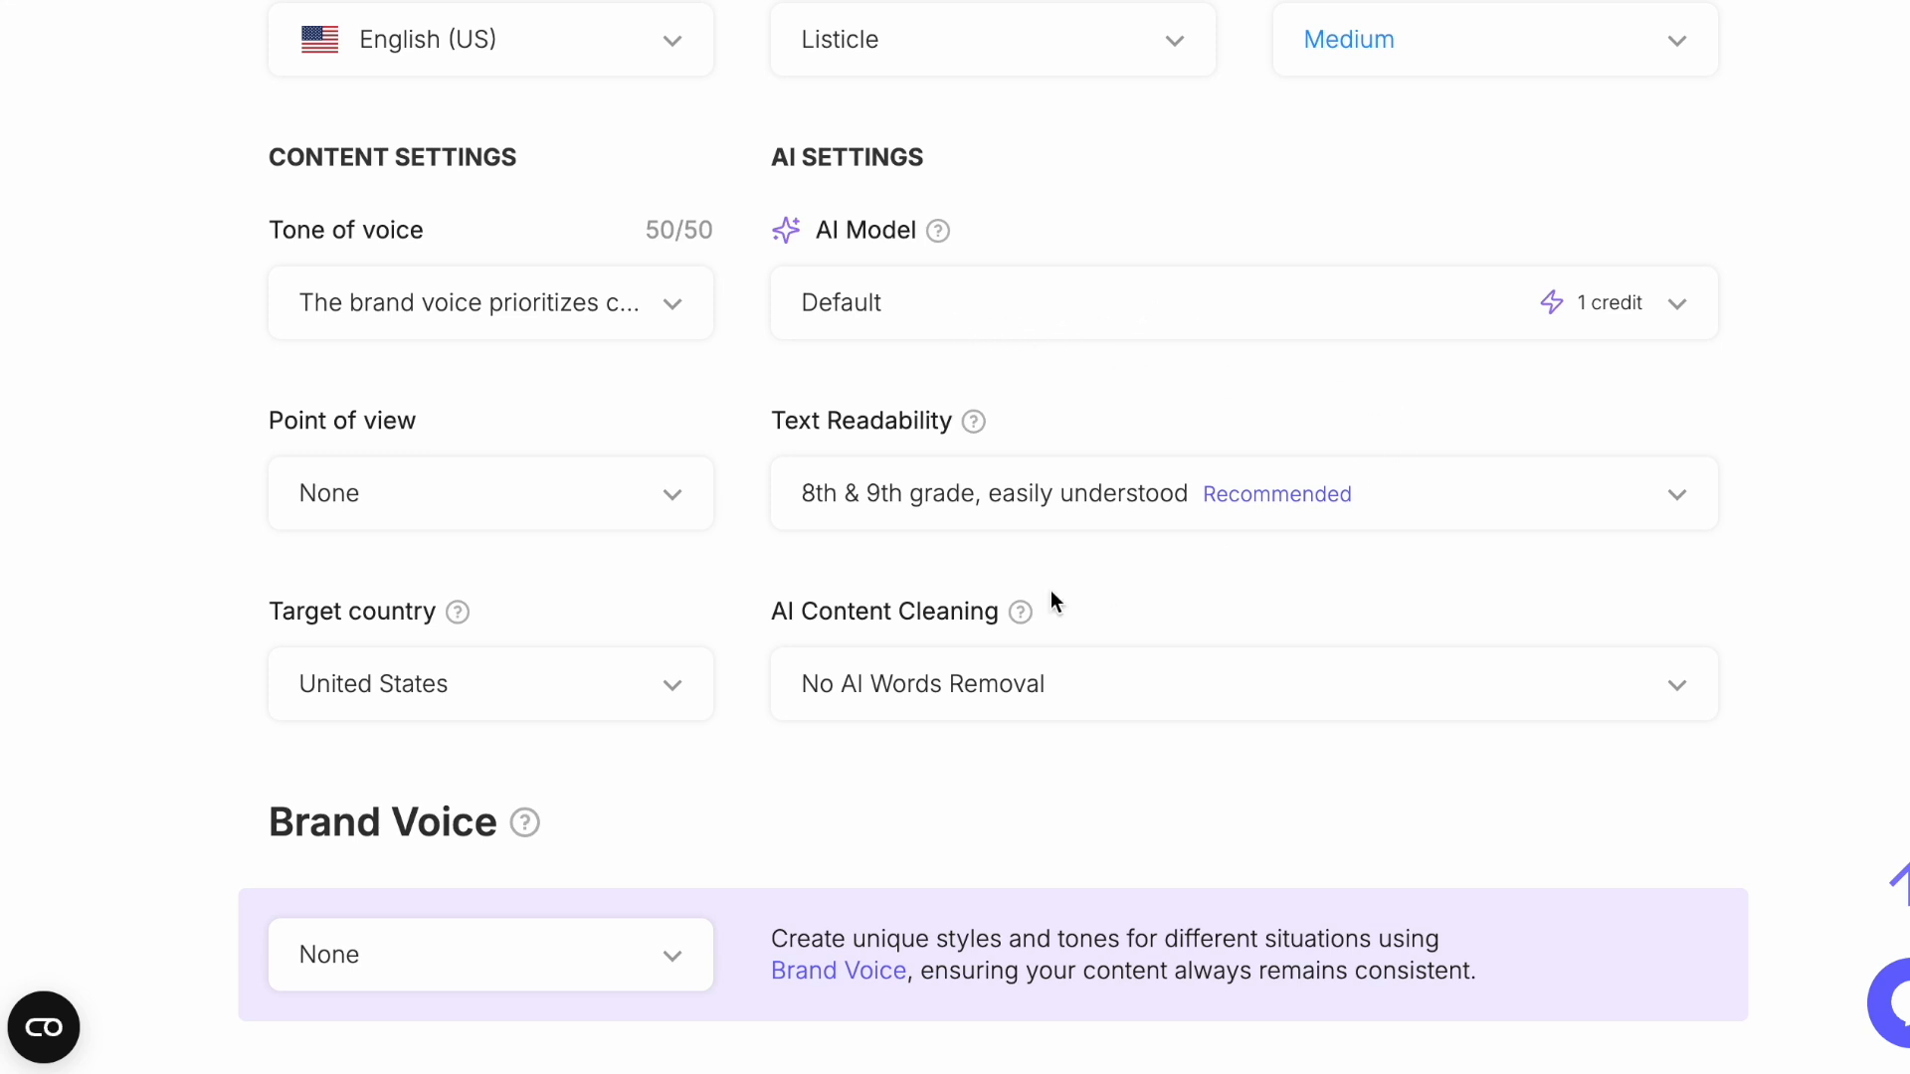
mouse_move(1132, 521)
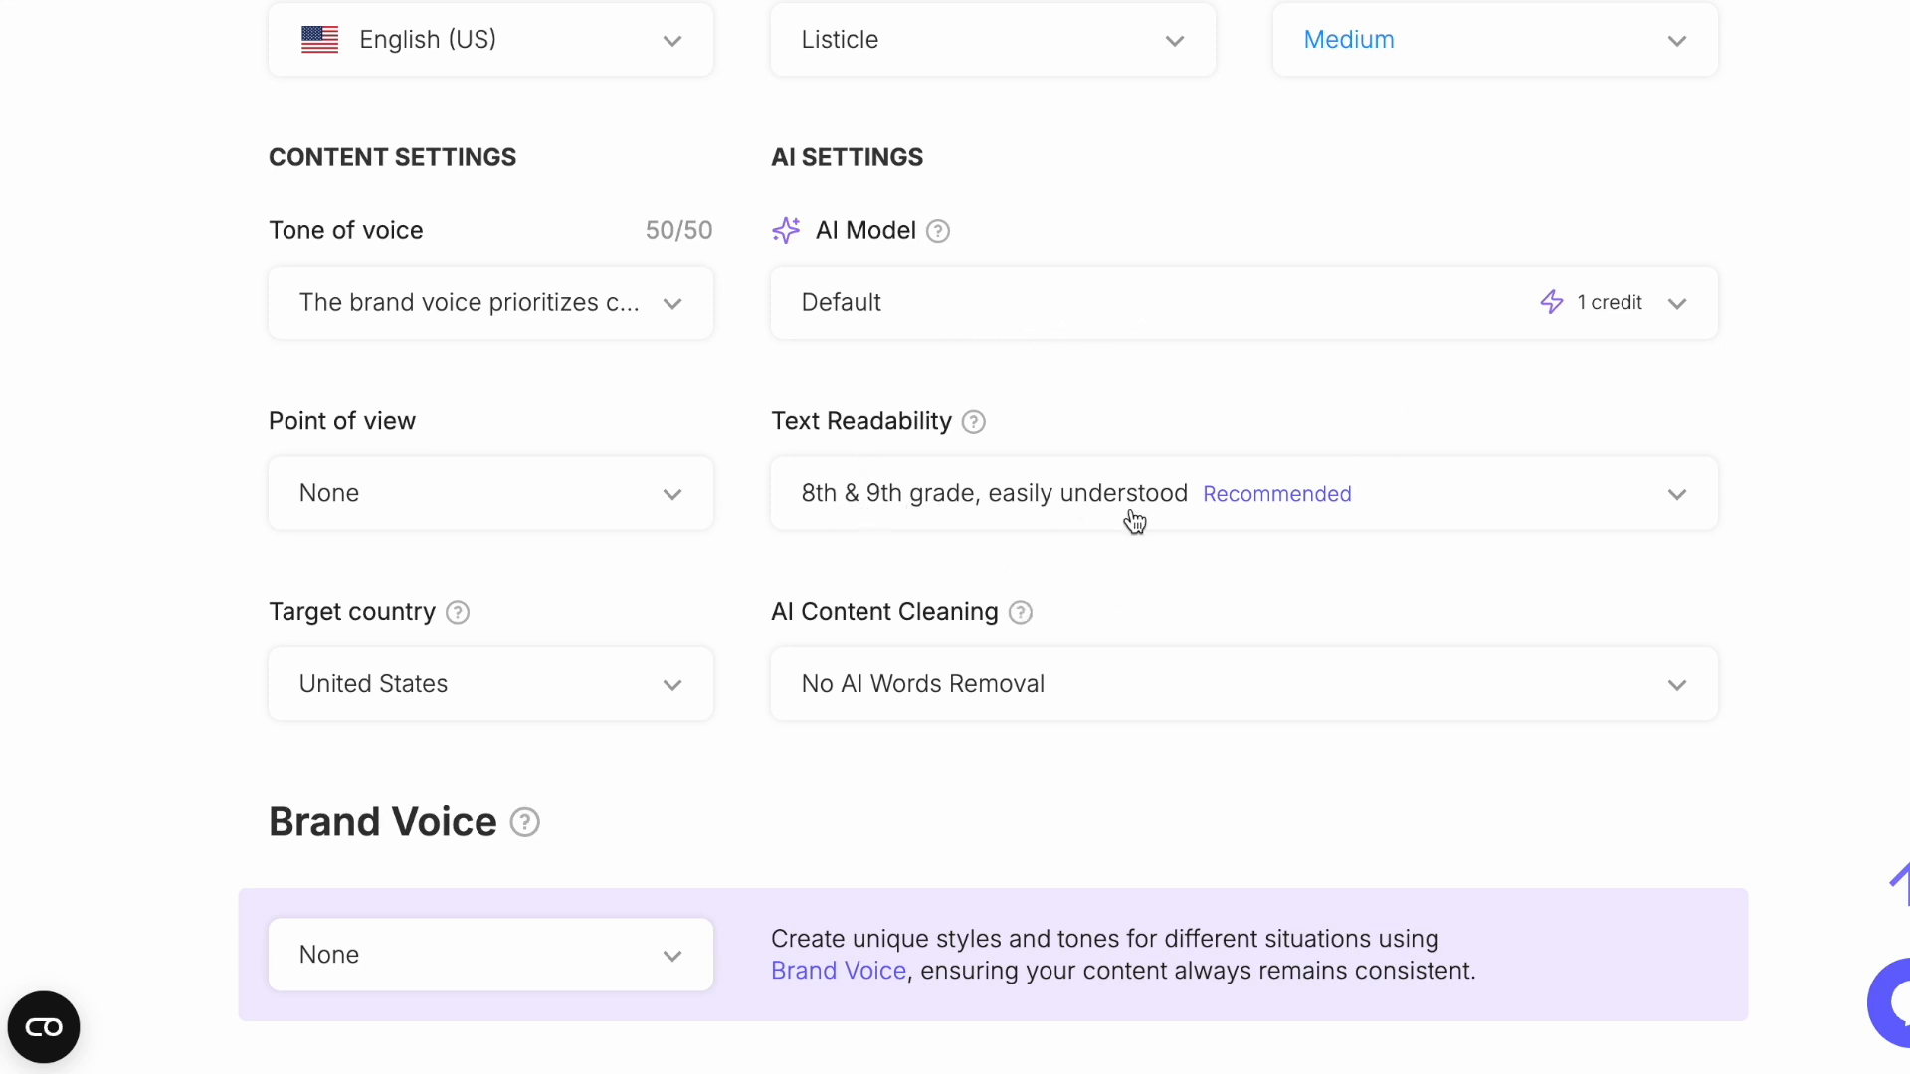
click(489, 494)
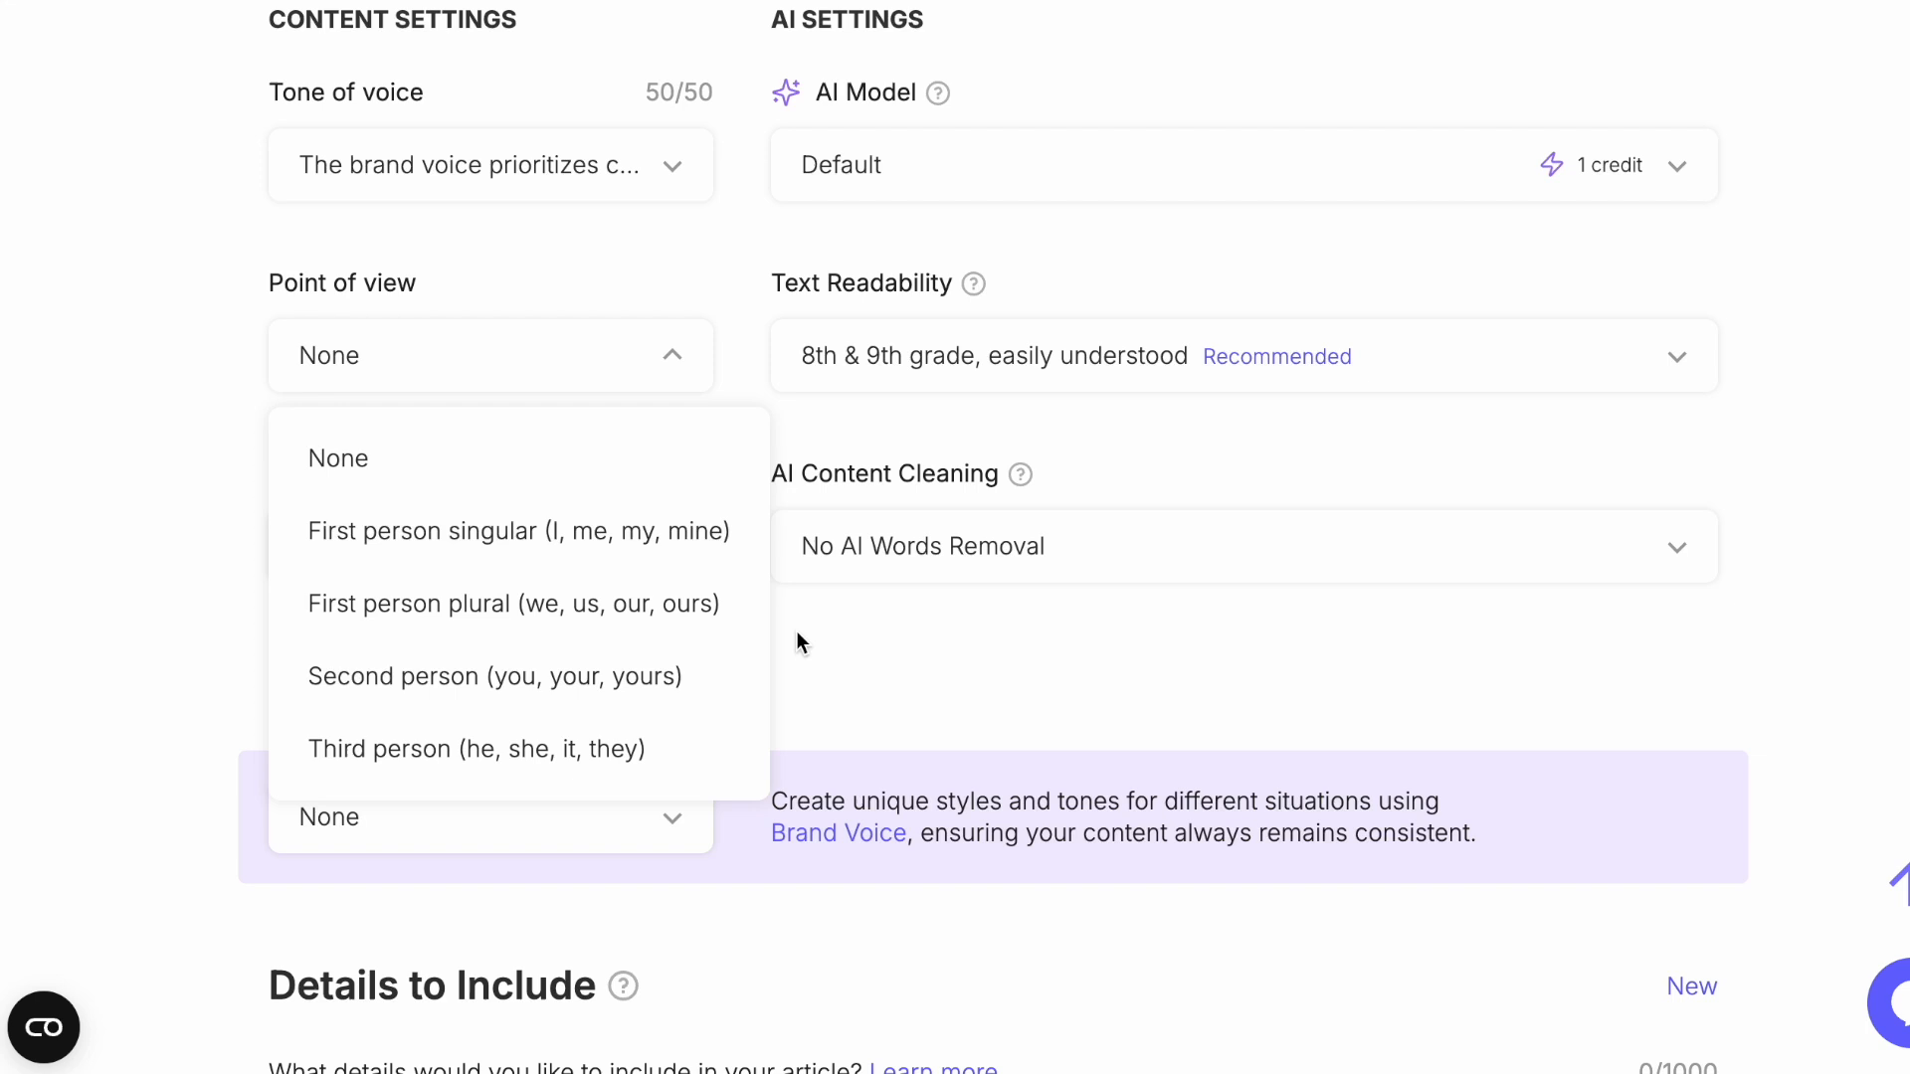
mouse_move(559, 531)
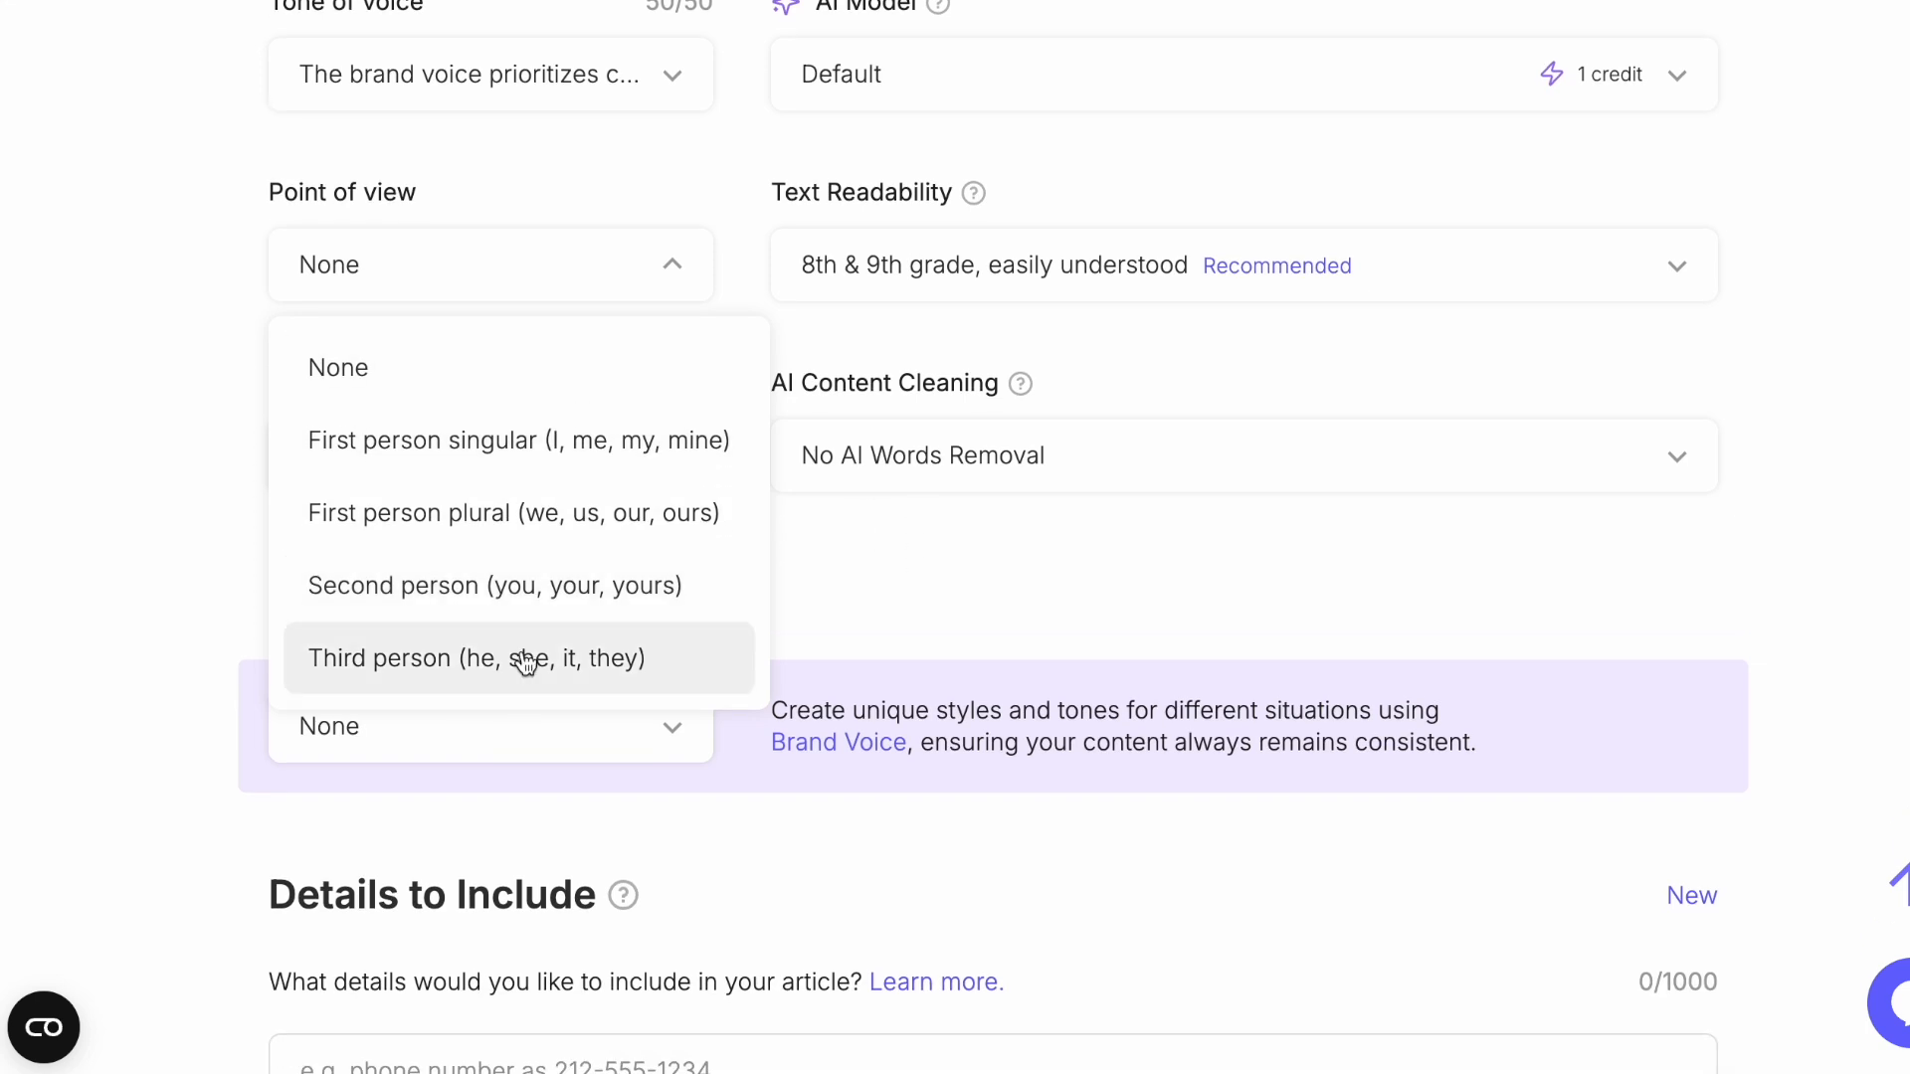
mouse_move(664, 511)
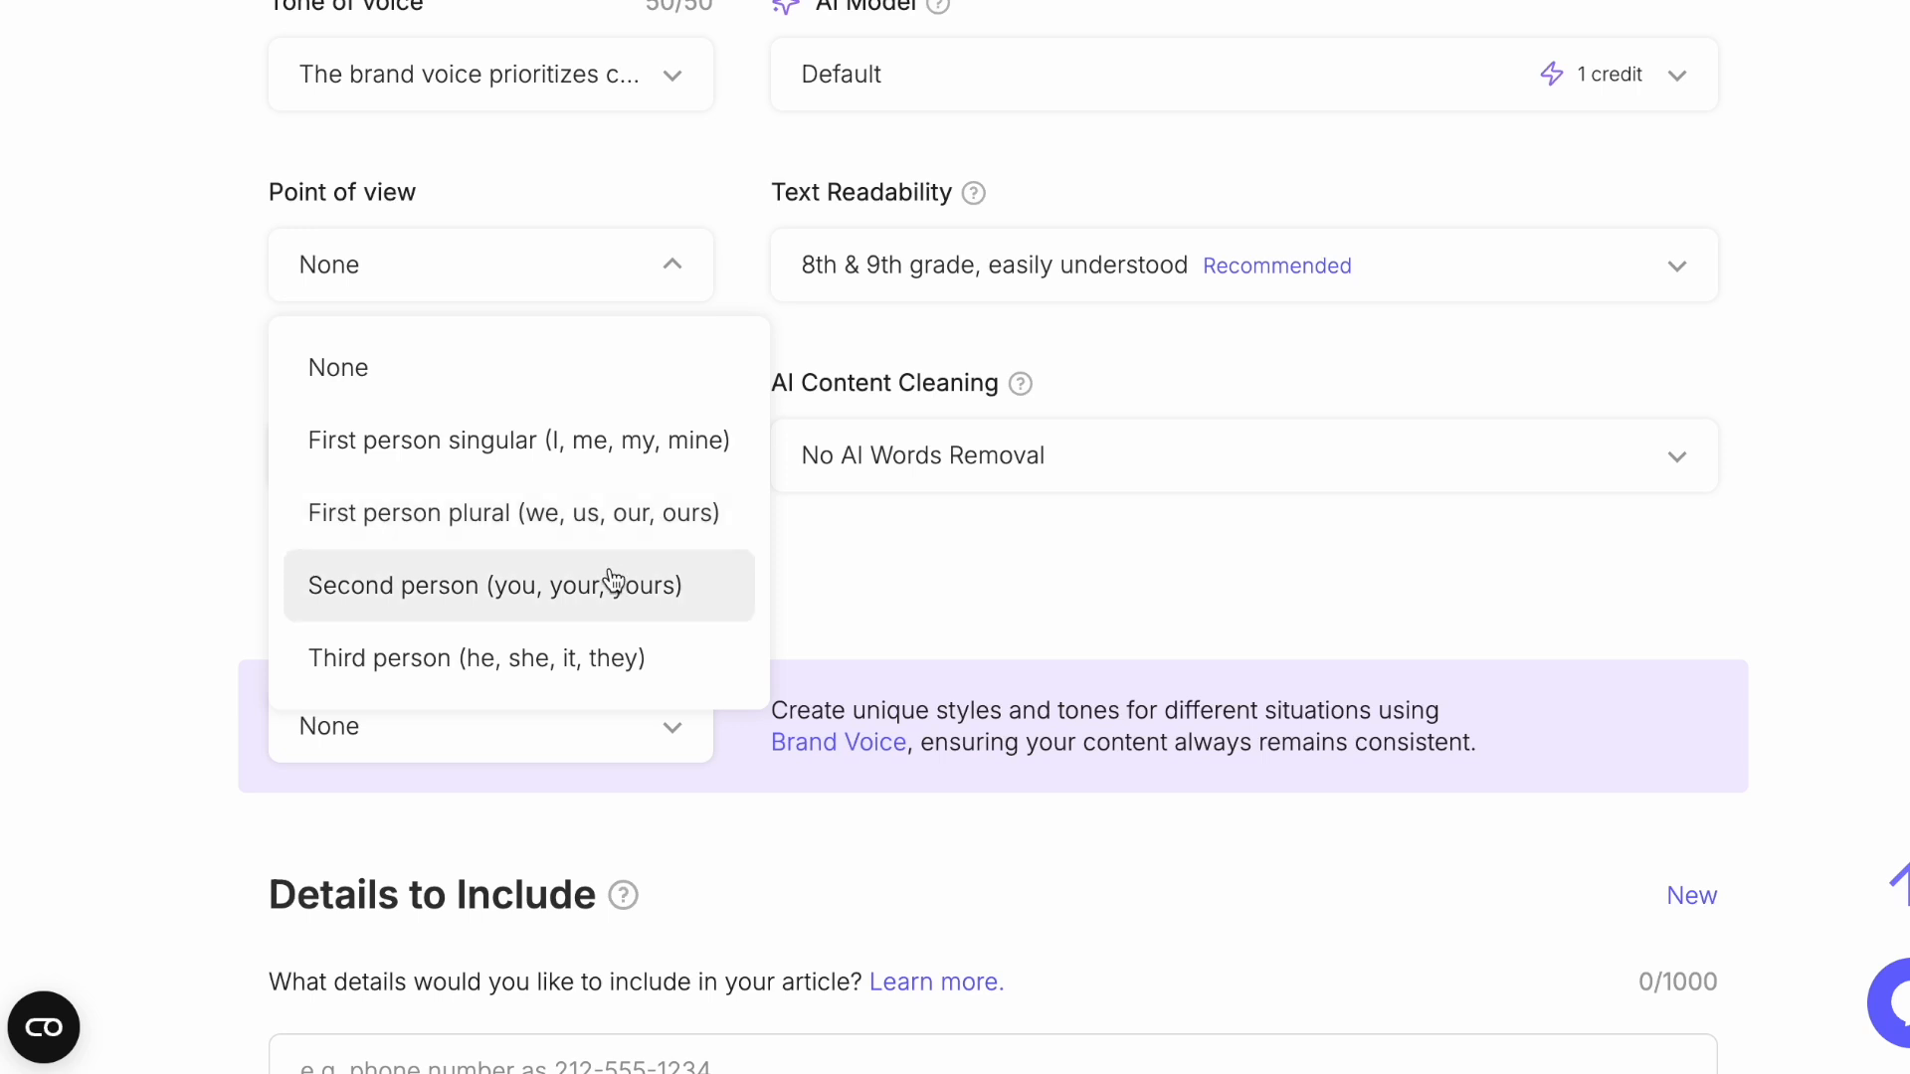
mouse_move(569, 668)
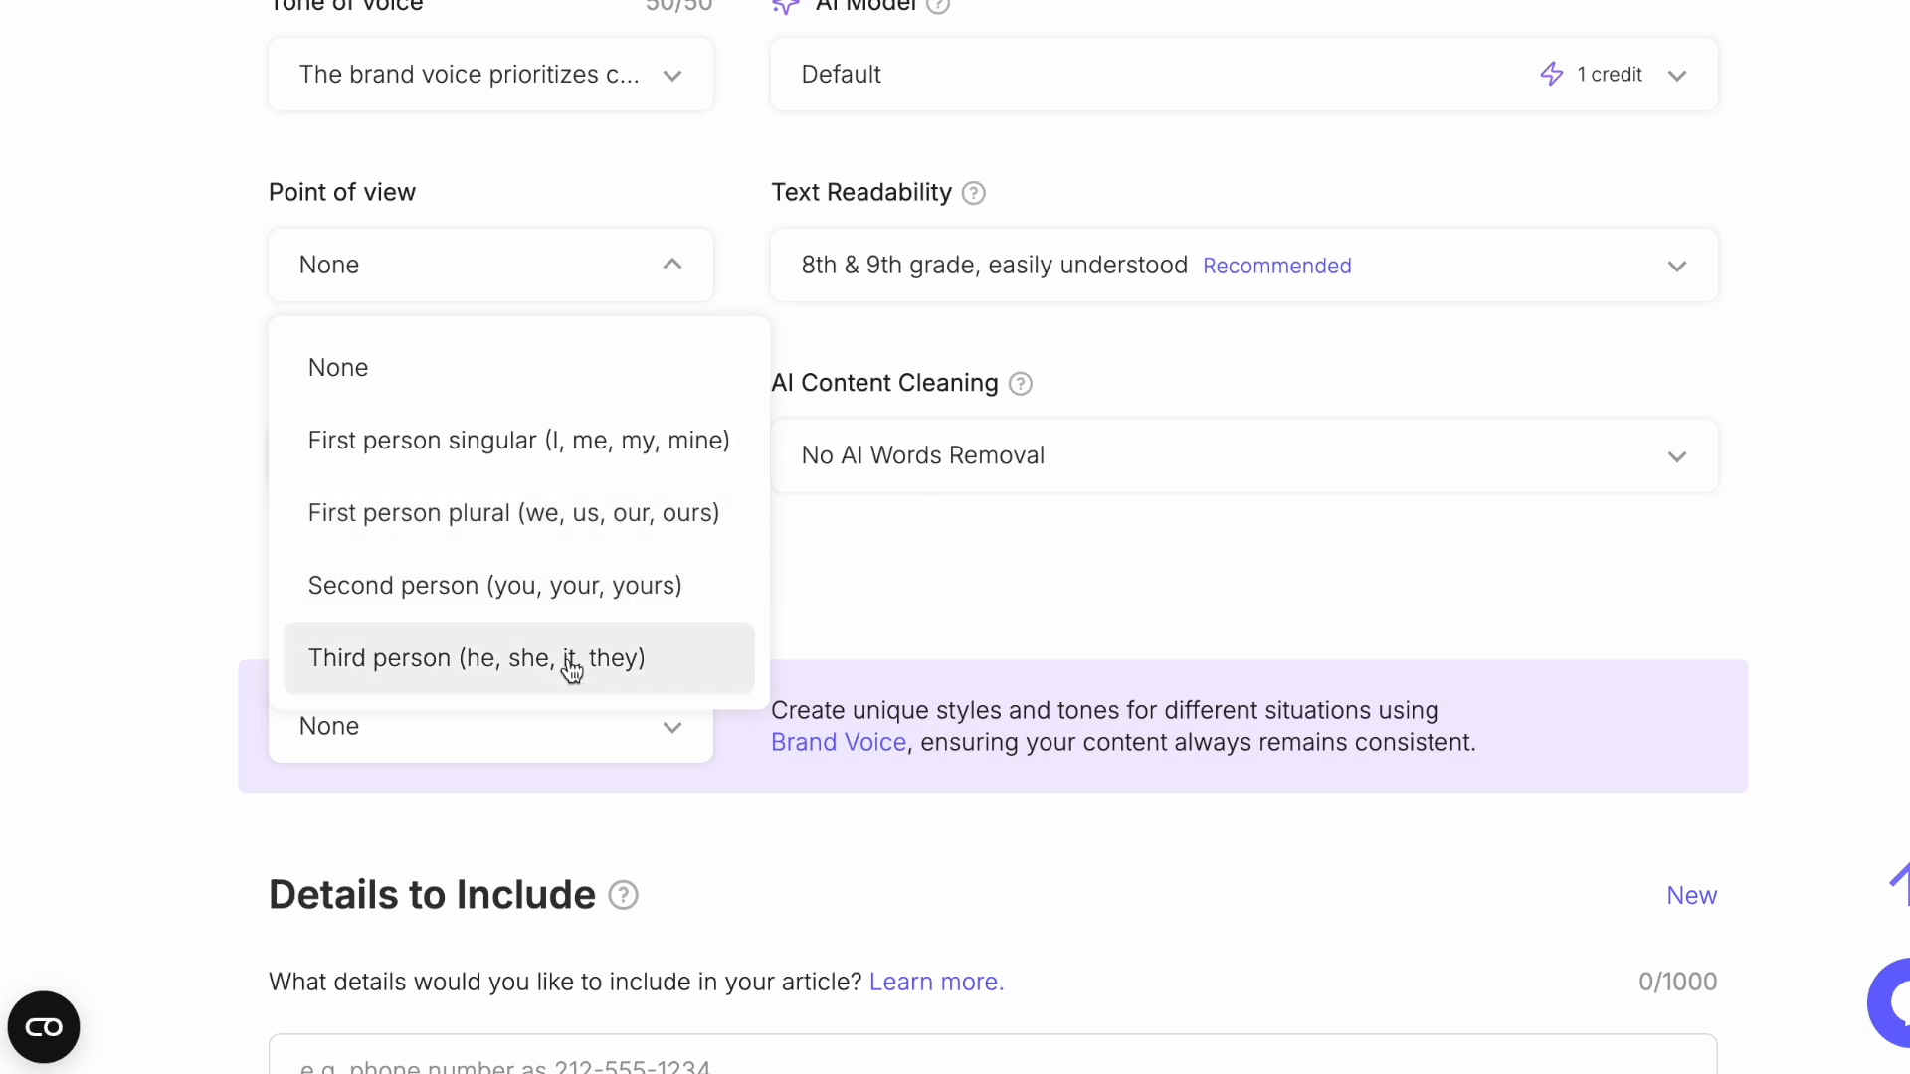
mouse_move(533, 585)
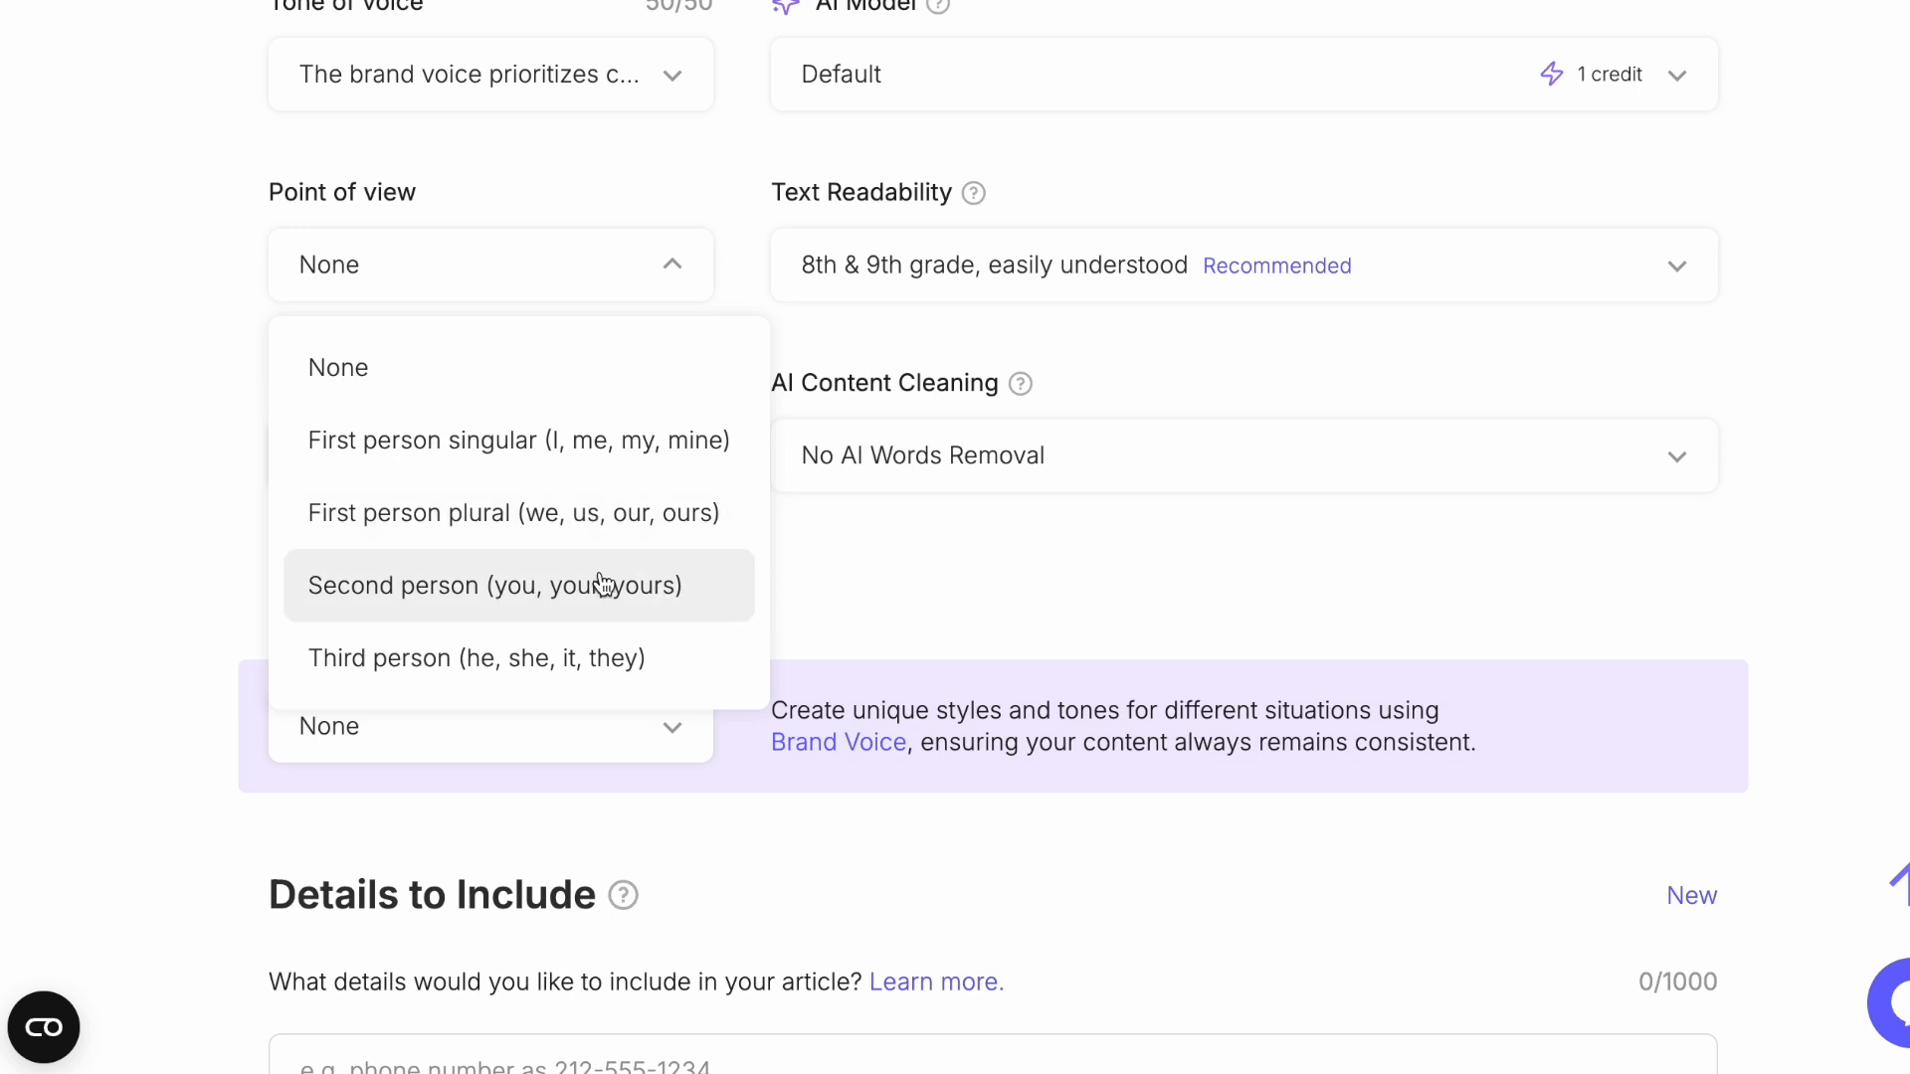
click(497, 584)
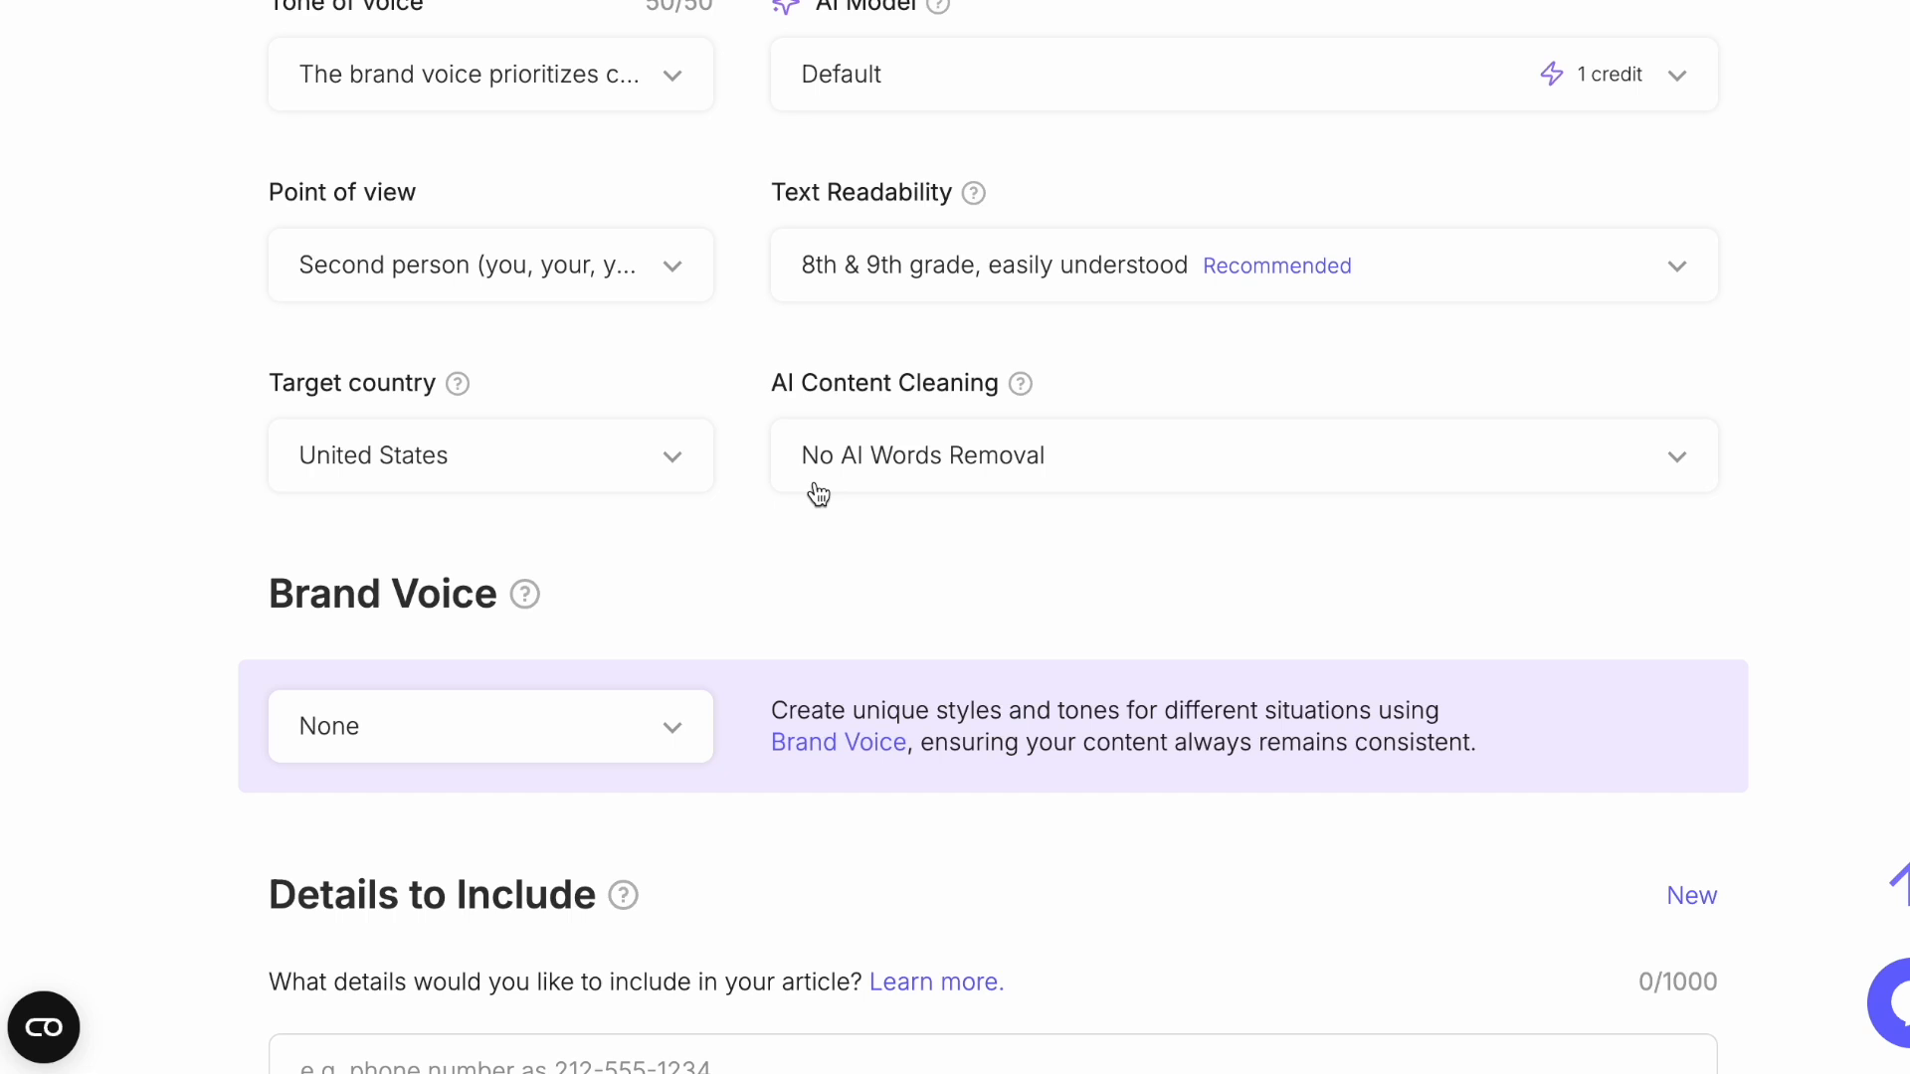
- Add 'Be sure to subscribe to Hyper Sleep Lab for more science-backed sleep hacks.' to Details to Include
scroll(down, 3)
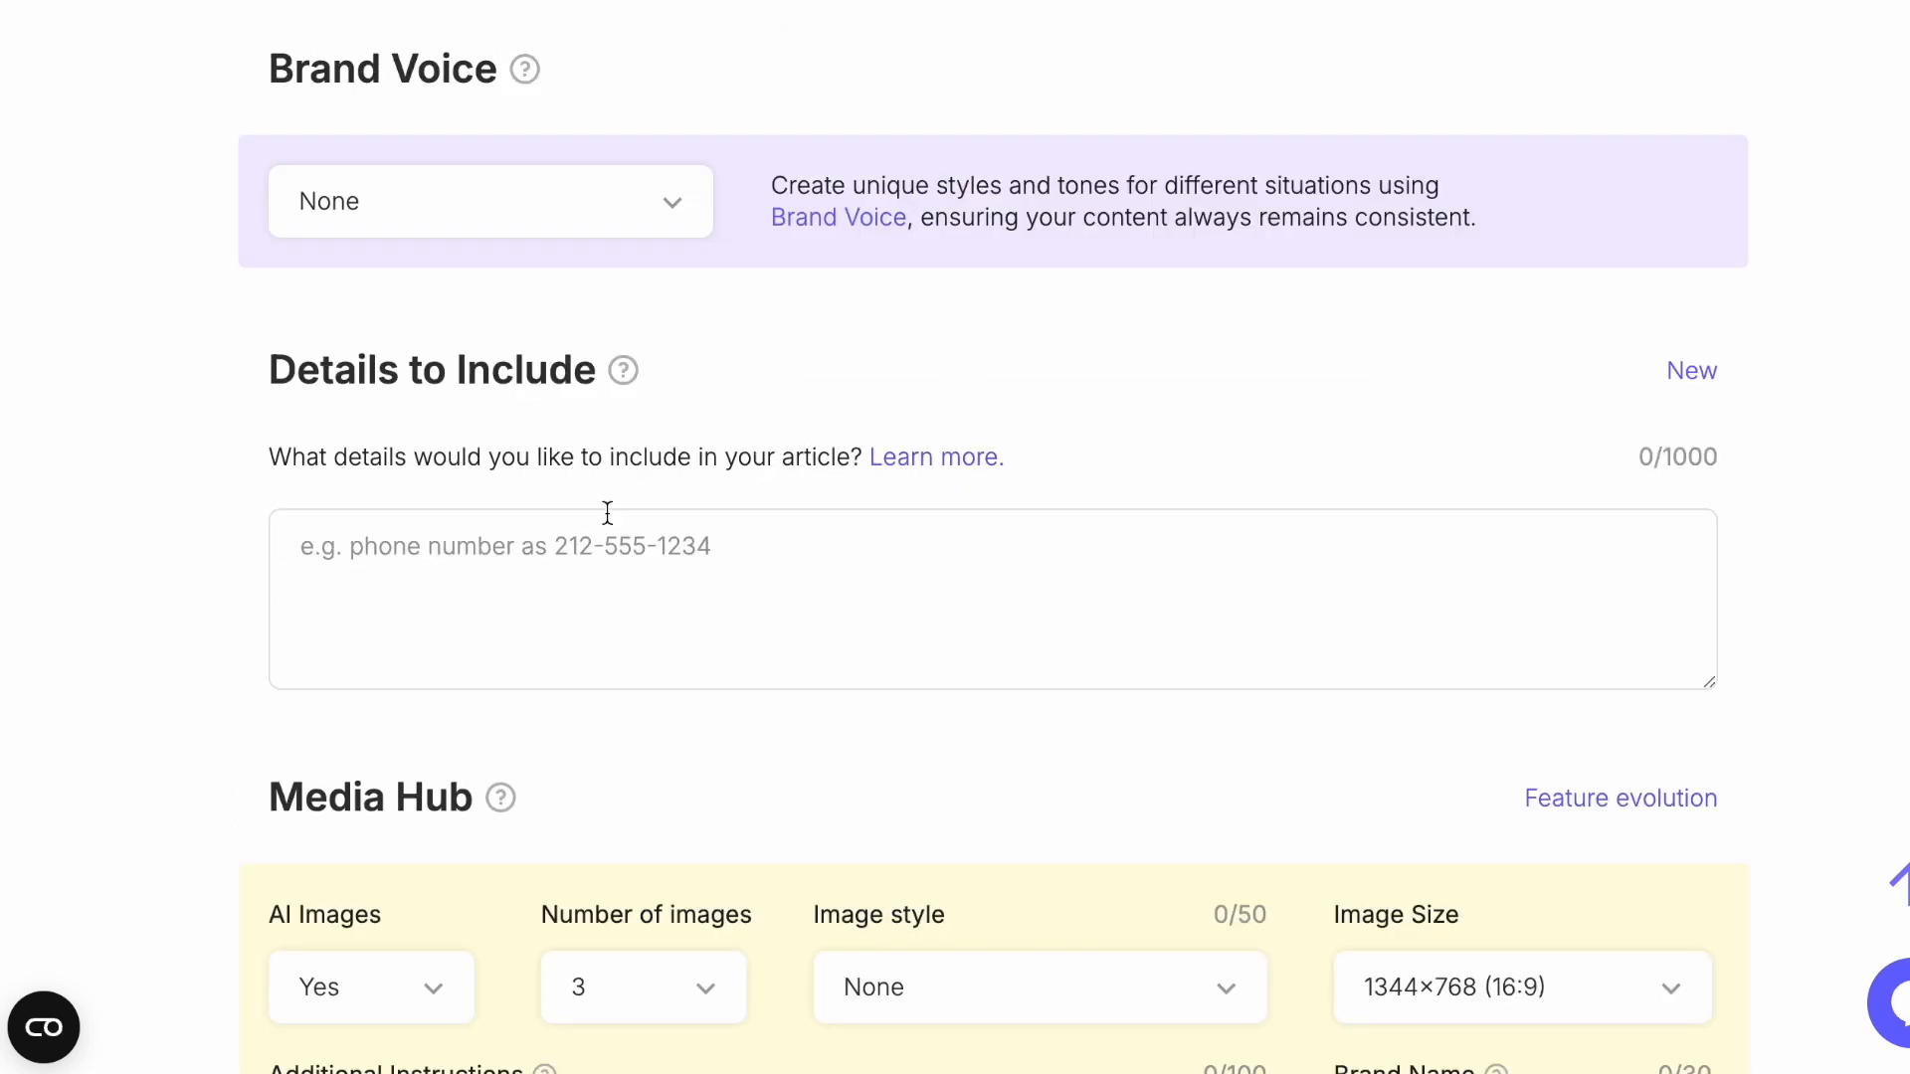
mouse_move(716, 519)
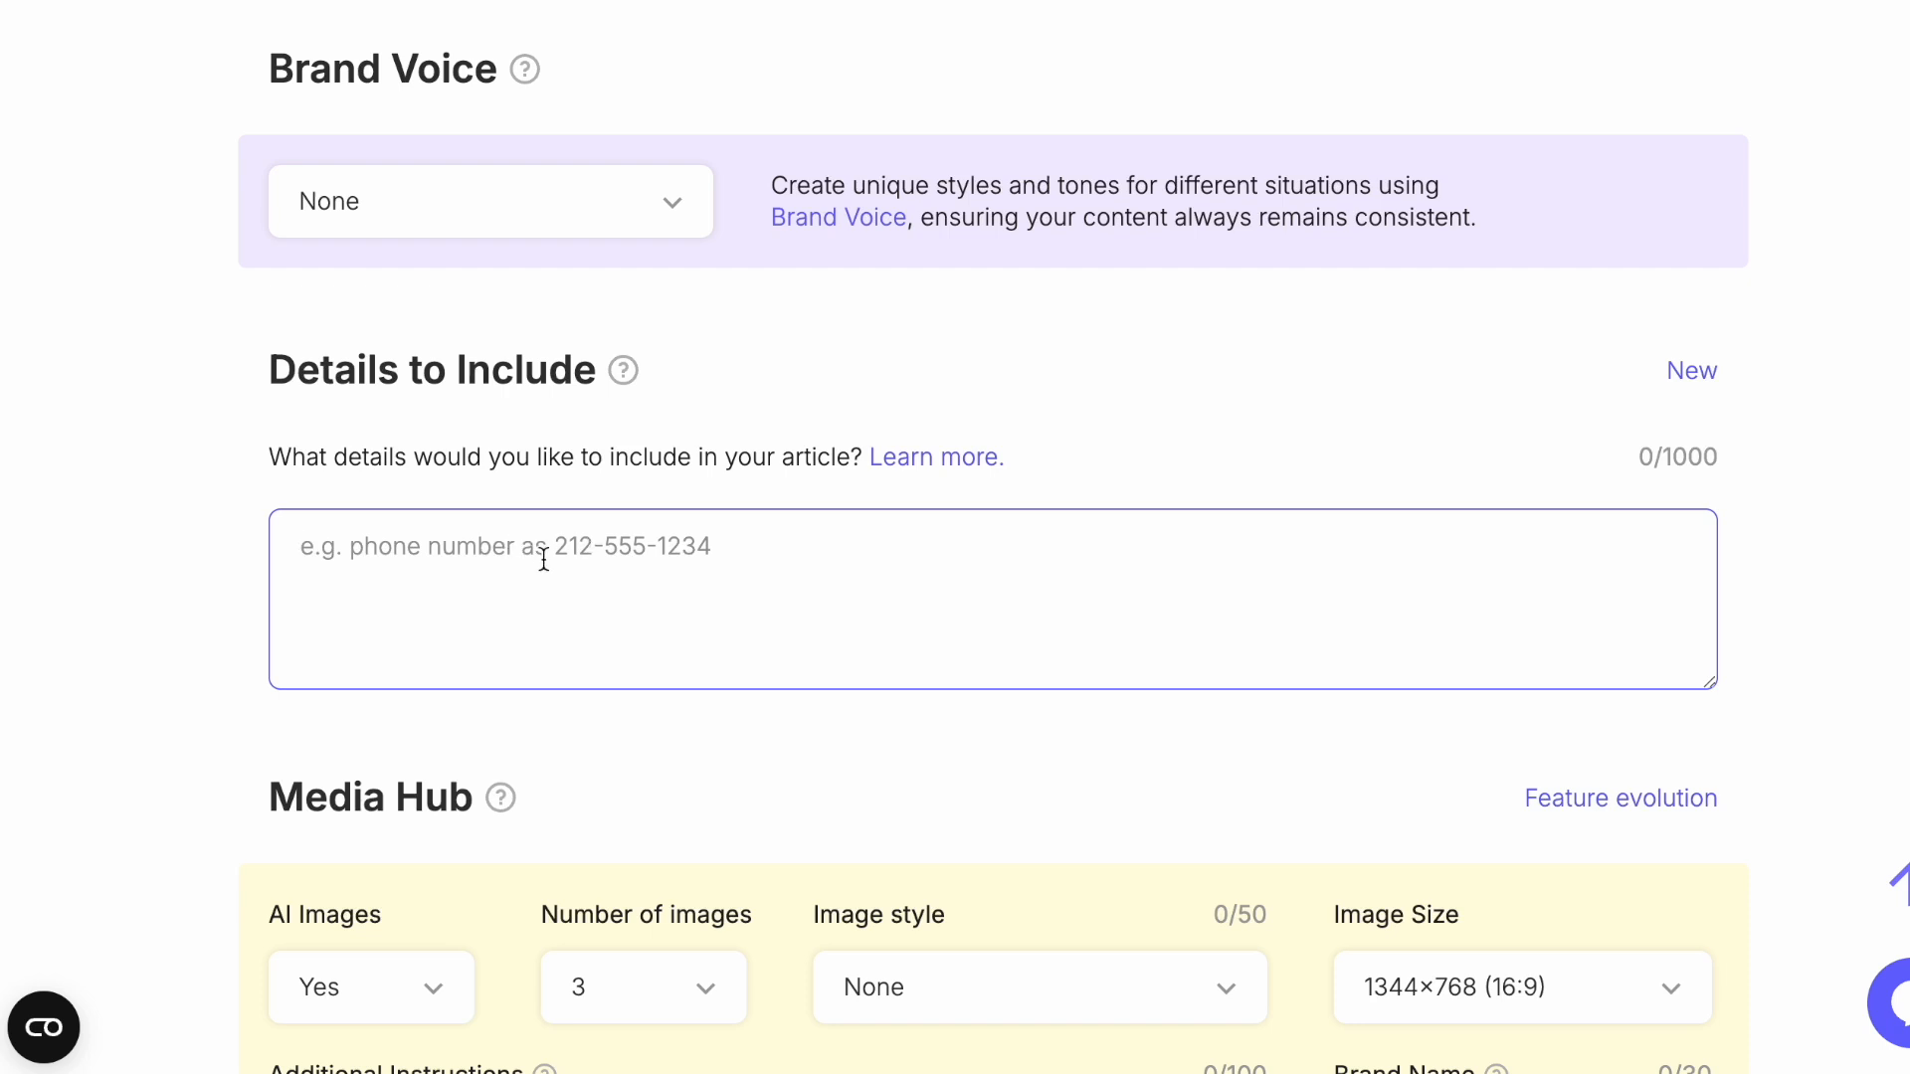
text(Be sure to subsc)
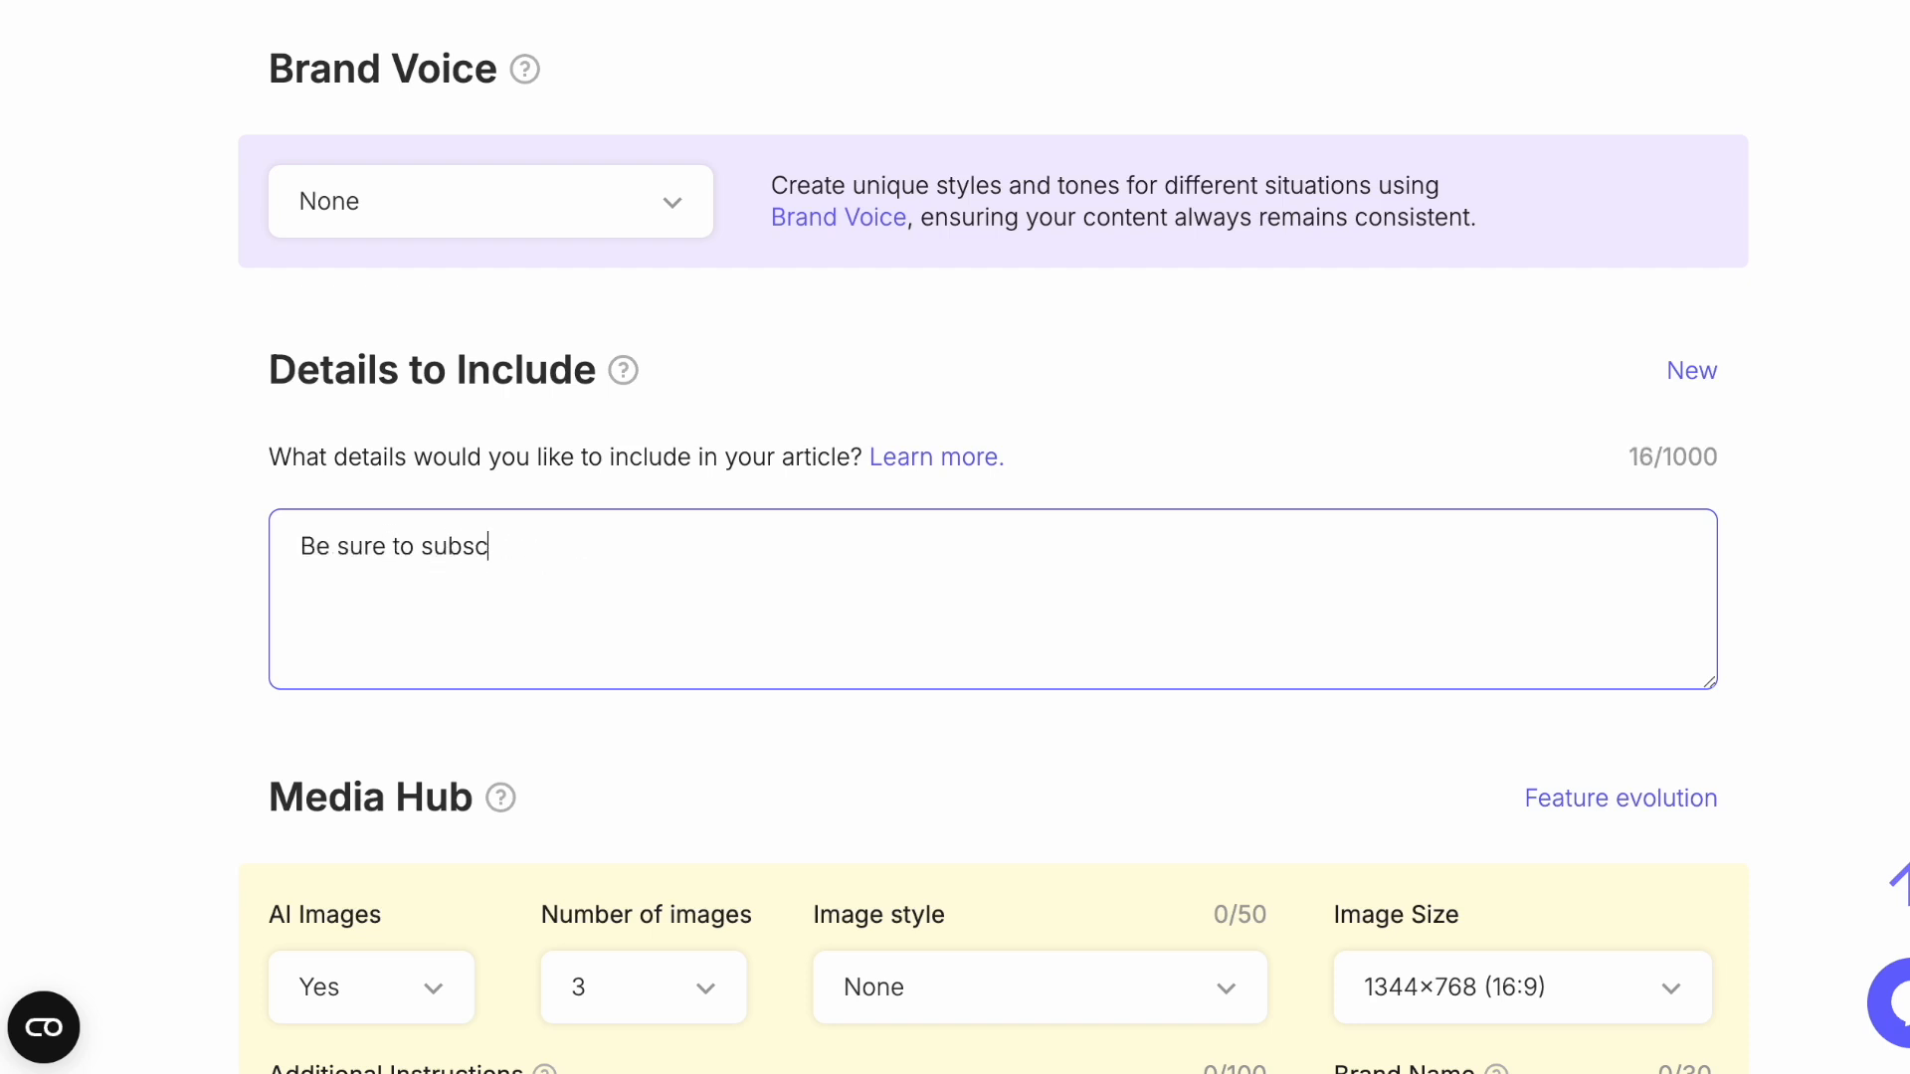
text(ribe to my channel for more scie)
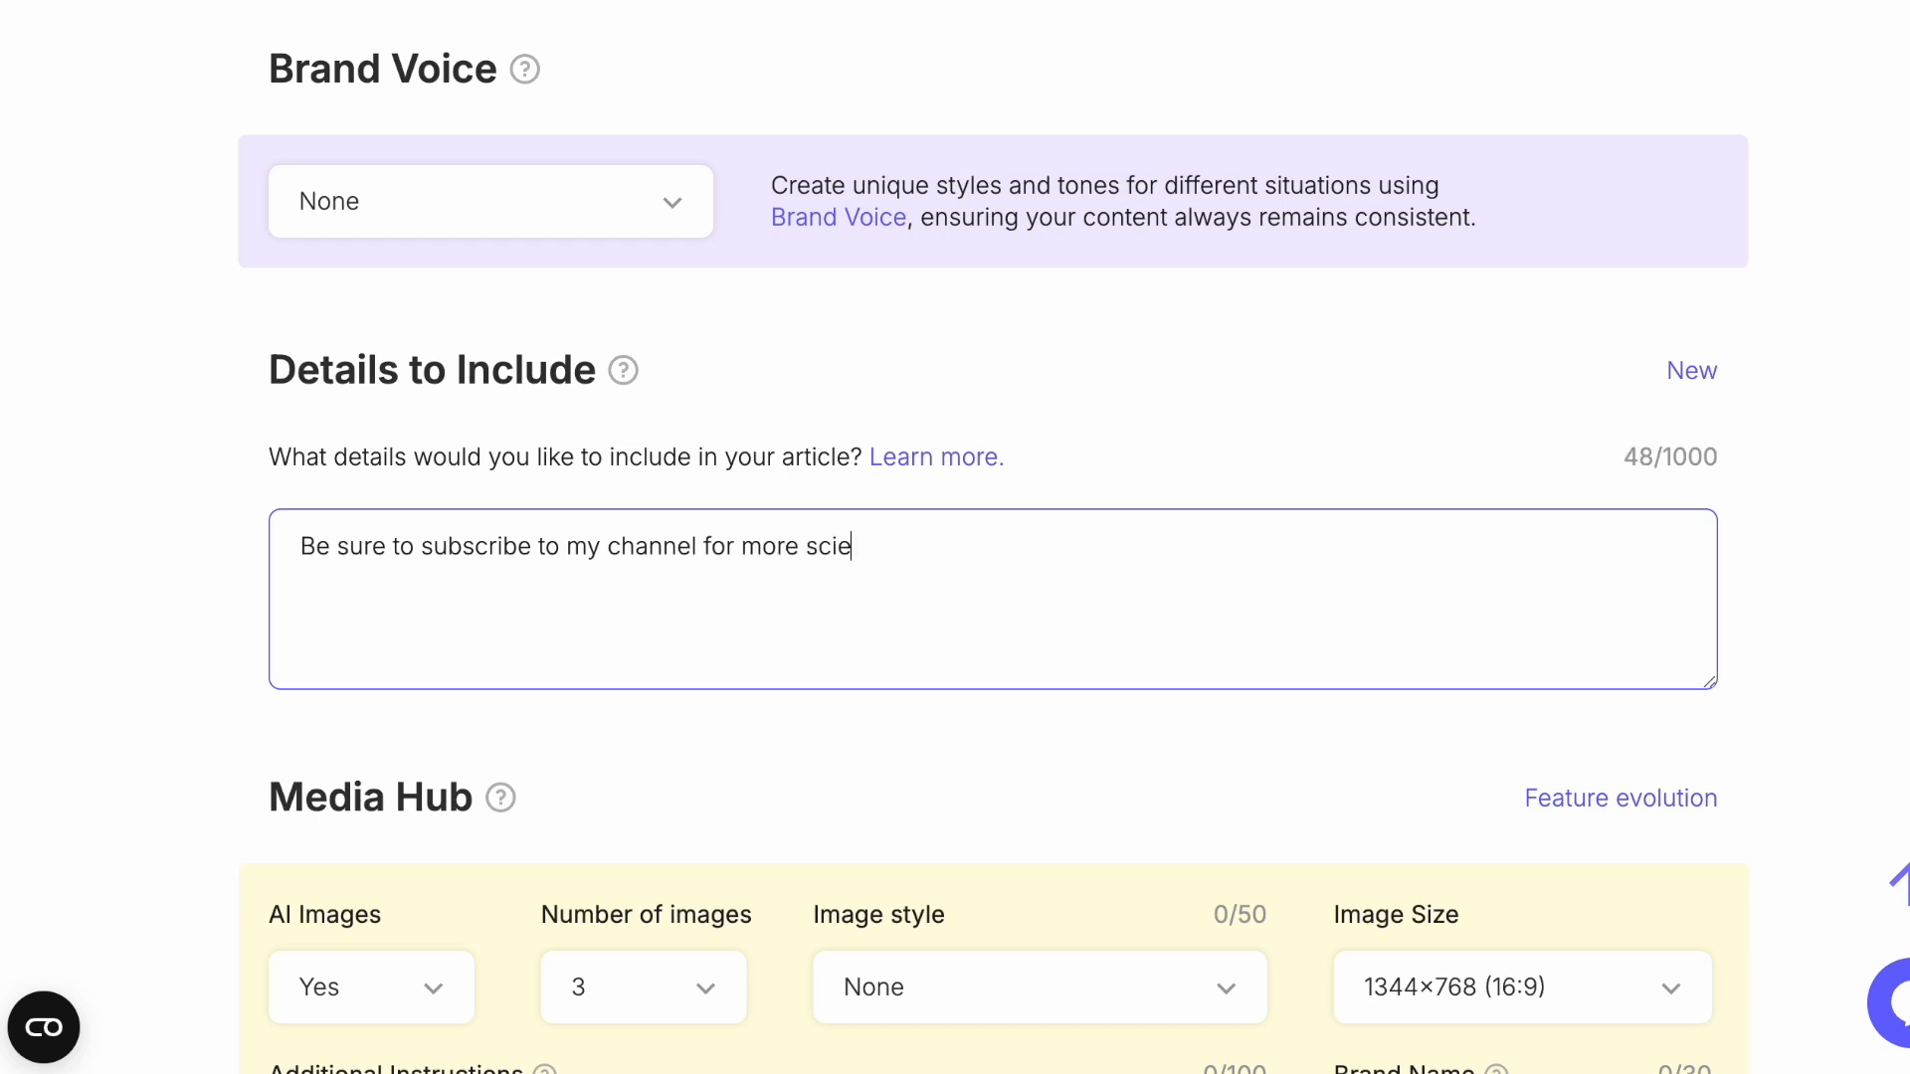
text(nce-backed sleep)
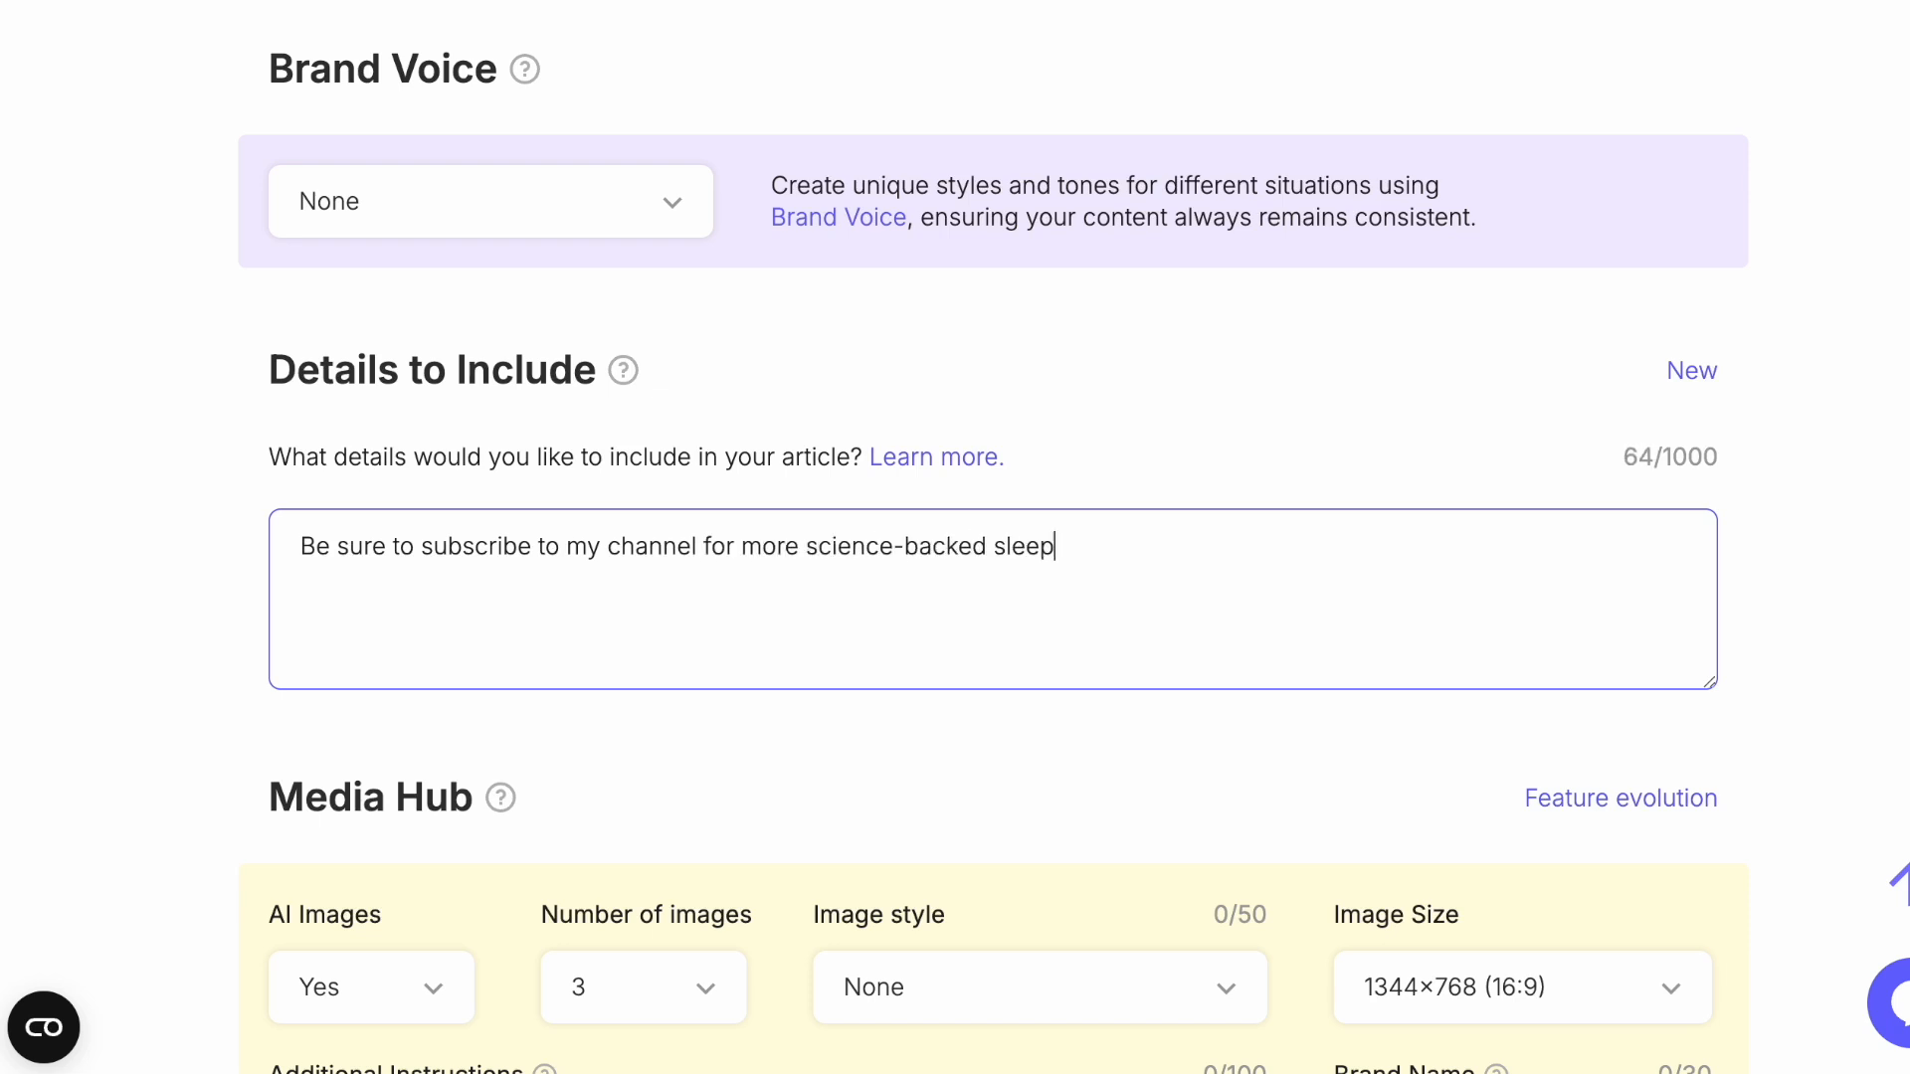
text(hacks.)
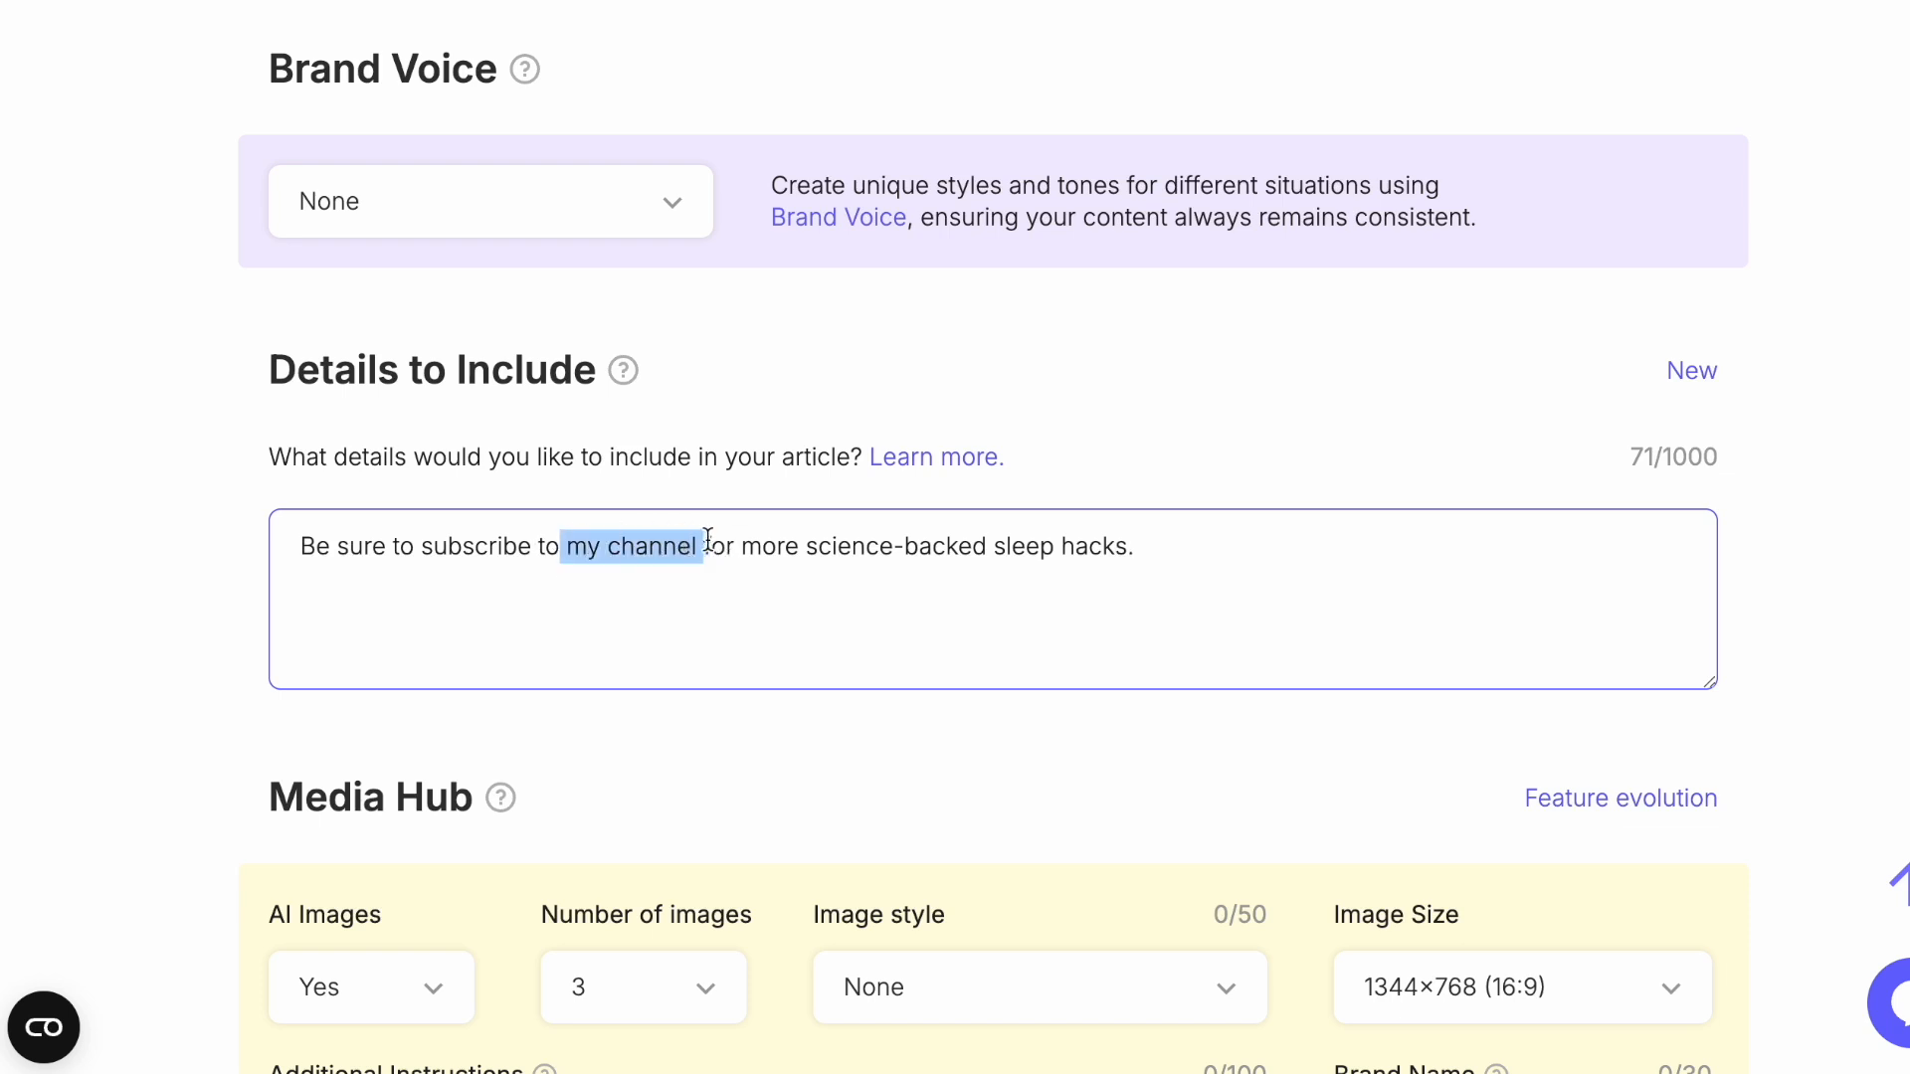
text(Hyper Sleep Lab)
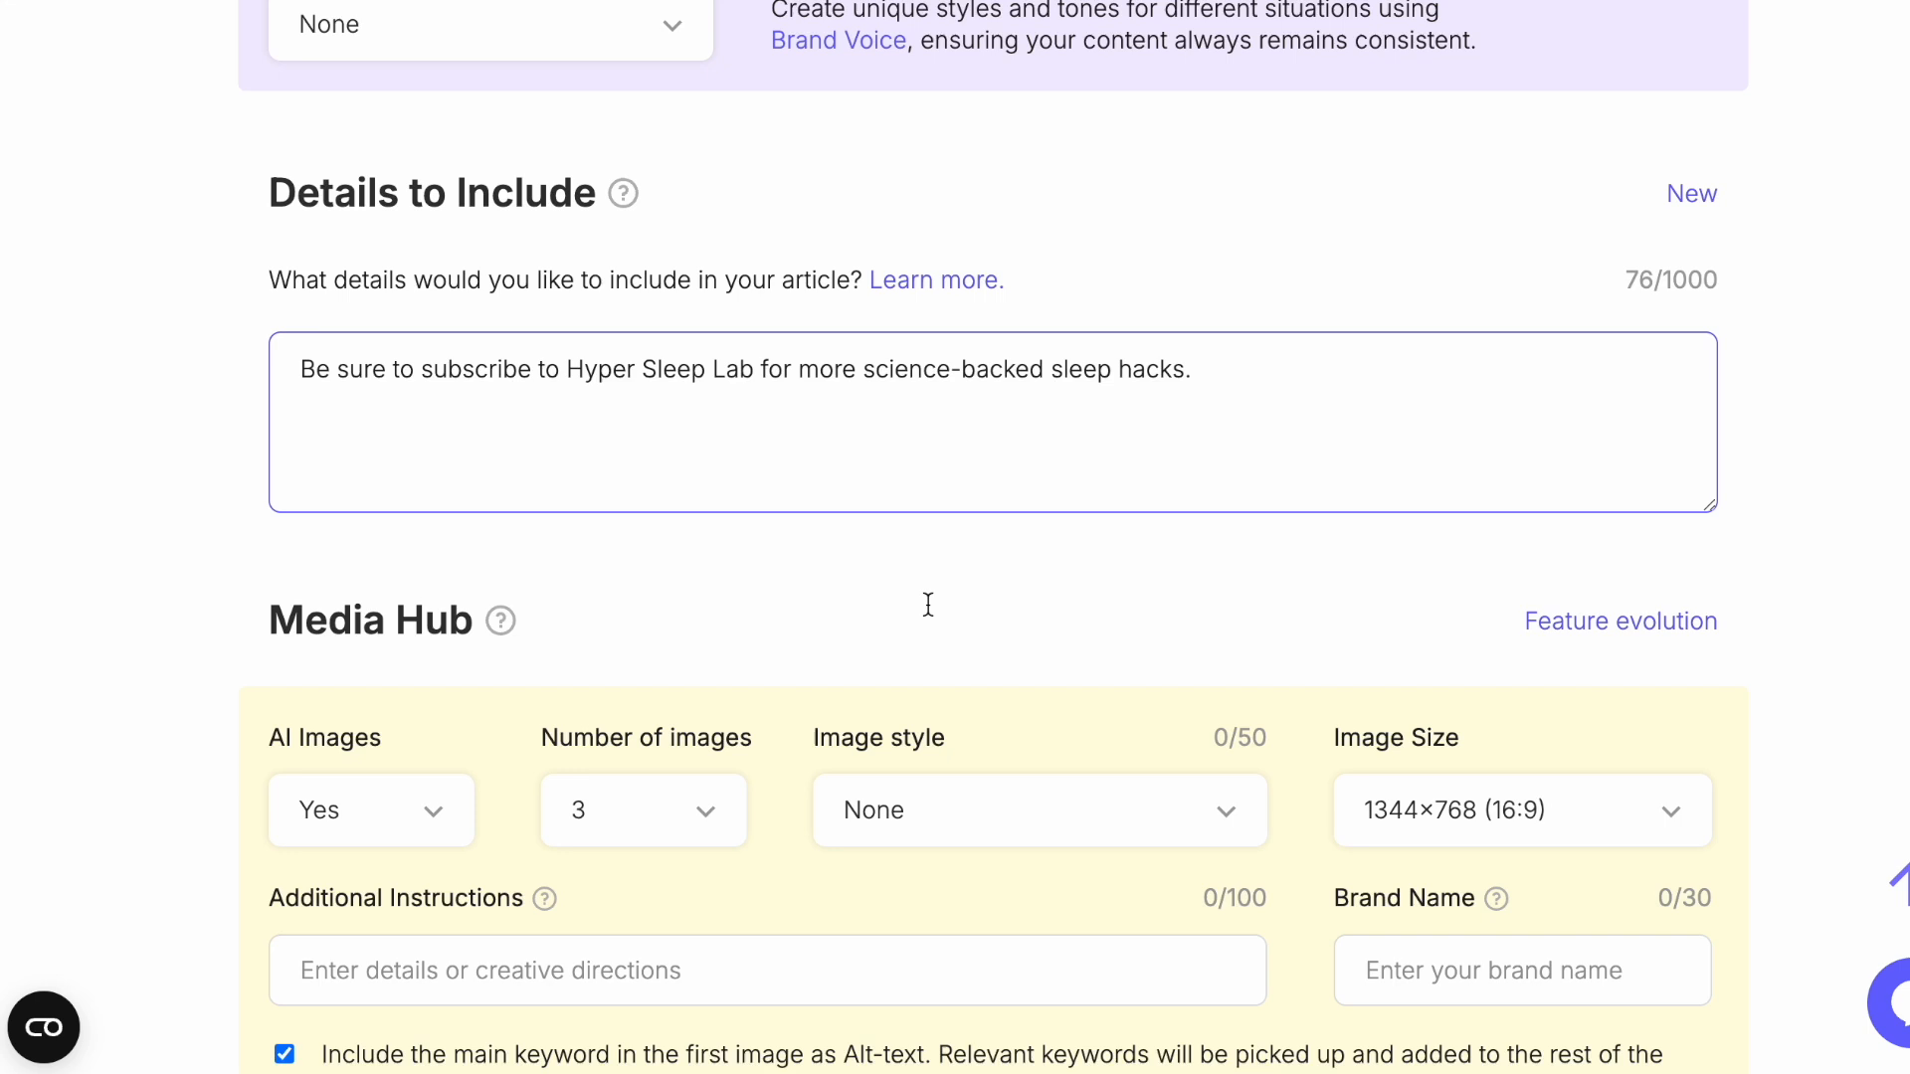
scroll(down, 3)
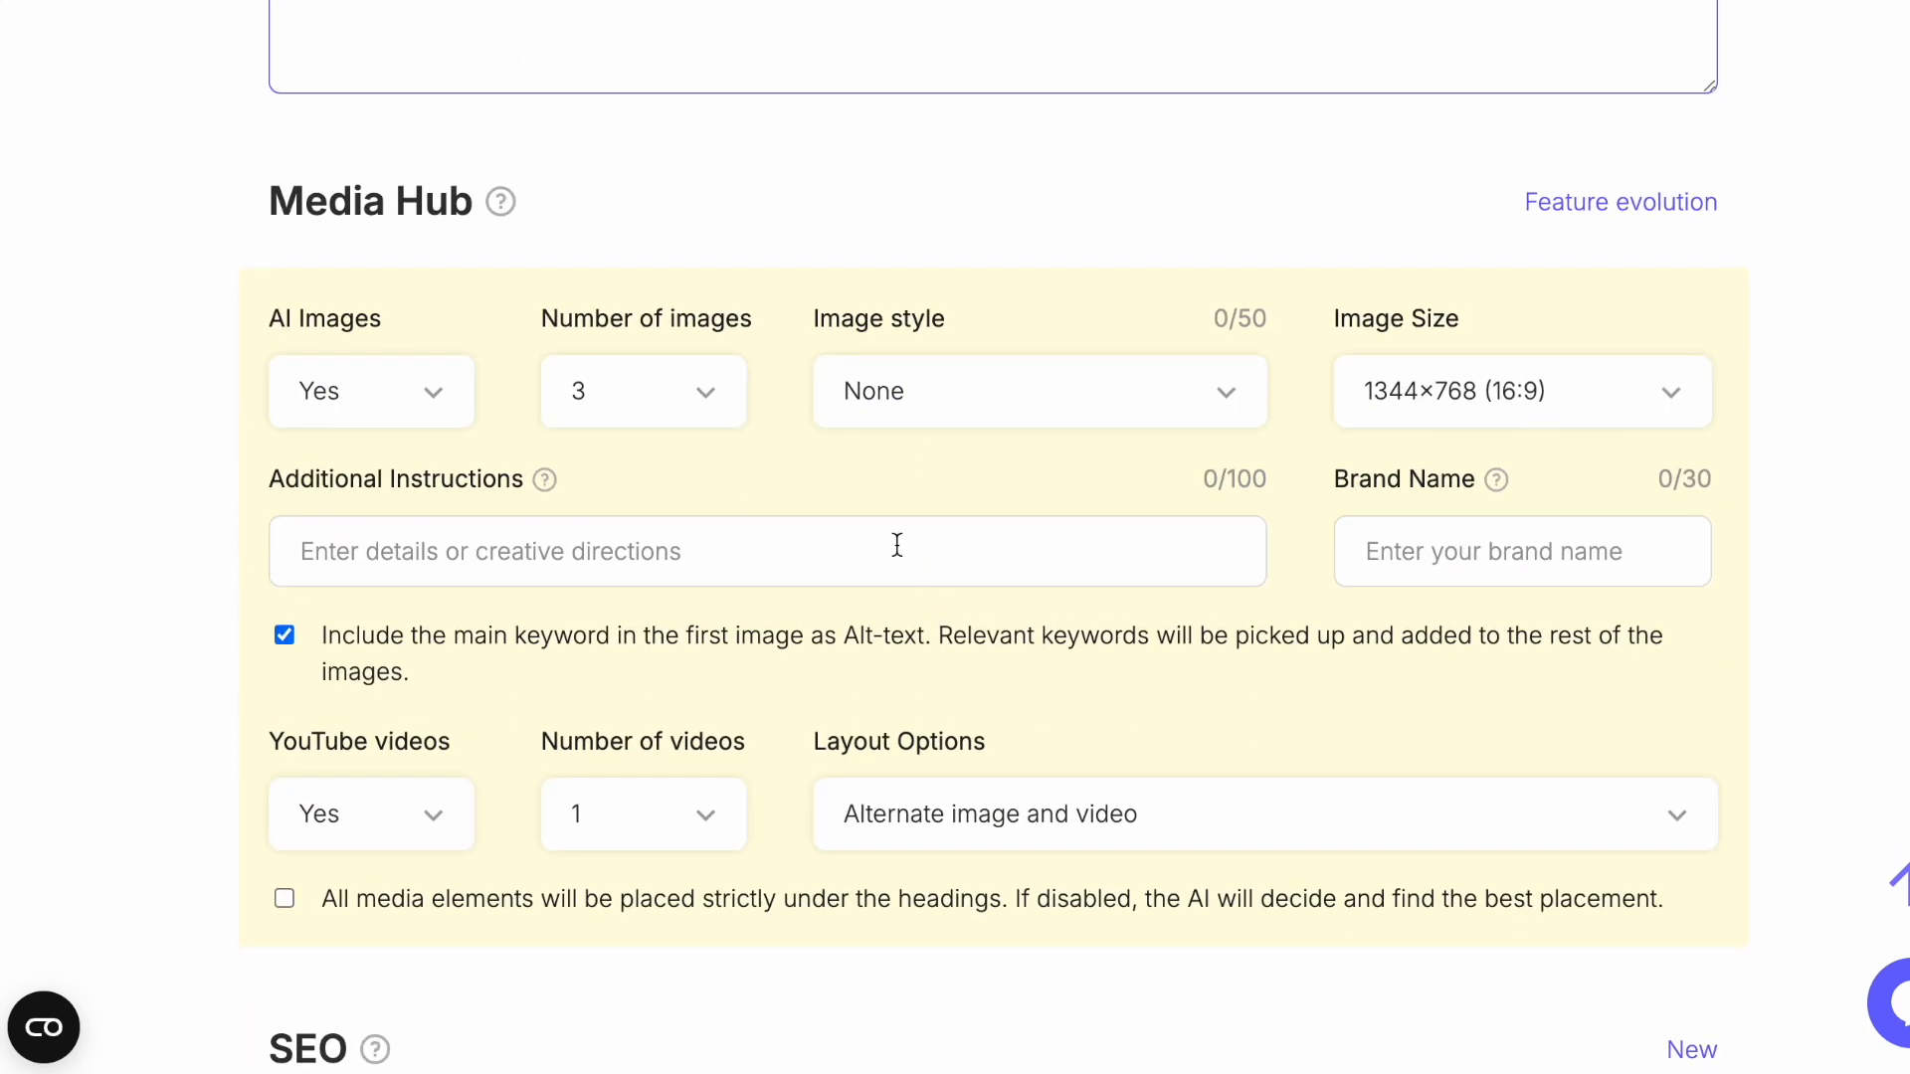
scroll(down, 3)
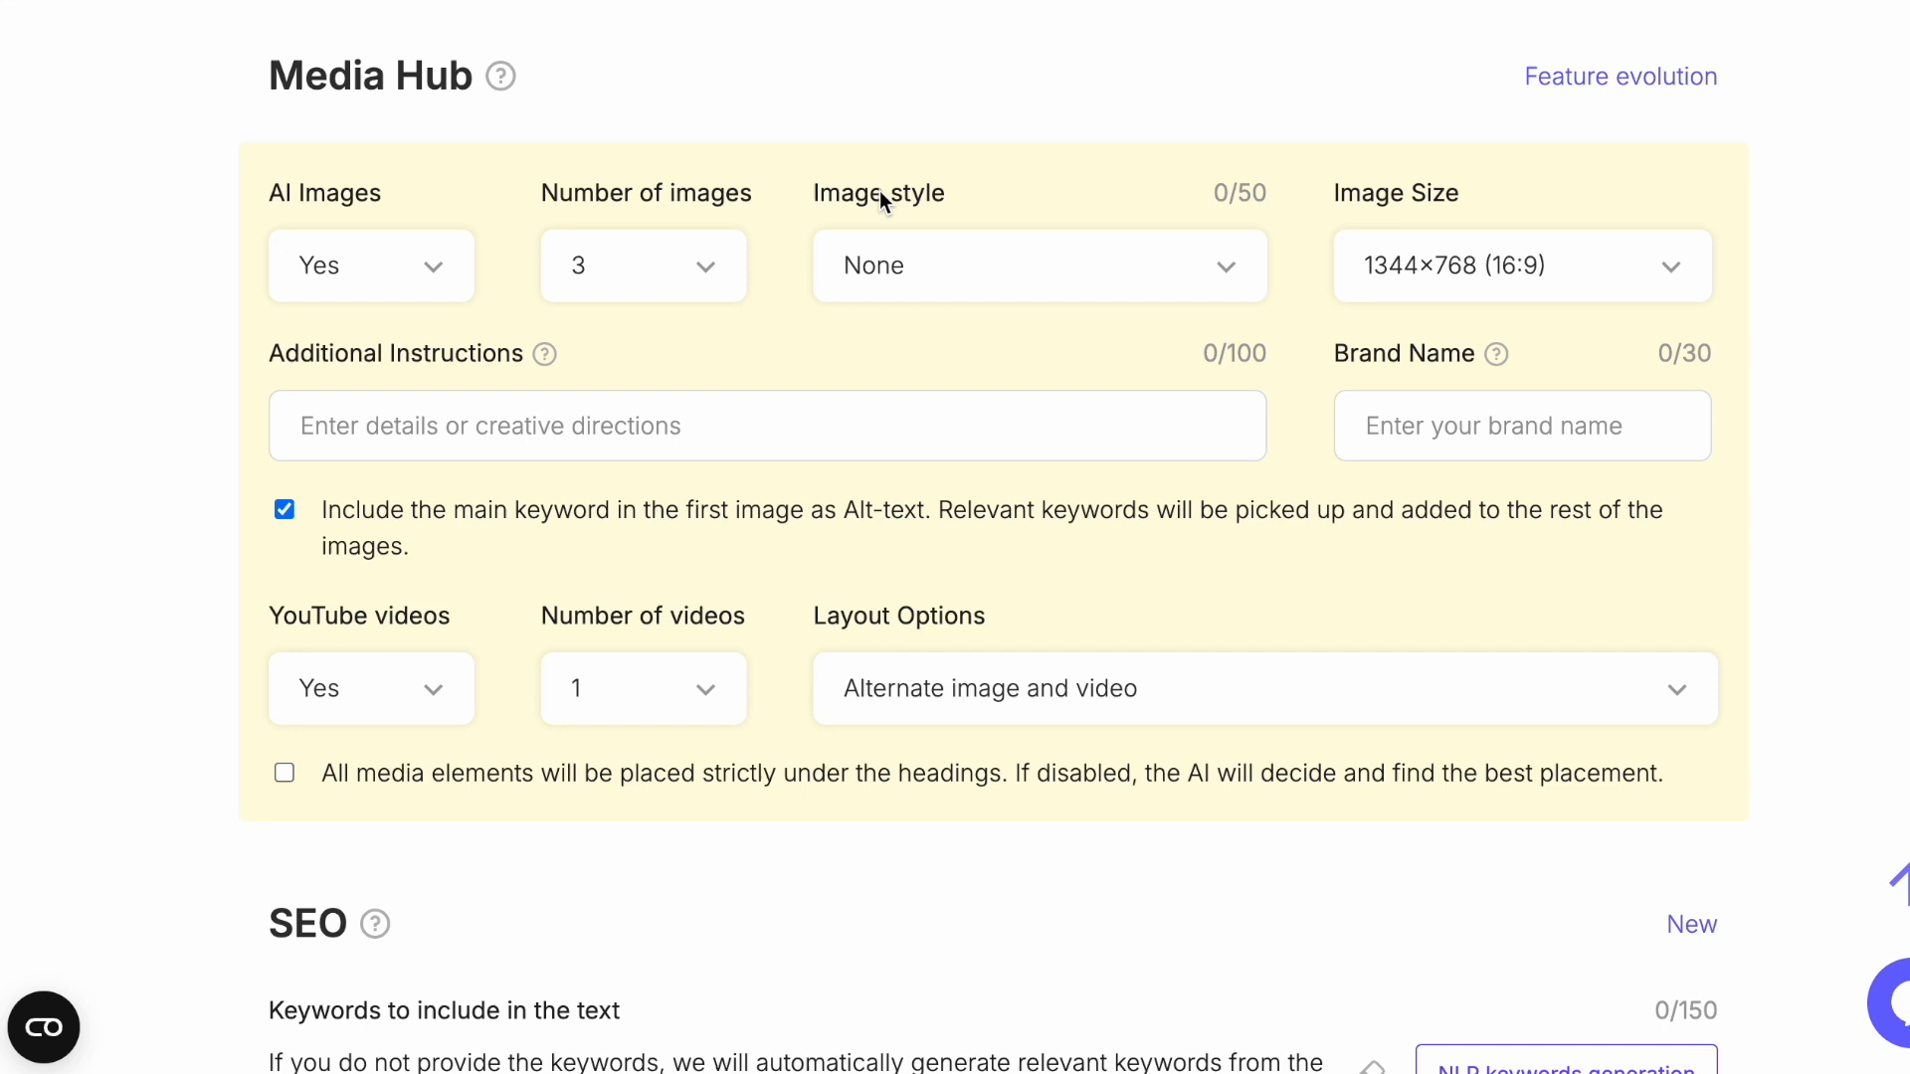
scroll(down, 3)
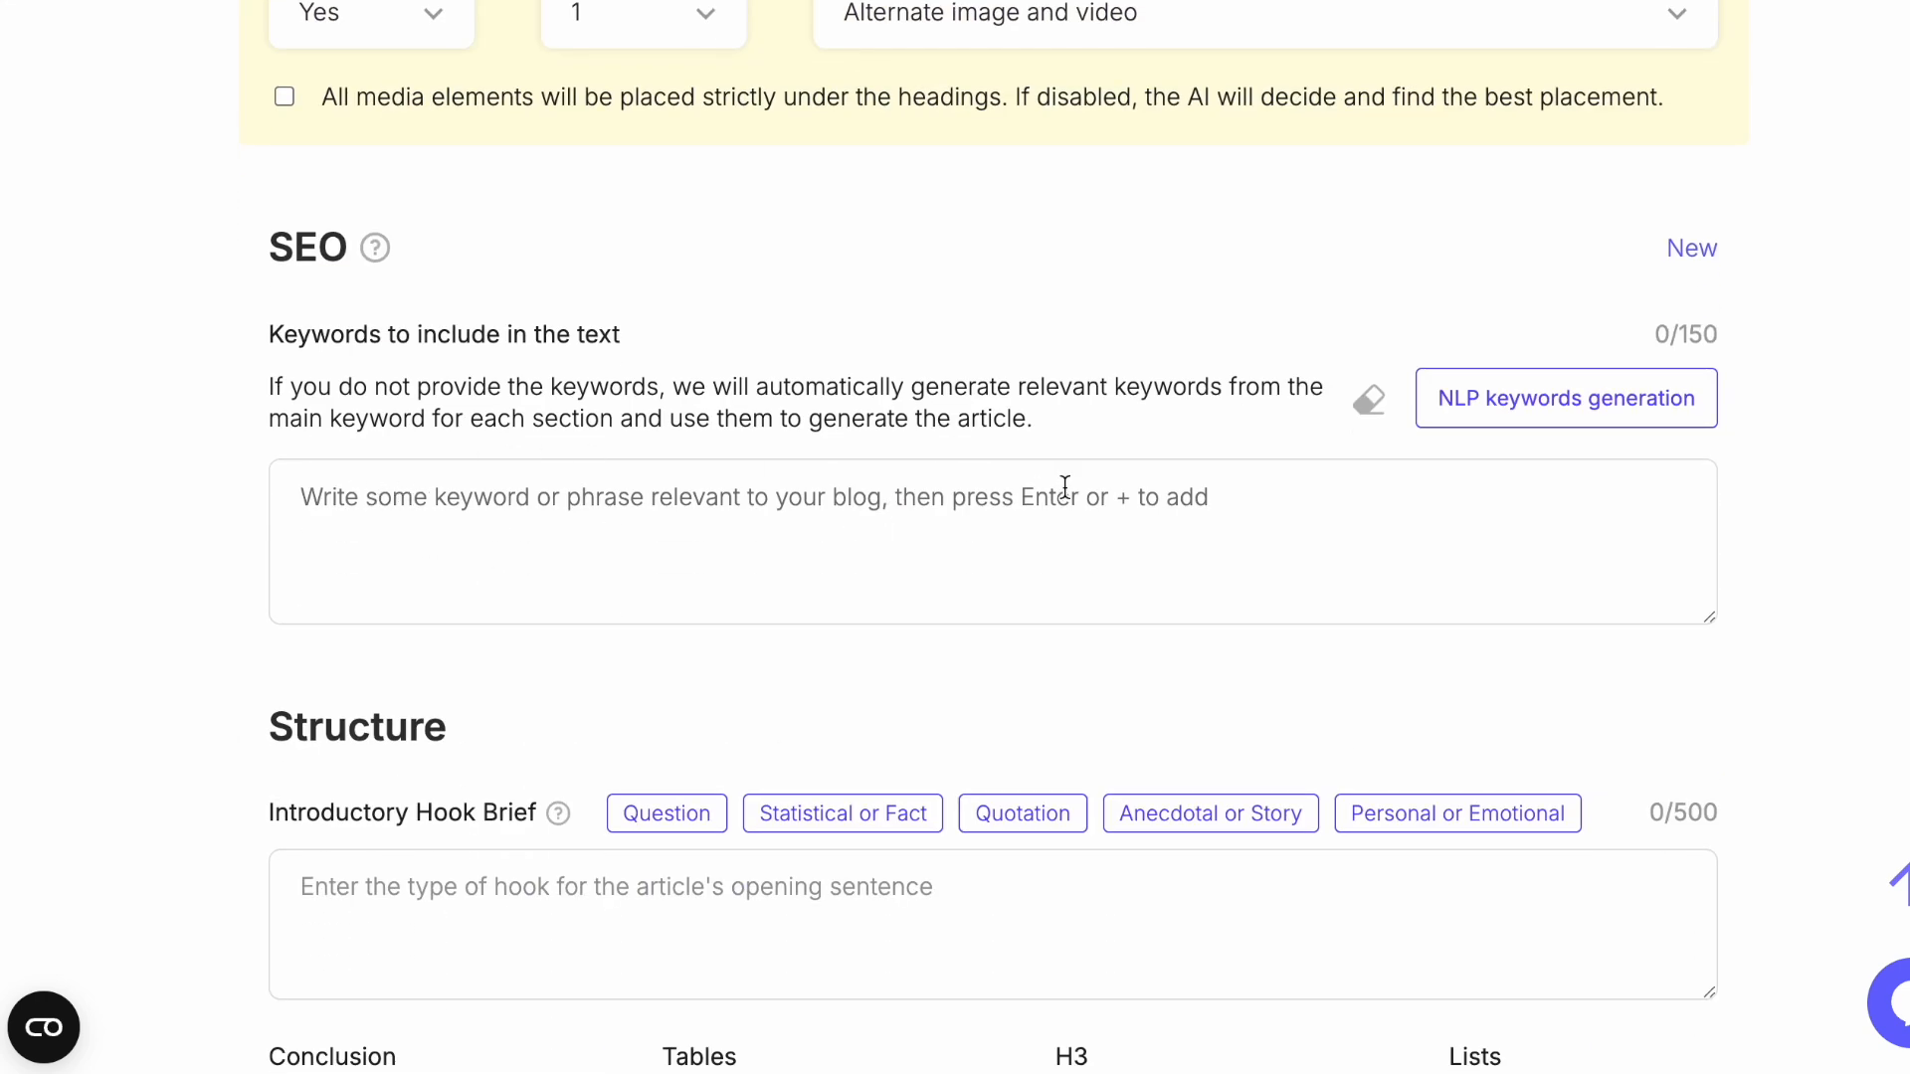
- Fill the Introductory Hook Brief with the Statistical or Fact surprising-statistic hook
scroll(down, 3)
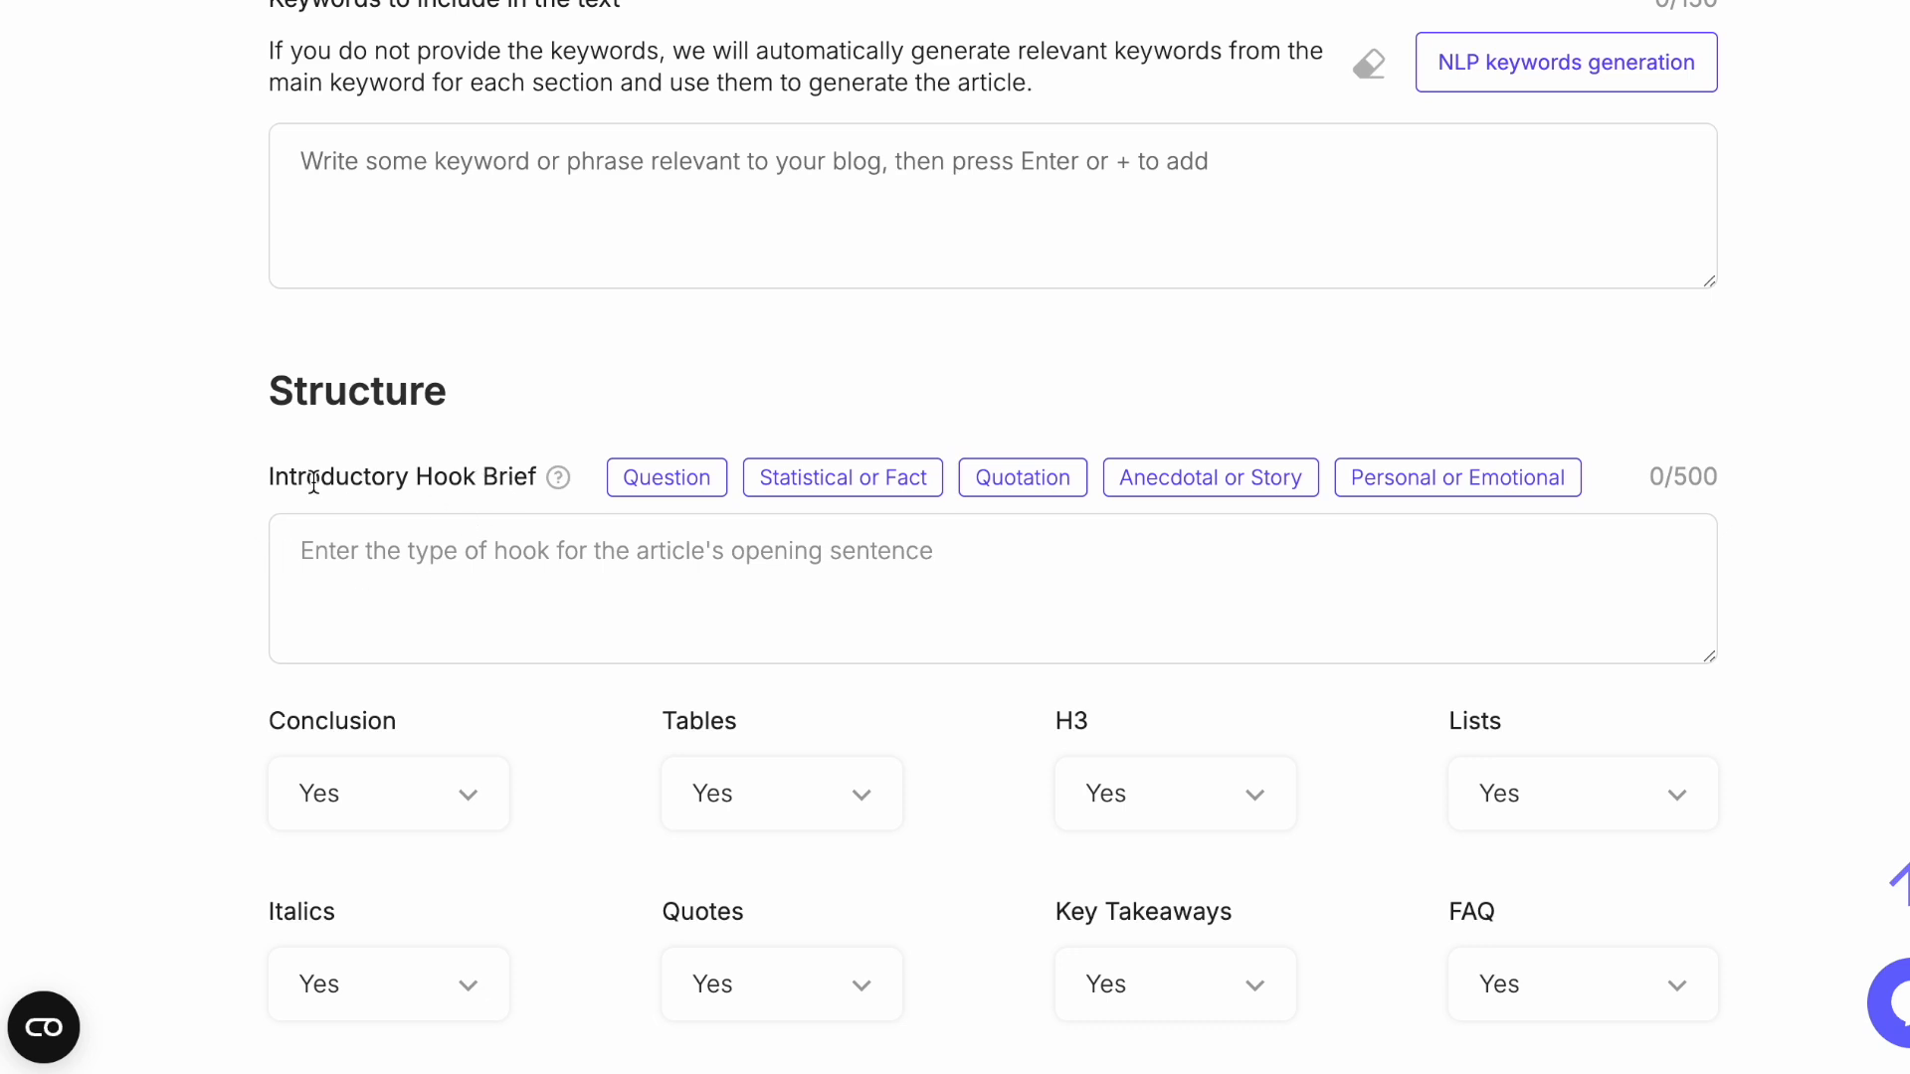
mouse_move(1301, 476)
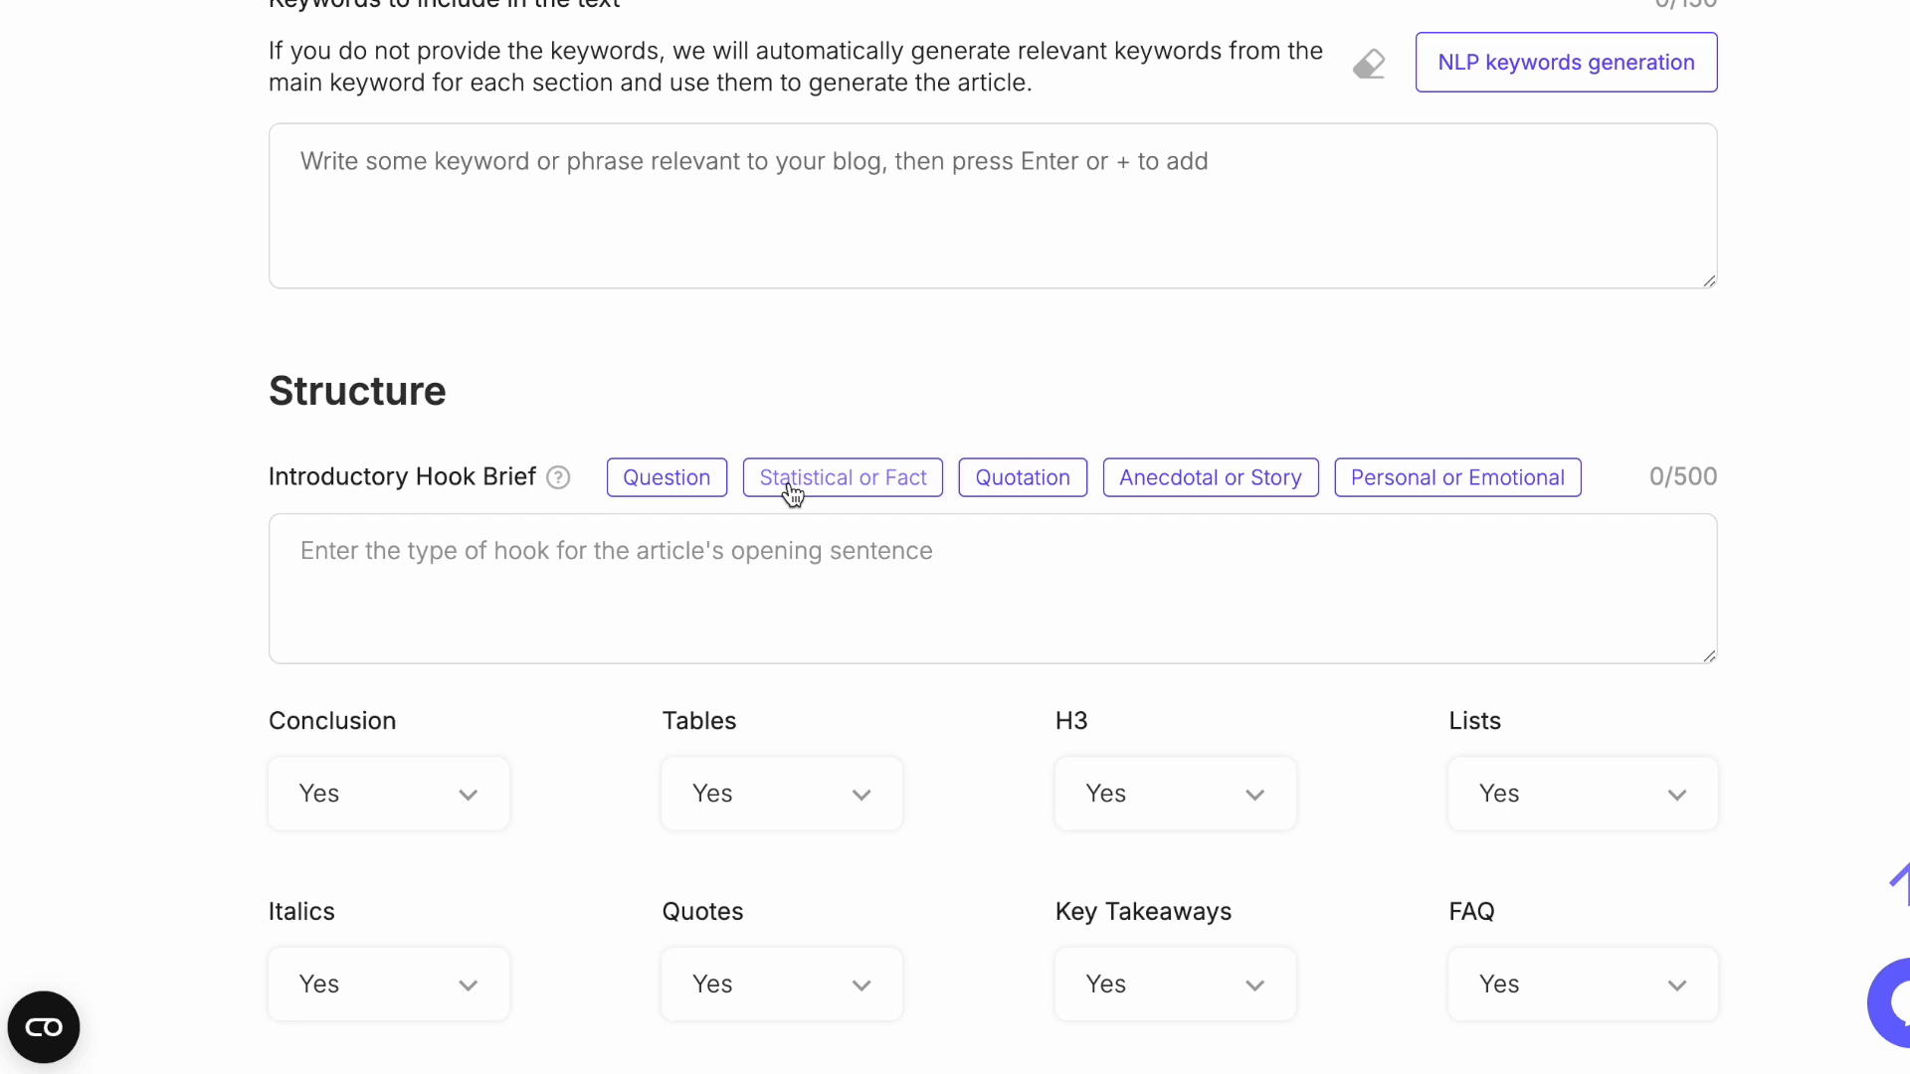
click(842, 478)
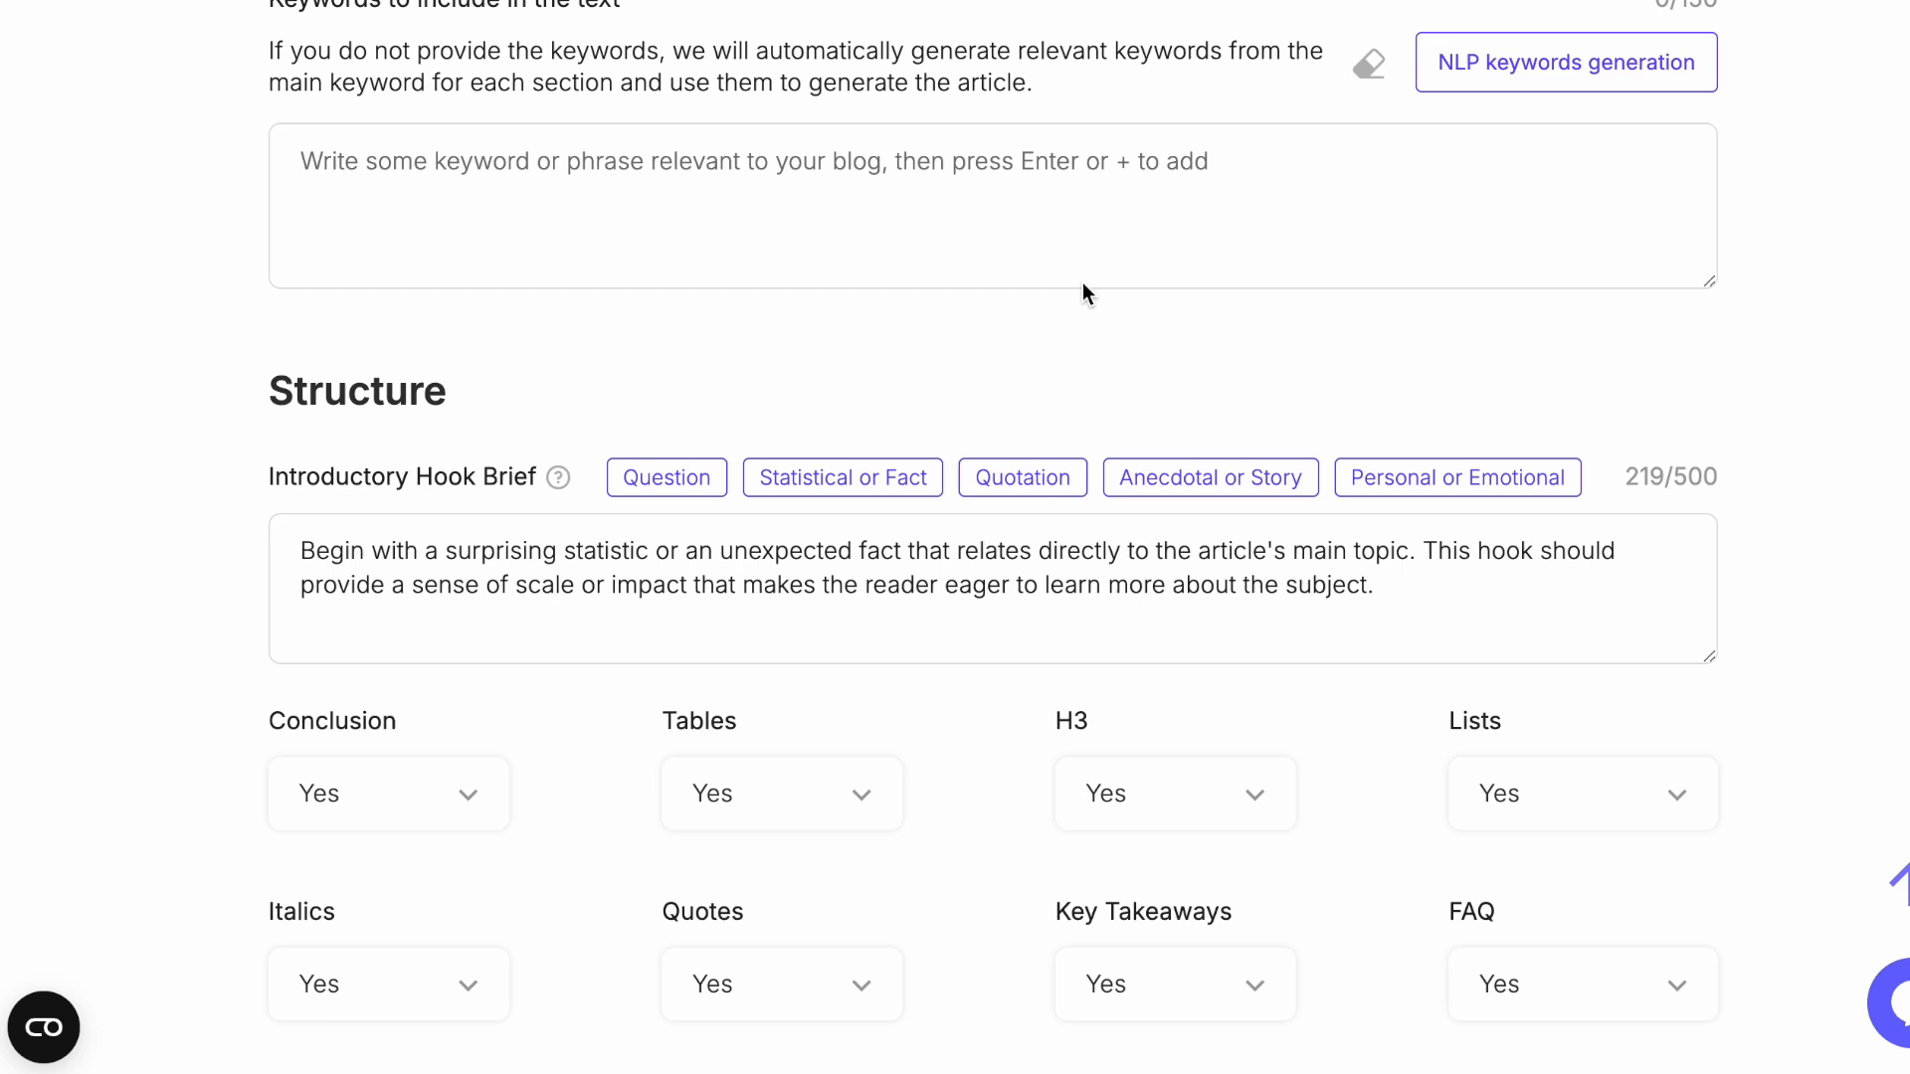
mouse_move(666, 475)
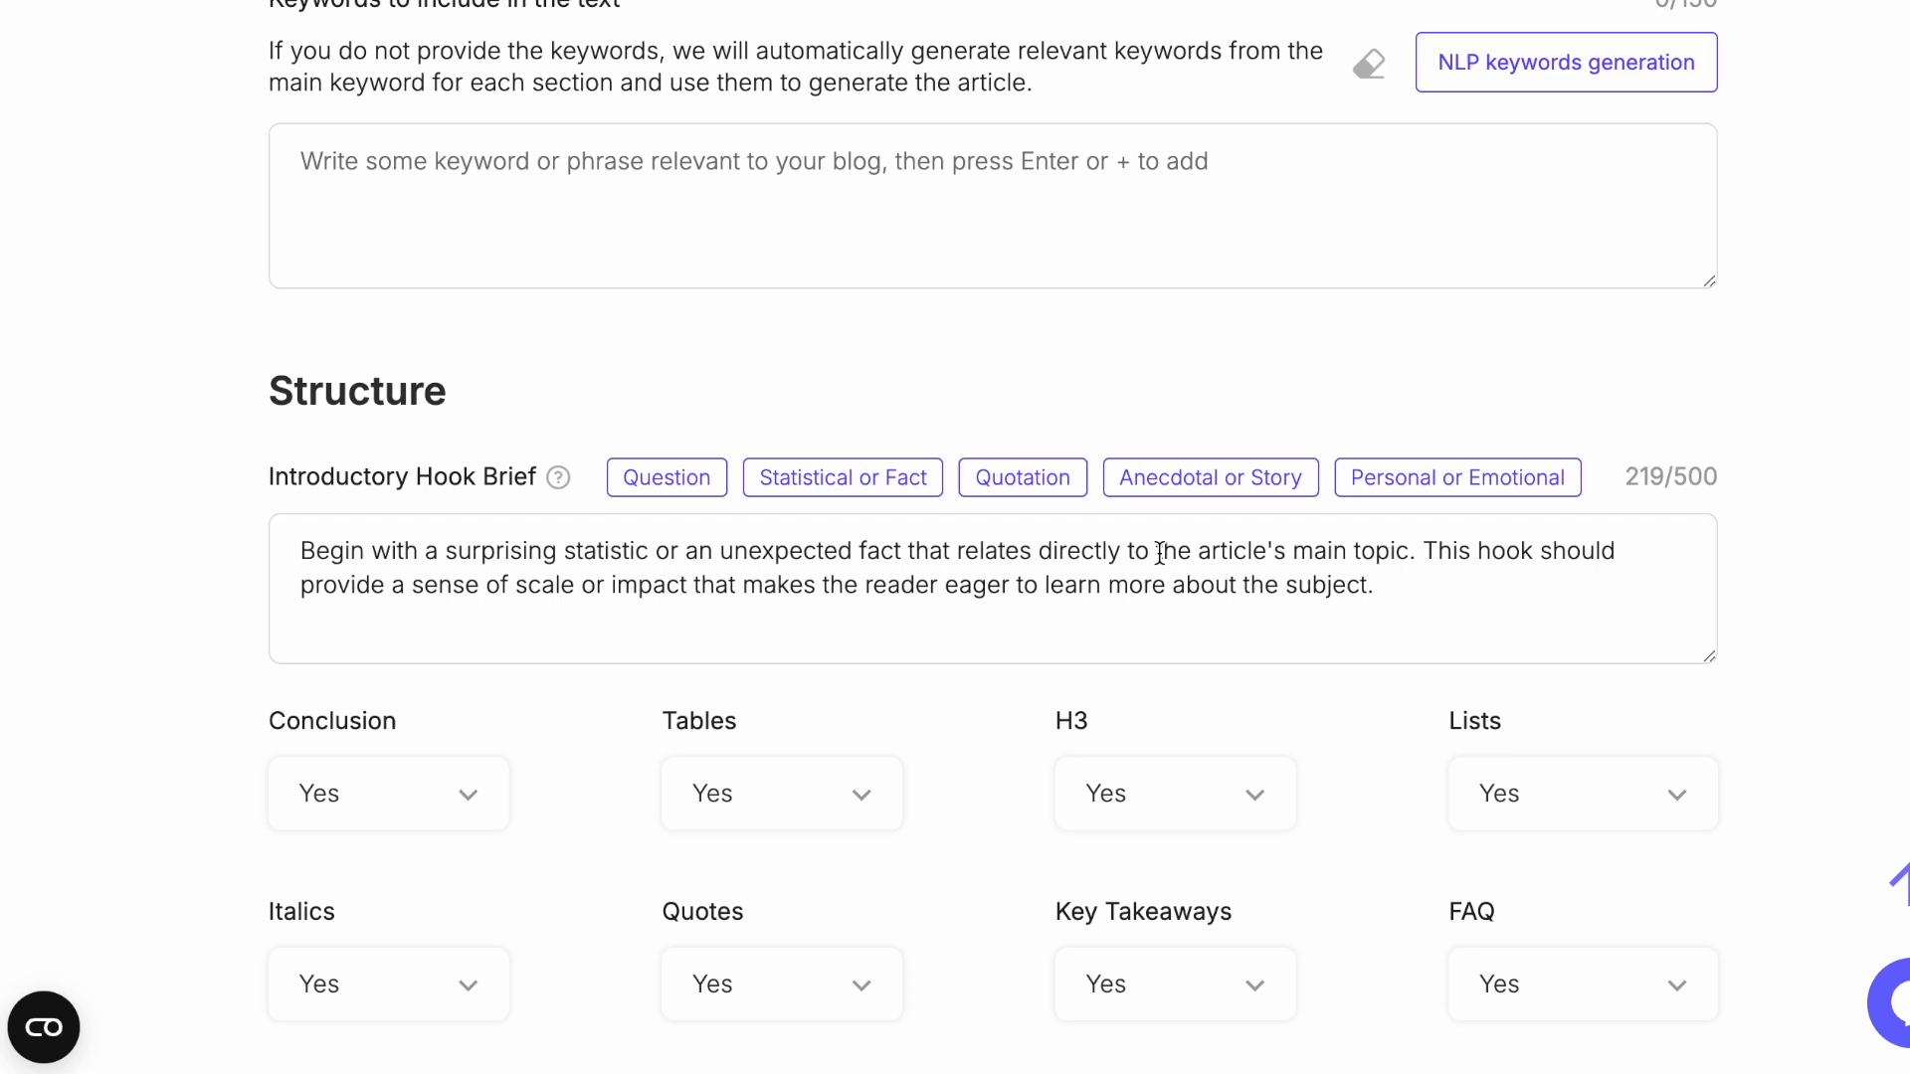
scroll(down, 3)
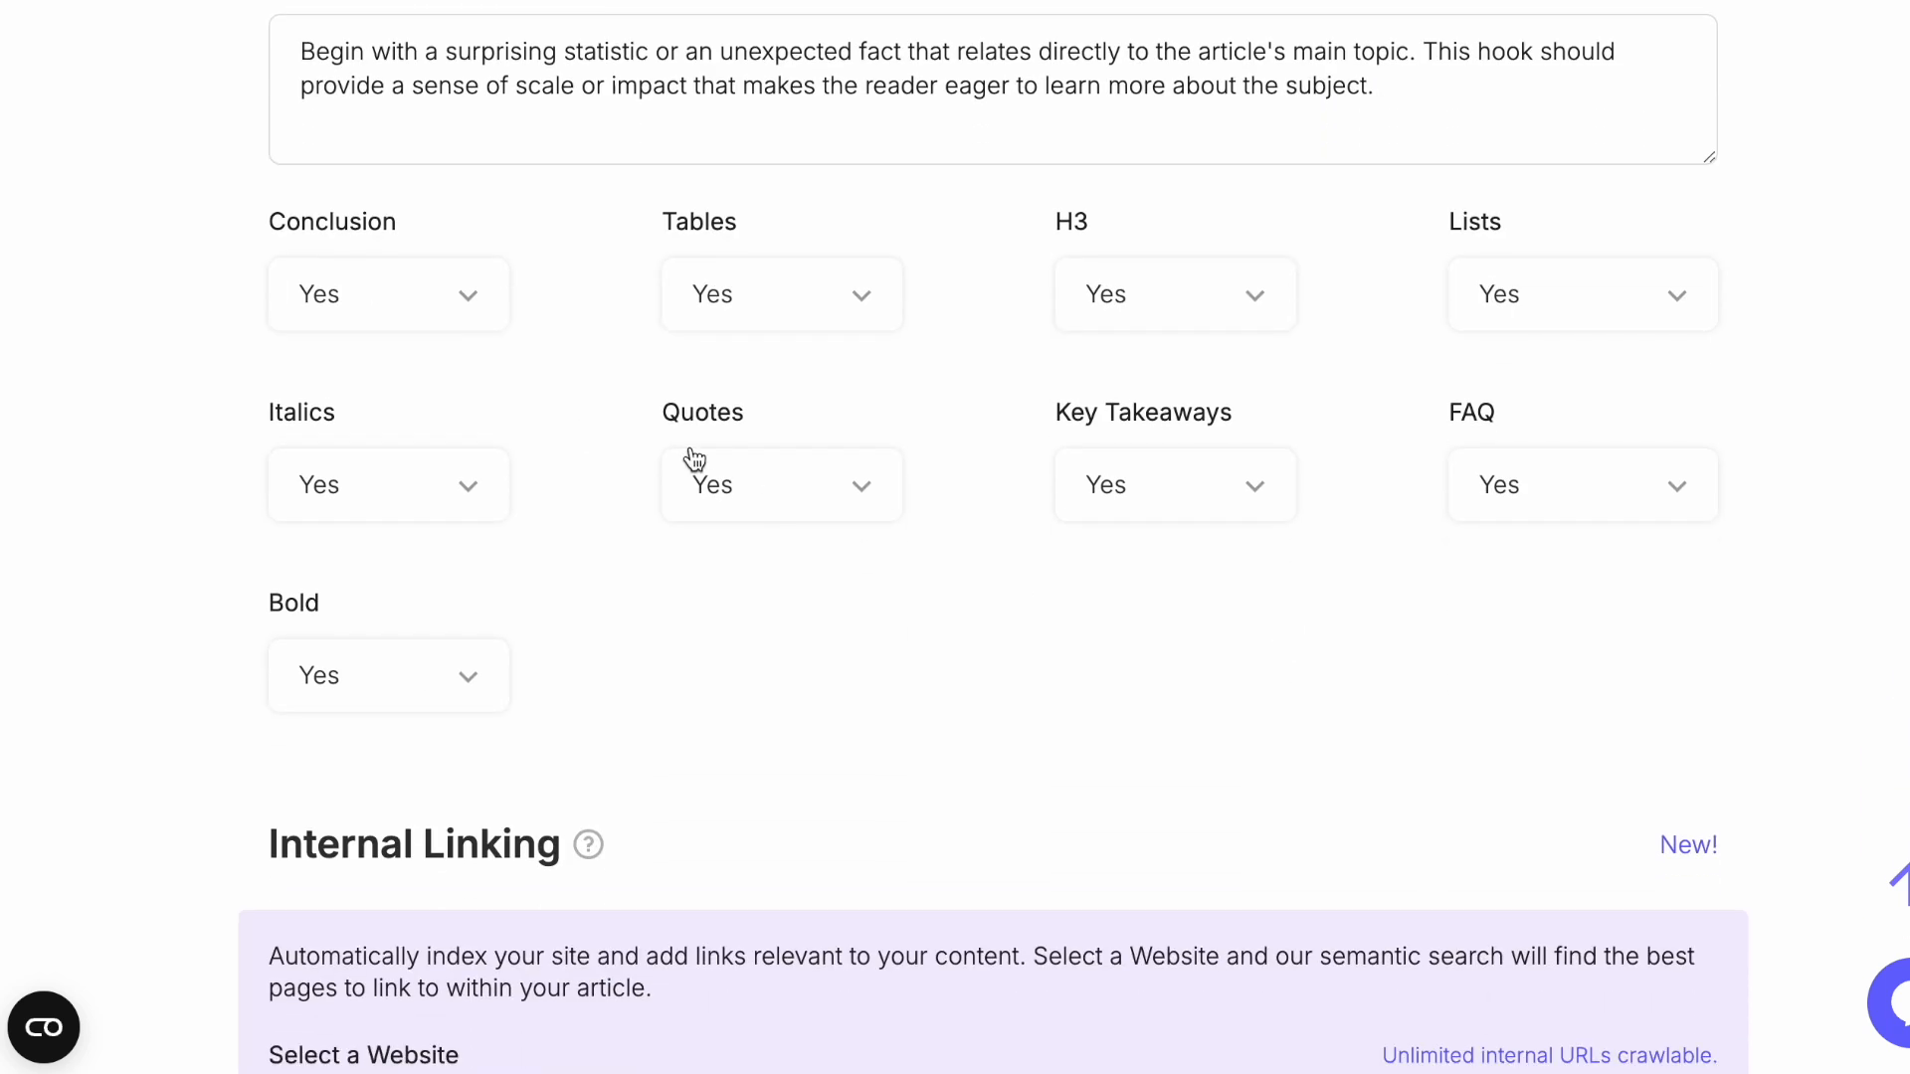
mouse_move(81, 780)
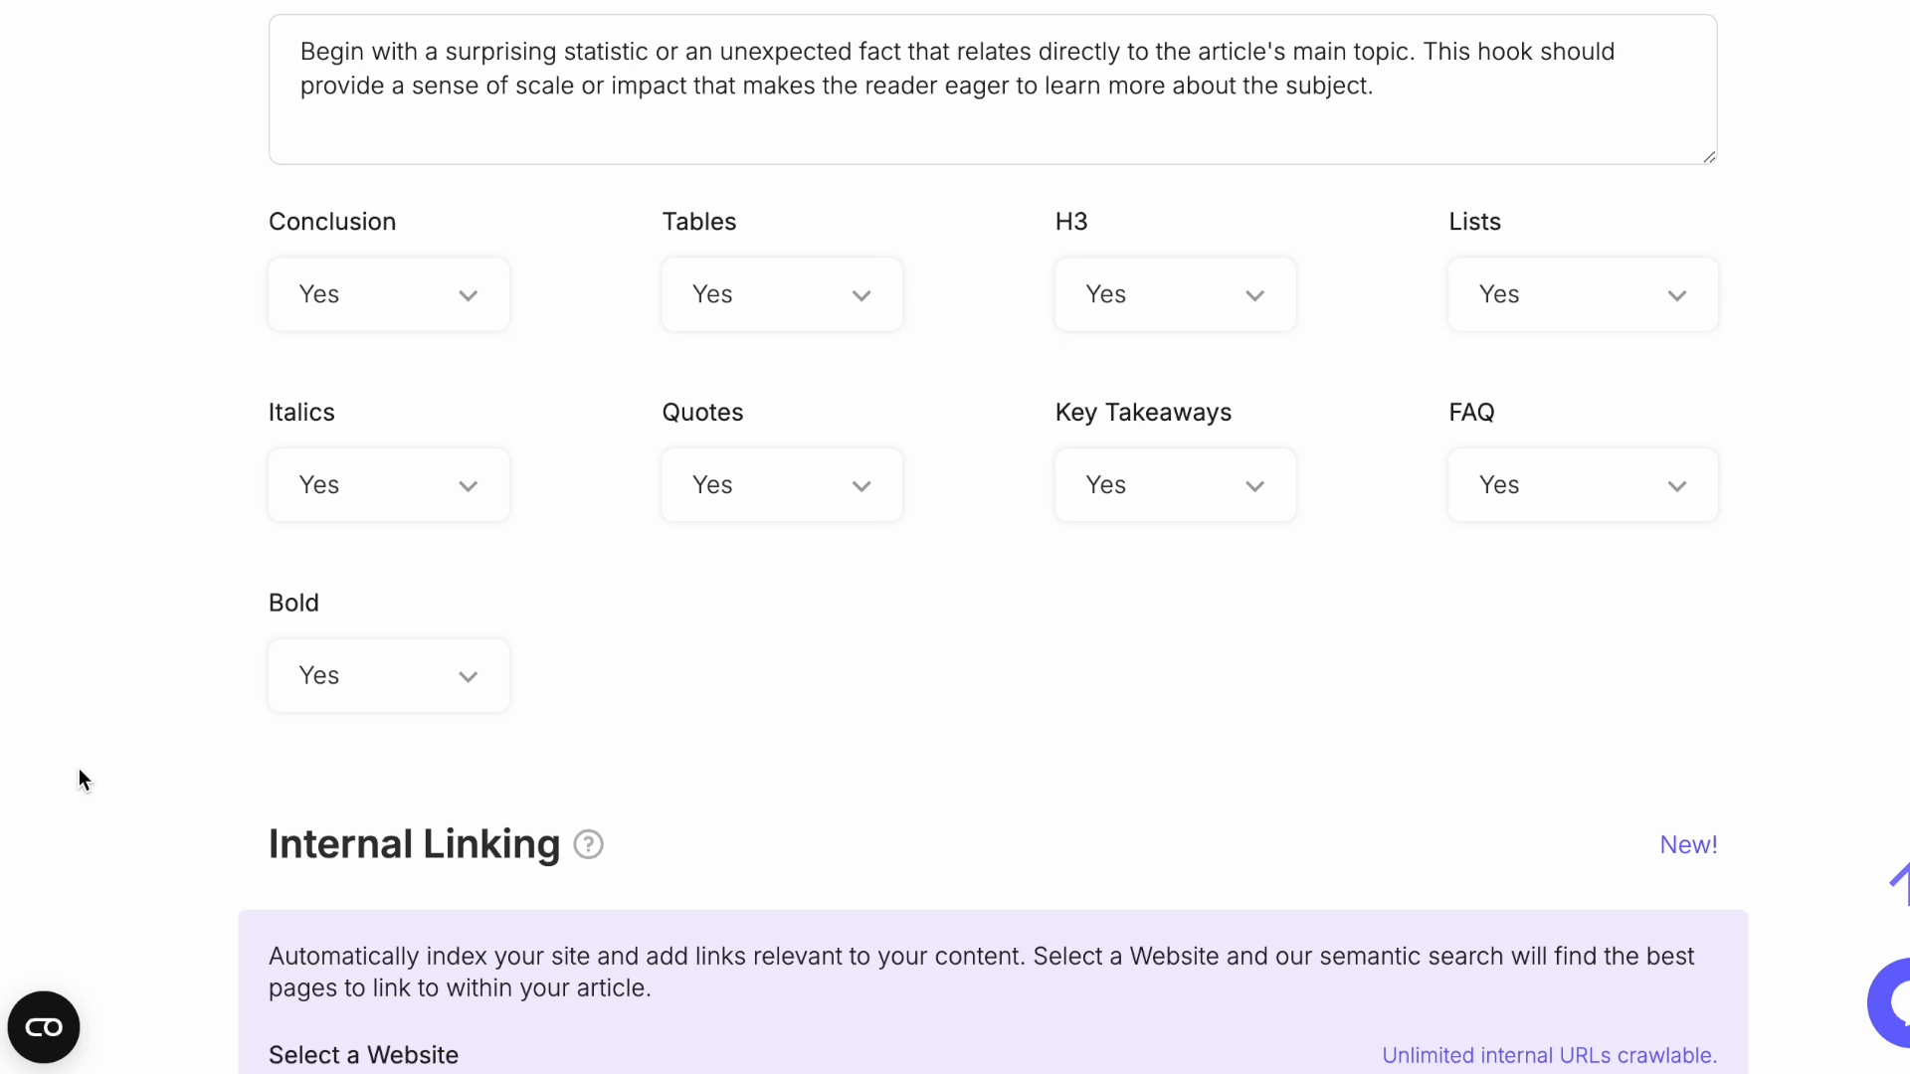
mouse_move(1896, 696)
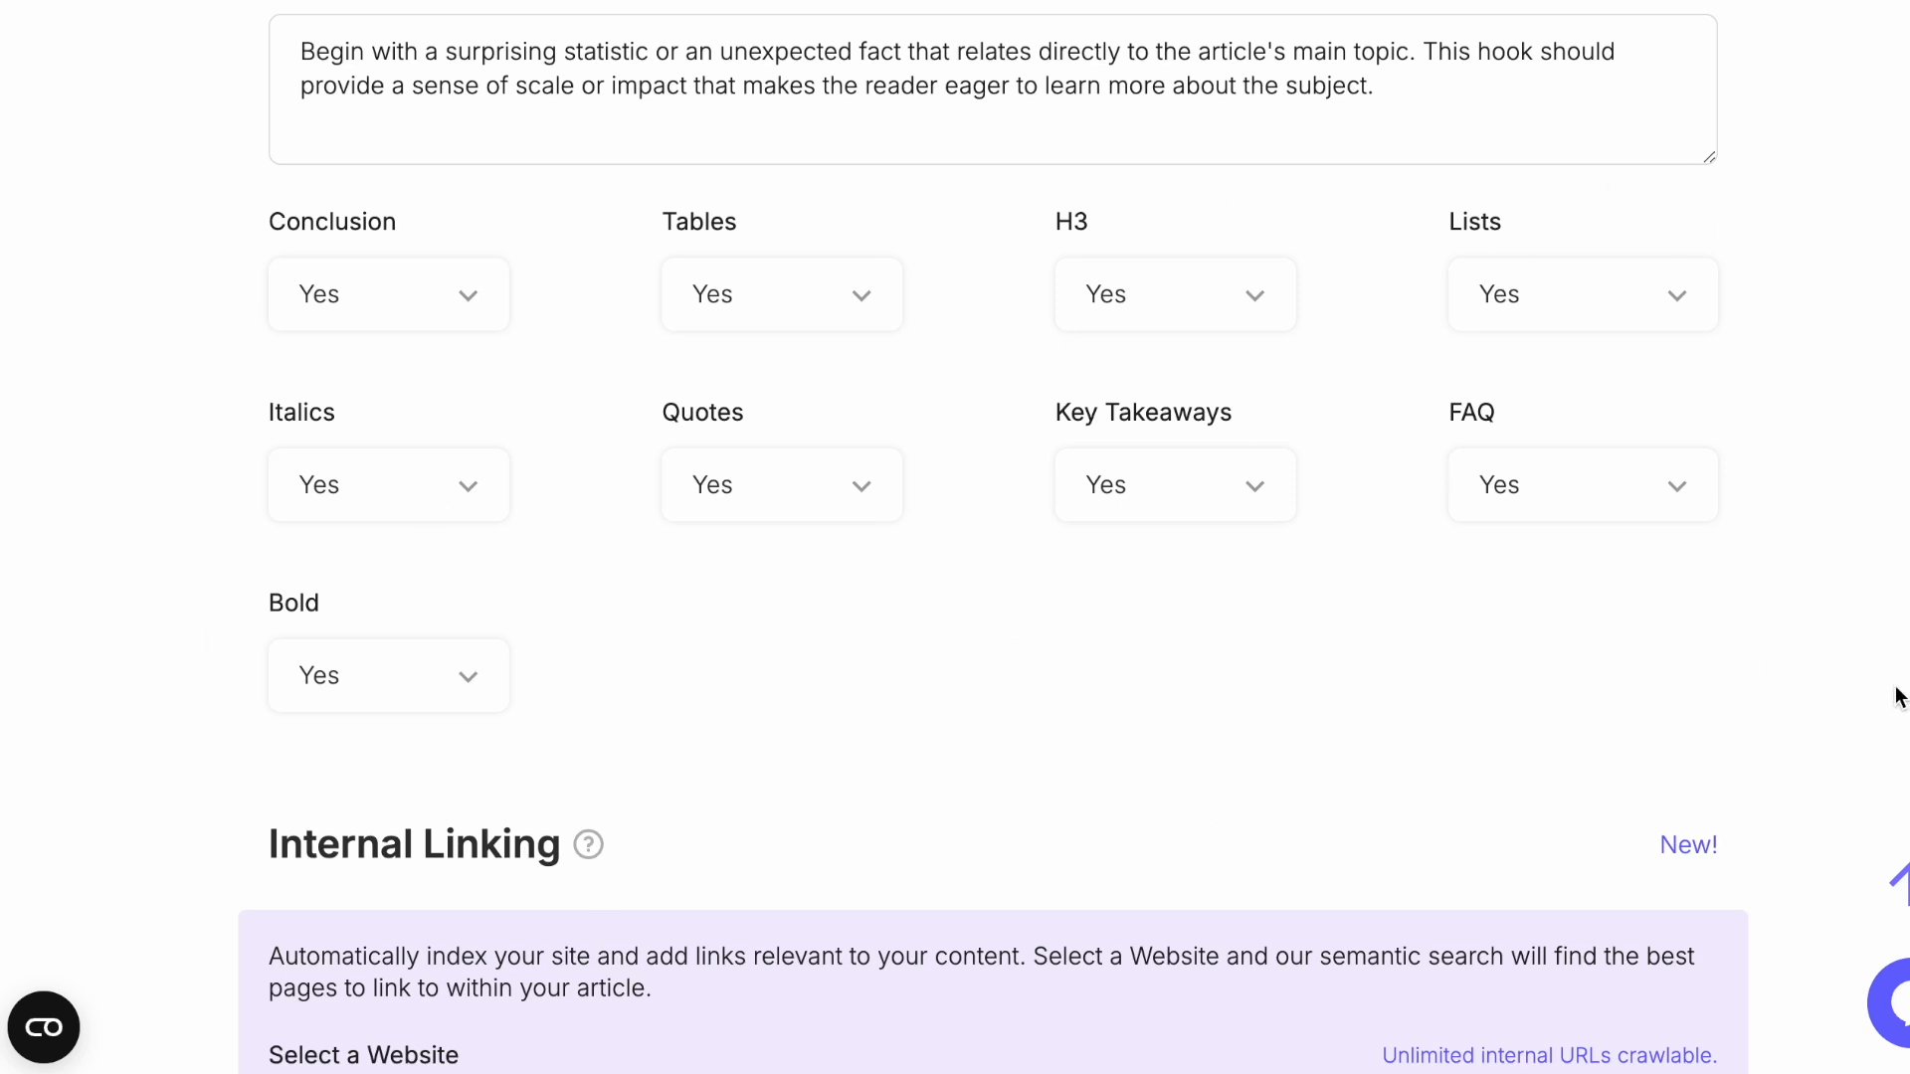
- Turn off Conclusion, Tables, H3, Quotes and FAQ in the structure settings
click(388, 294)
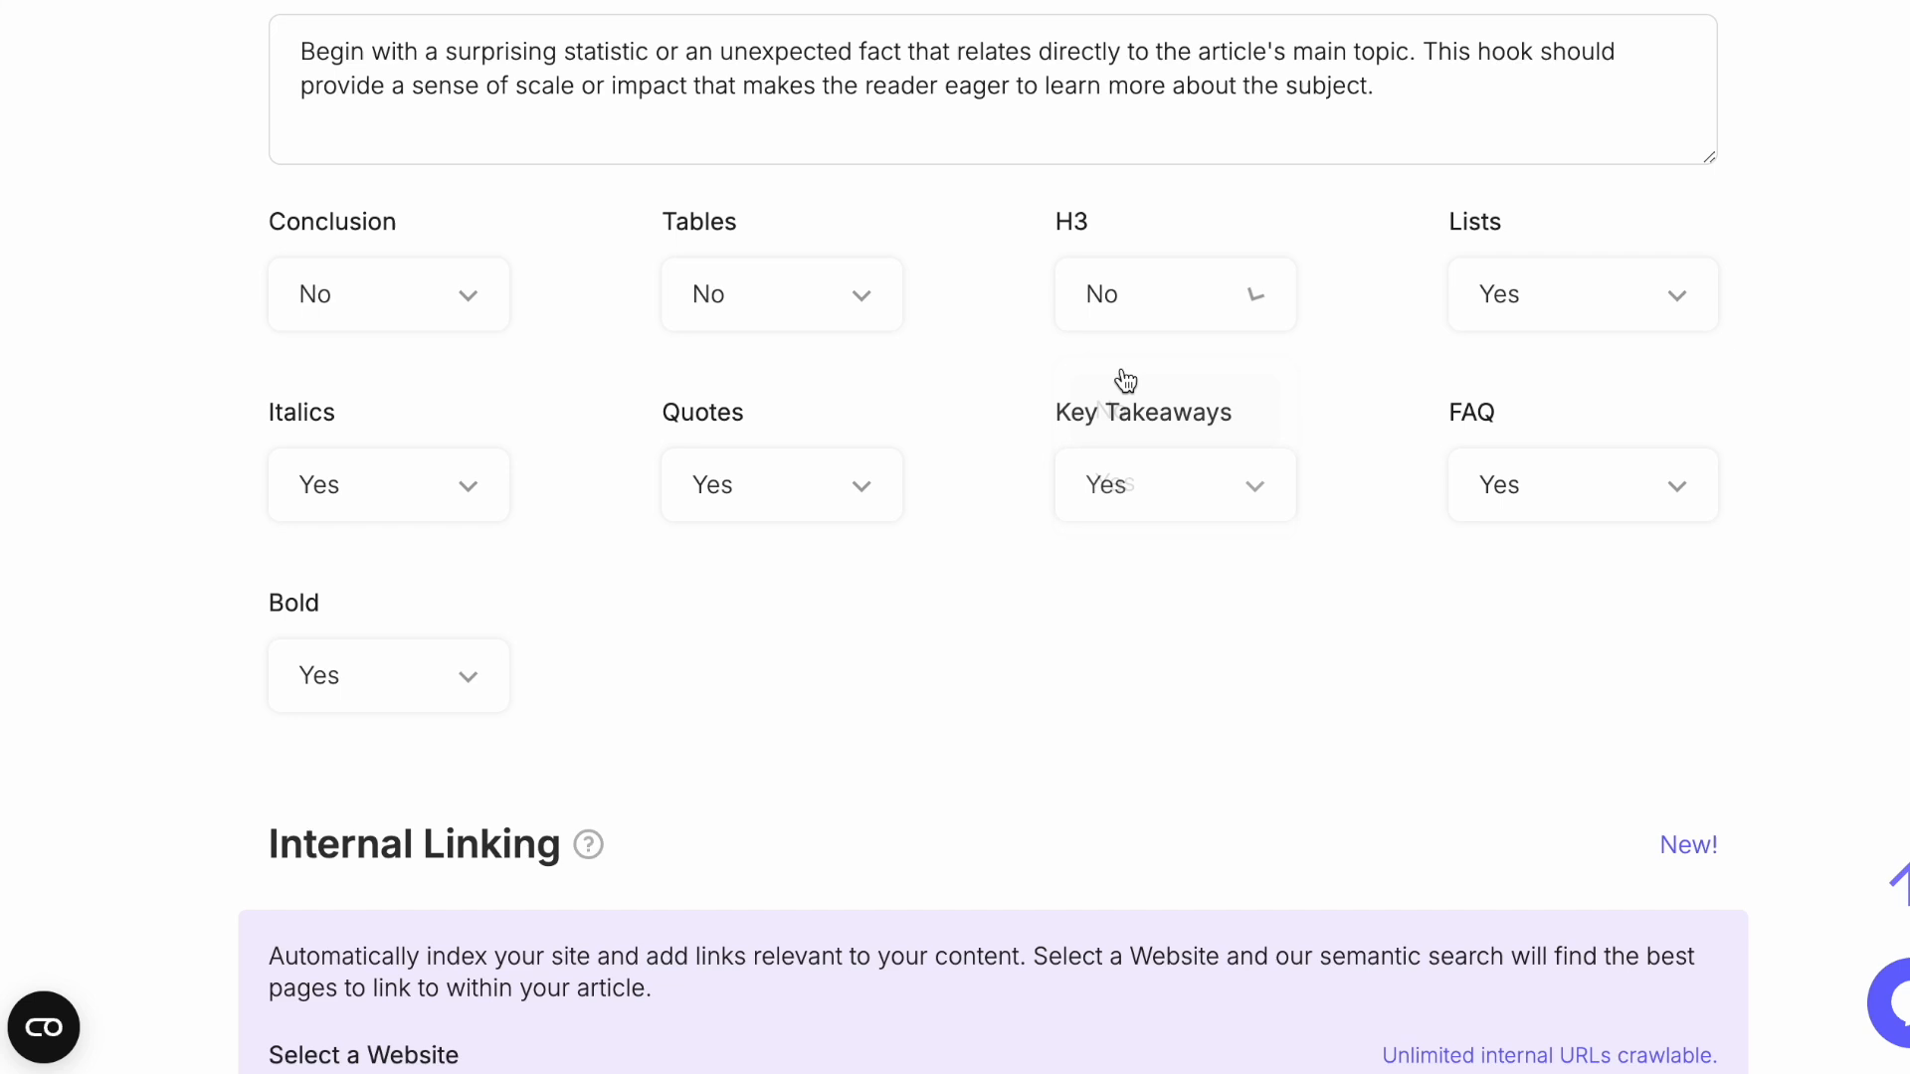
click(1580, 294)
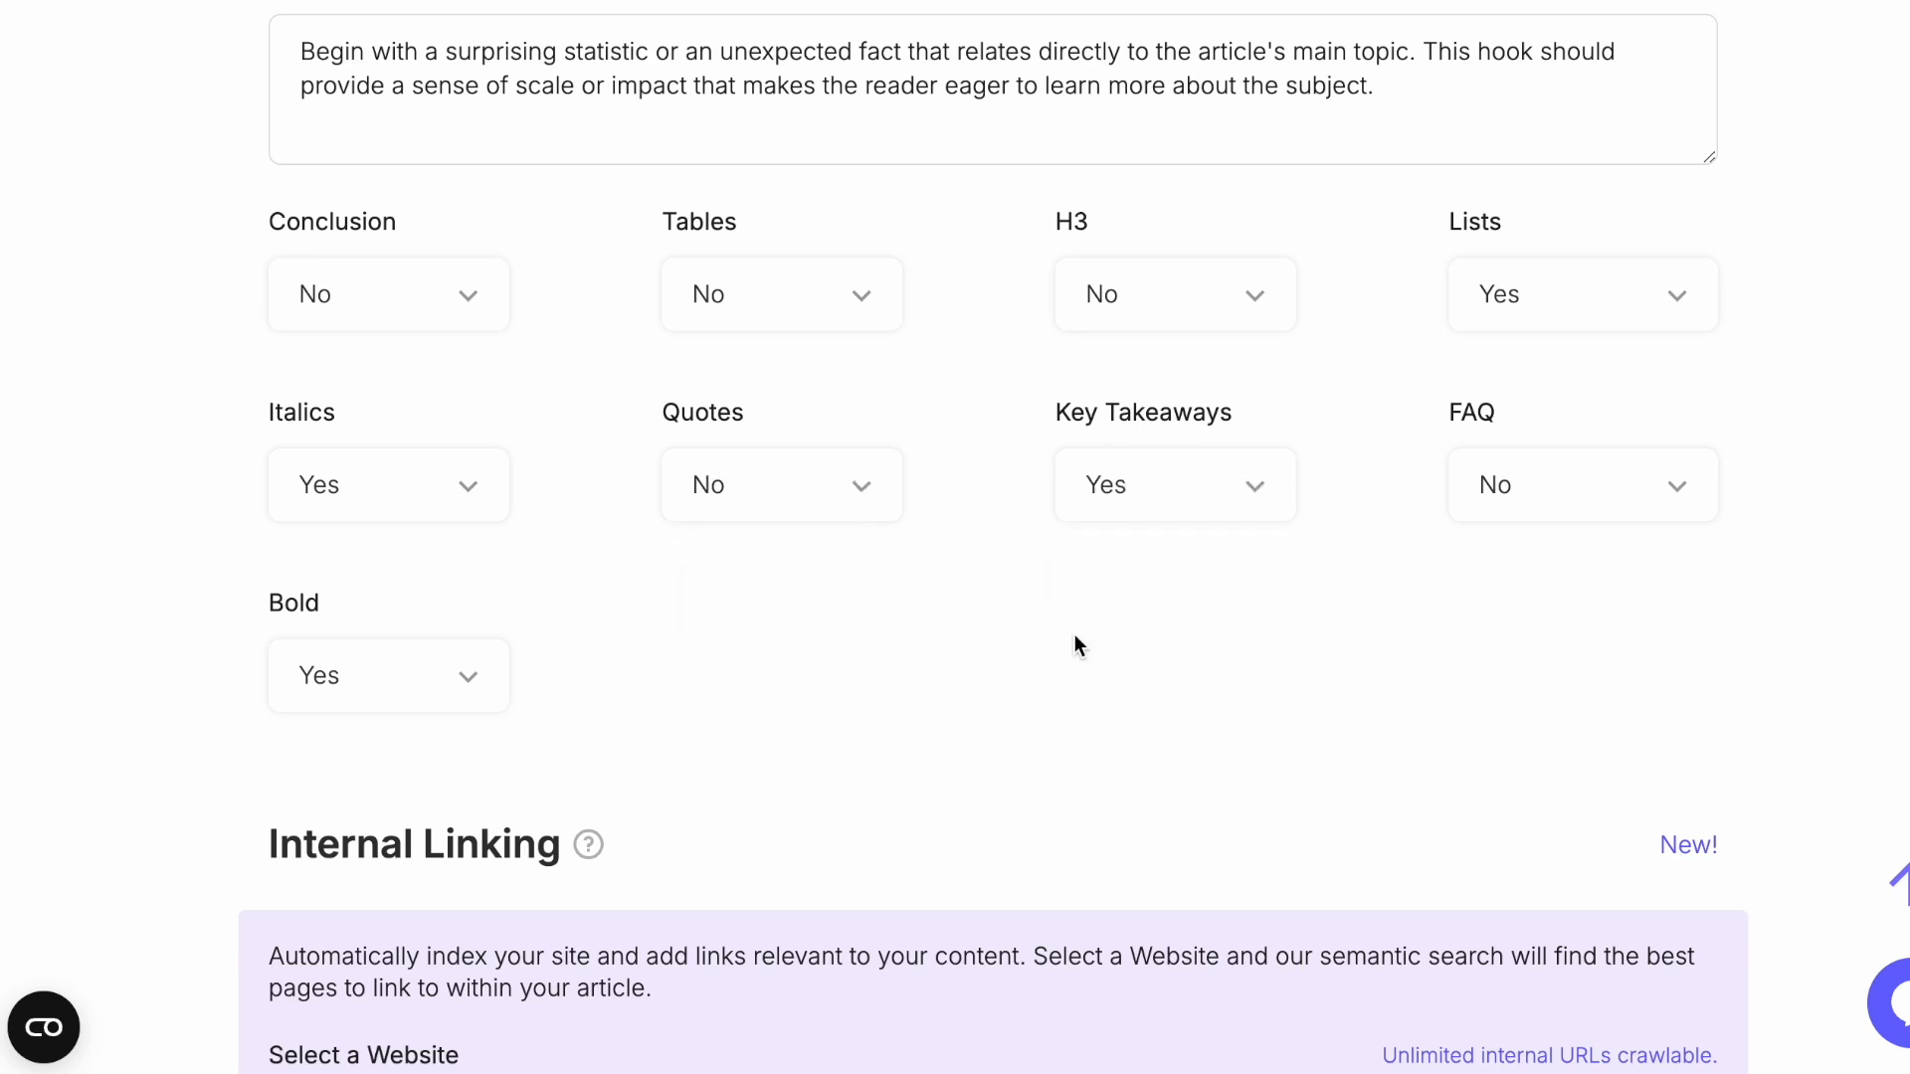
click(388, 676)
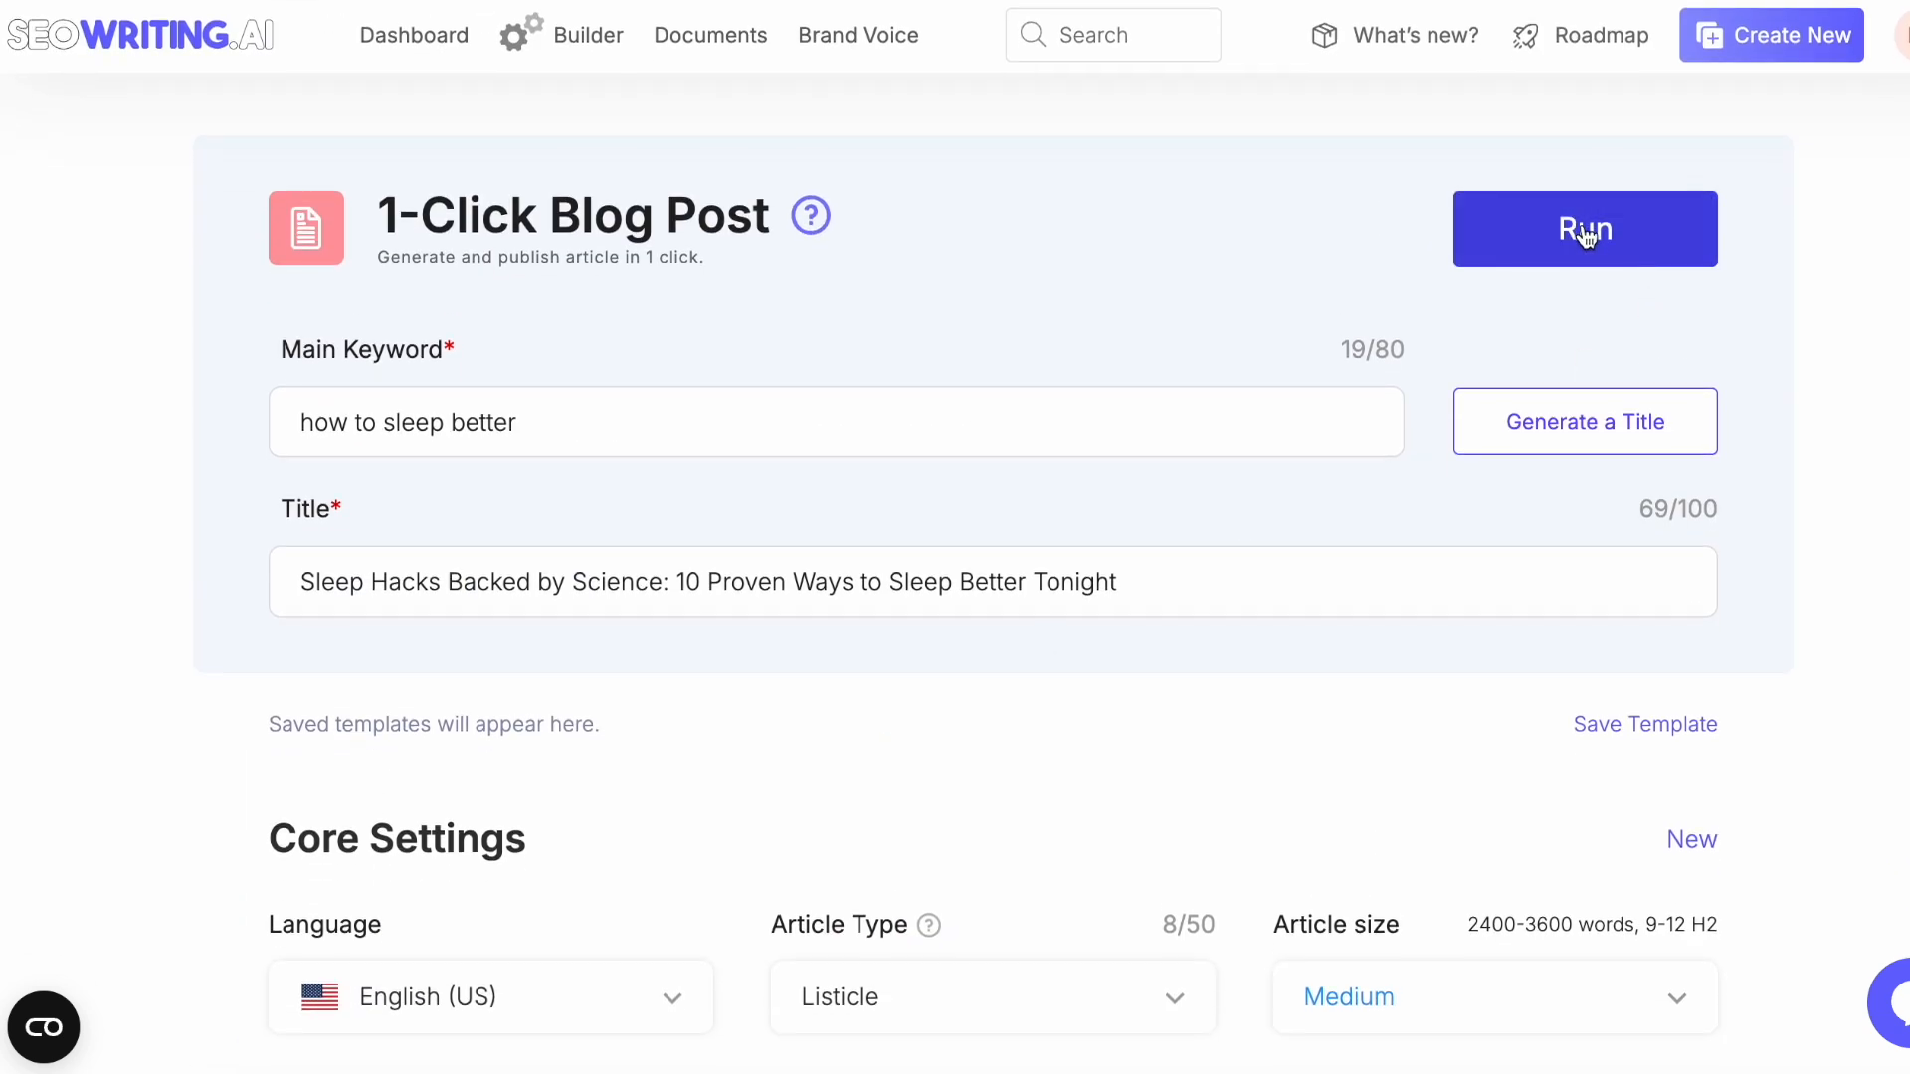
- Run generation and review the 2103-word Sleep Hacks Backed by Science article
click(1584, 226)
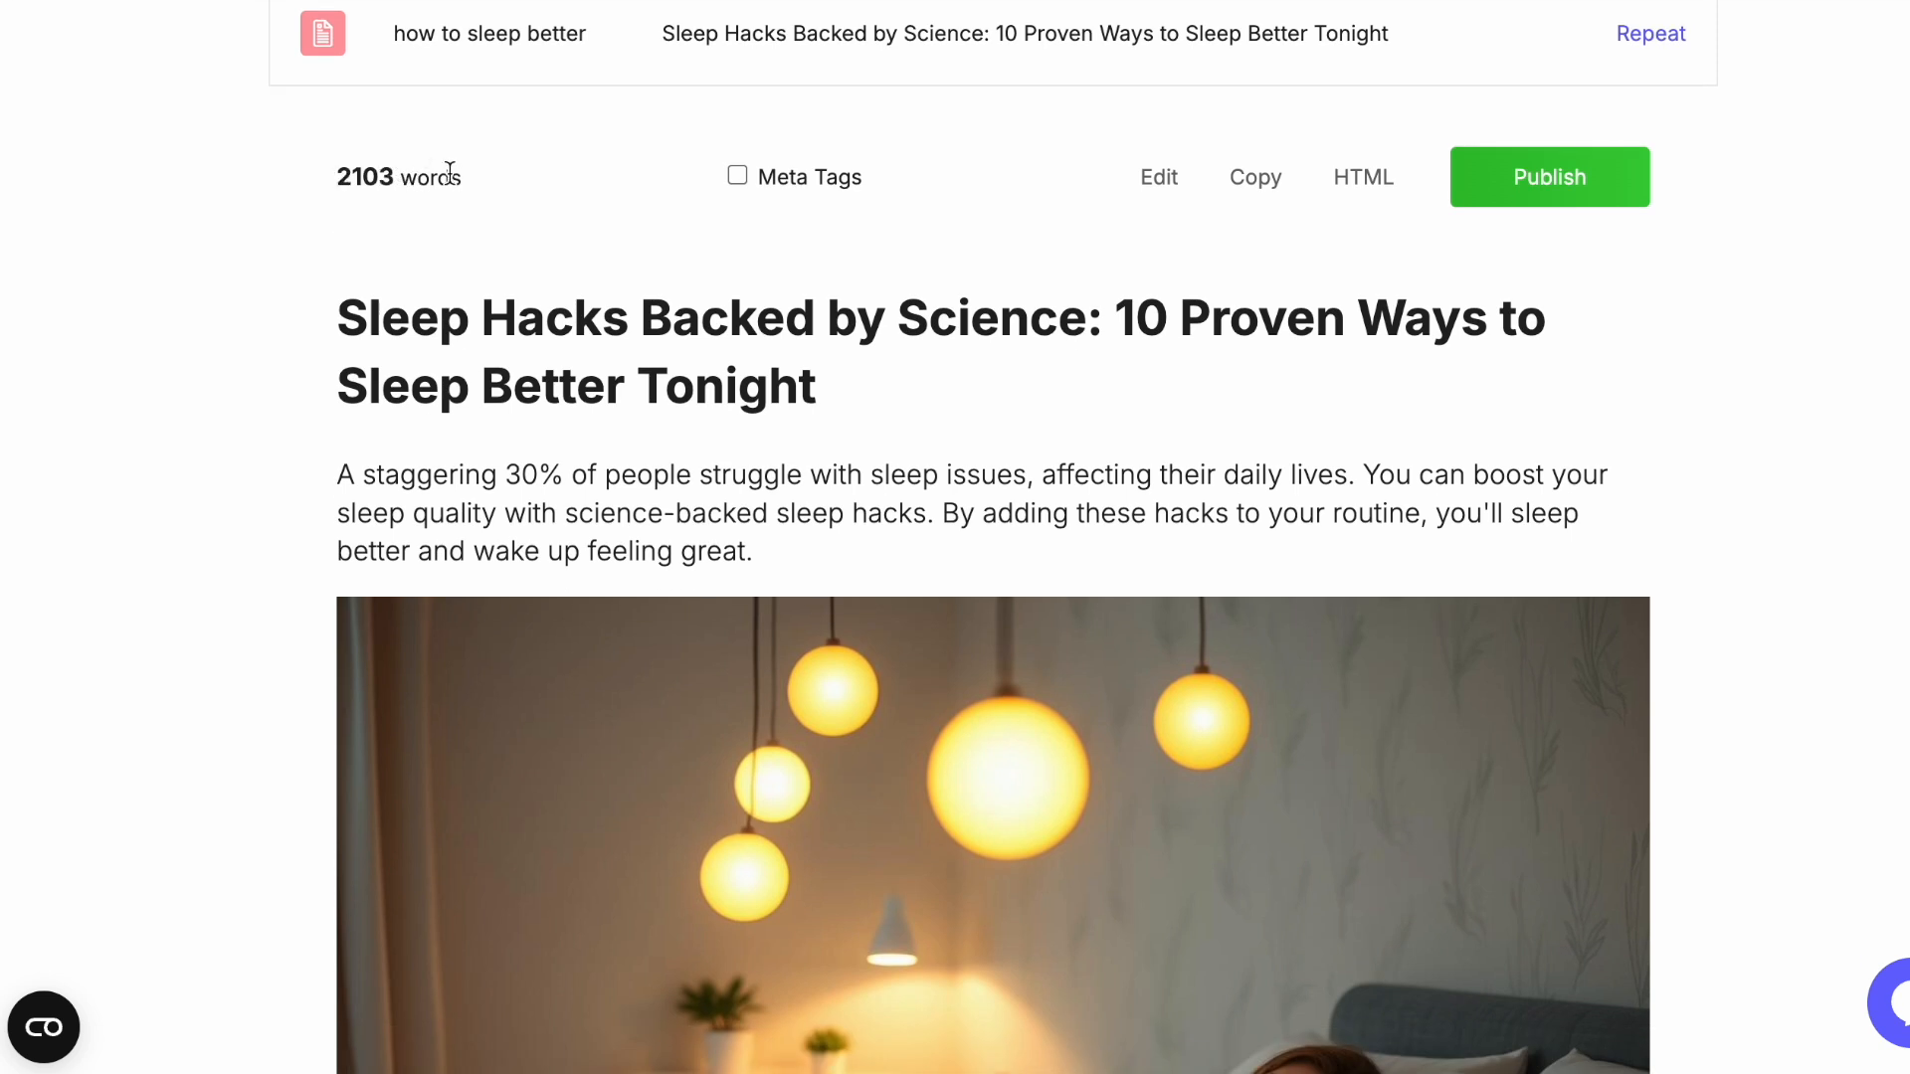
mouse_move(705, 253)
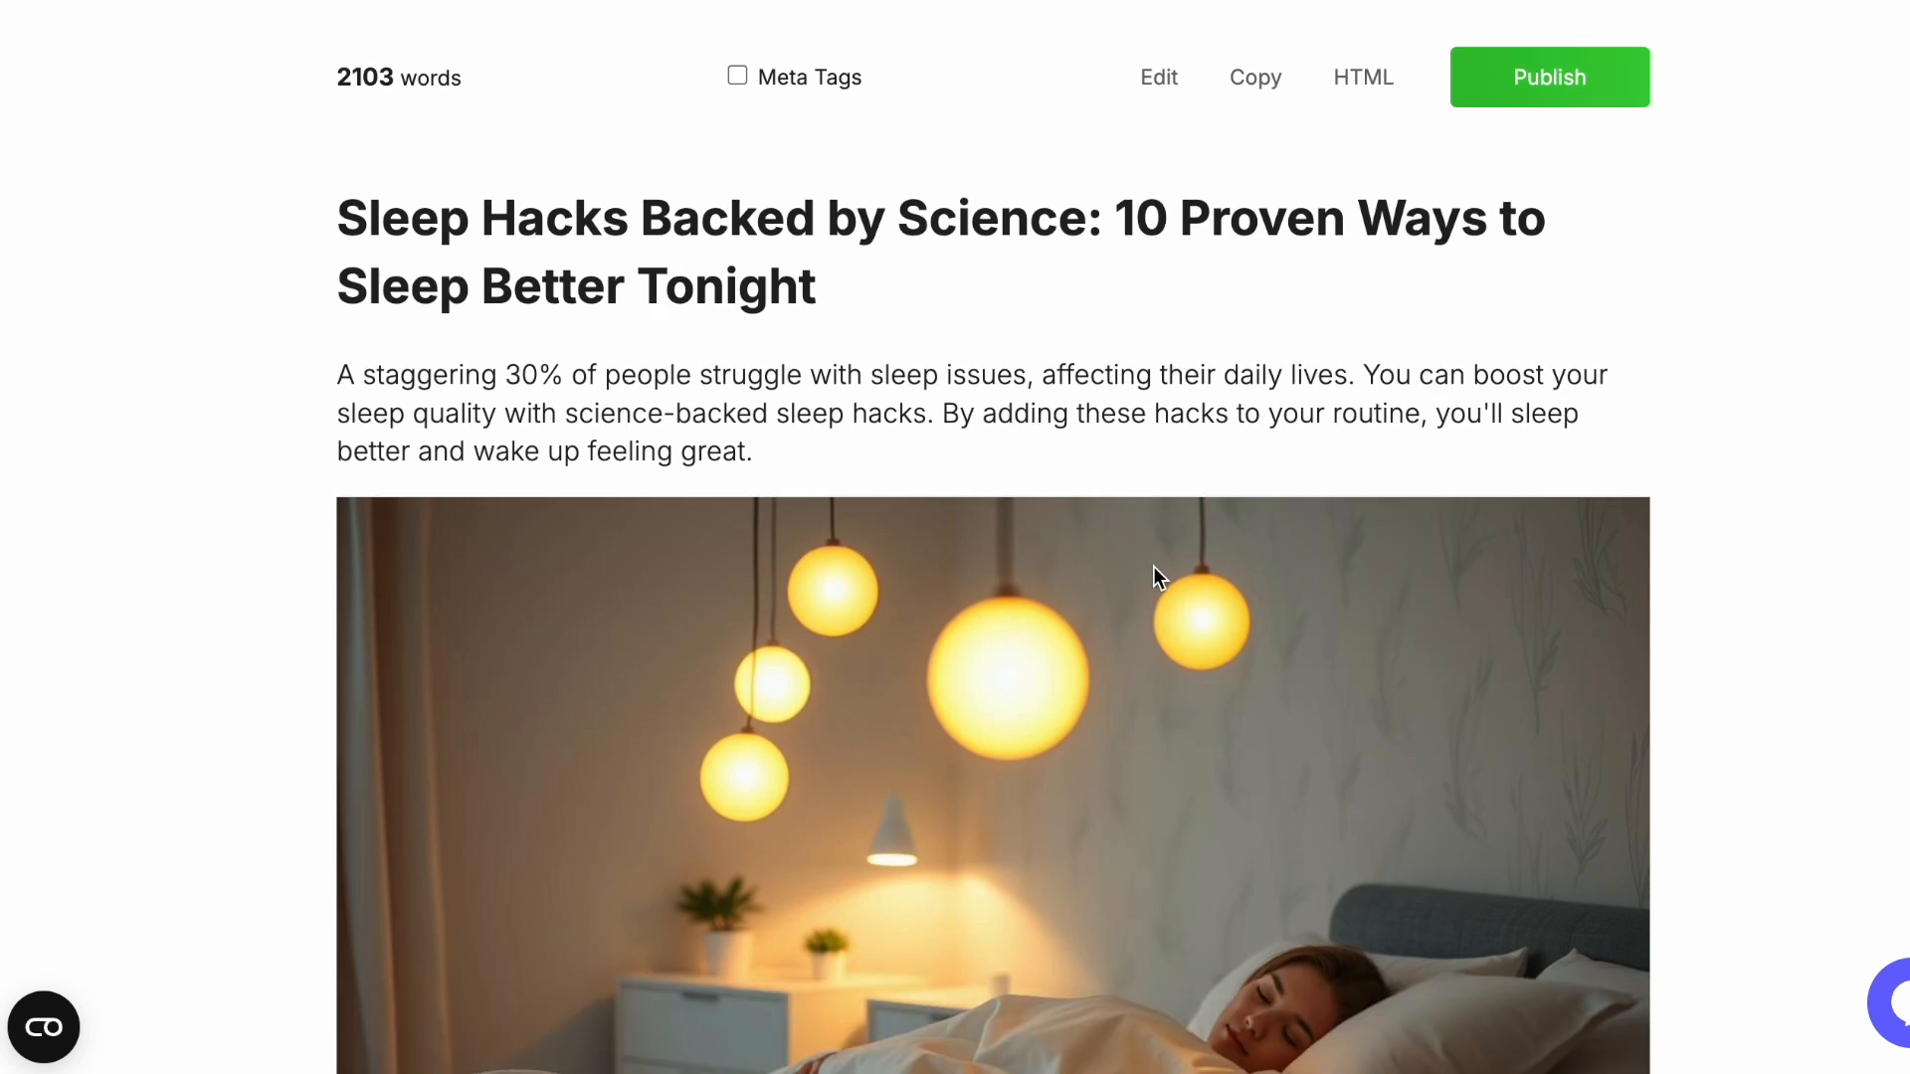
scroll(down, 3)
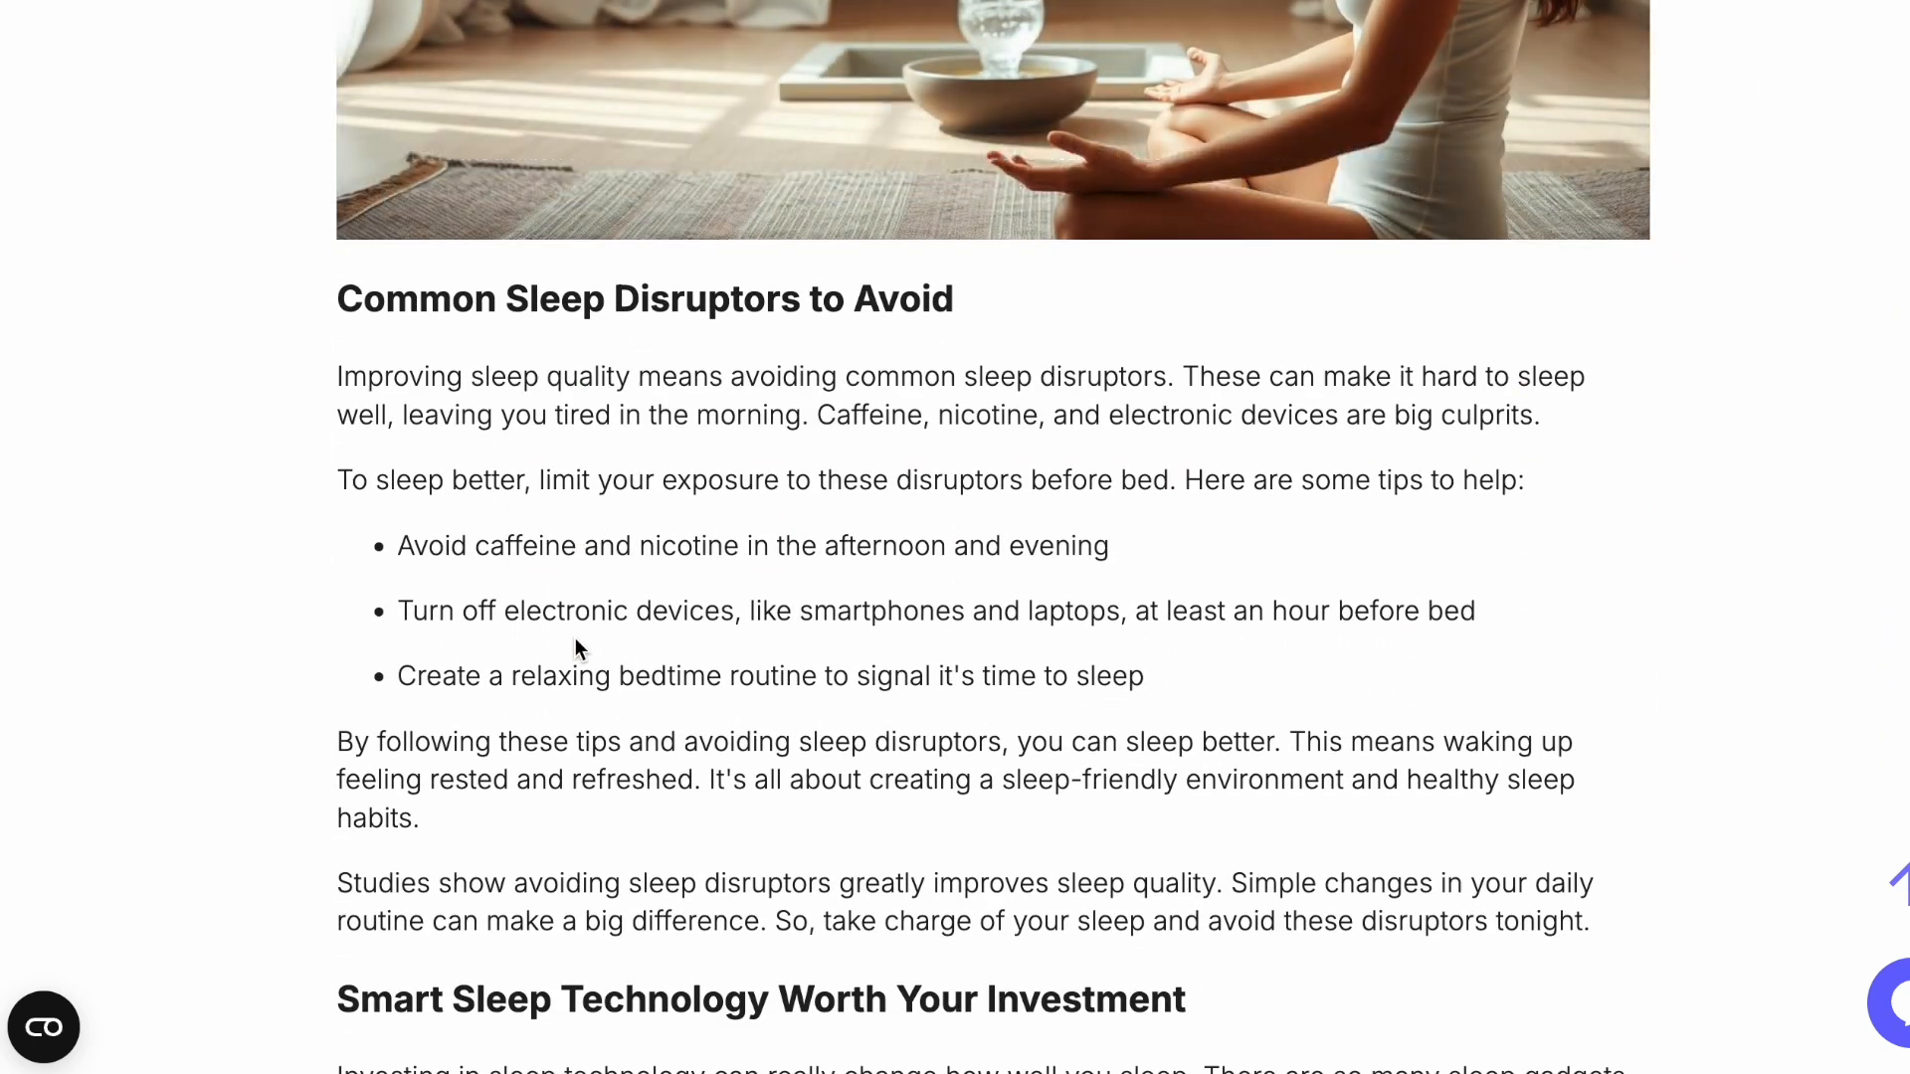
scroll(down, 3)
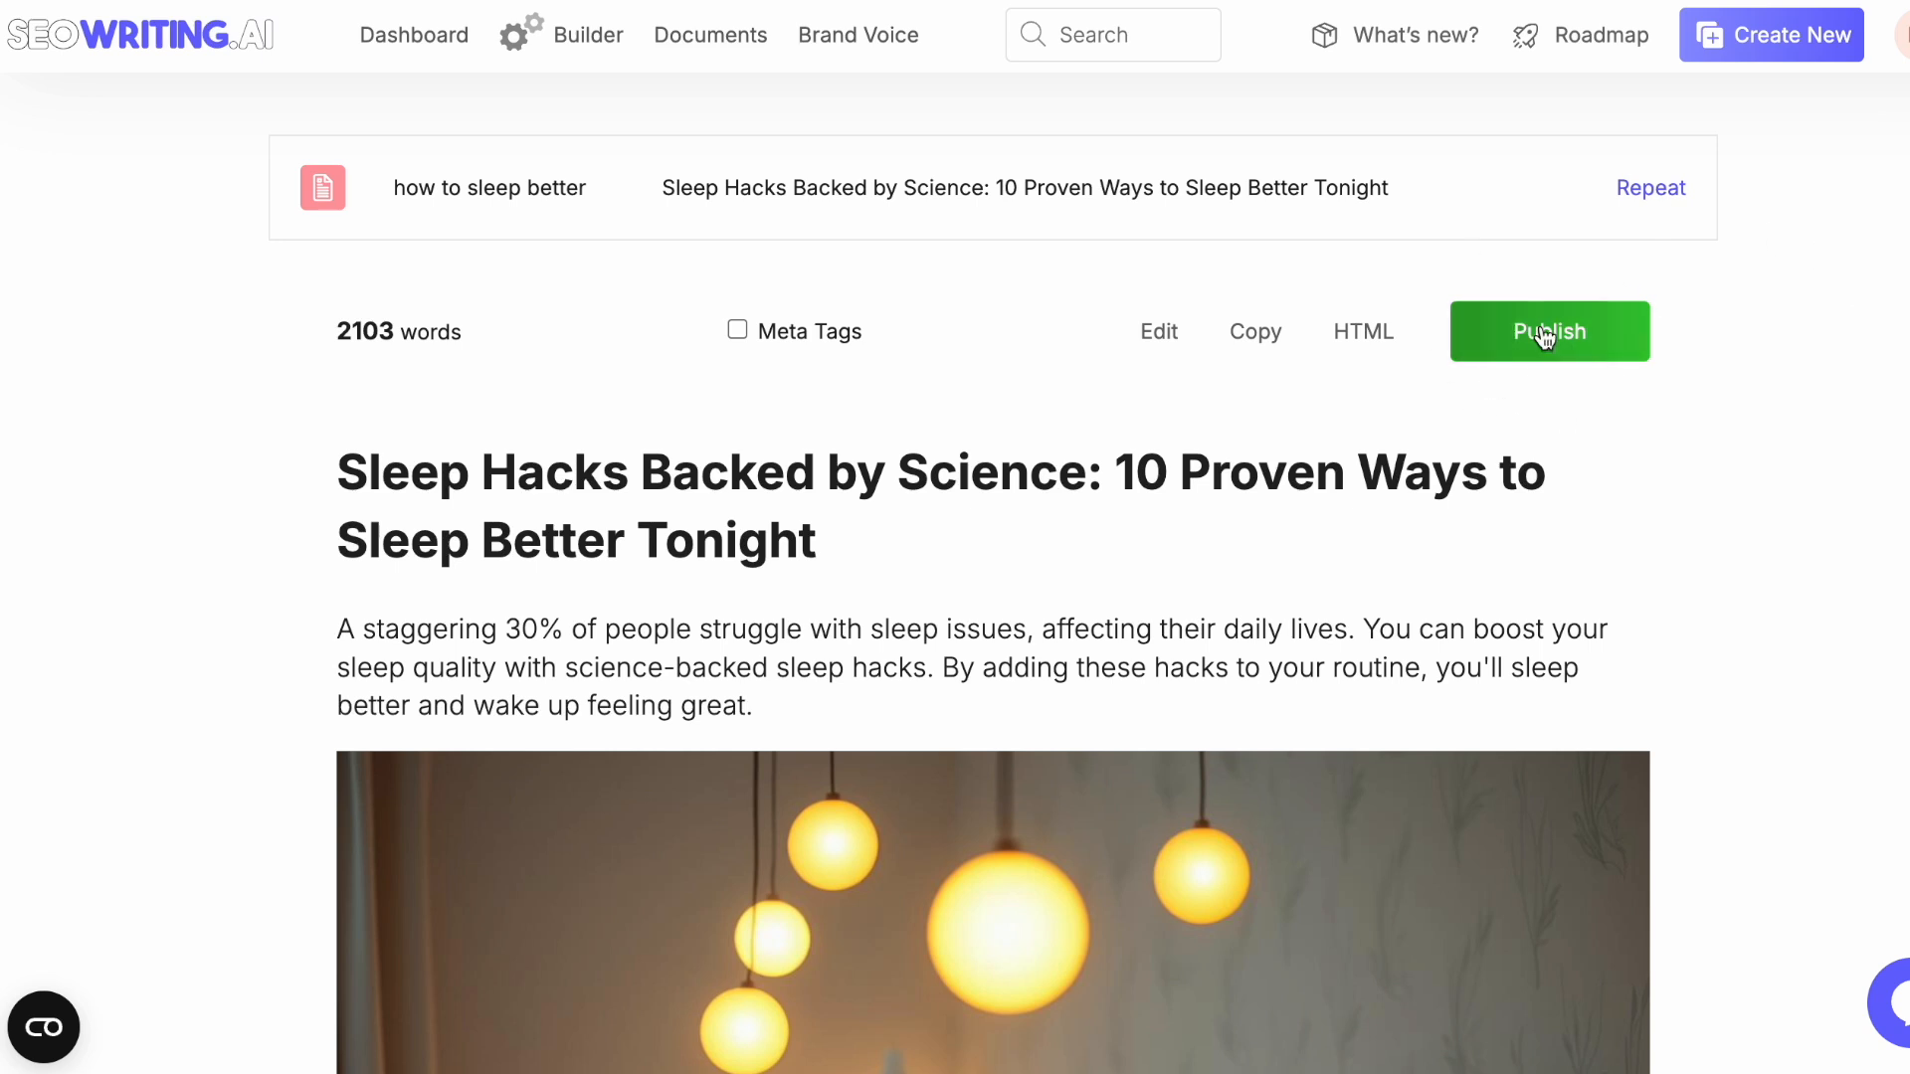
mouse_move(1198, 431)
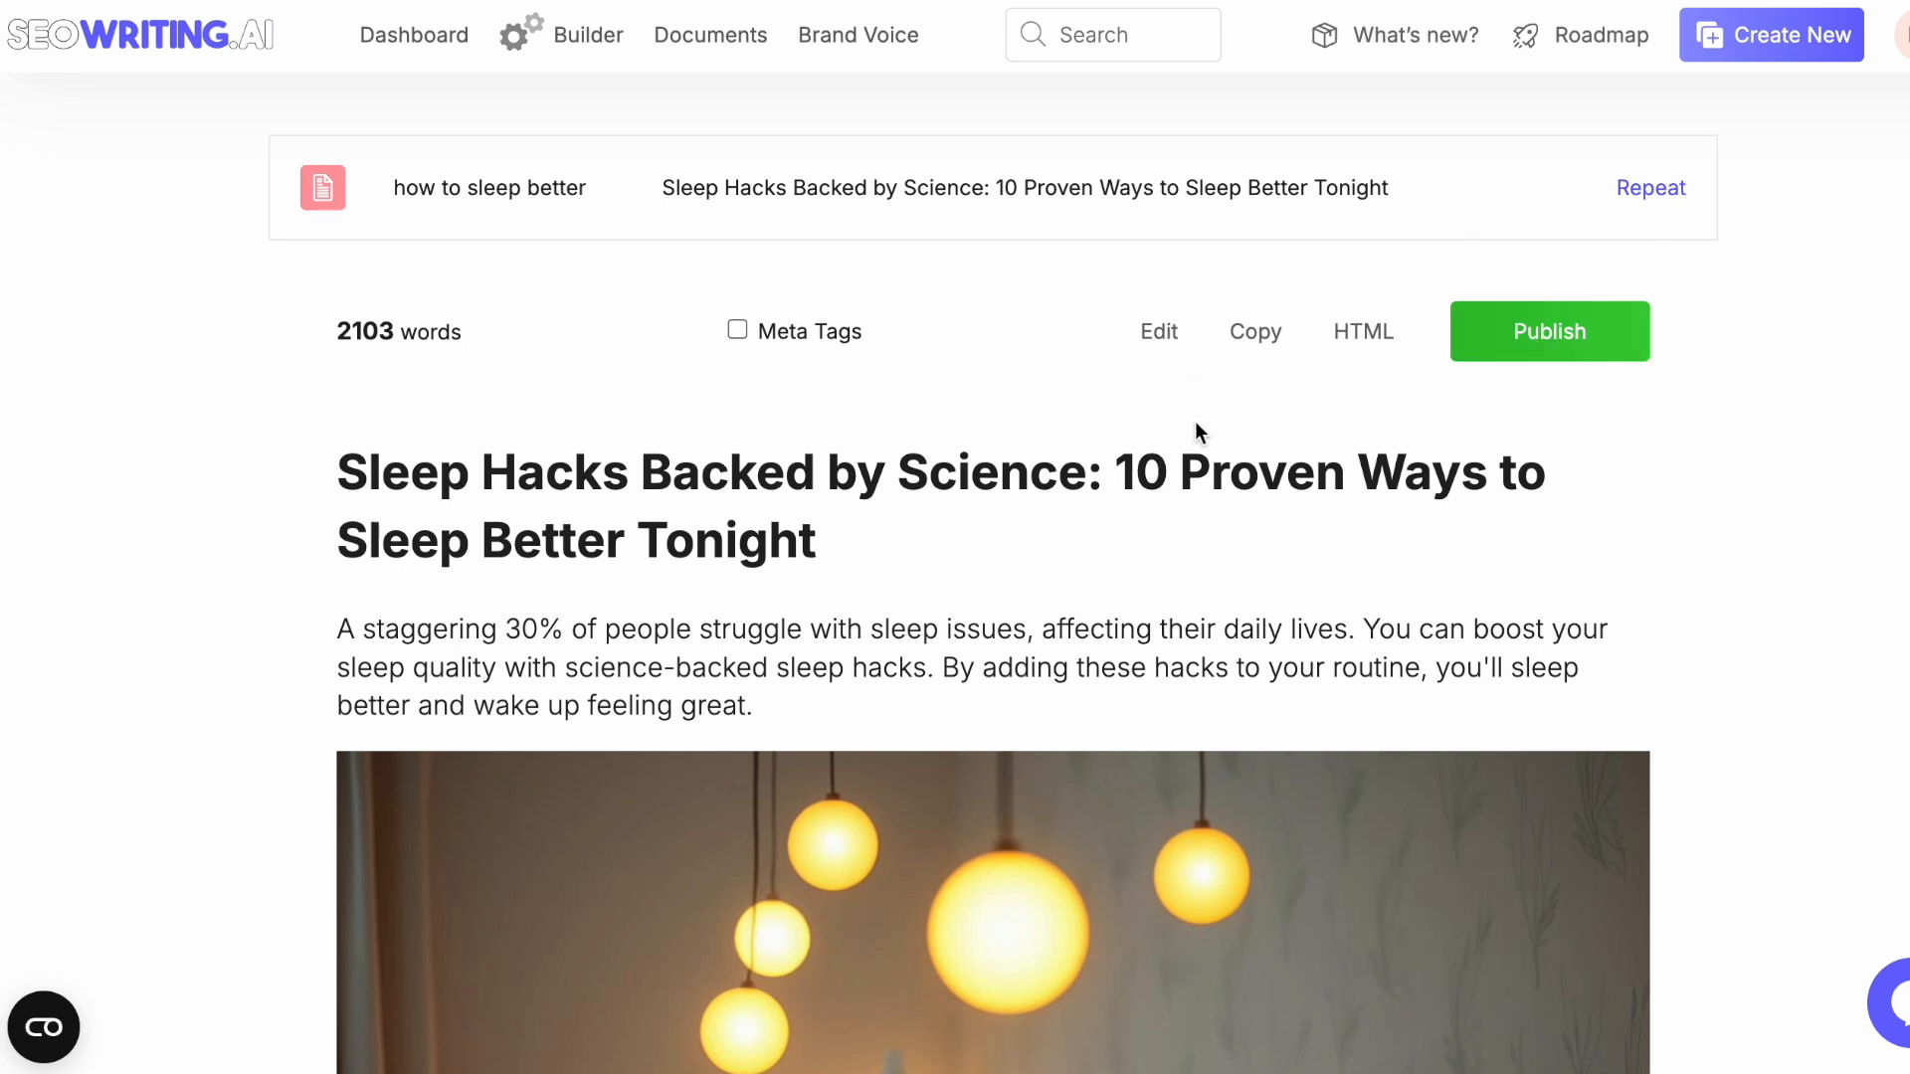
- Return to the dashboard, preview Bulk Article Generation, then move to the Brand Voice page
click(414, 34)
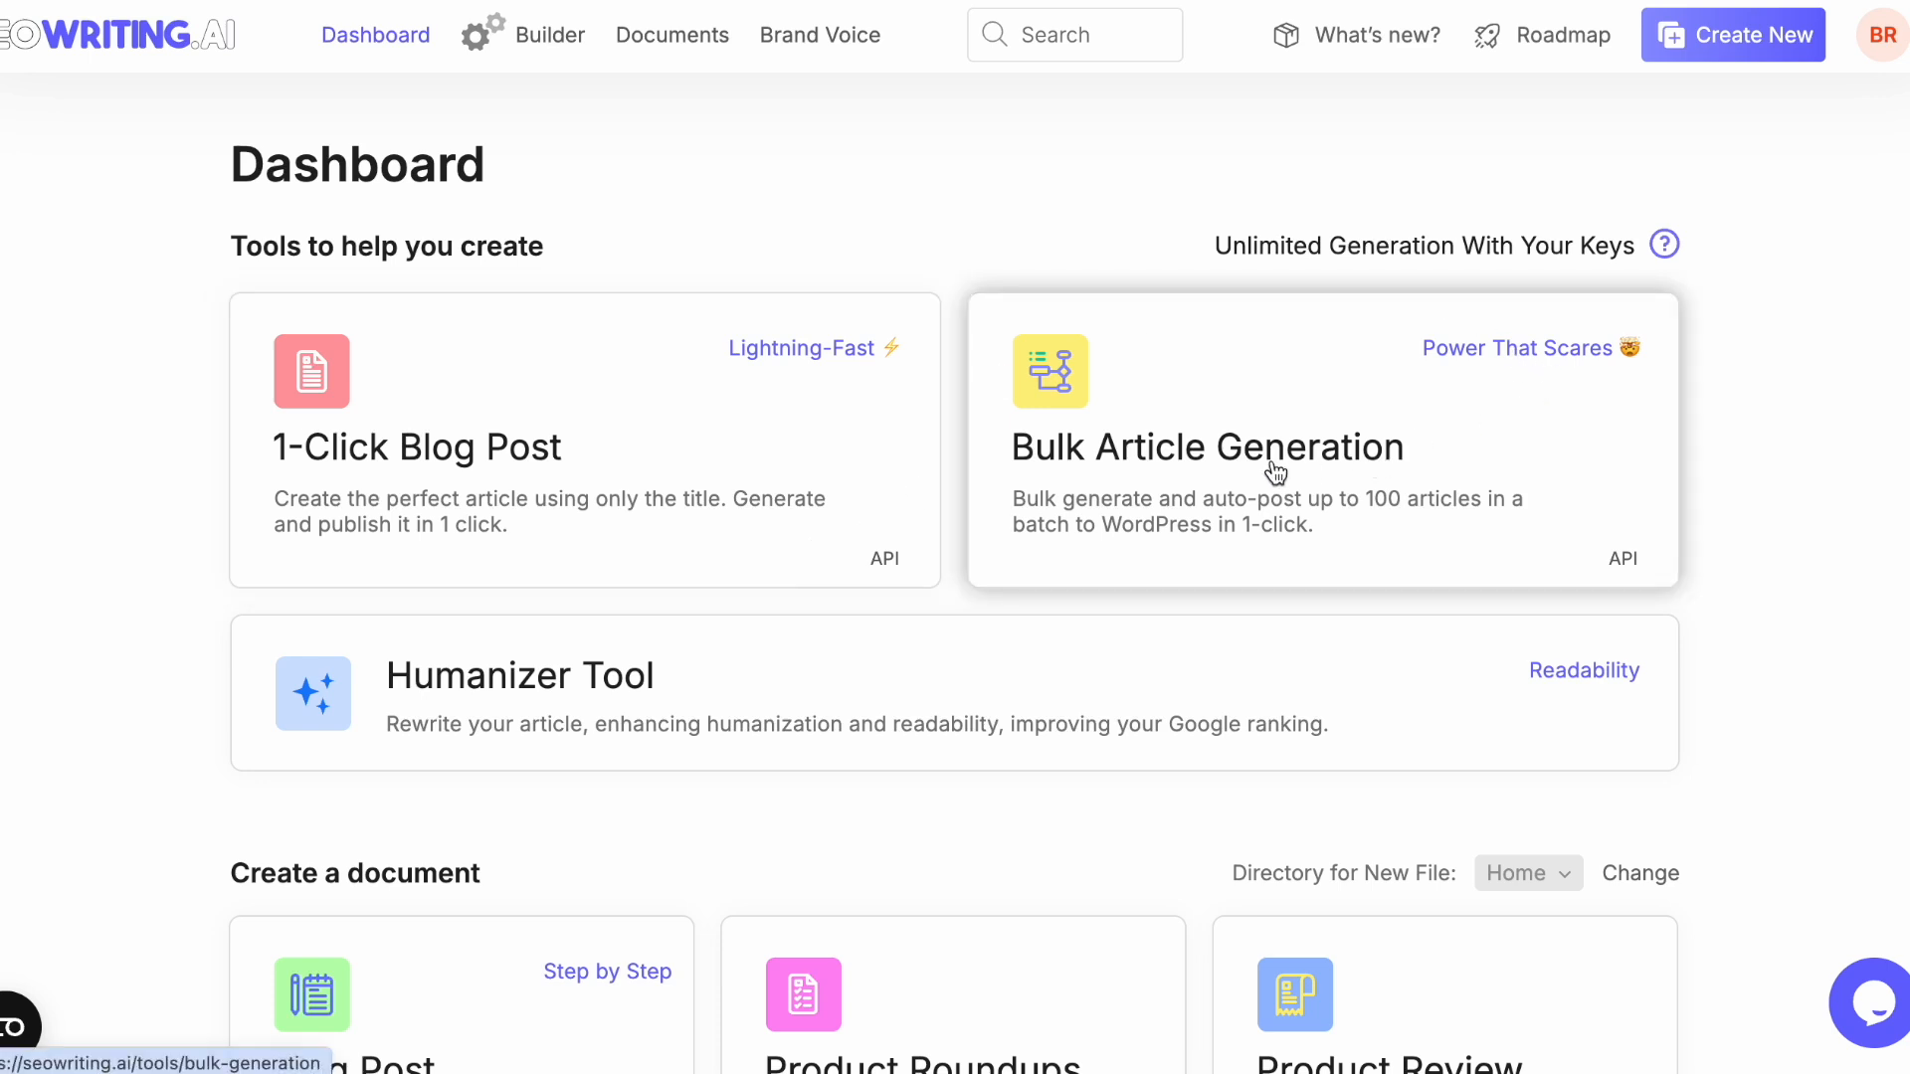
mouse_move(1120, 533)
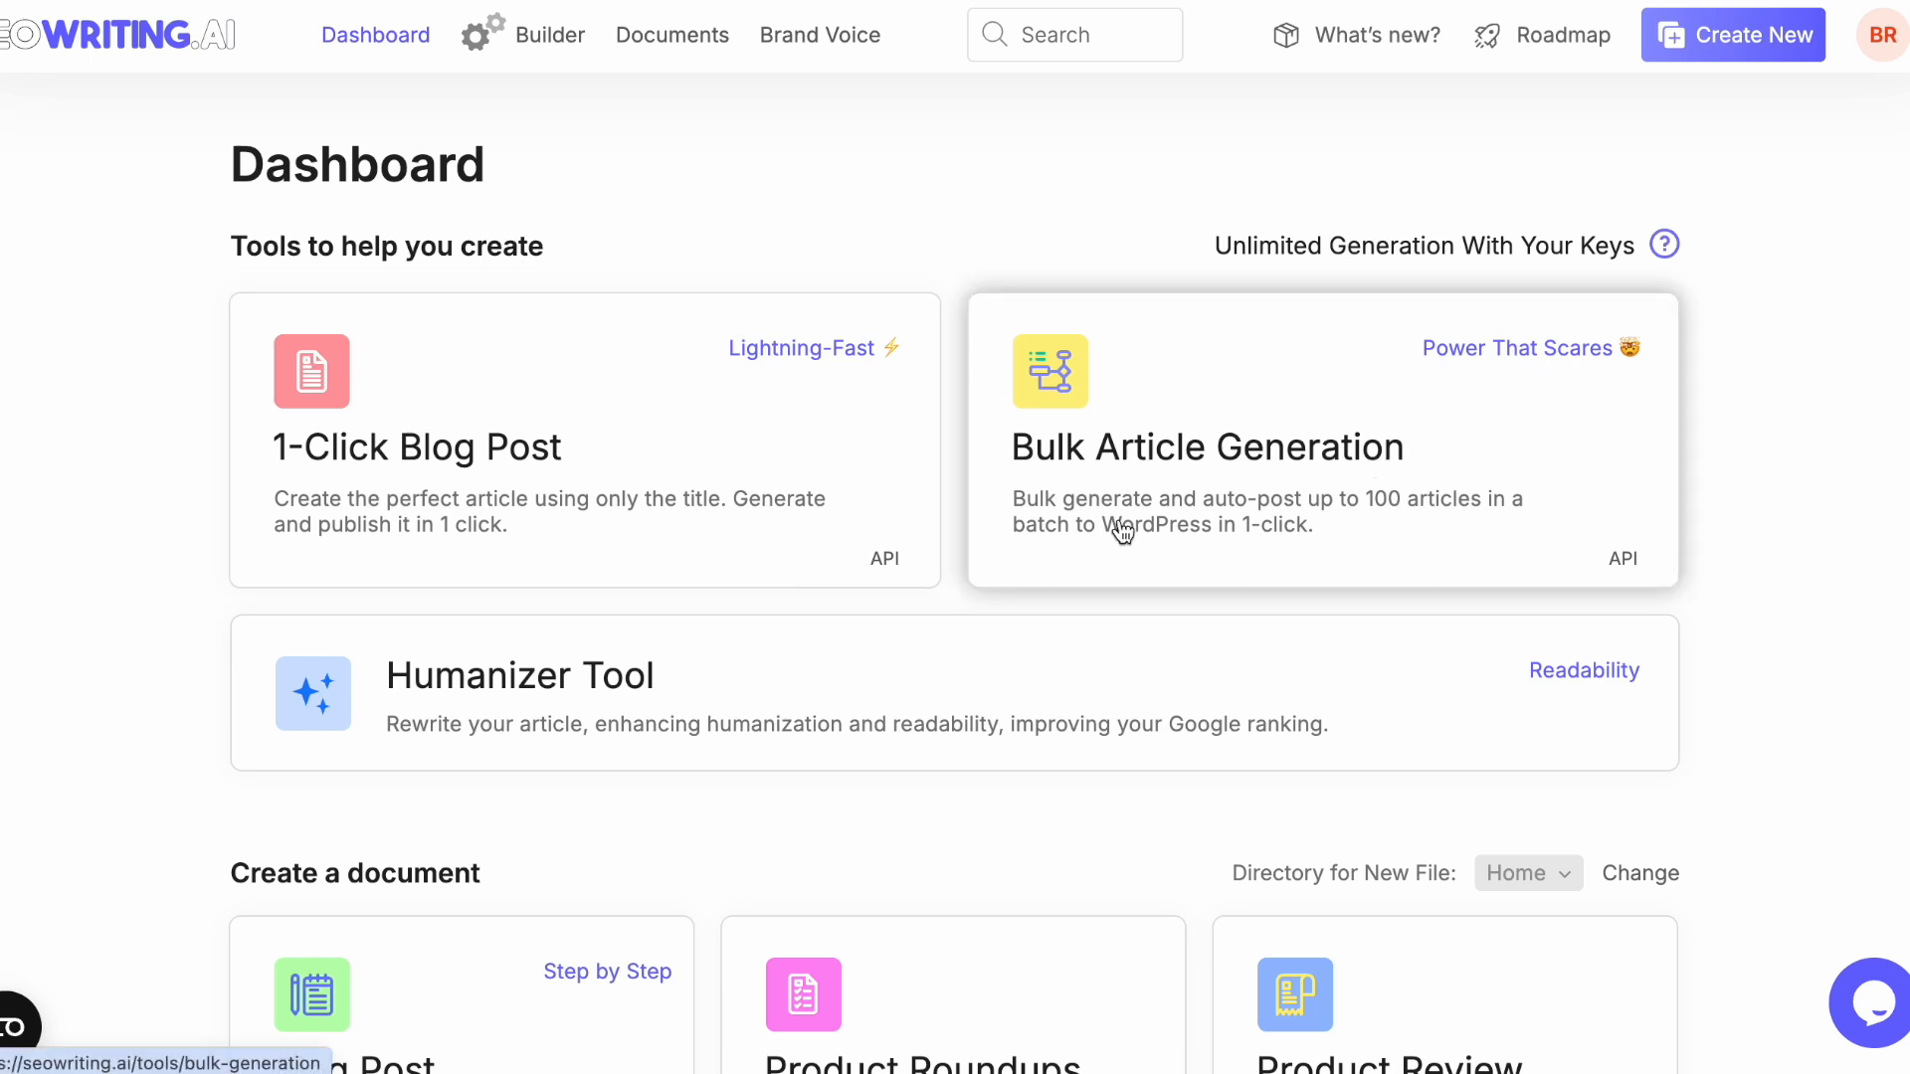
mouse_move(1355, 506)
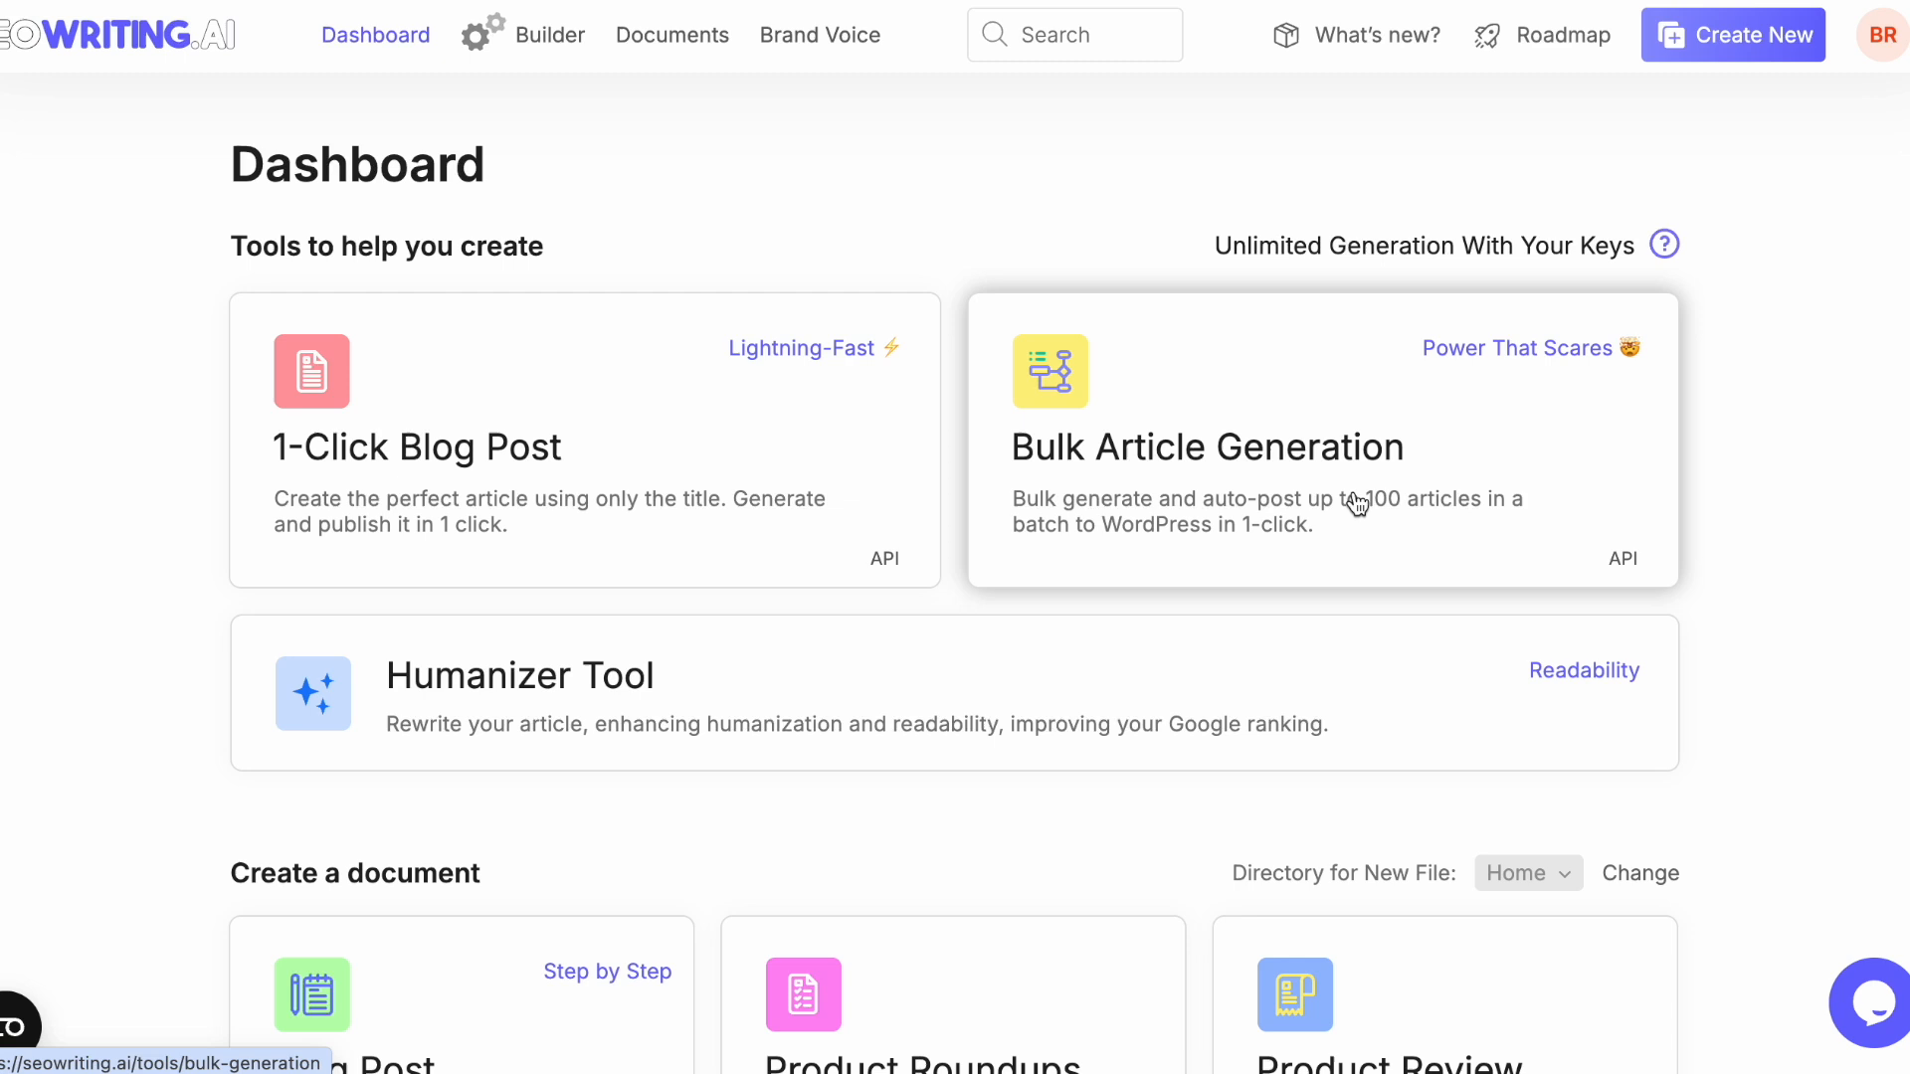
click(1321, 442)
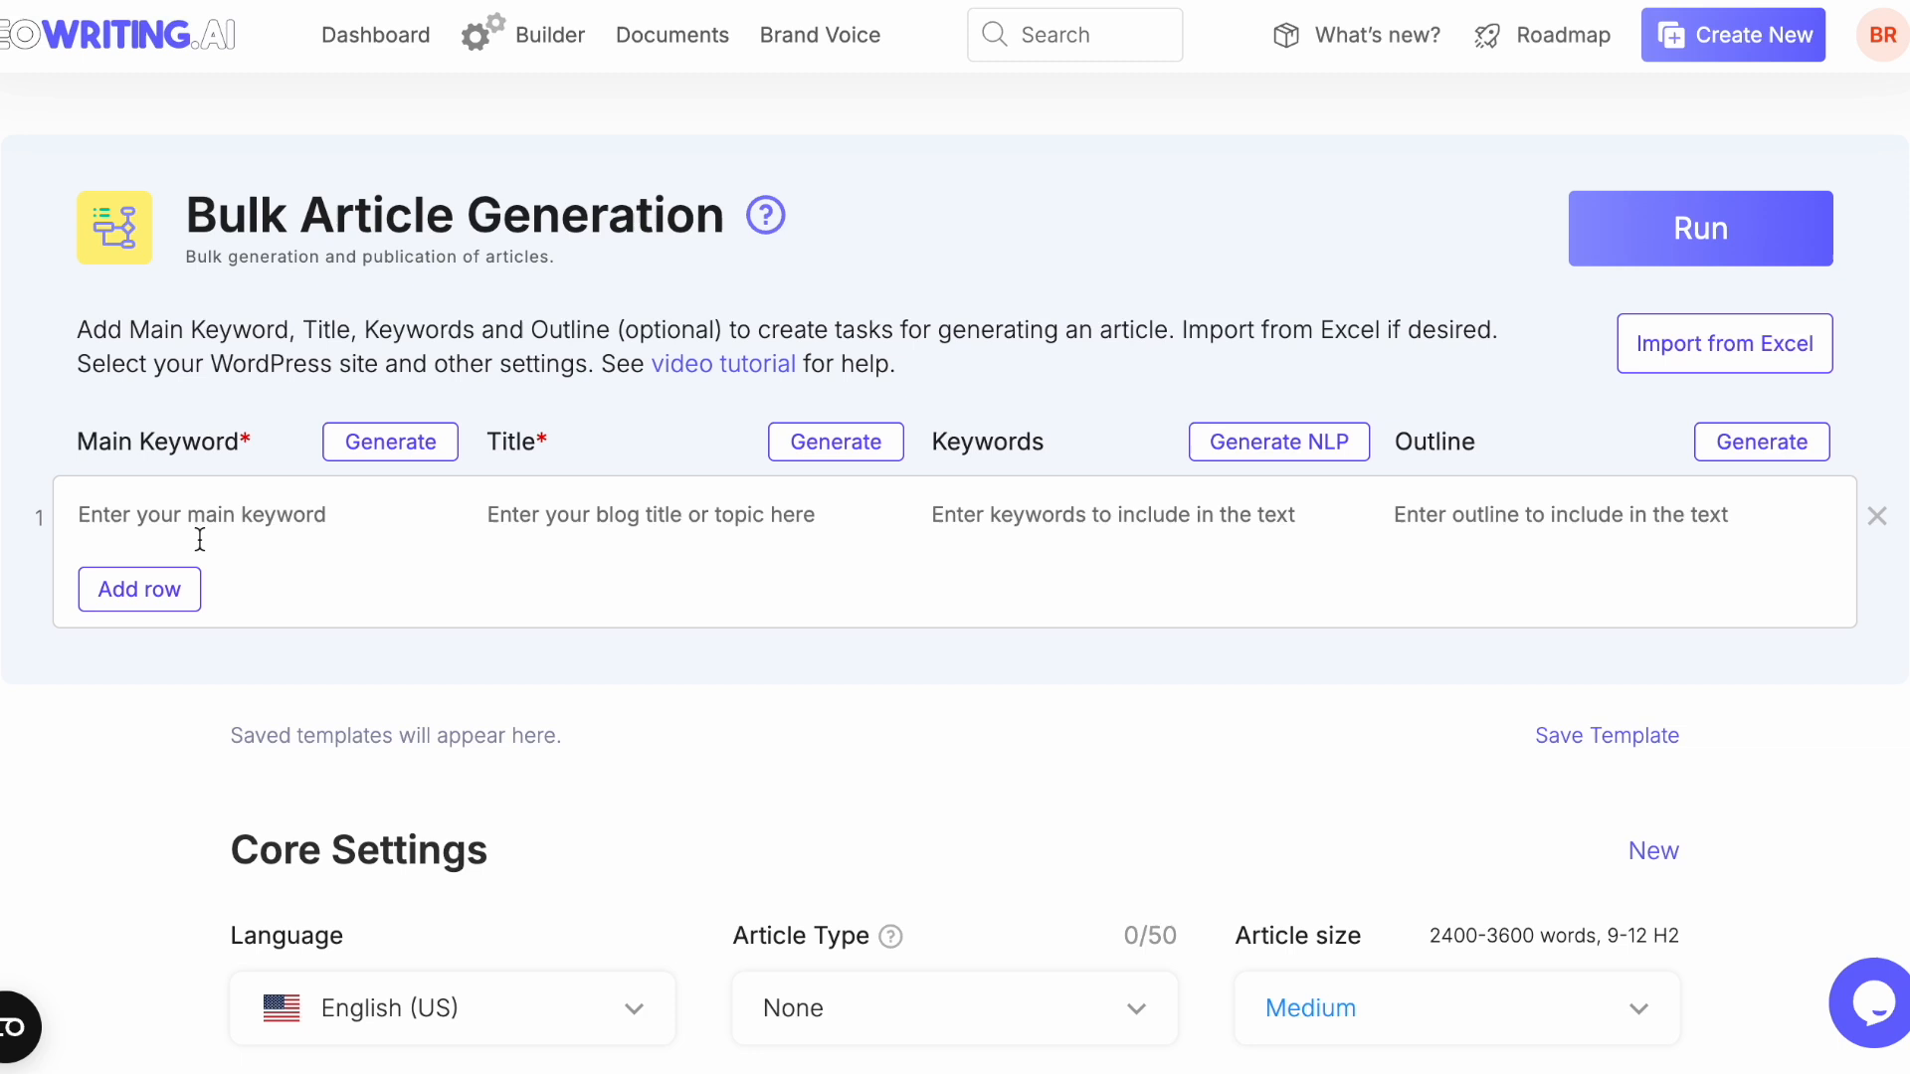
click(263, 513)
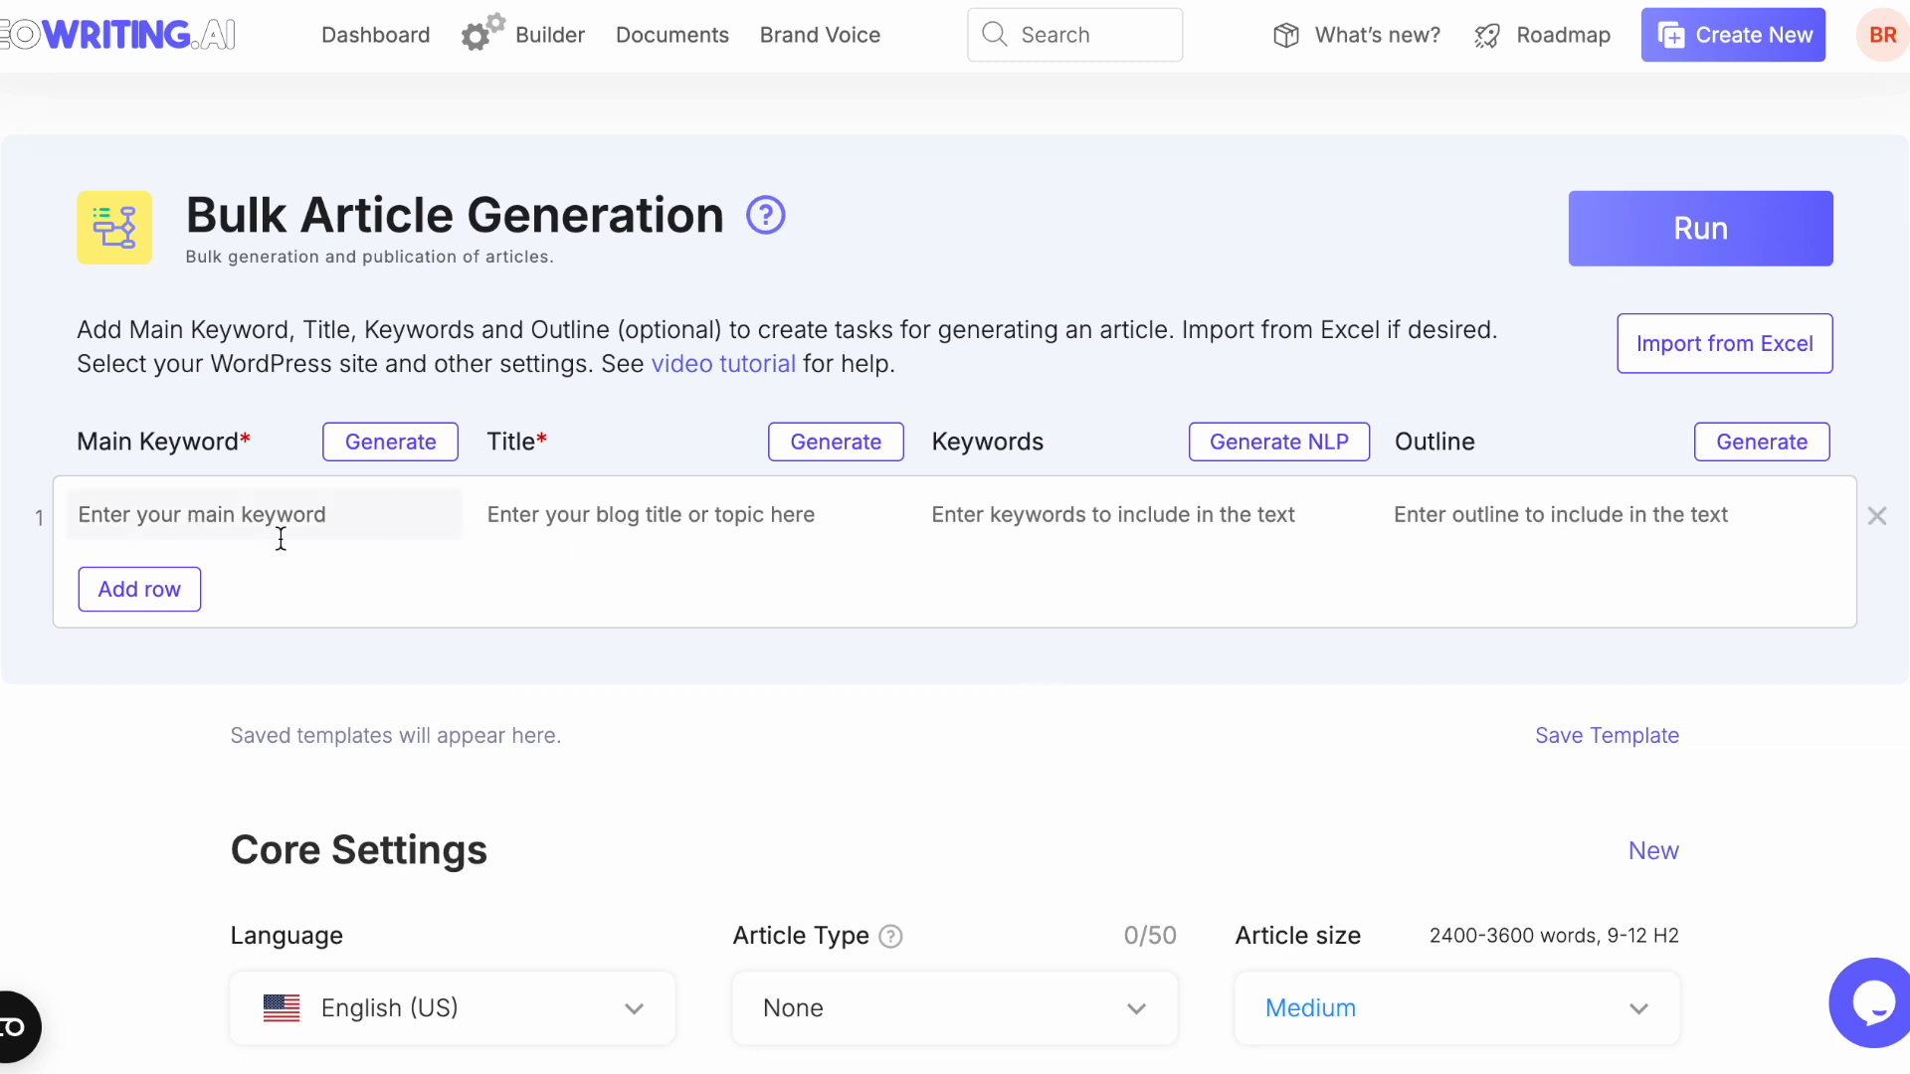
mouse_move(546, 480)
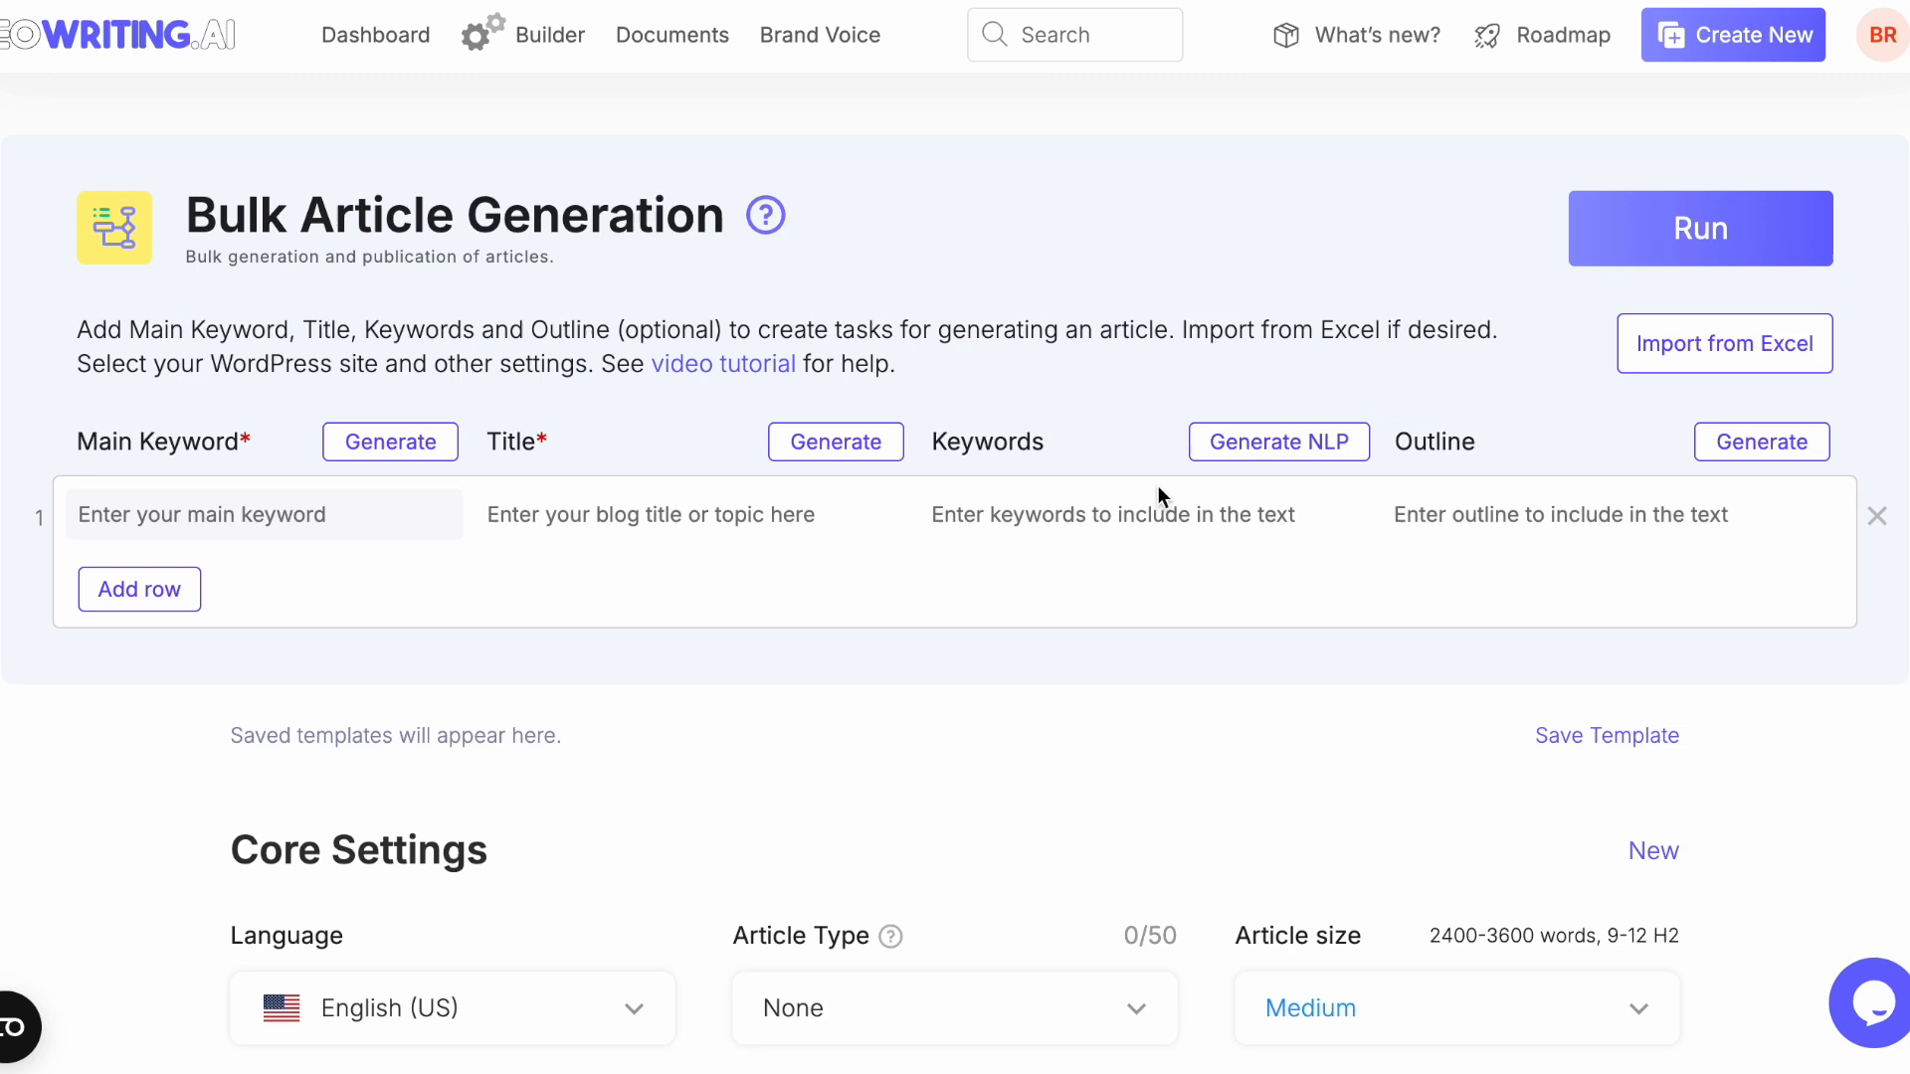
mouse_move(422, 483)
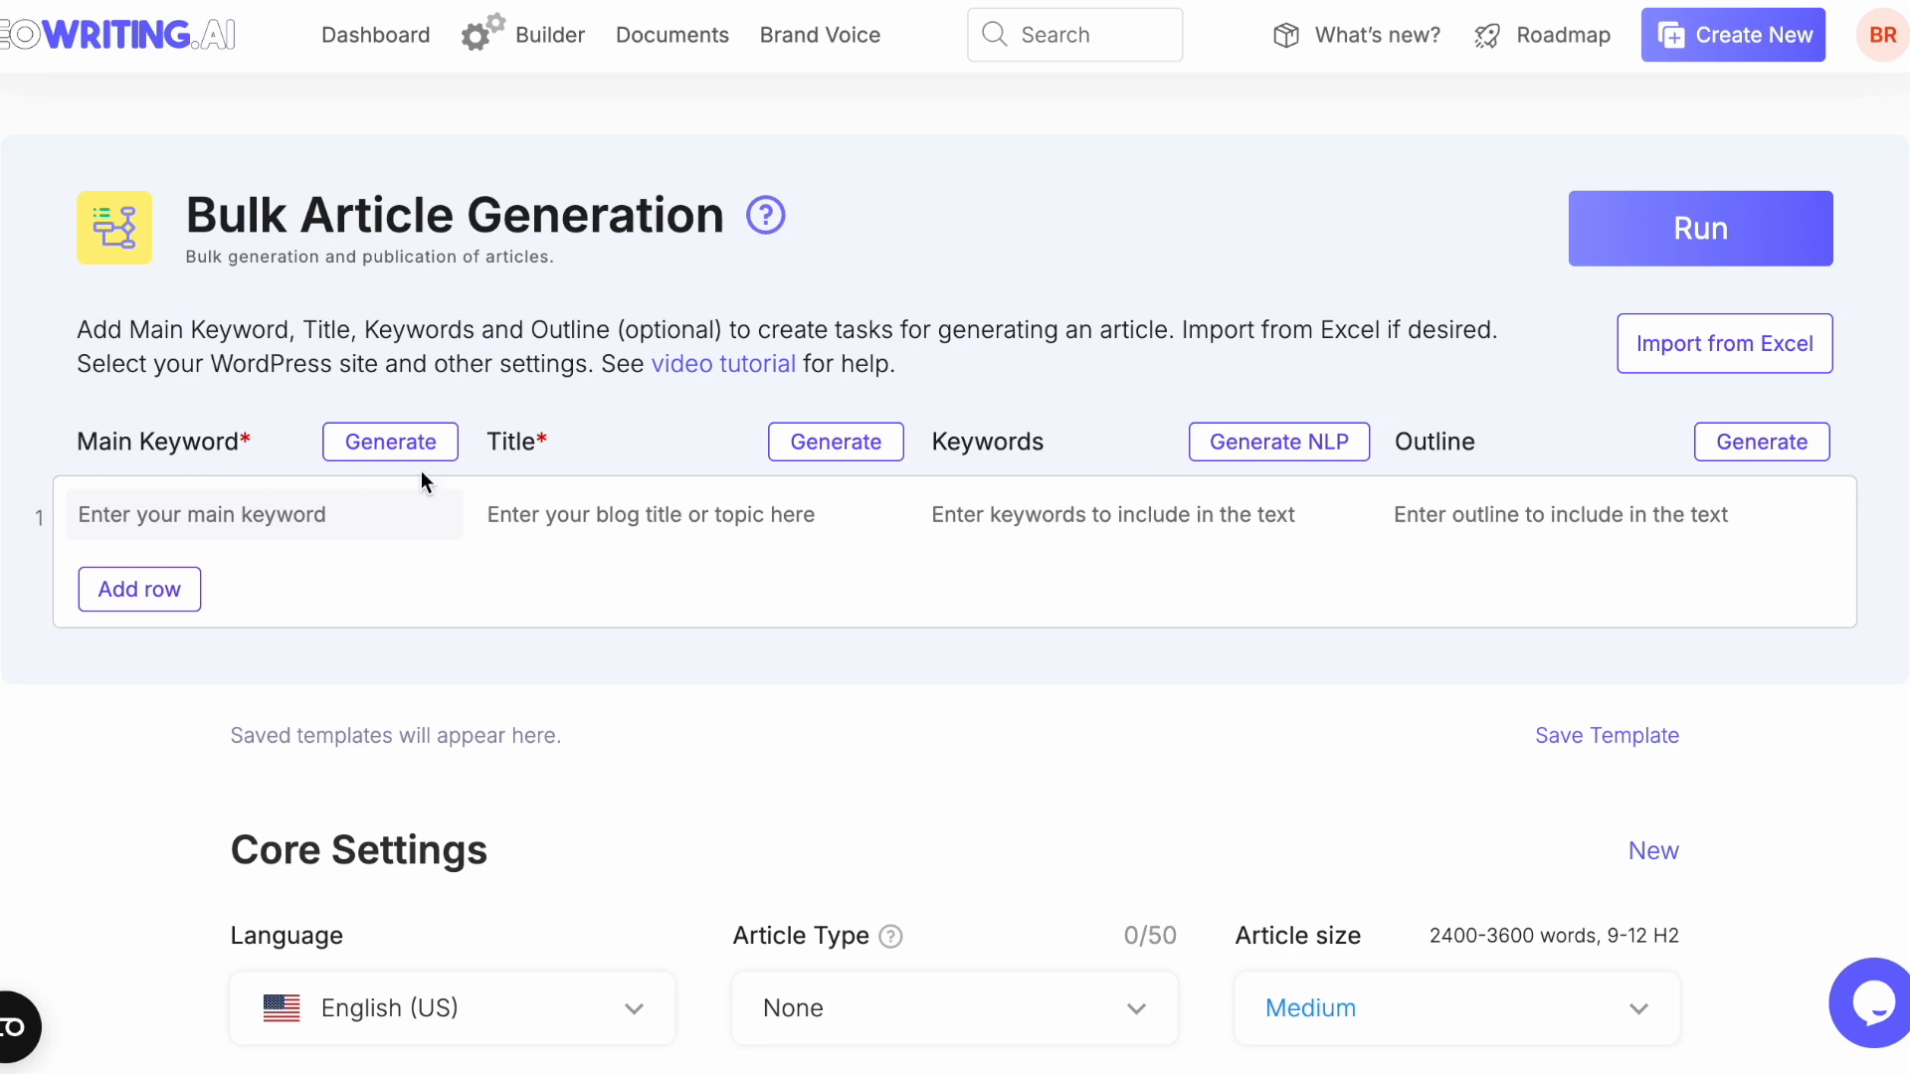
mouse_move(861, 720)
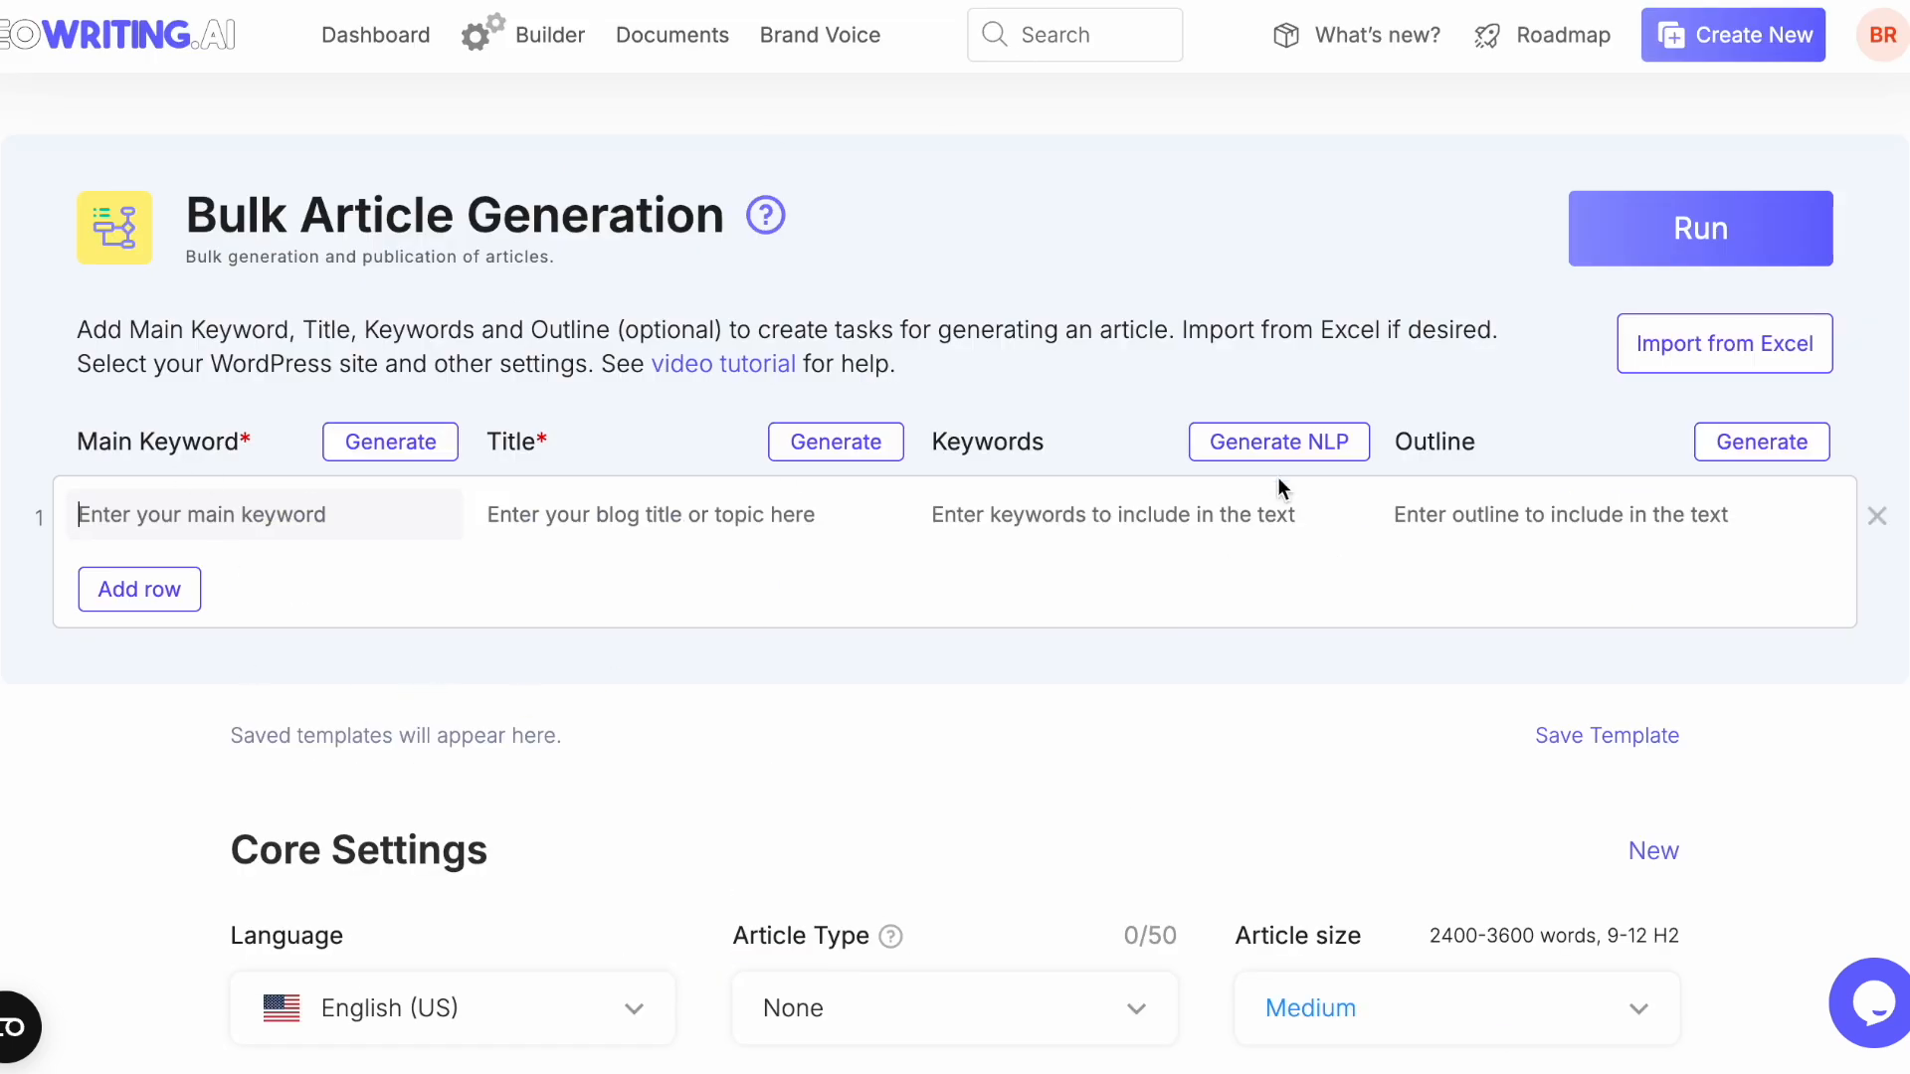
mouse_move(1480, 631)
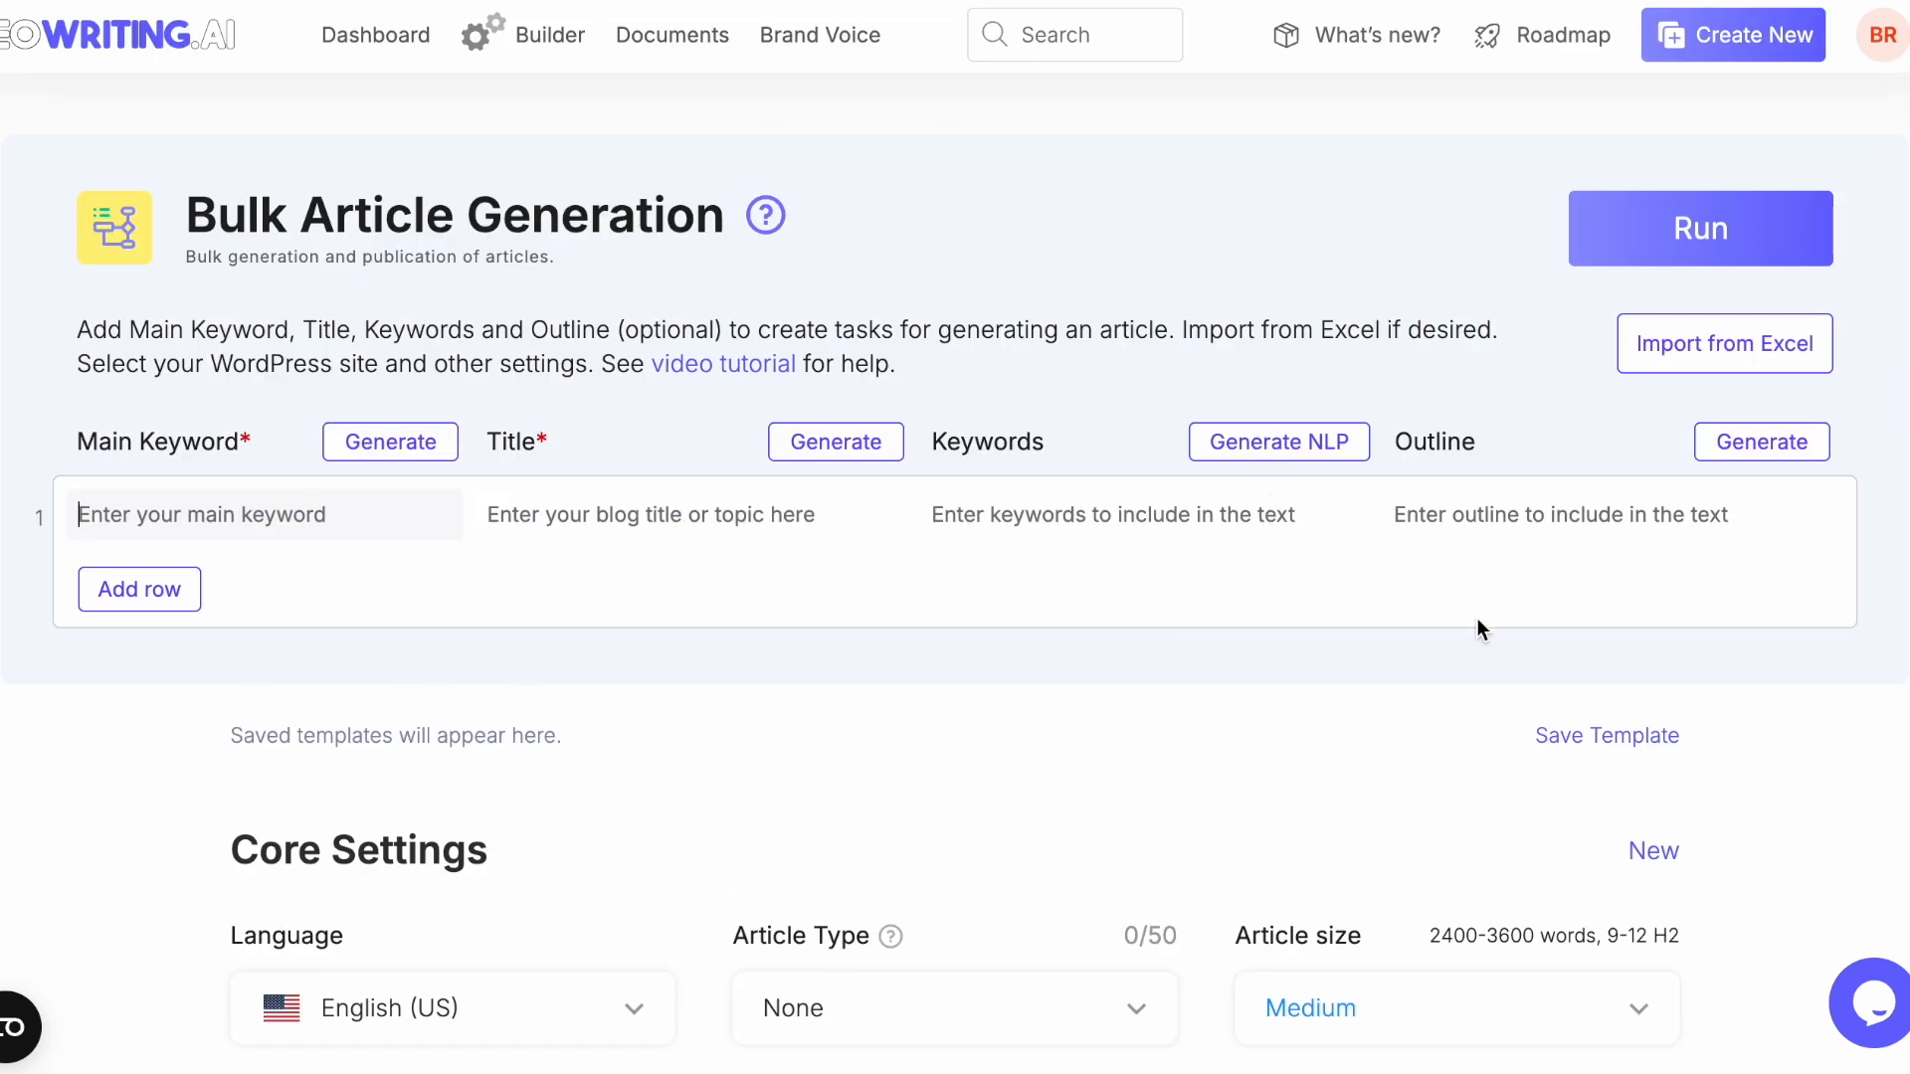
click(820, 34)
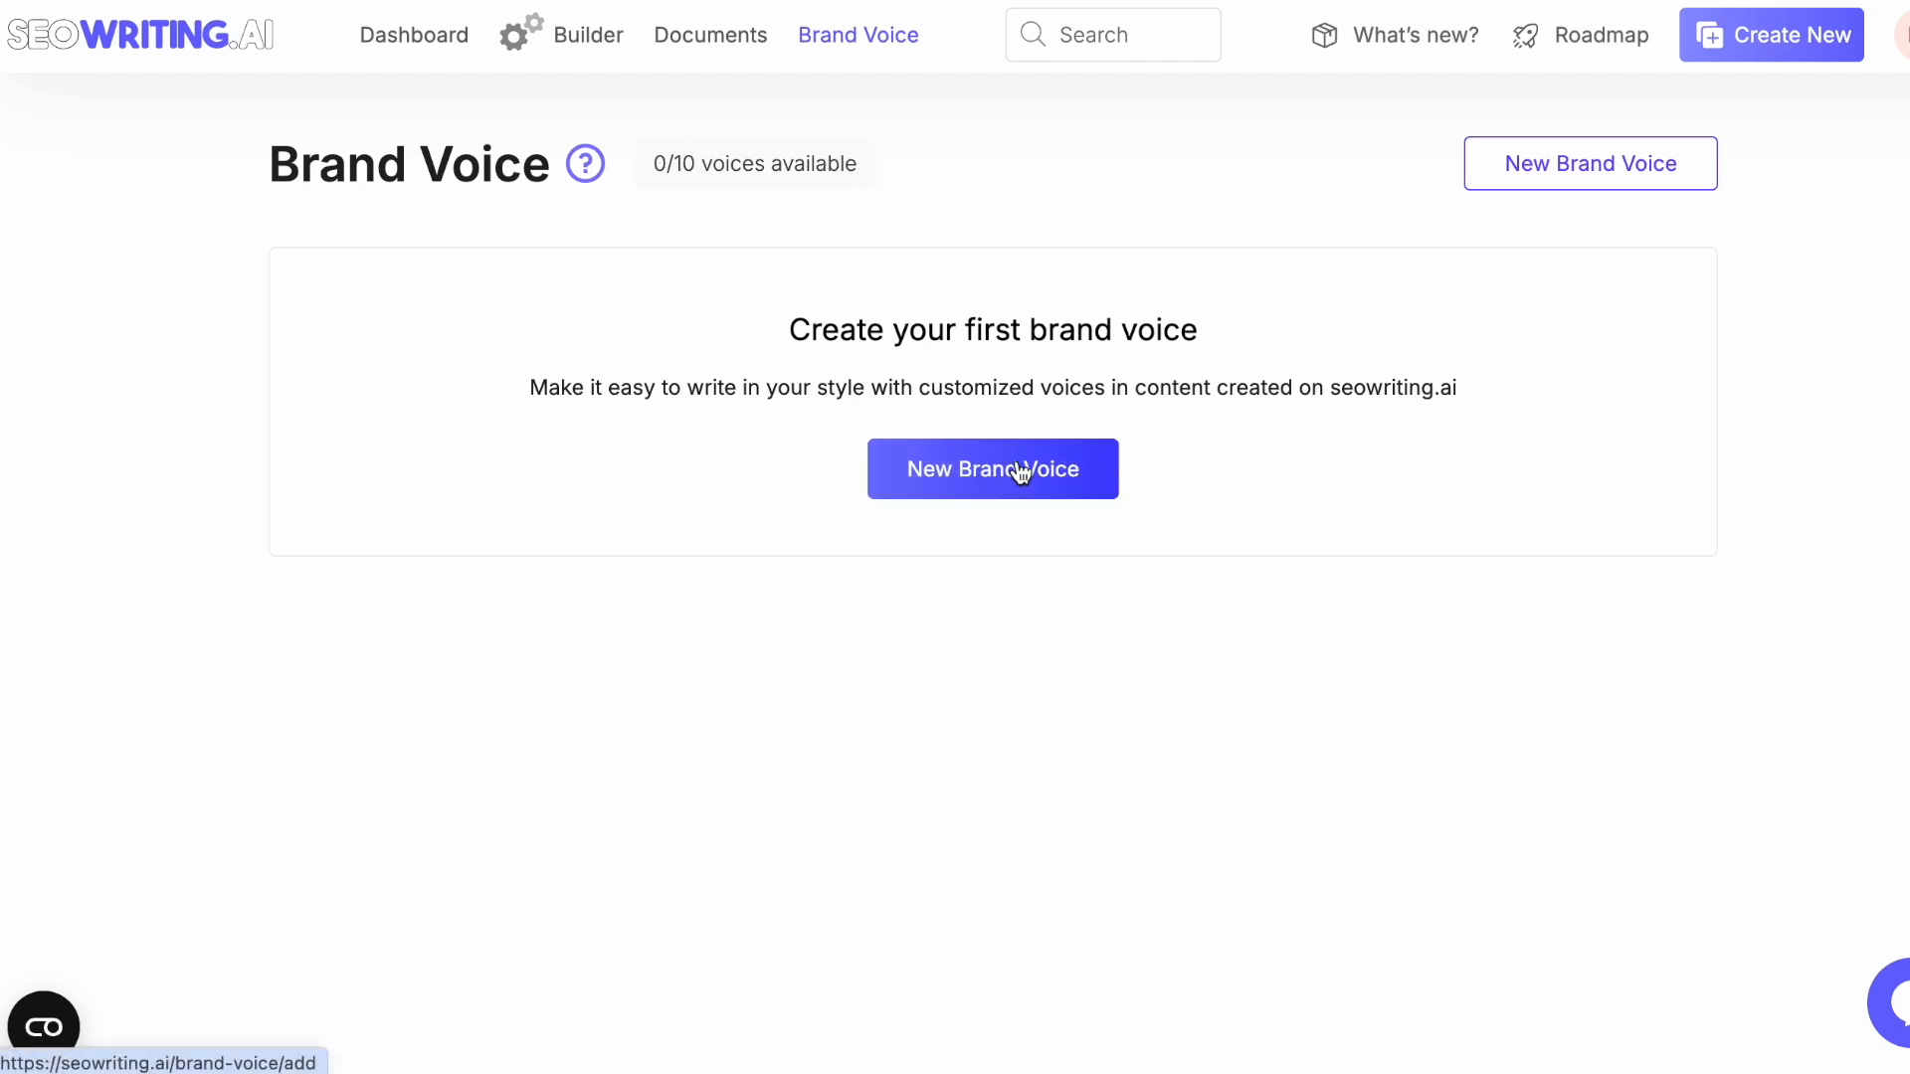
- Reach the empty Add Brand Voice form from the Brand Voice page and the article's Brand Voice dropdown
click(990, 470)
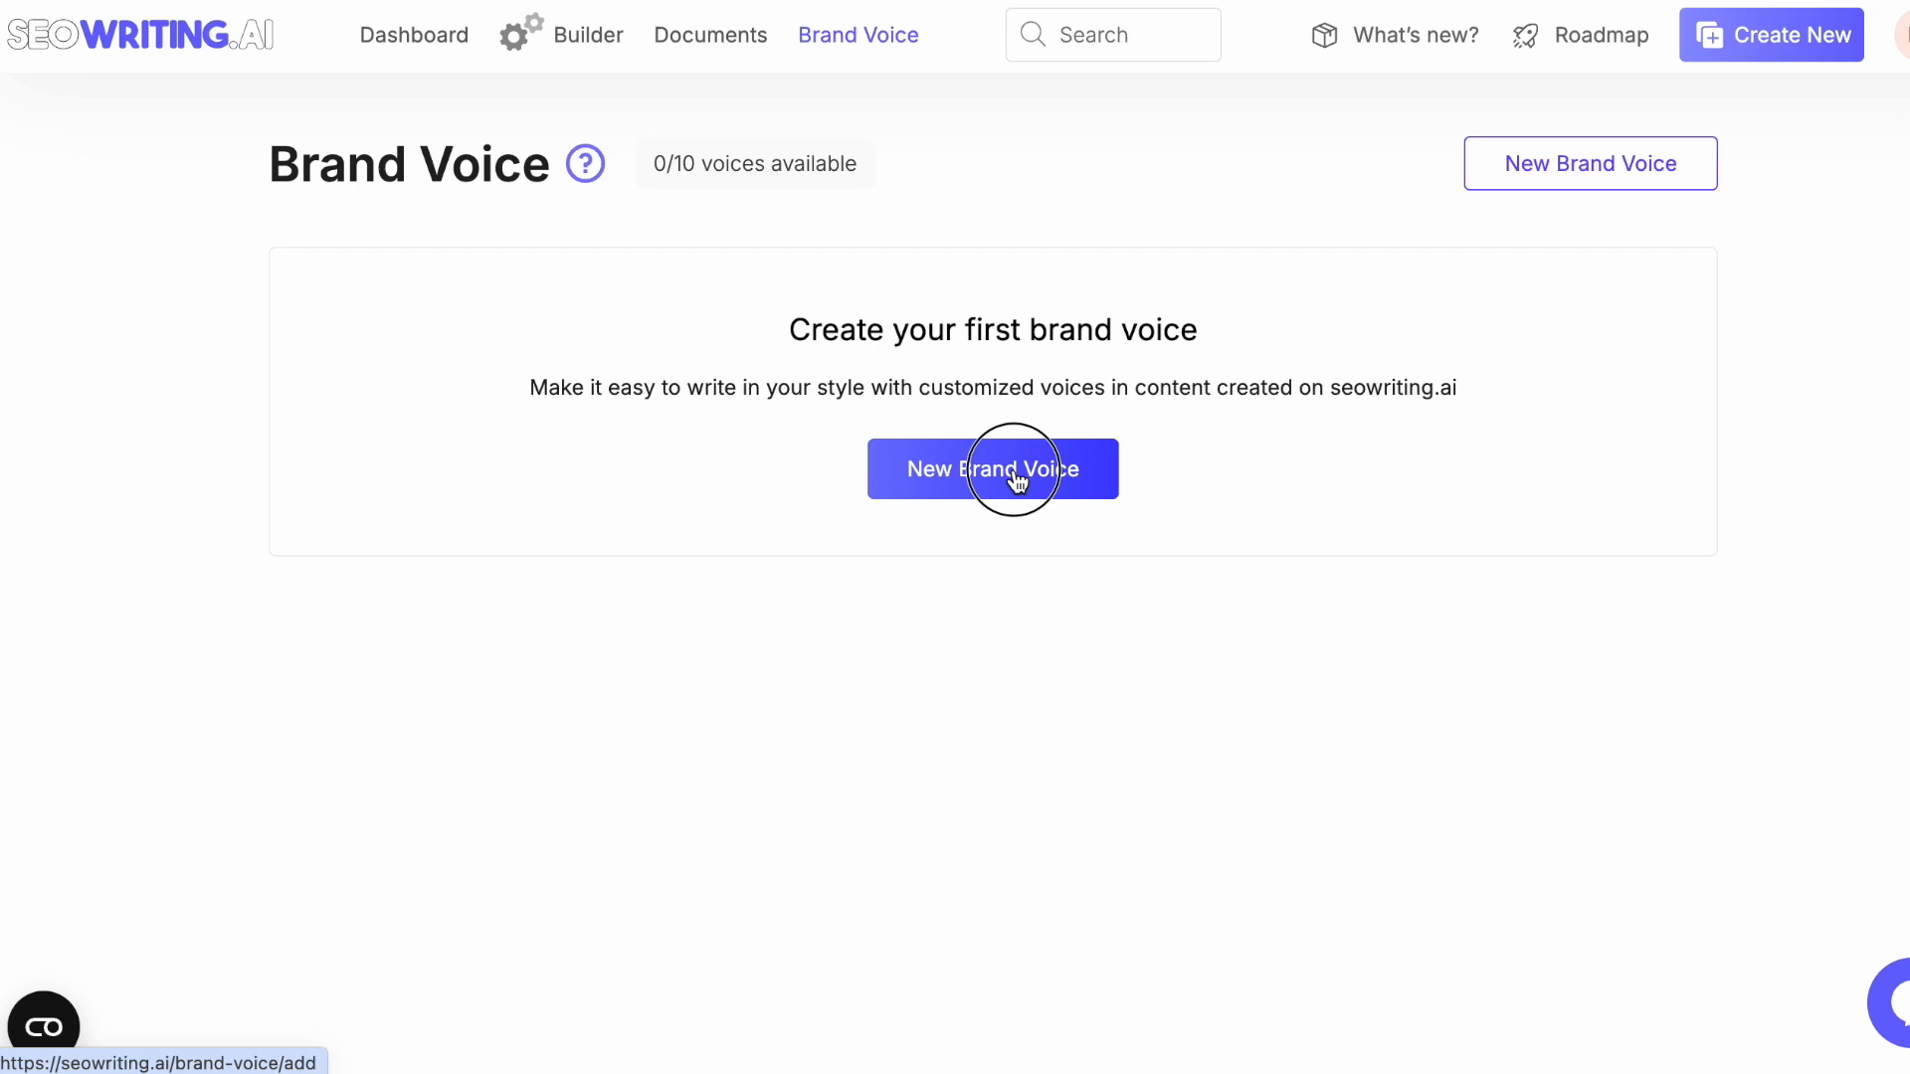
click(991, 469)
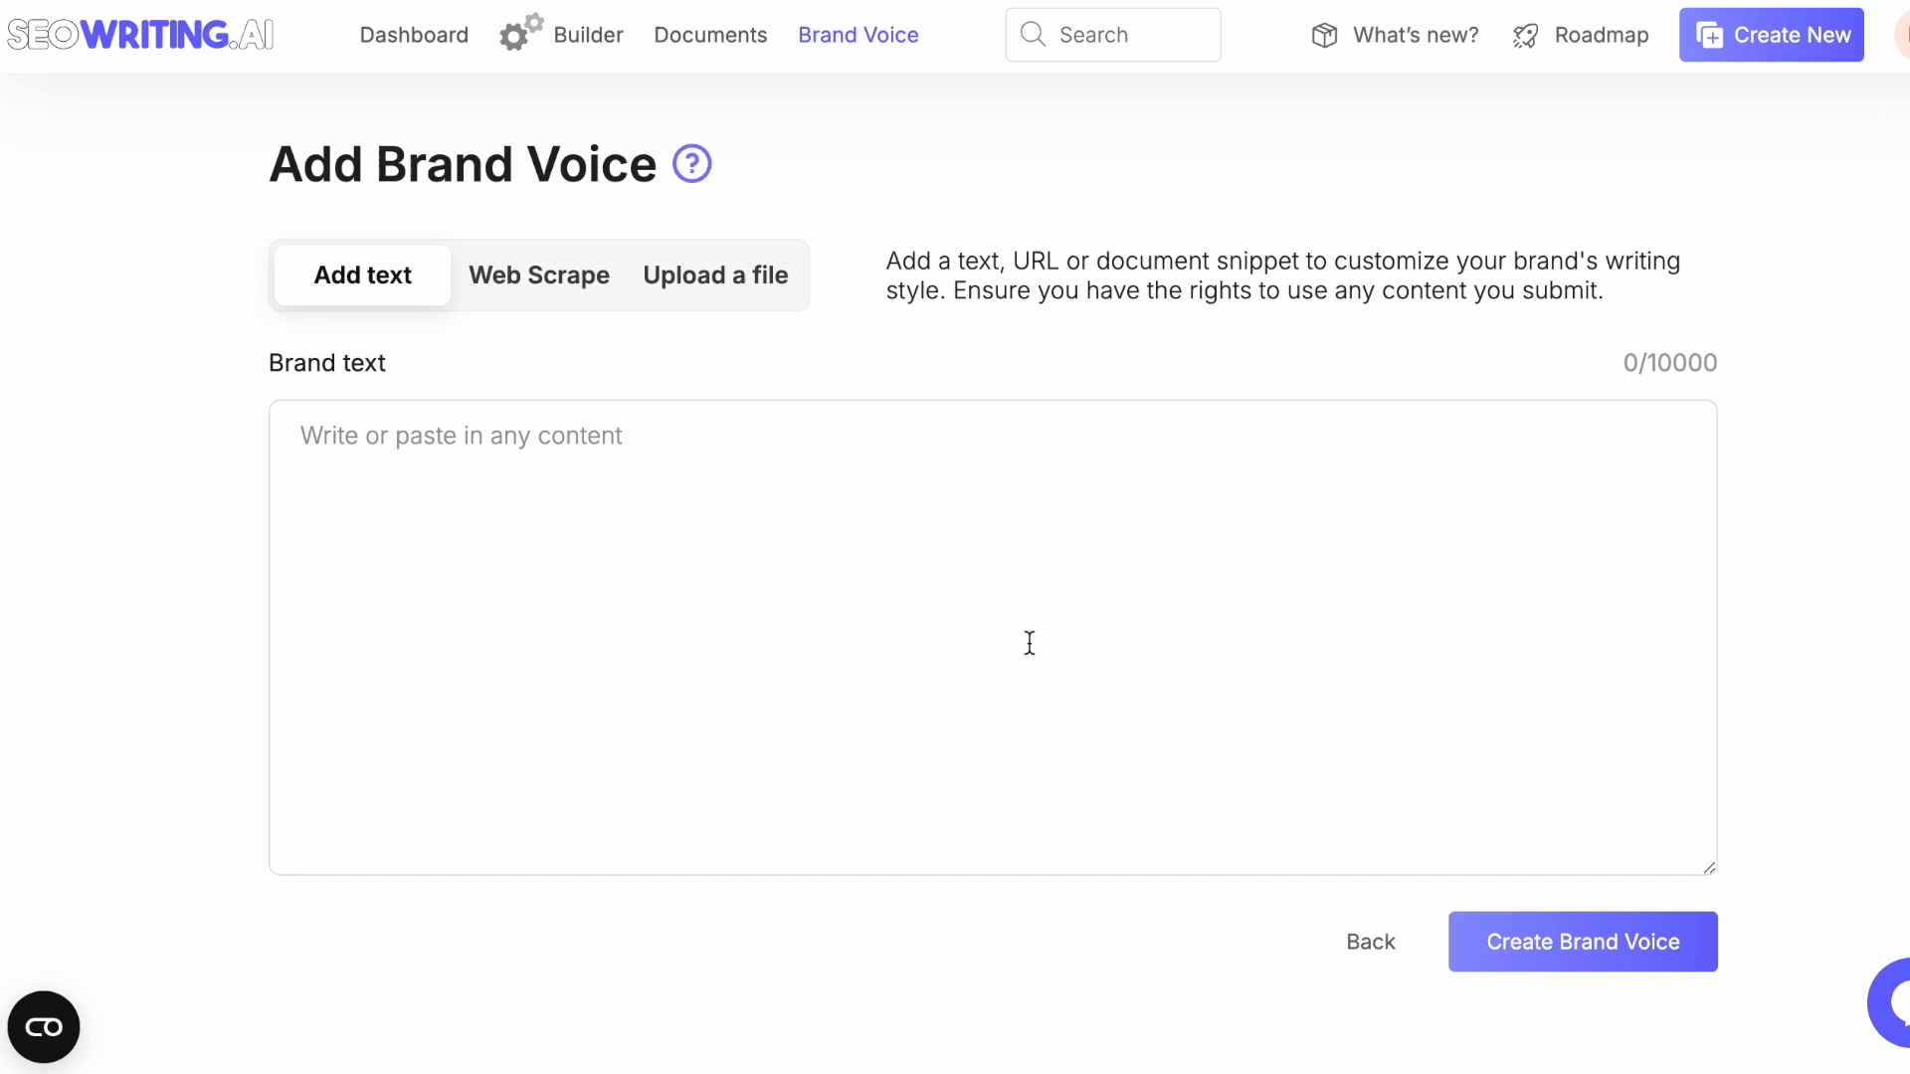
mouse_move(909, 722)
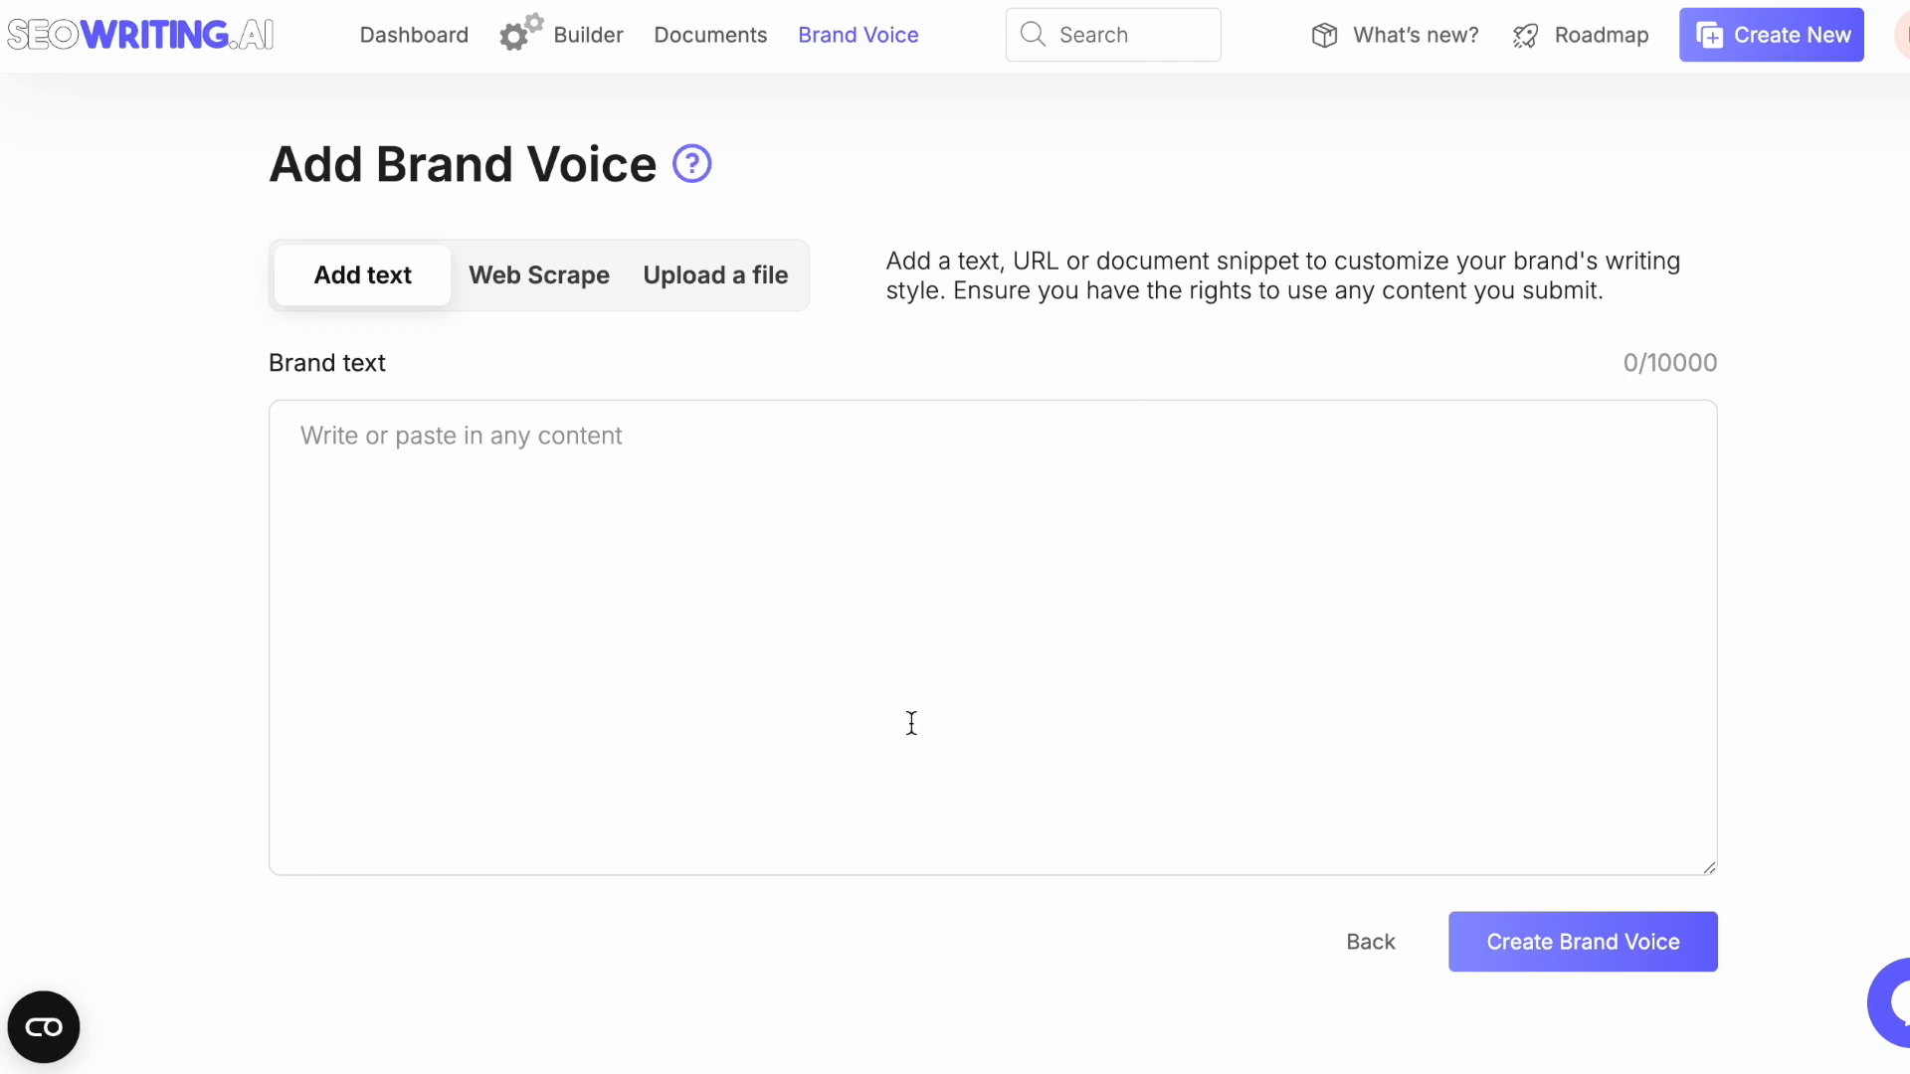
mouse_move(896, 507)
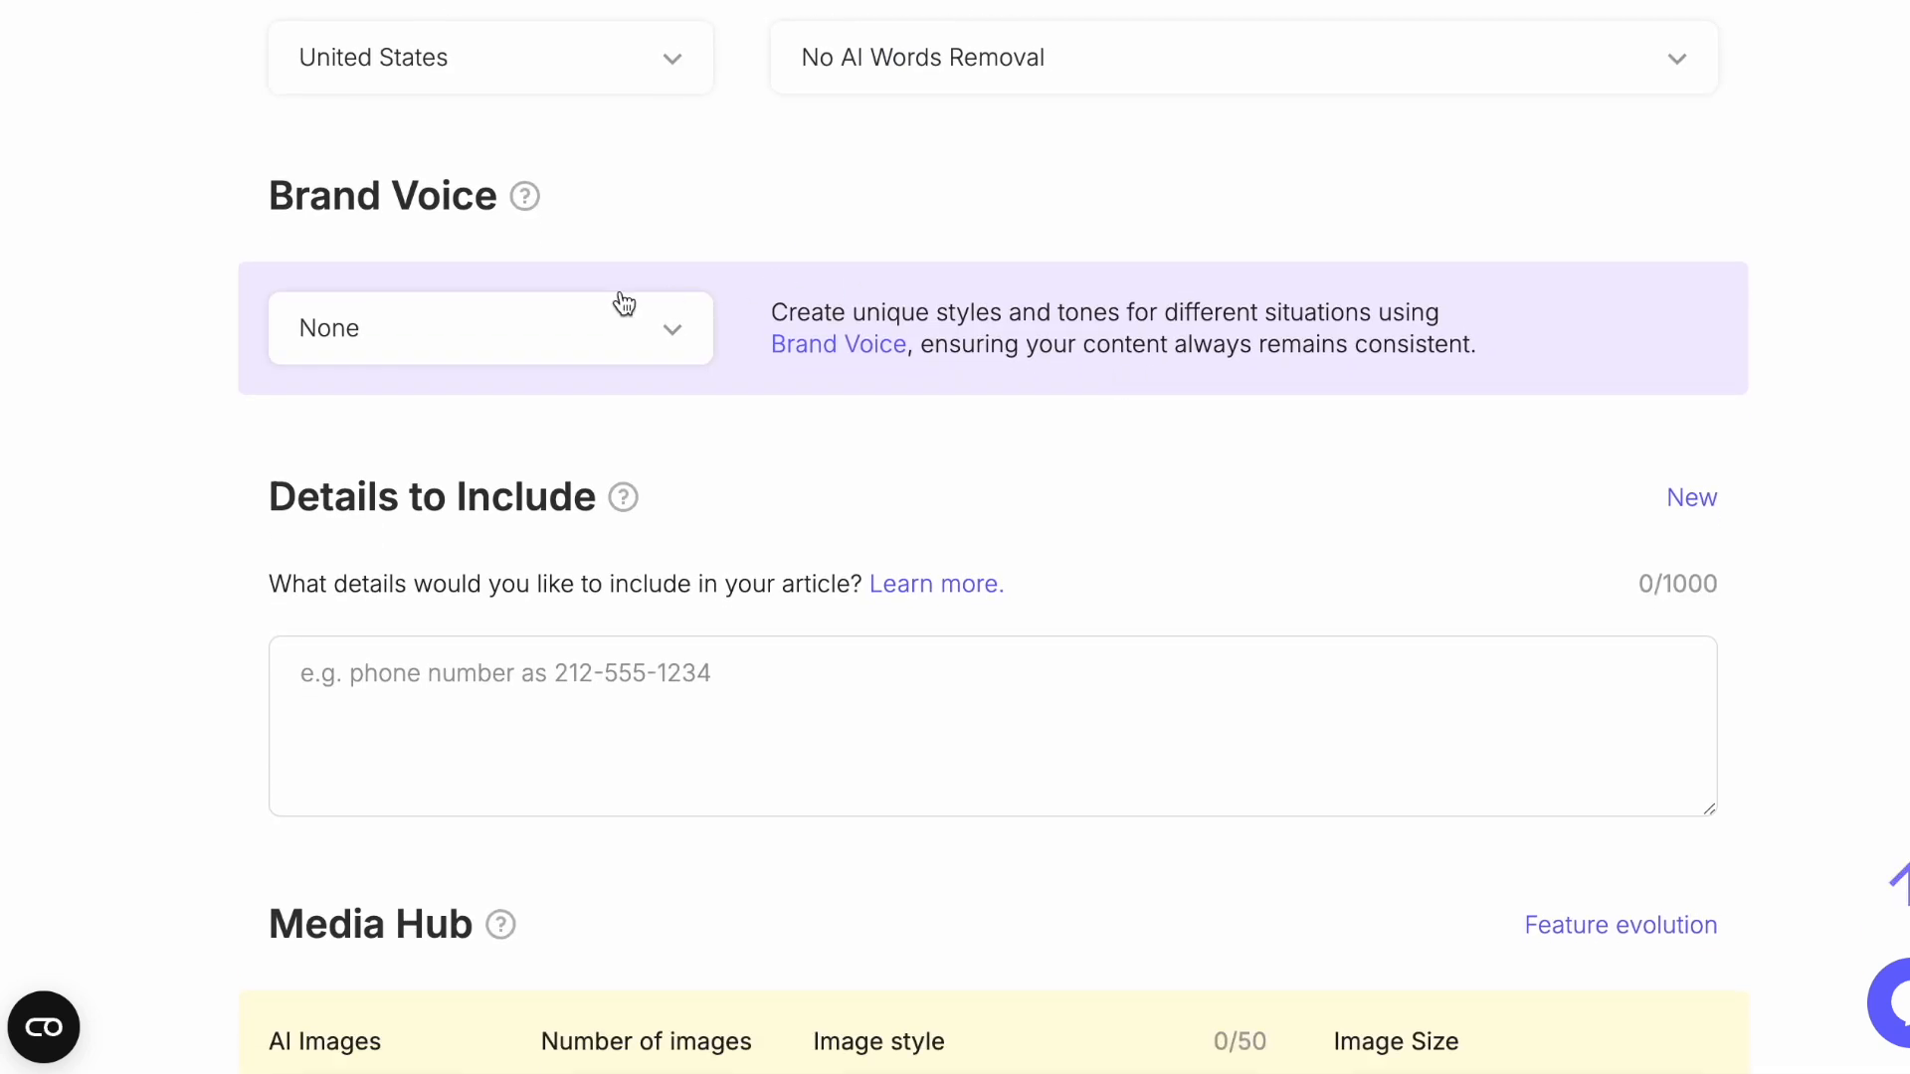
click(490, 326)
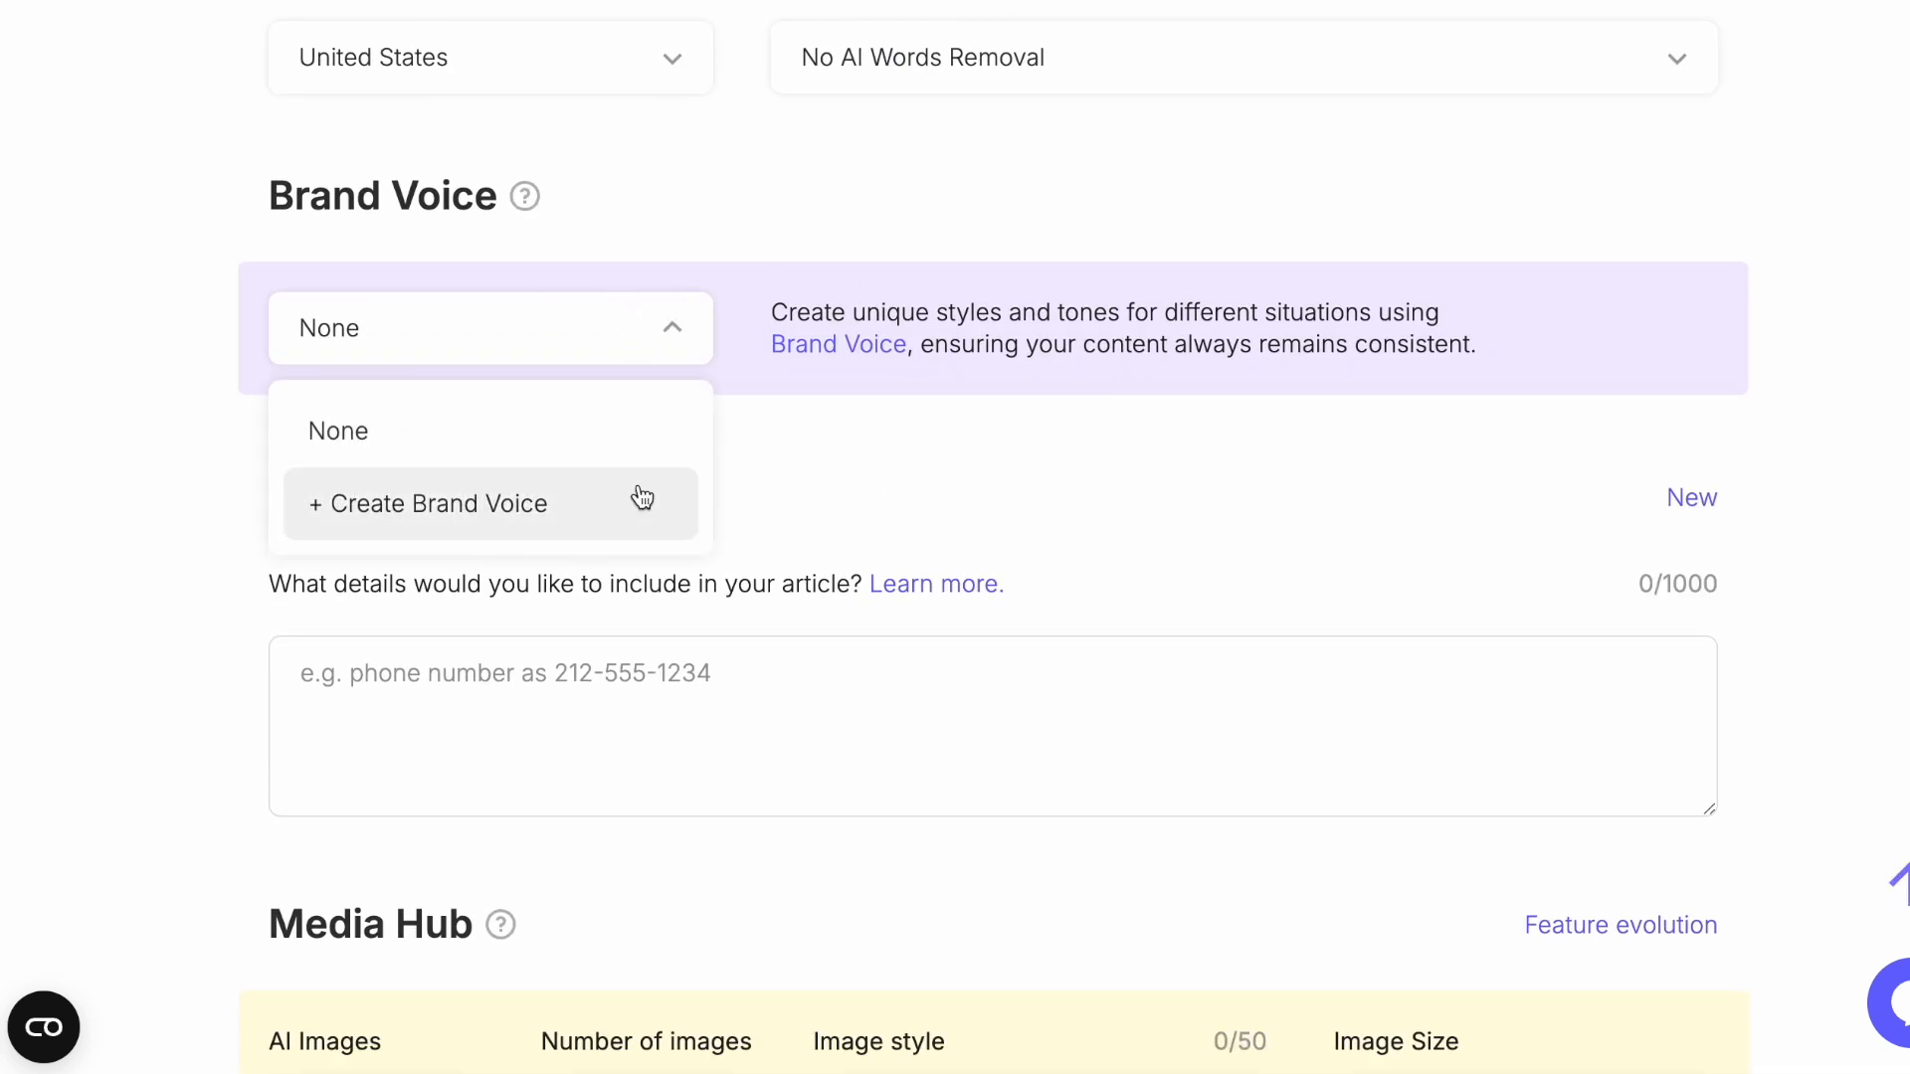
click(490, 328)
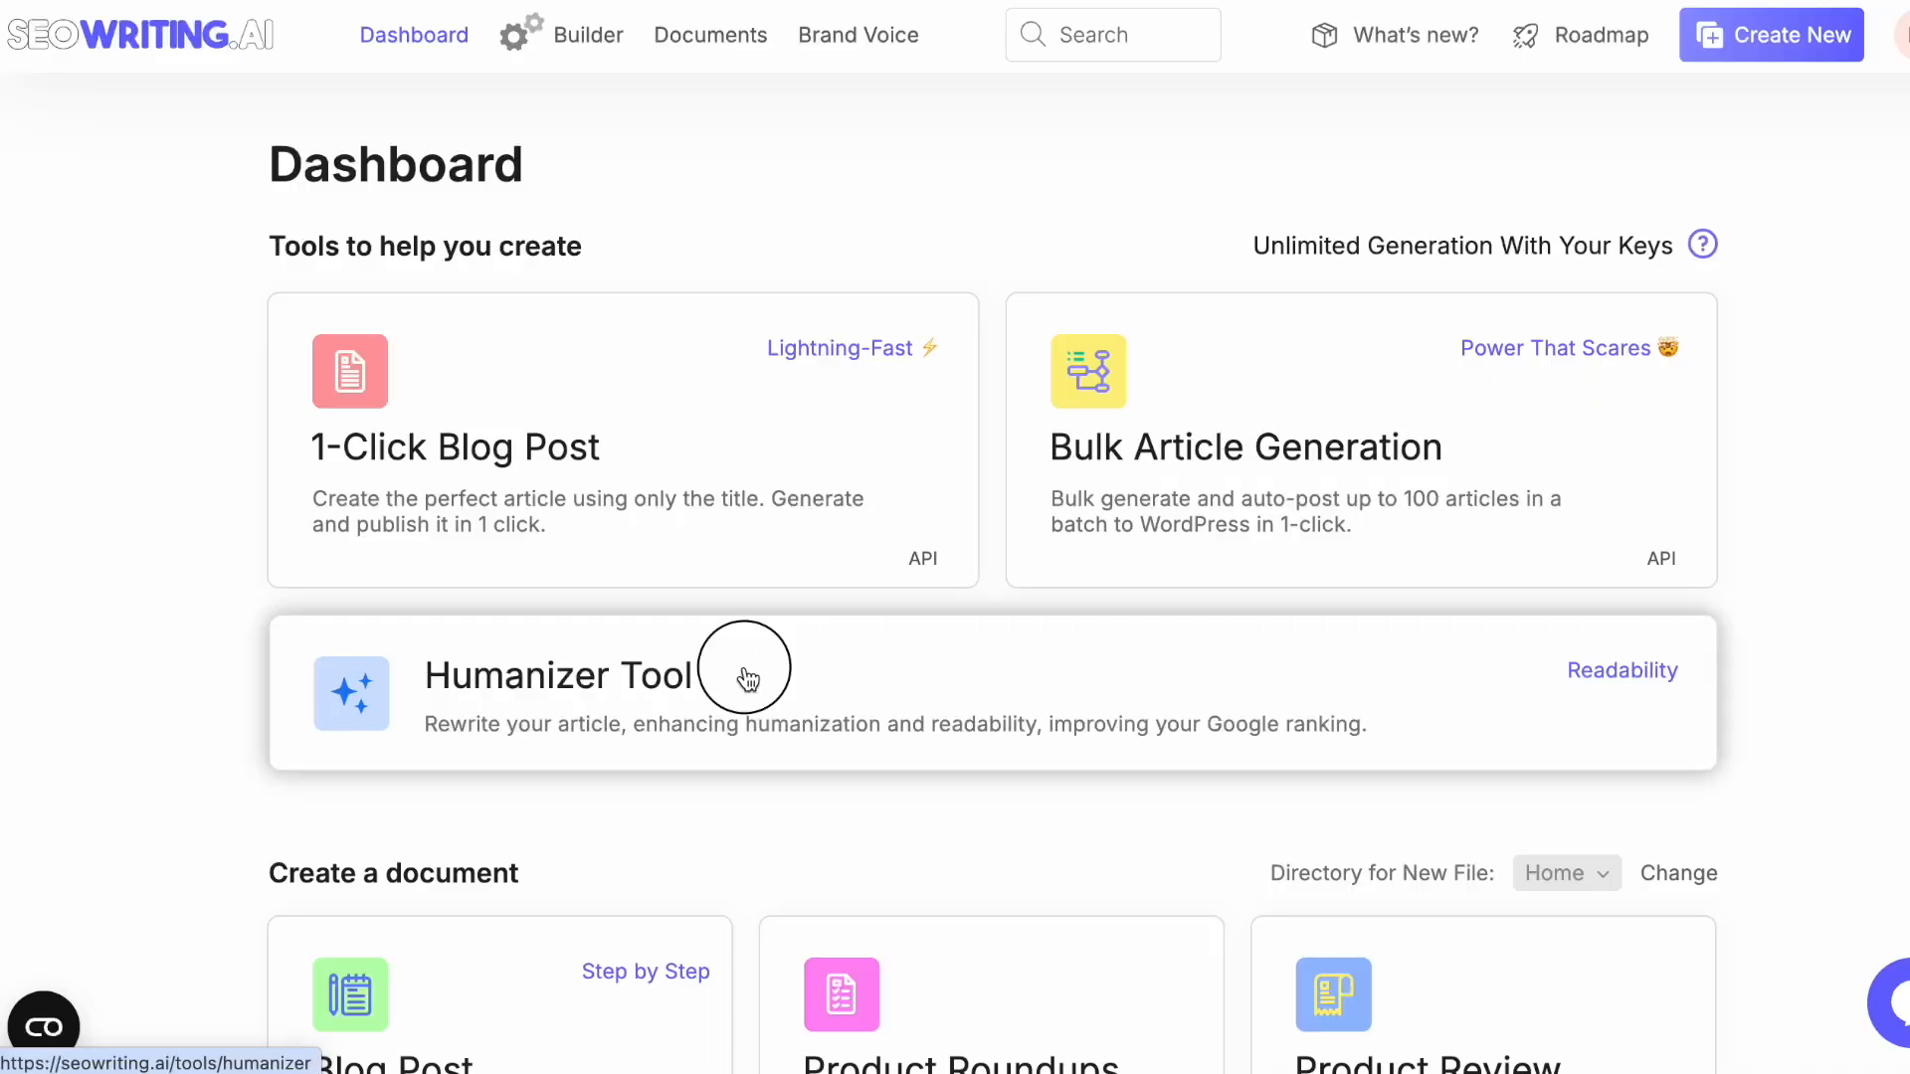
- Bring up the Humanizer Tool form and read its help guide on rewriting articles
click(742, 668)
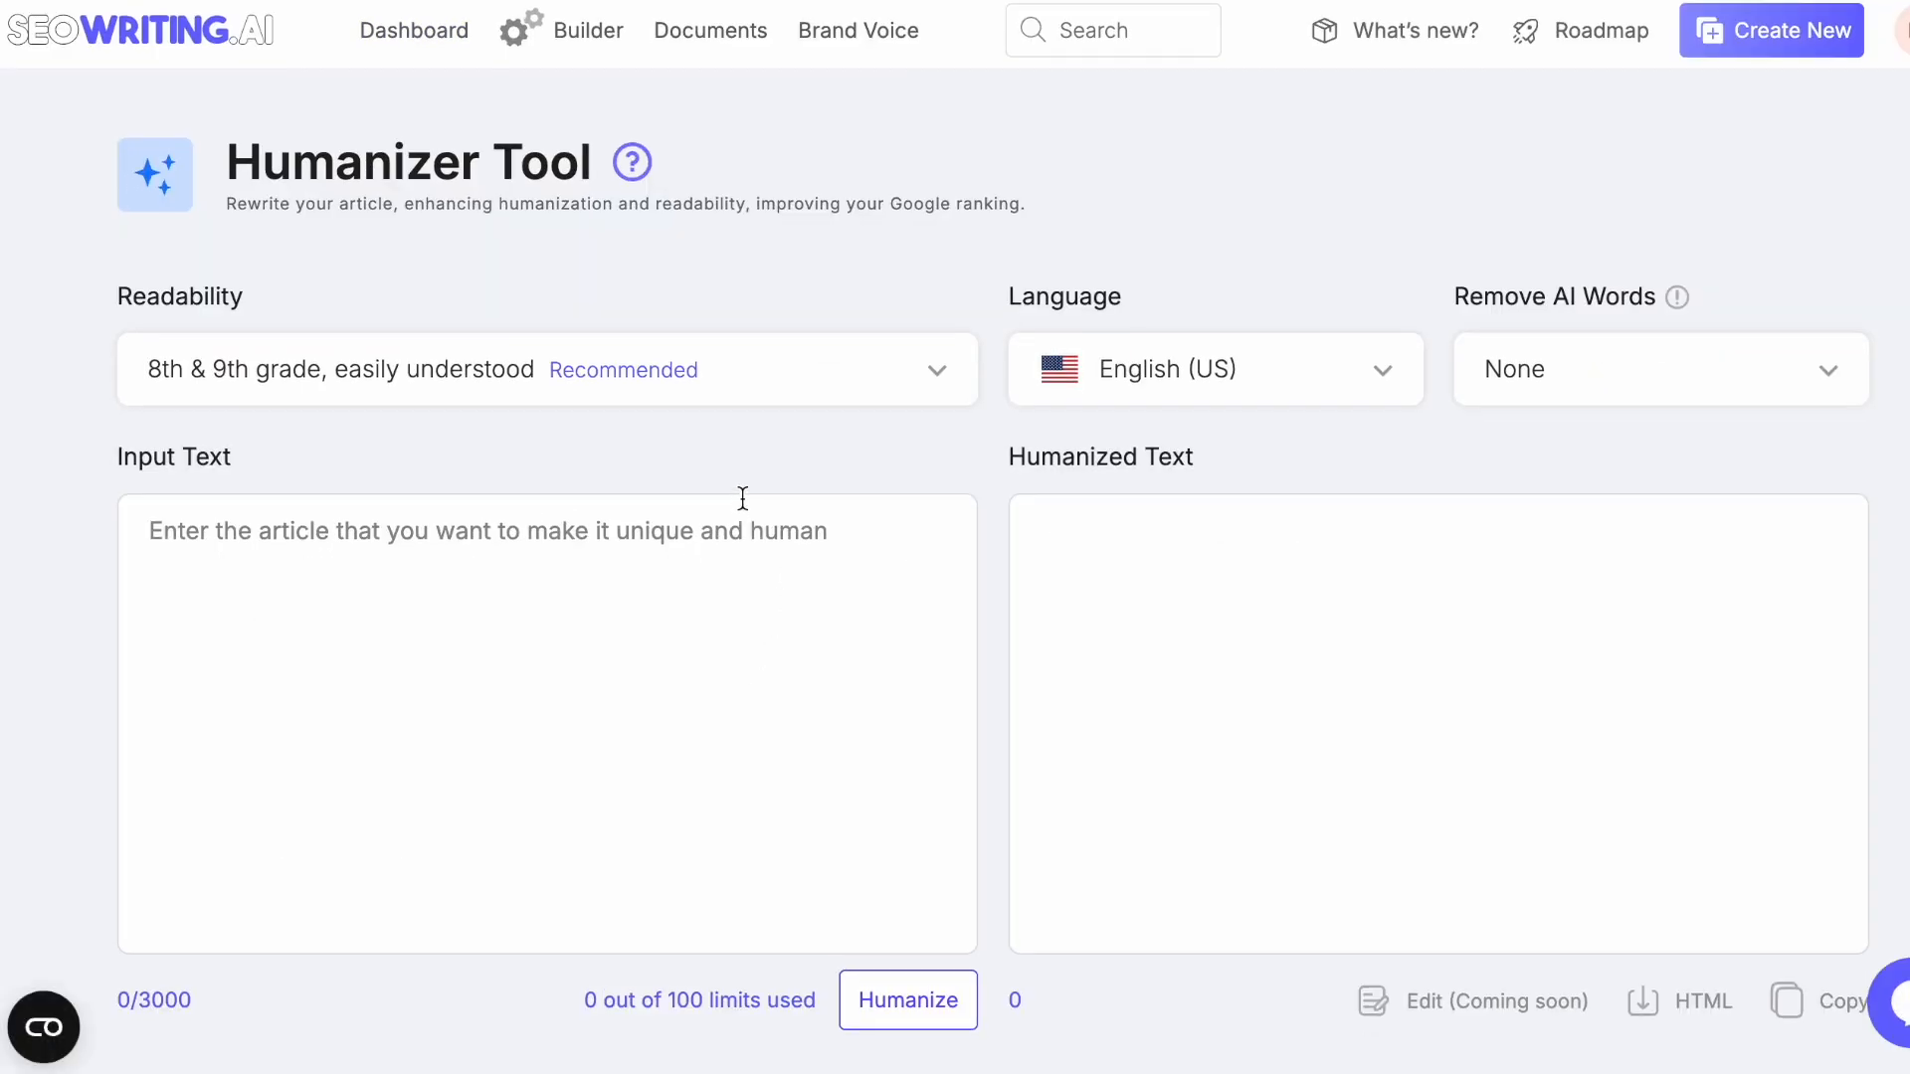
click(545, 536)
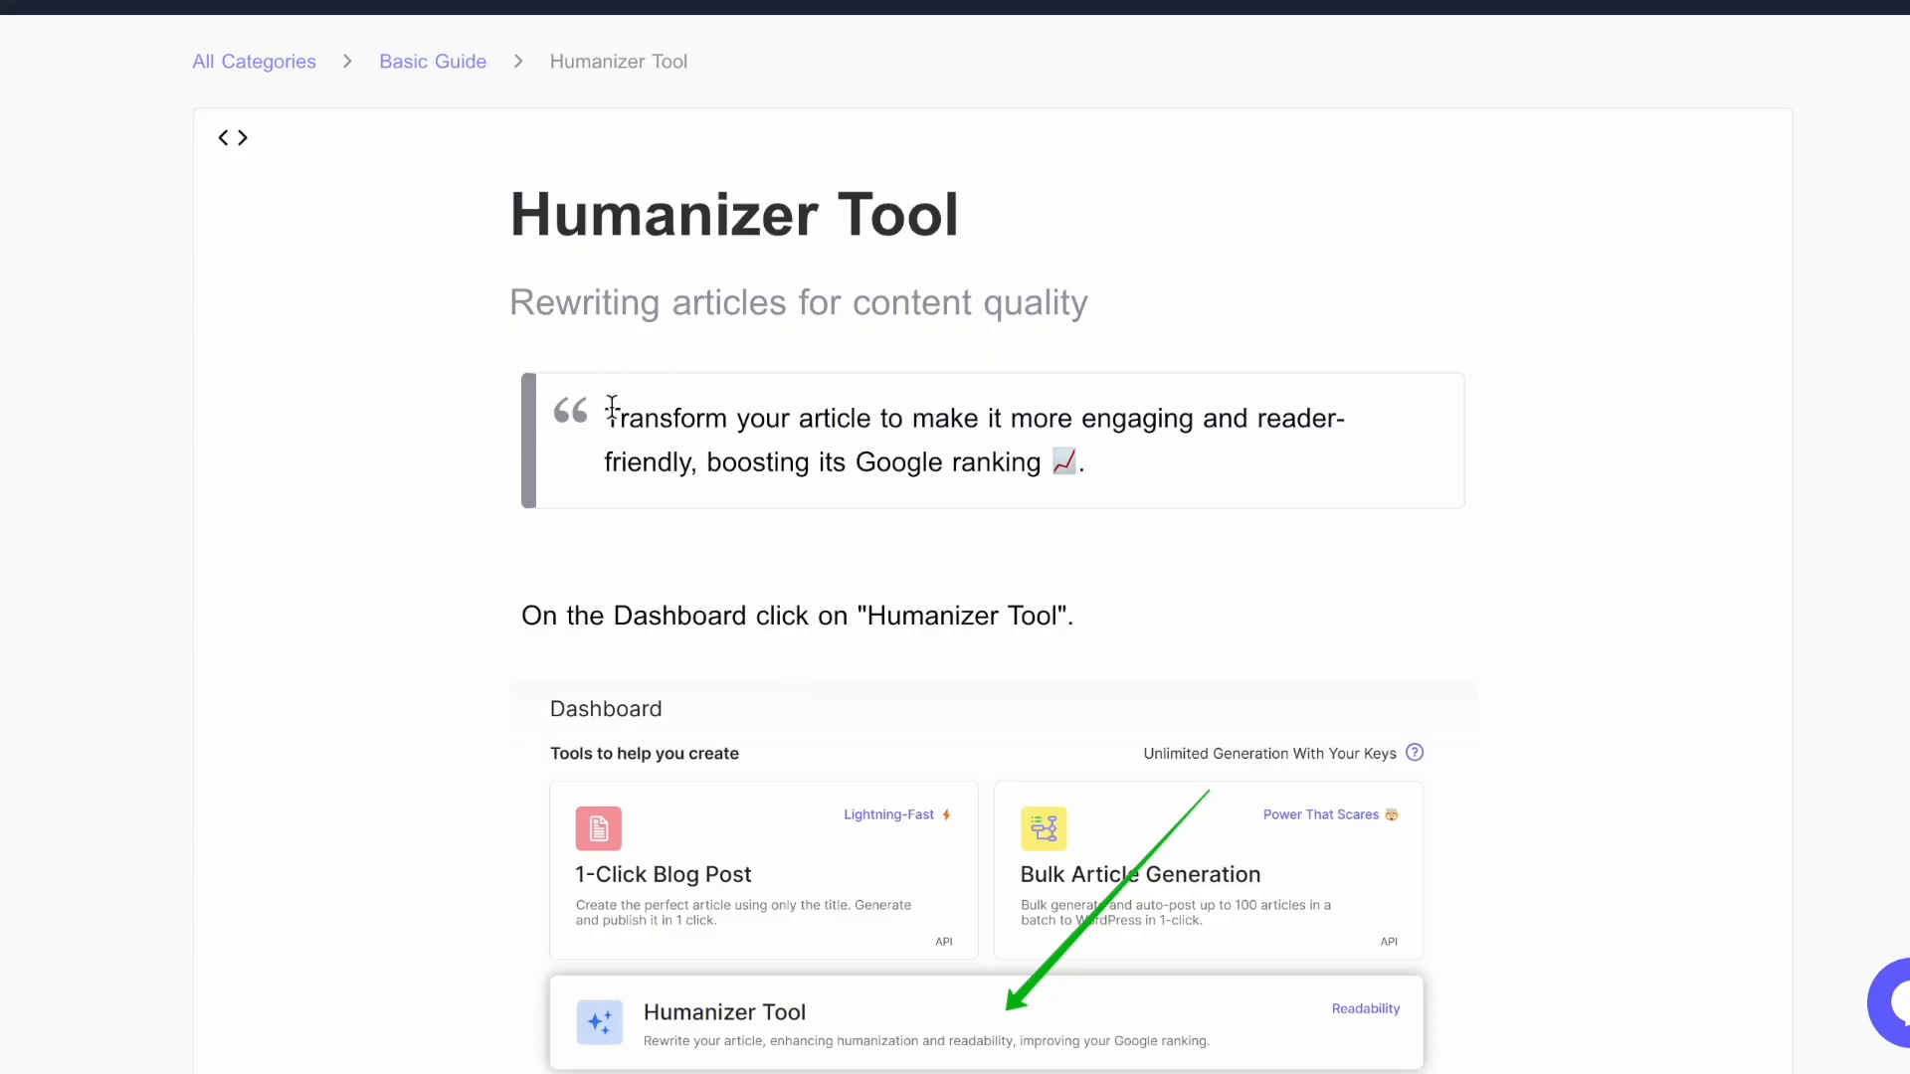
scroll(down, 3)
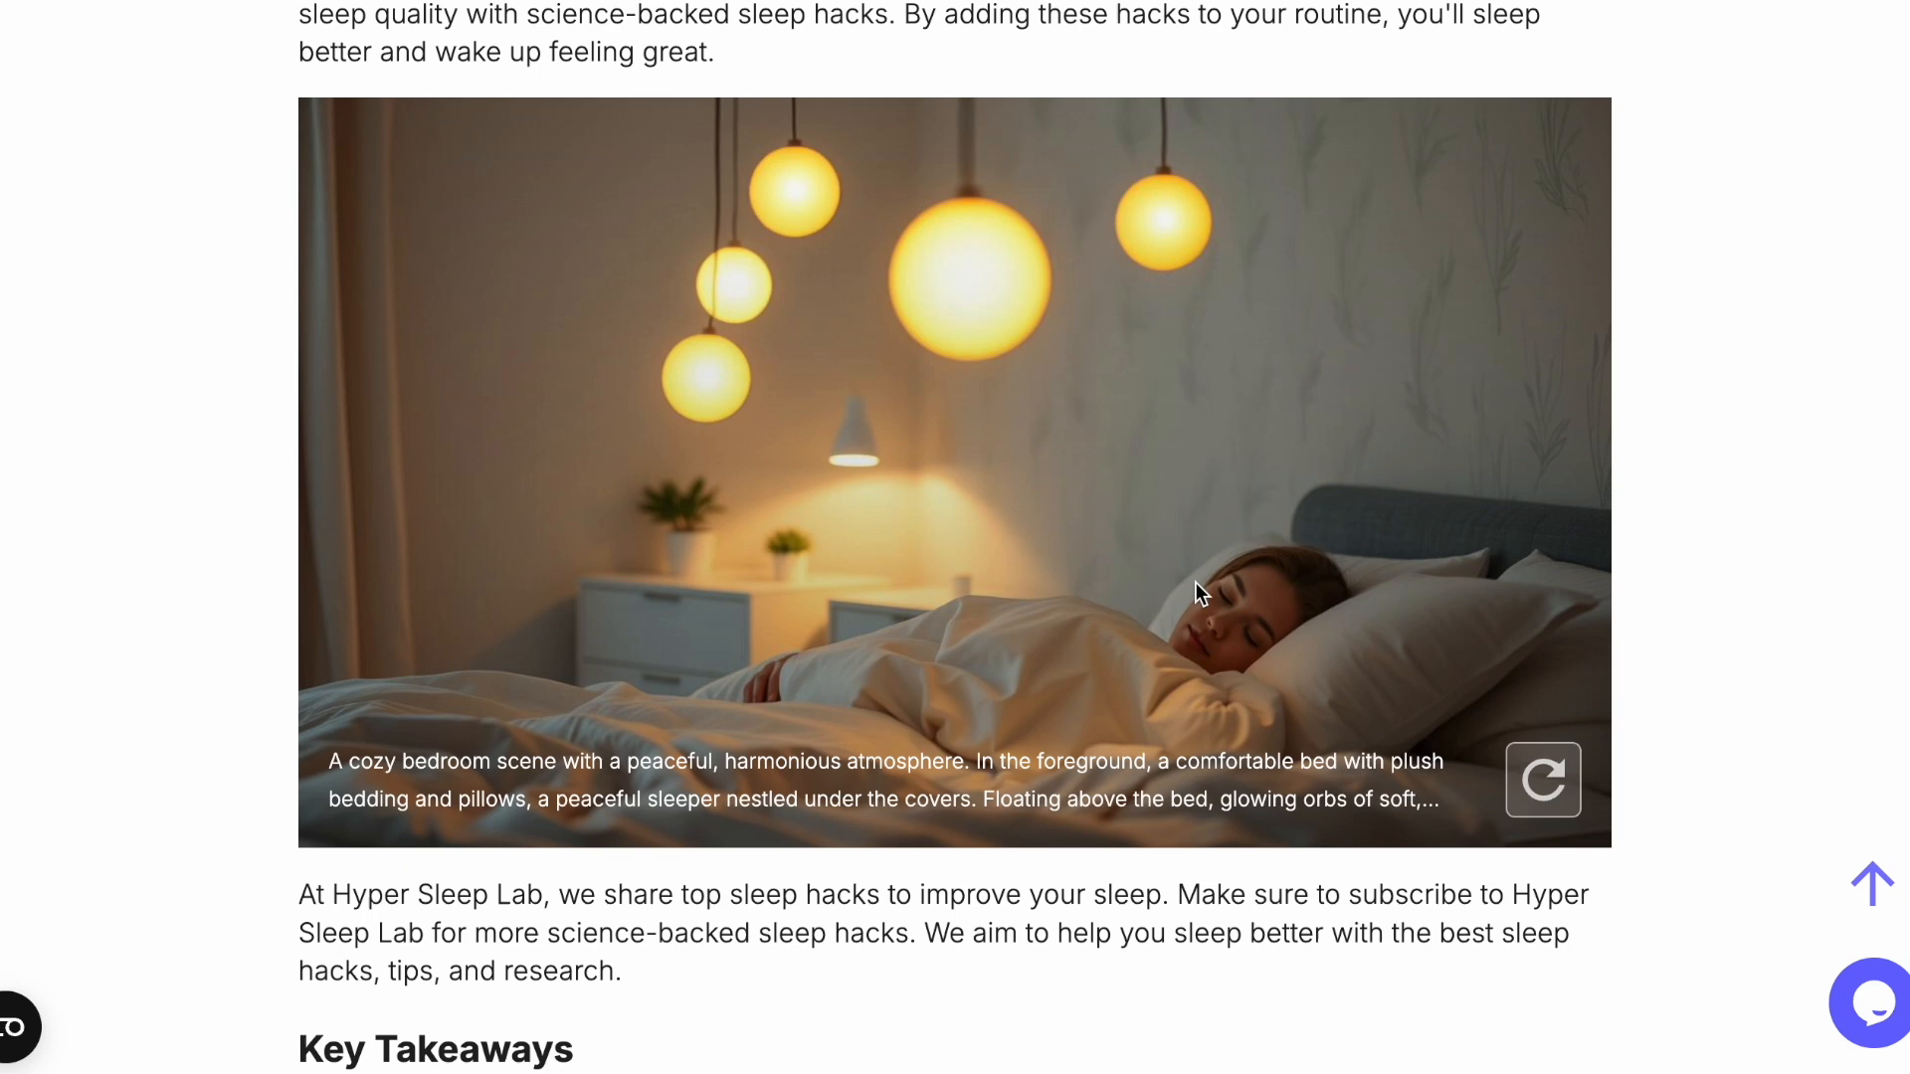
scroll(down, 3)
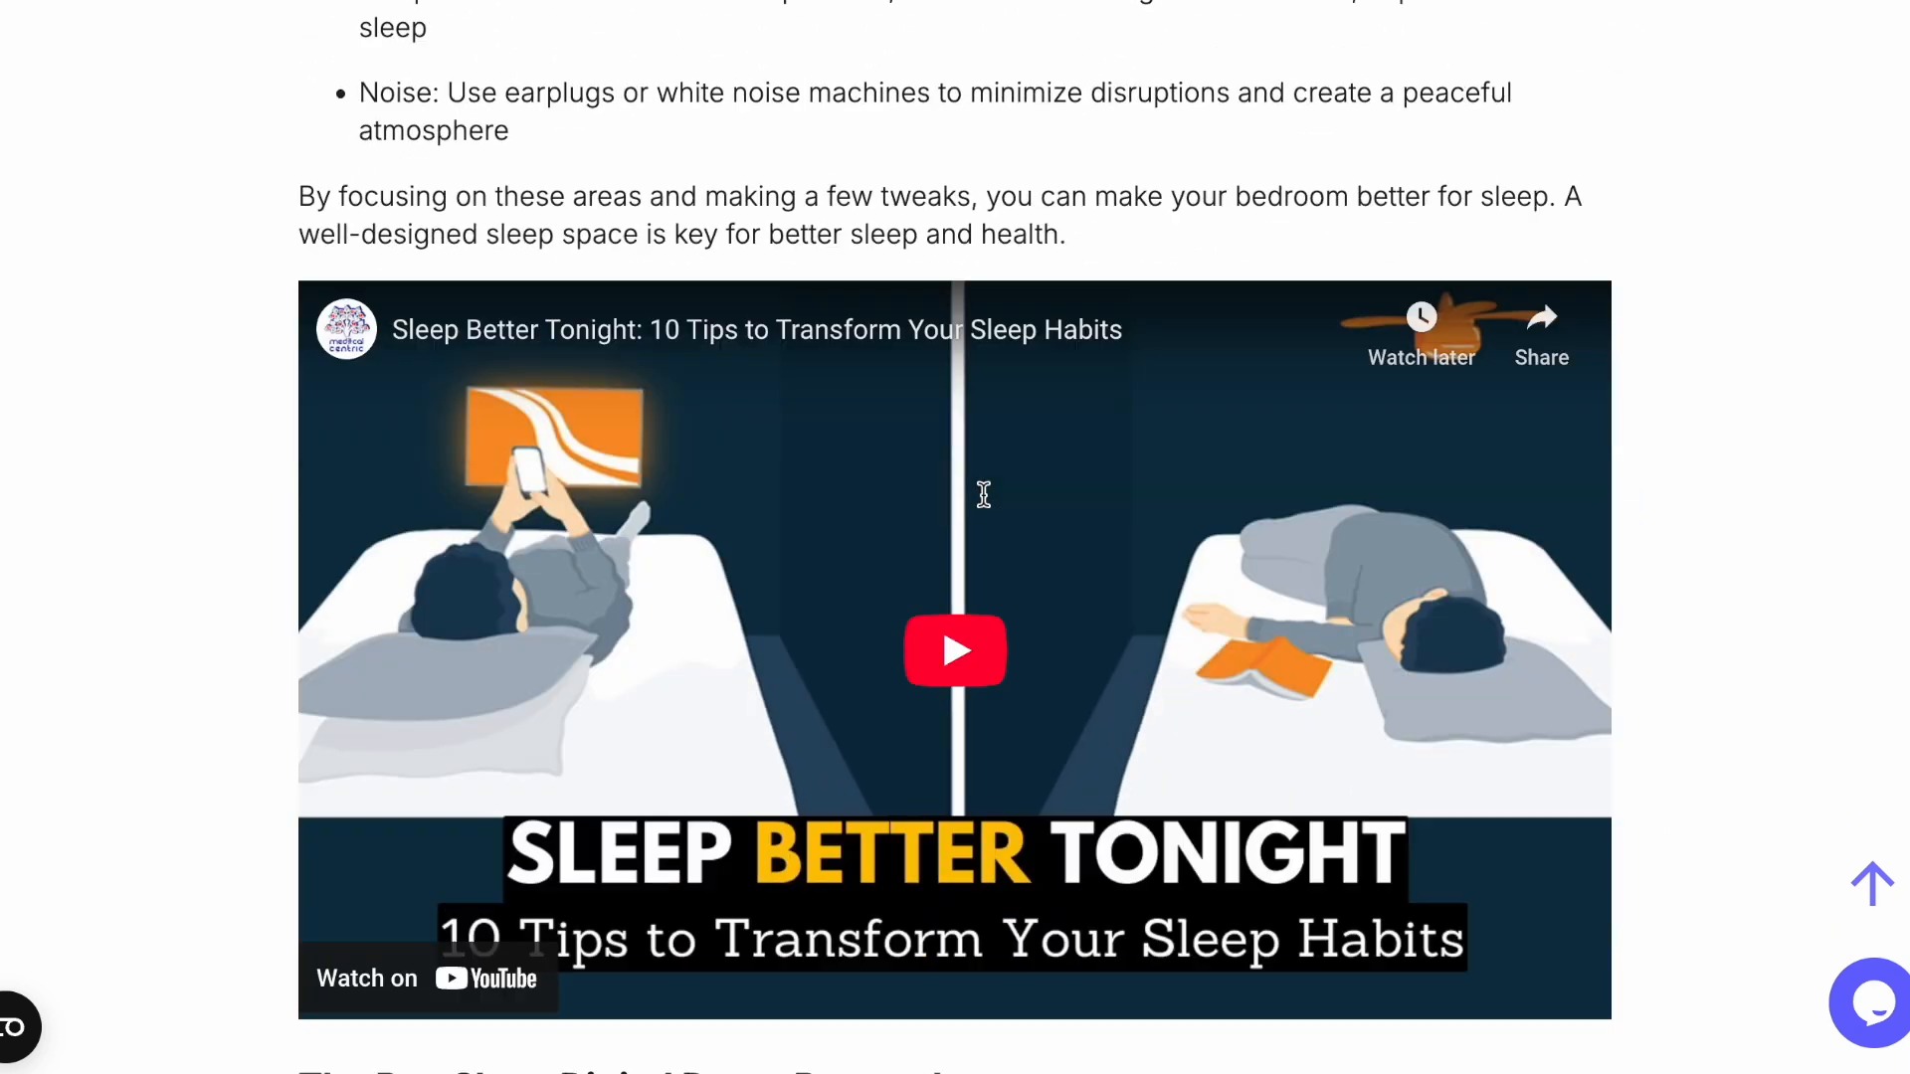
scroll(down, 3)
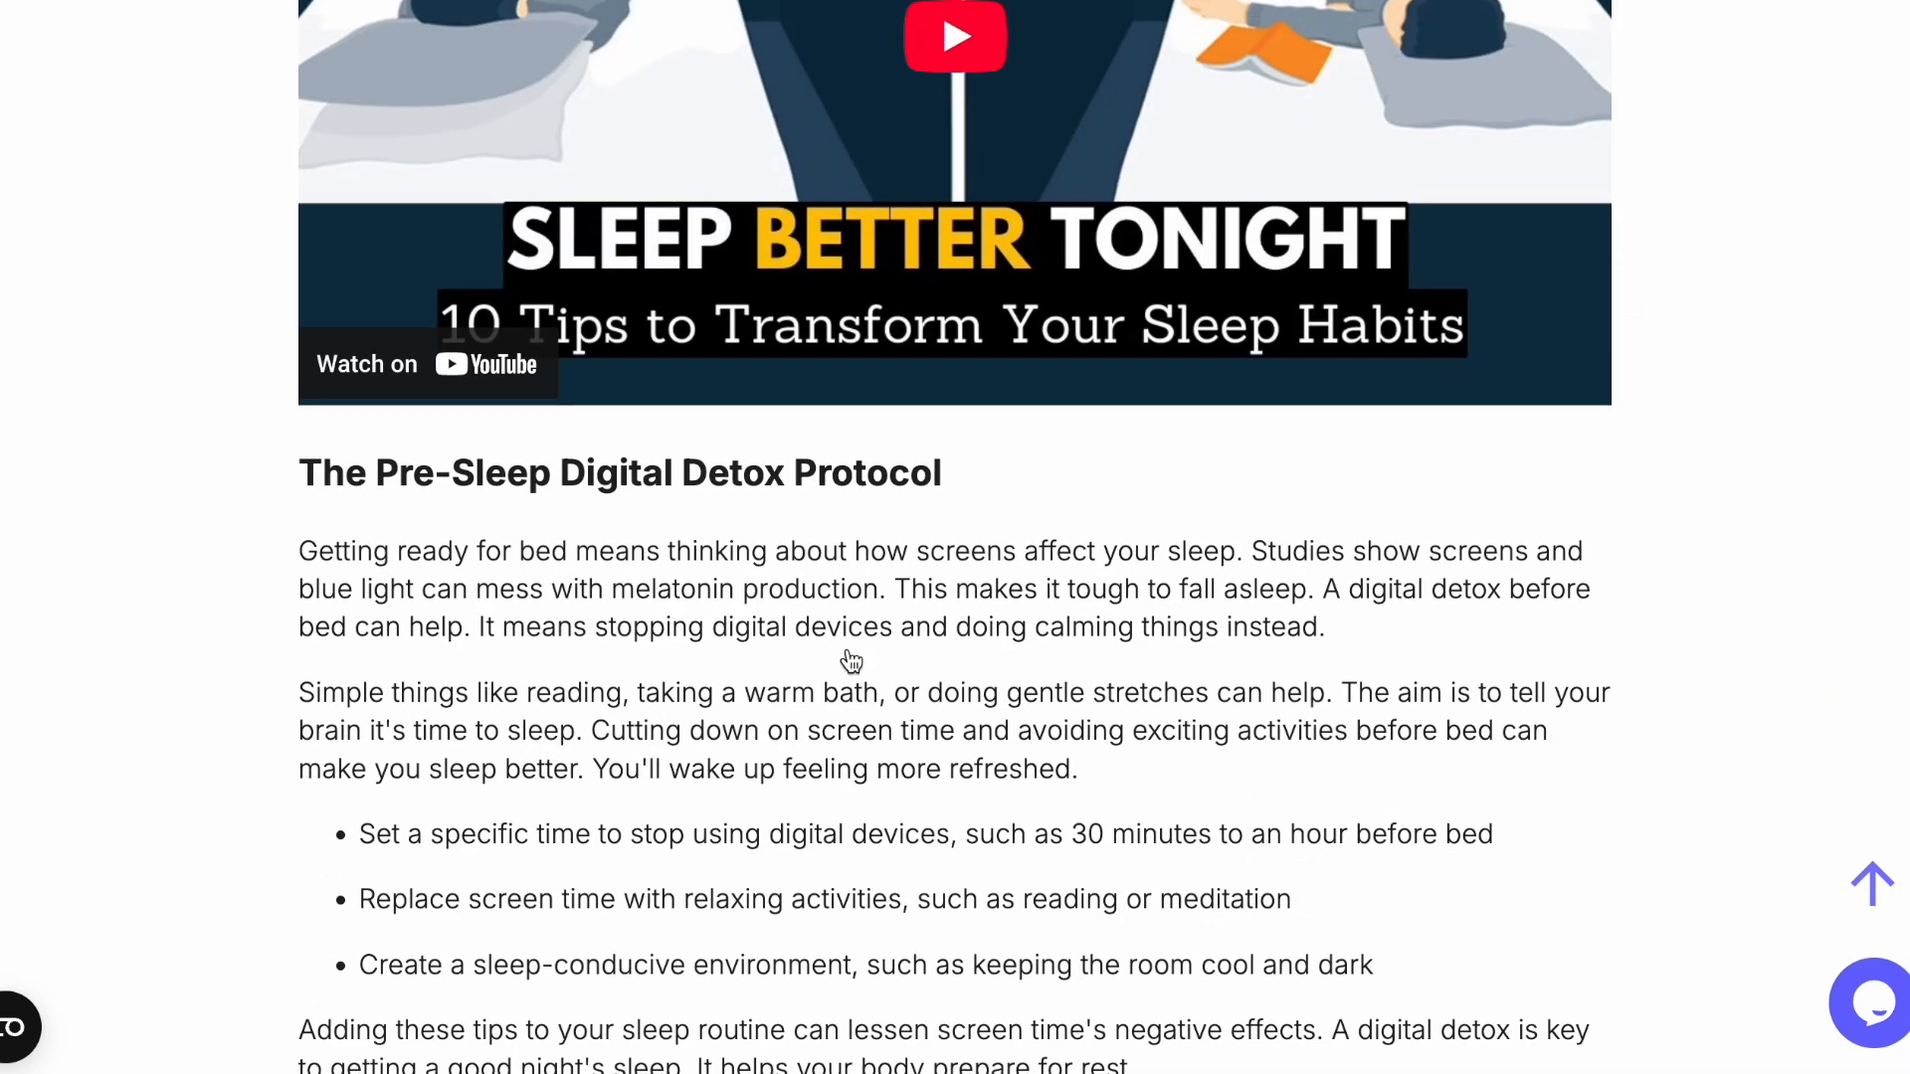
scroll(down, 3)
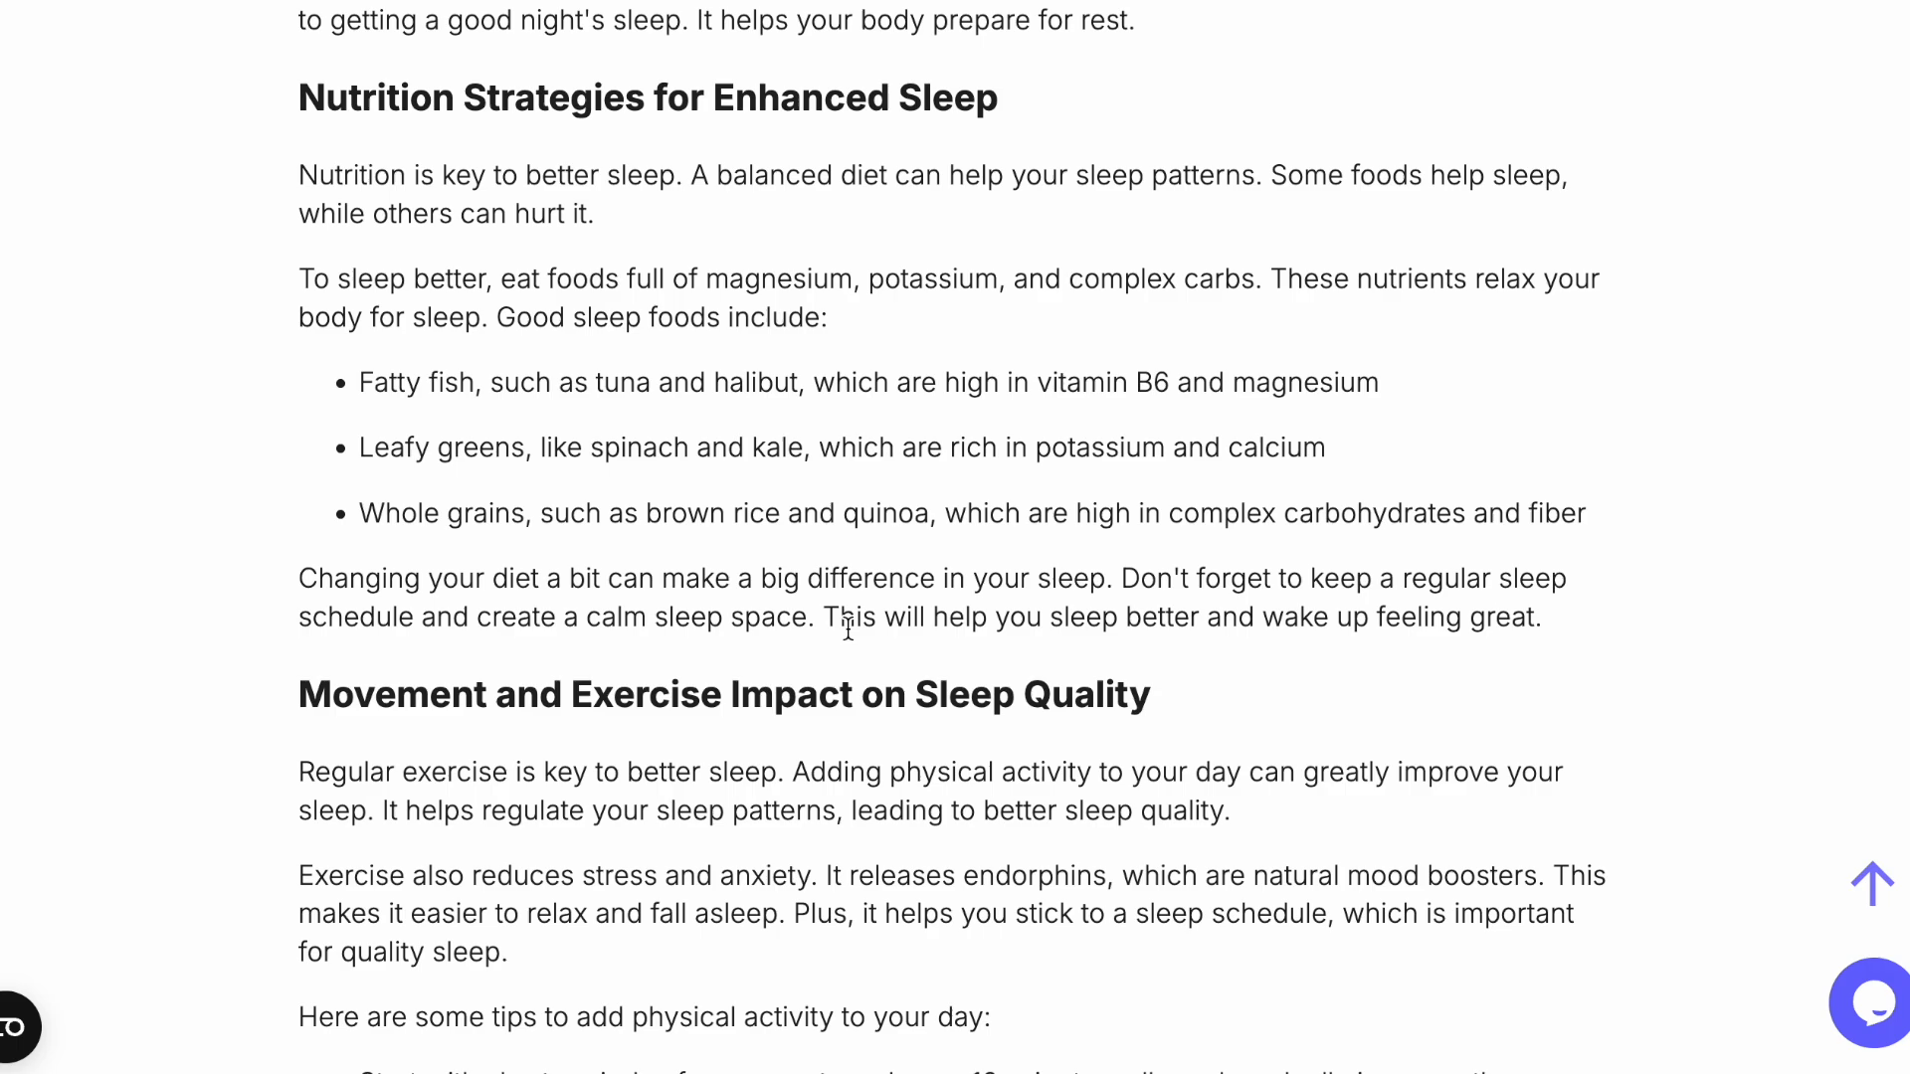